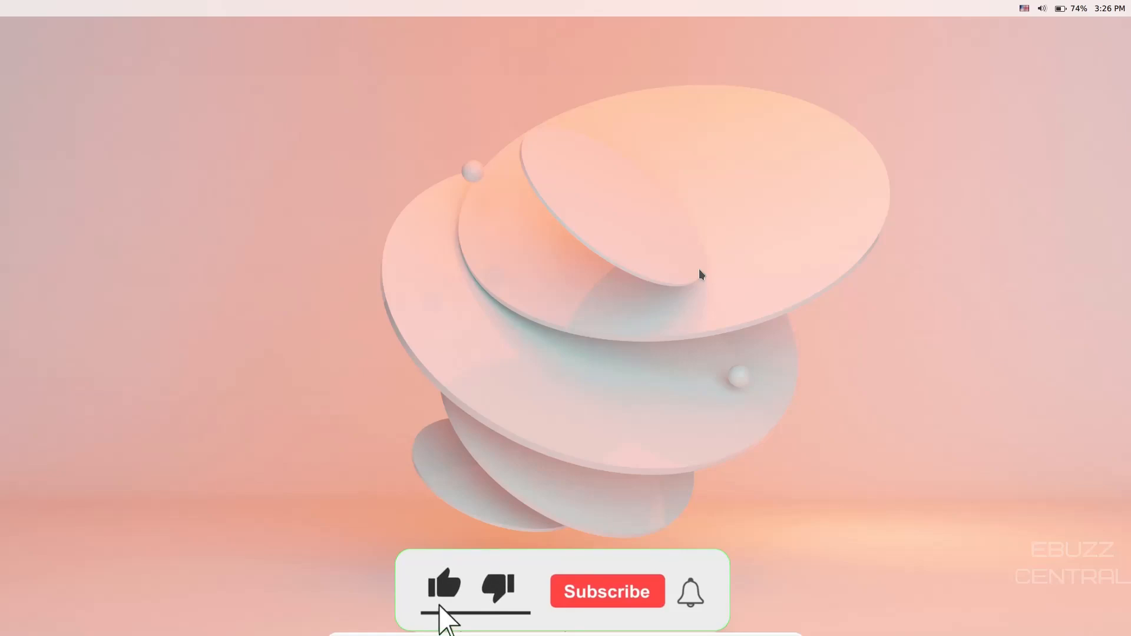
Open the Background page of Cutefish Settings from the dock
left_click(606, 592)
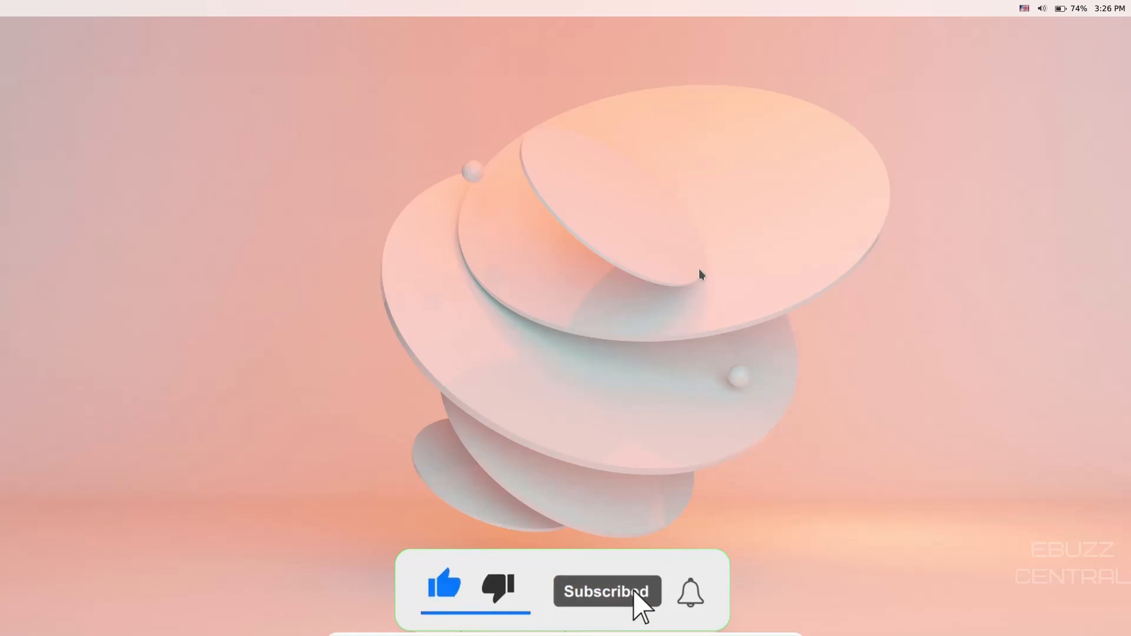
left_click(688, 591)
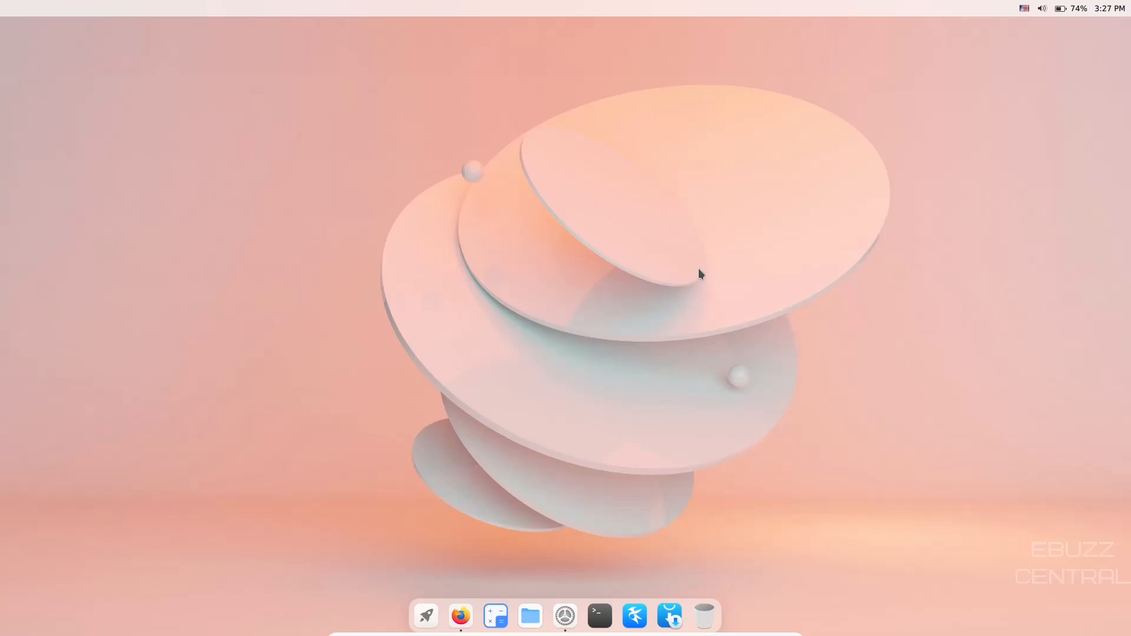
mouse_move(527, 361)
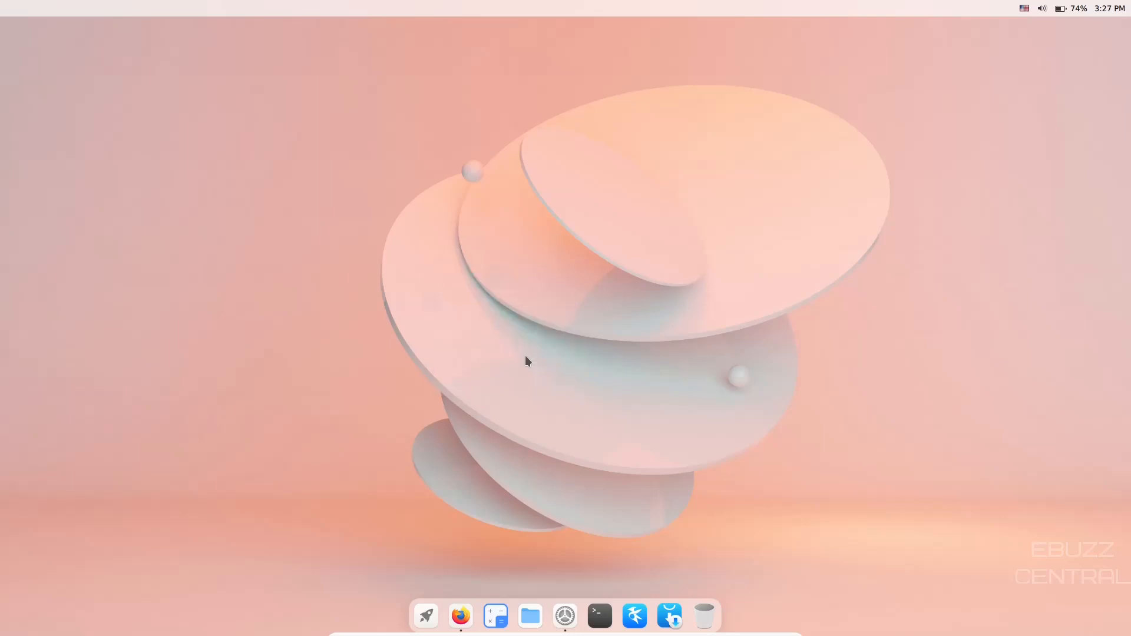
left_click(565, 615)
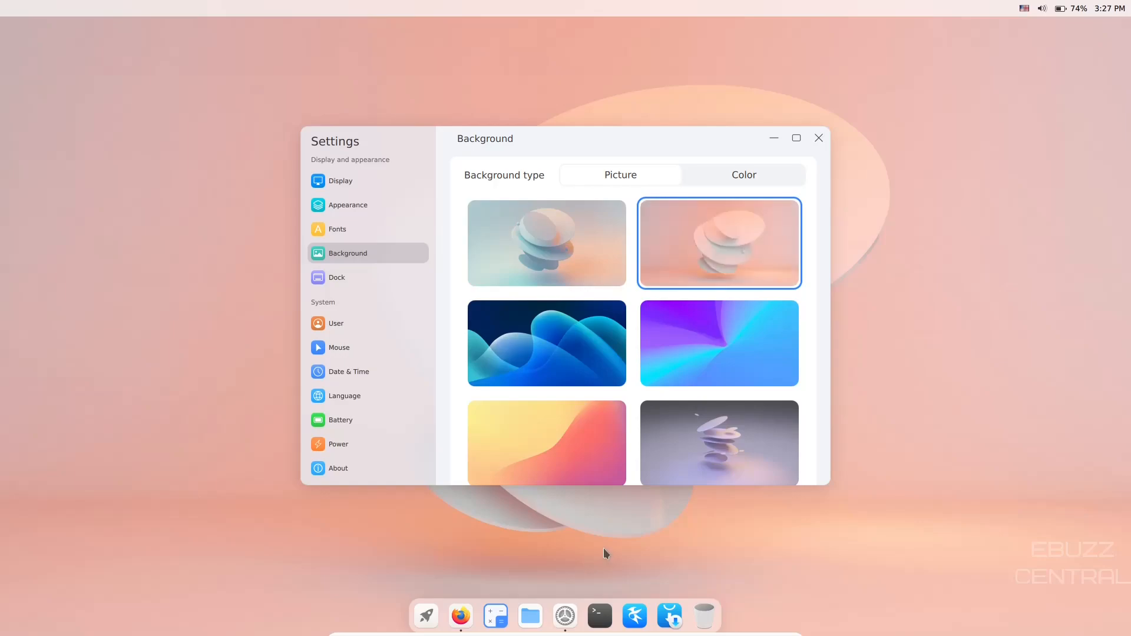
mouse_move(603, 630)
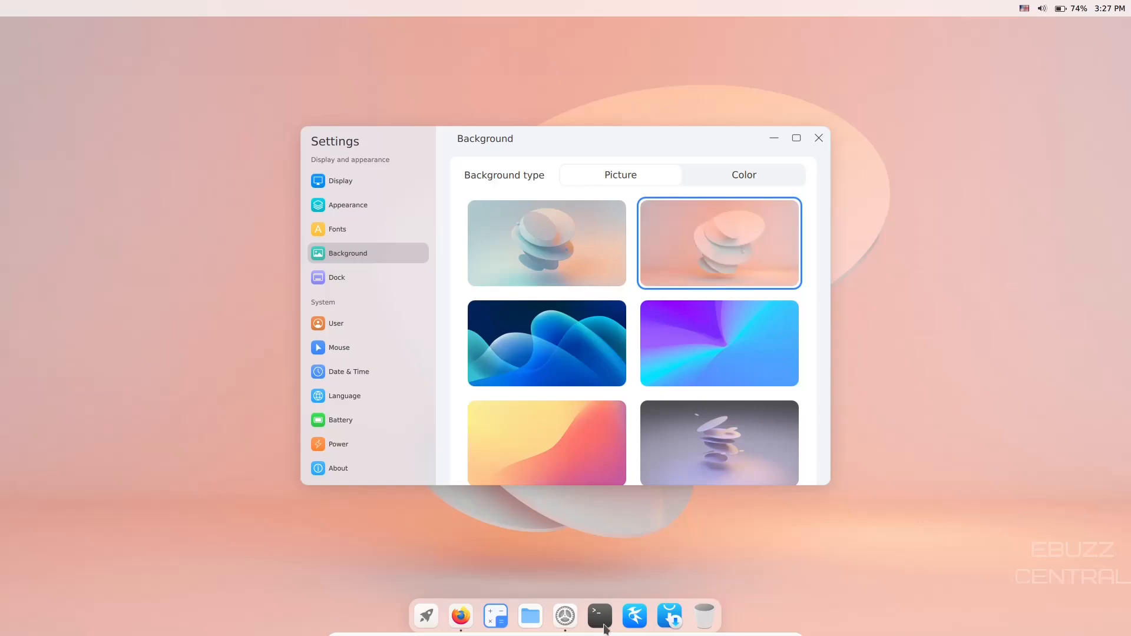
Launch Terminal, reposition its window, and run htop
left_click(600, 615)
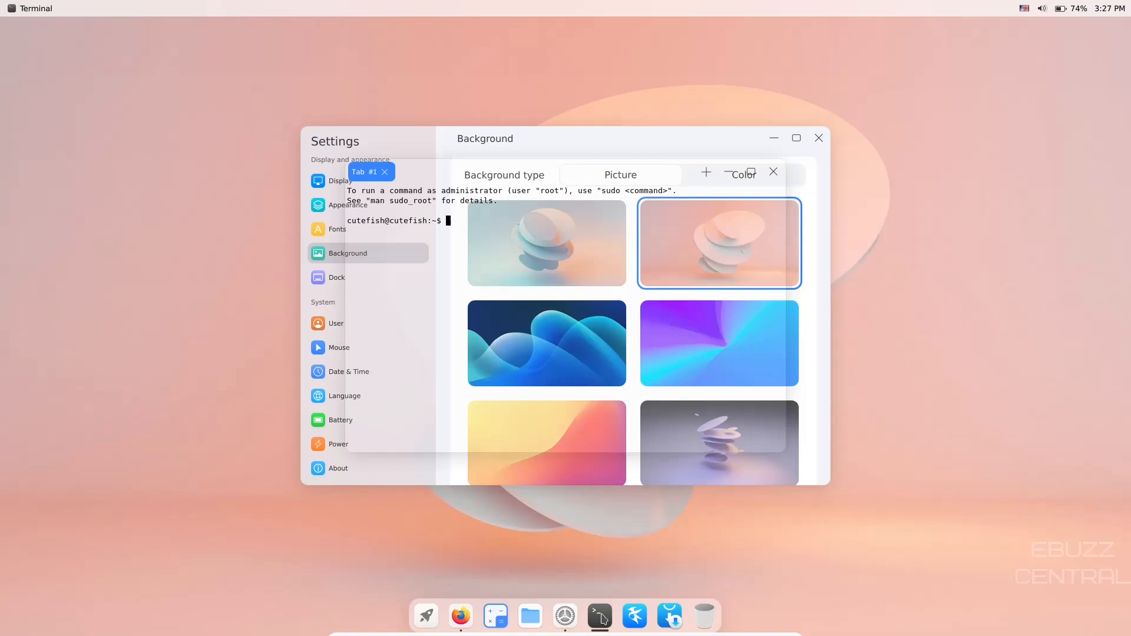
mouse_move(604, 256)
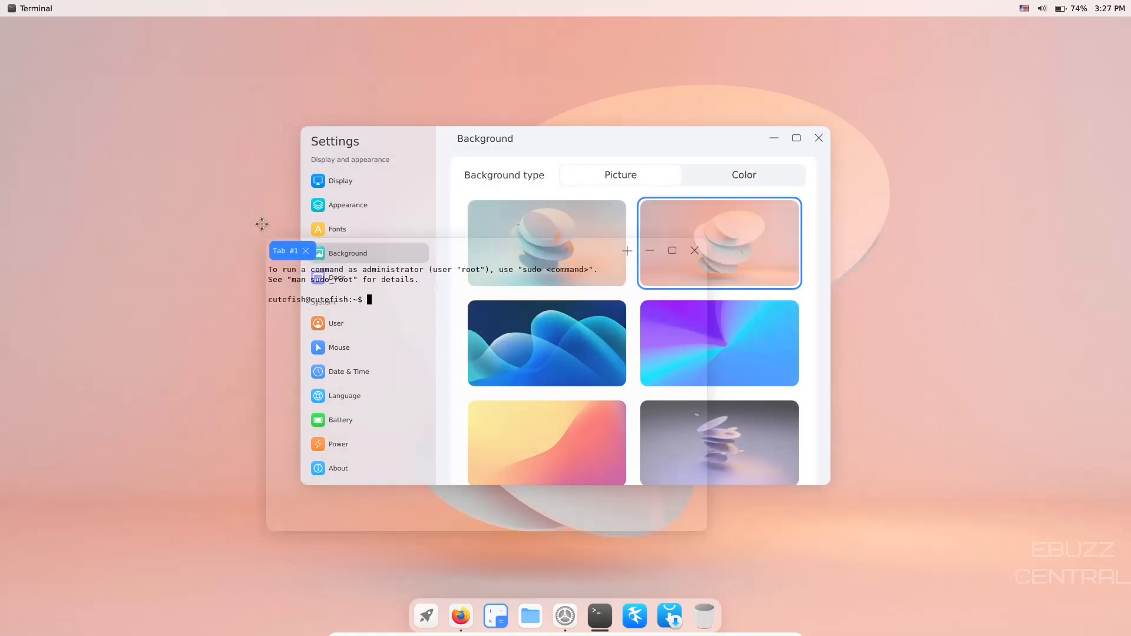
left_click_drag(288, 251, 384, 244)
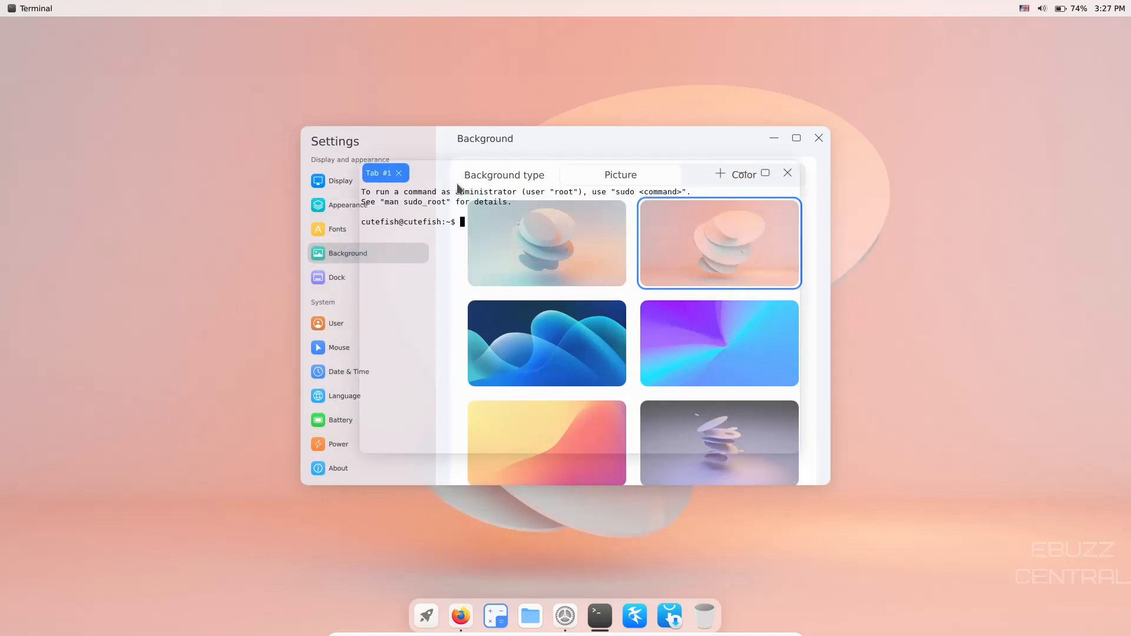
type("htop")
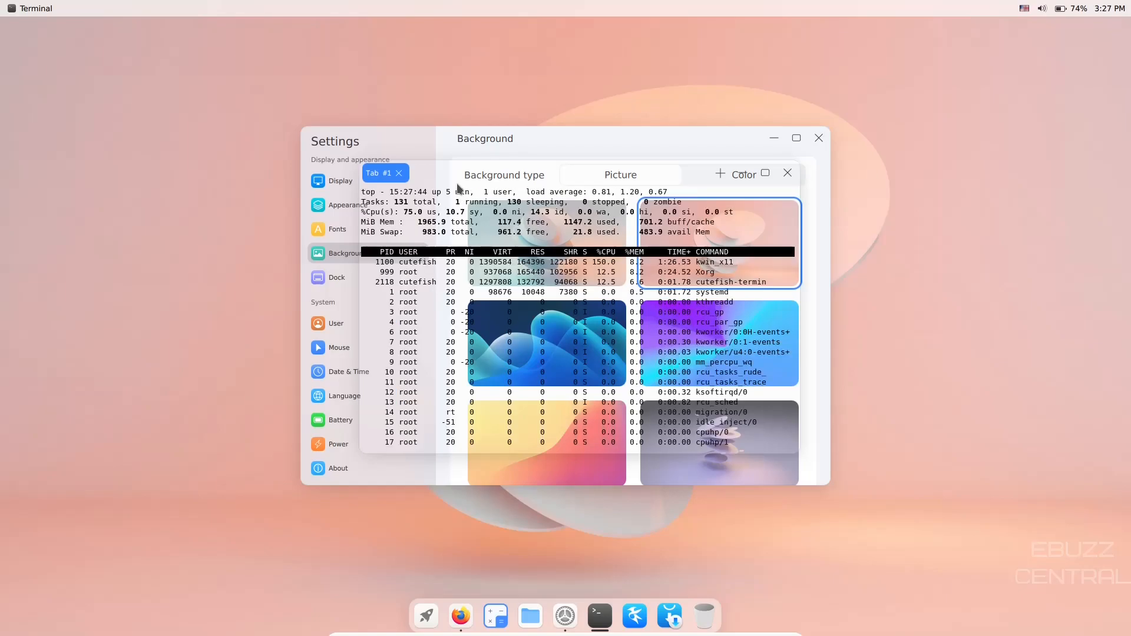
mouse_move(536, 174)
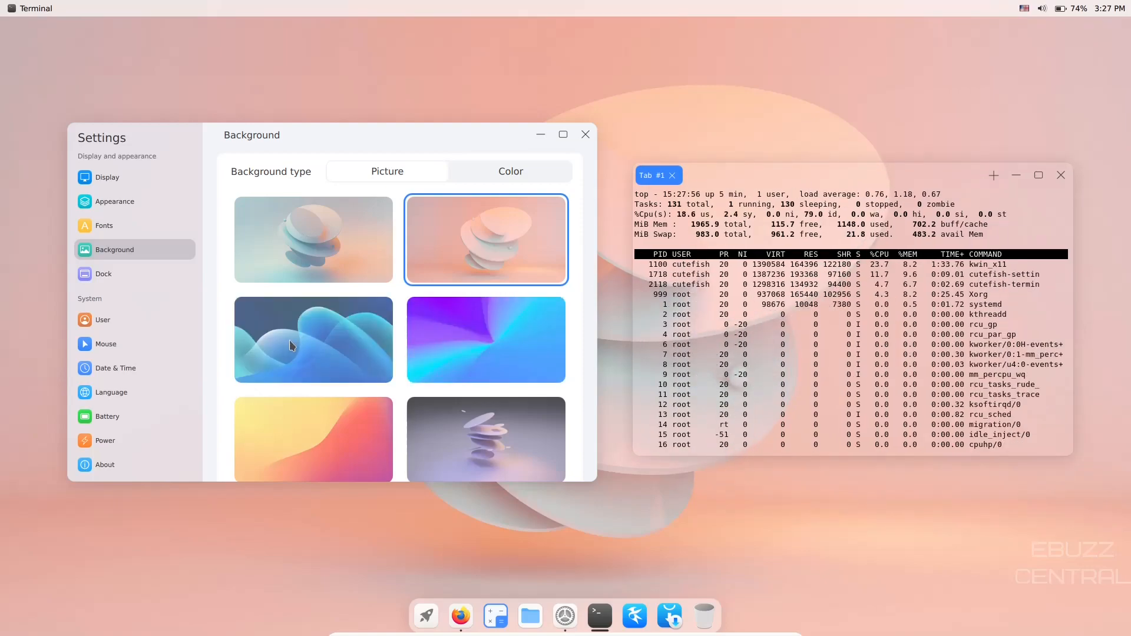
Set the blue betta fish wallpaper, then close Settings and the terminal despite its running process
left_click(313, 339)
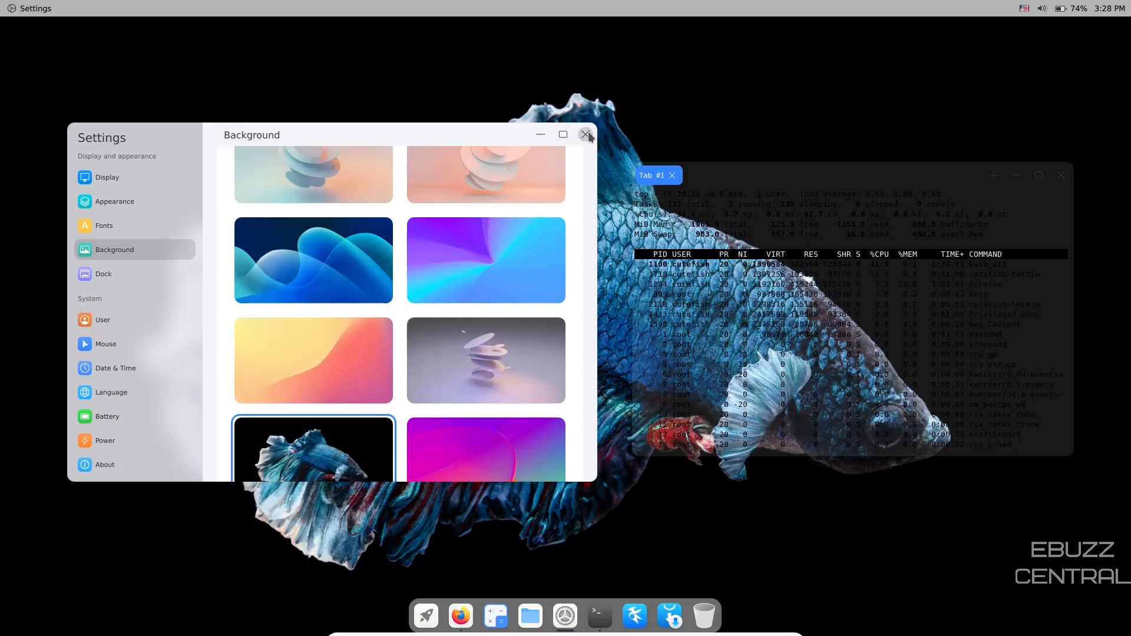
left_click(585, 135)
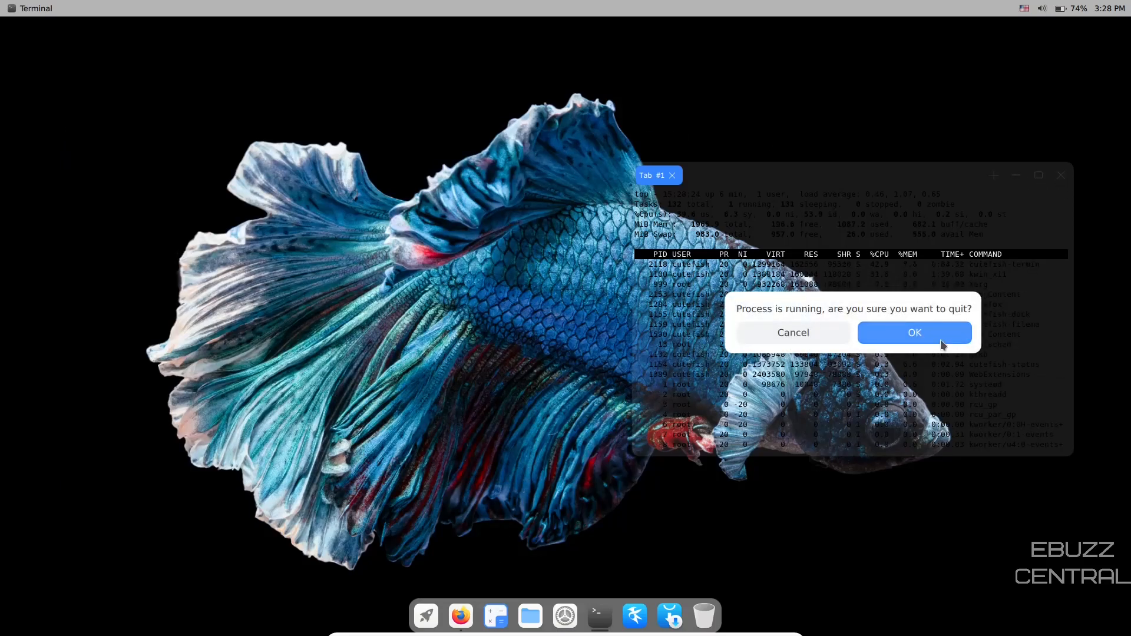
left_click(914, 332)
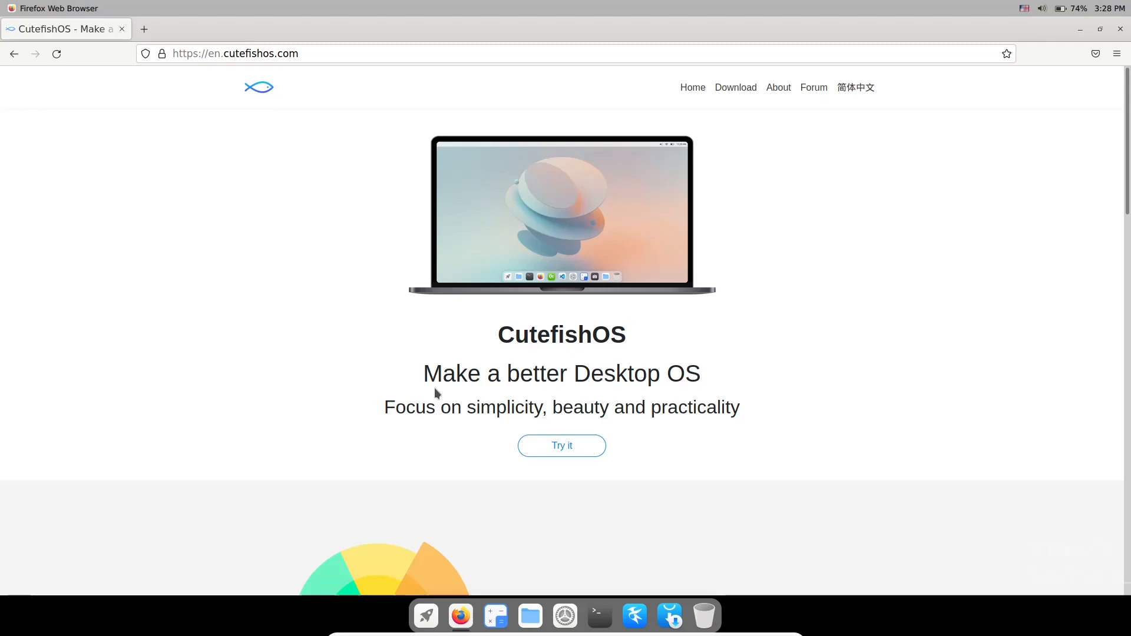
Scroll the CutefishOS homepage past Applications down to the Global Menu section
scroll("down", 3)
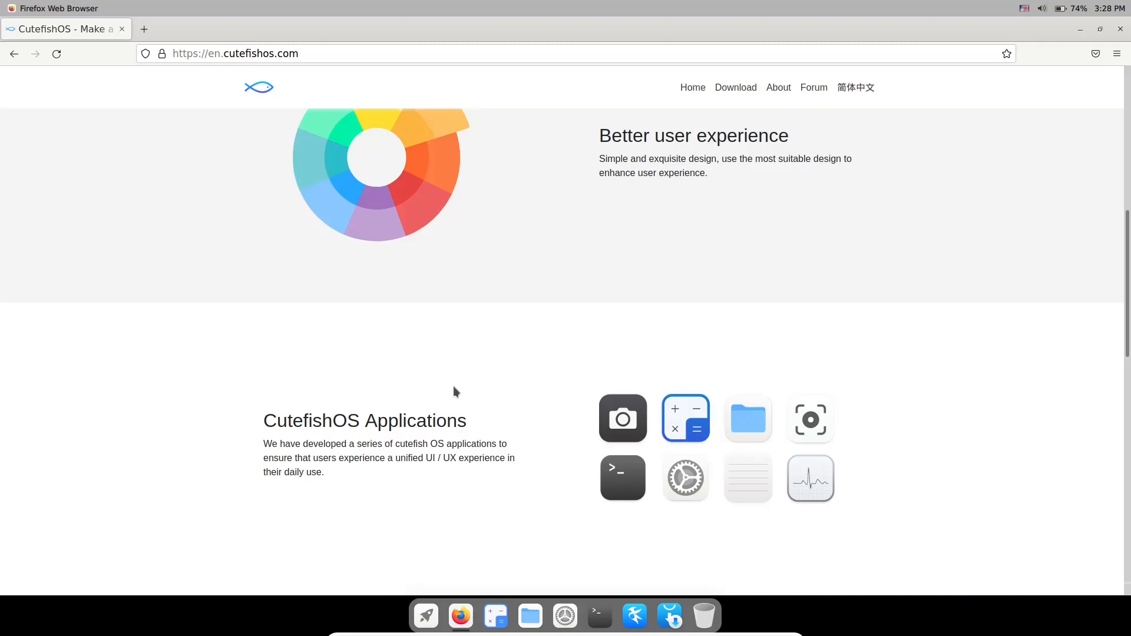
scroll("down", 3)
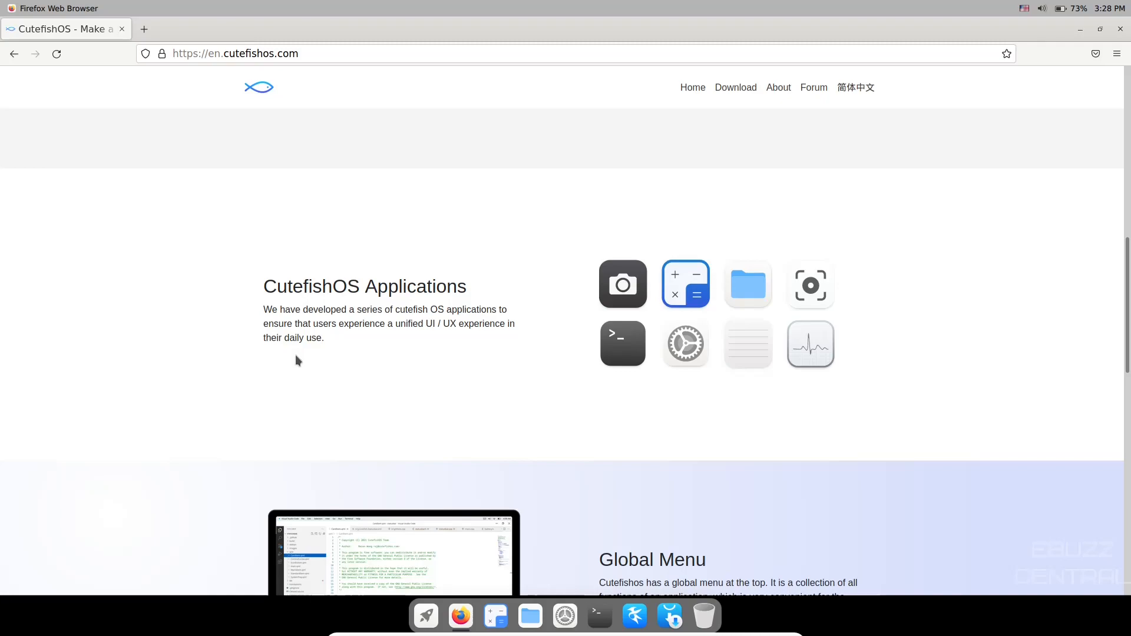
mouse_move(280, 351)
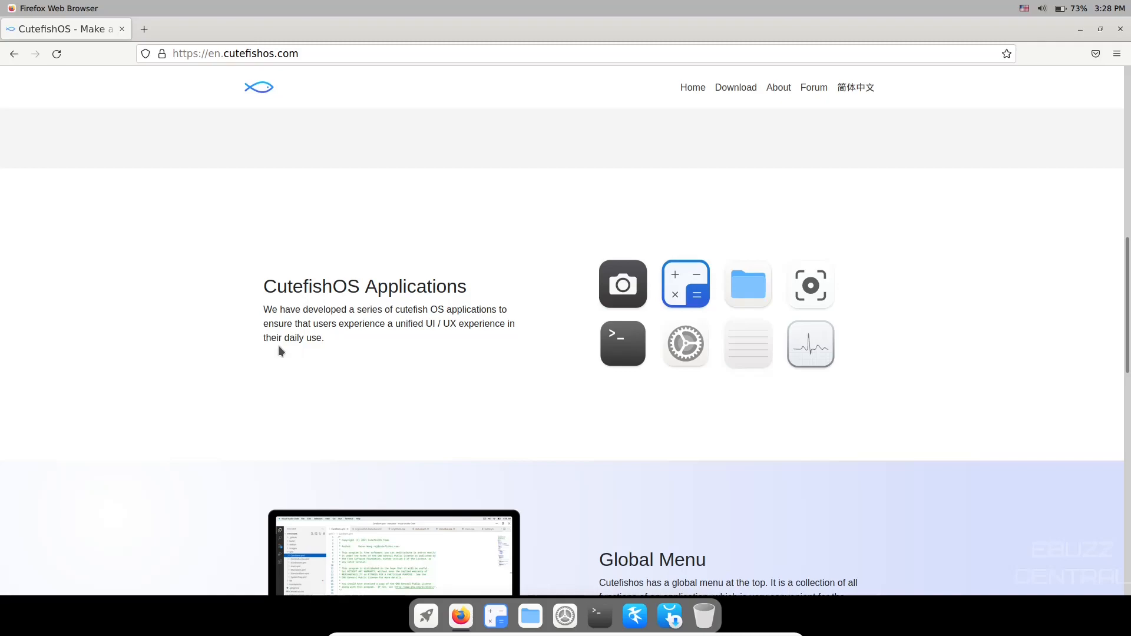
scroll("down", 3)
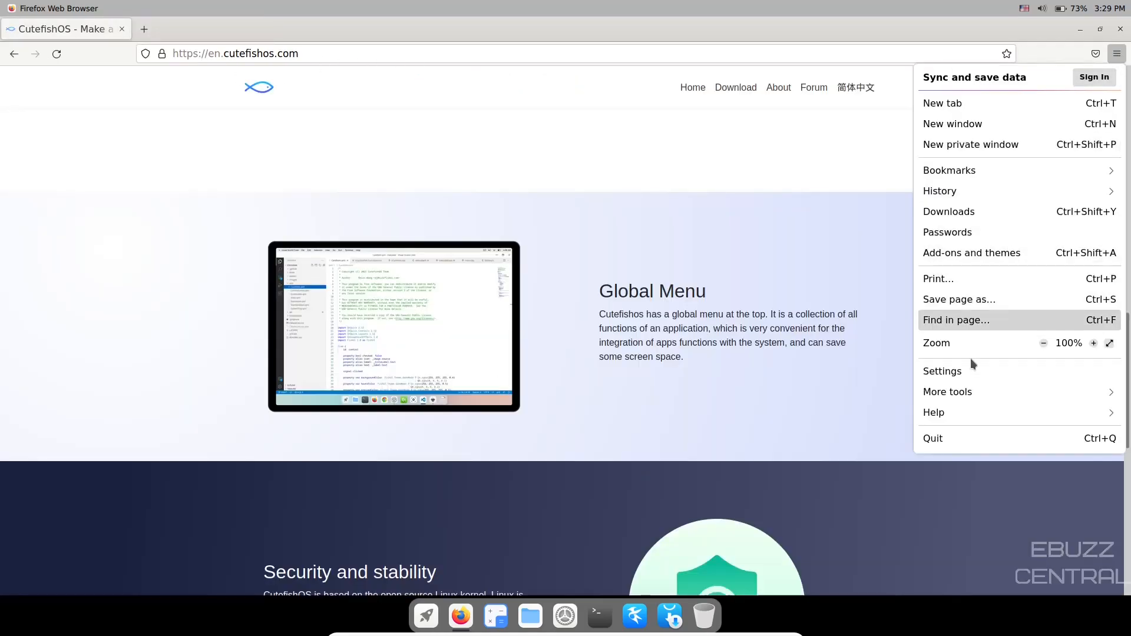
Enable the Title Bar option through More tools > Customize toolbar
left_click(947, 391)
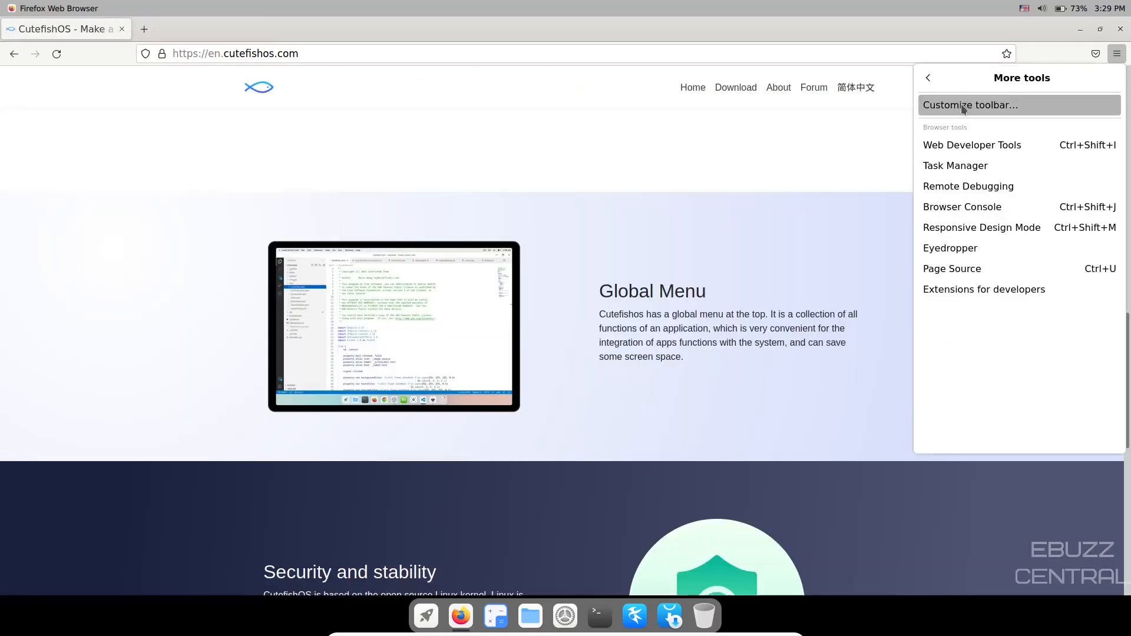
left_click(970, 104)
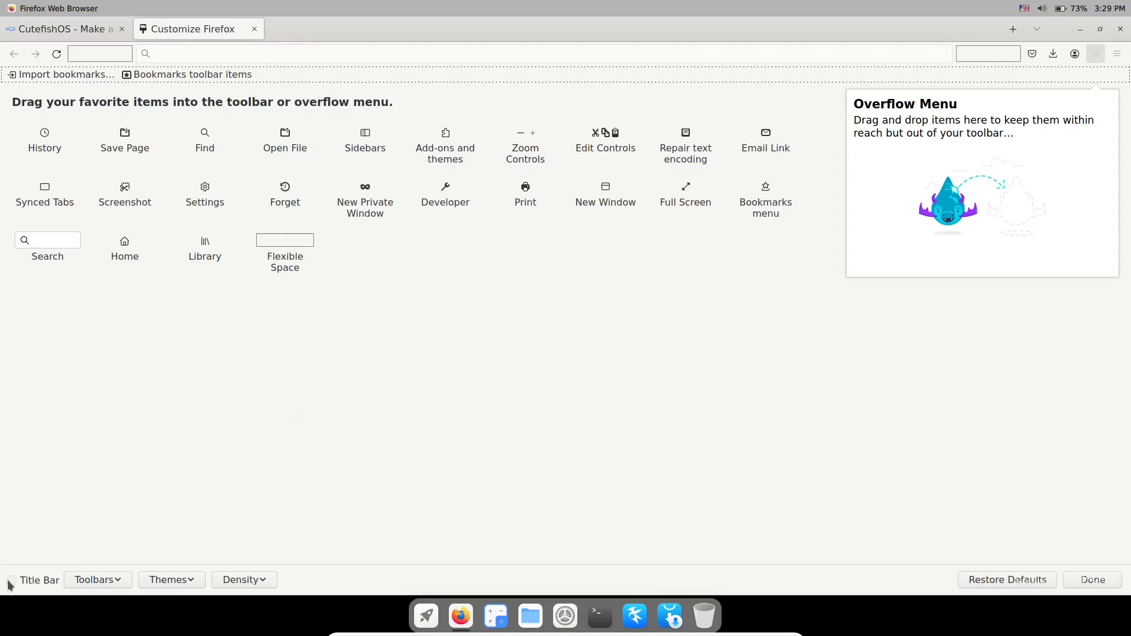
left_click(12, 579)
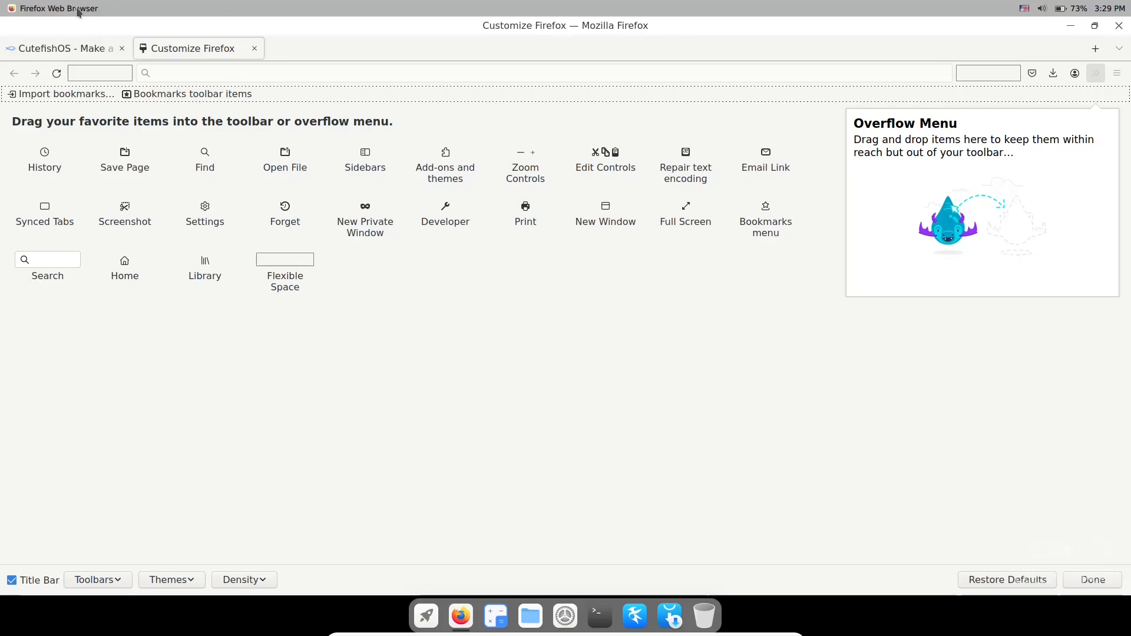
mouse_move(133, 76)
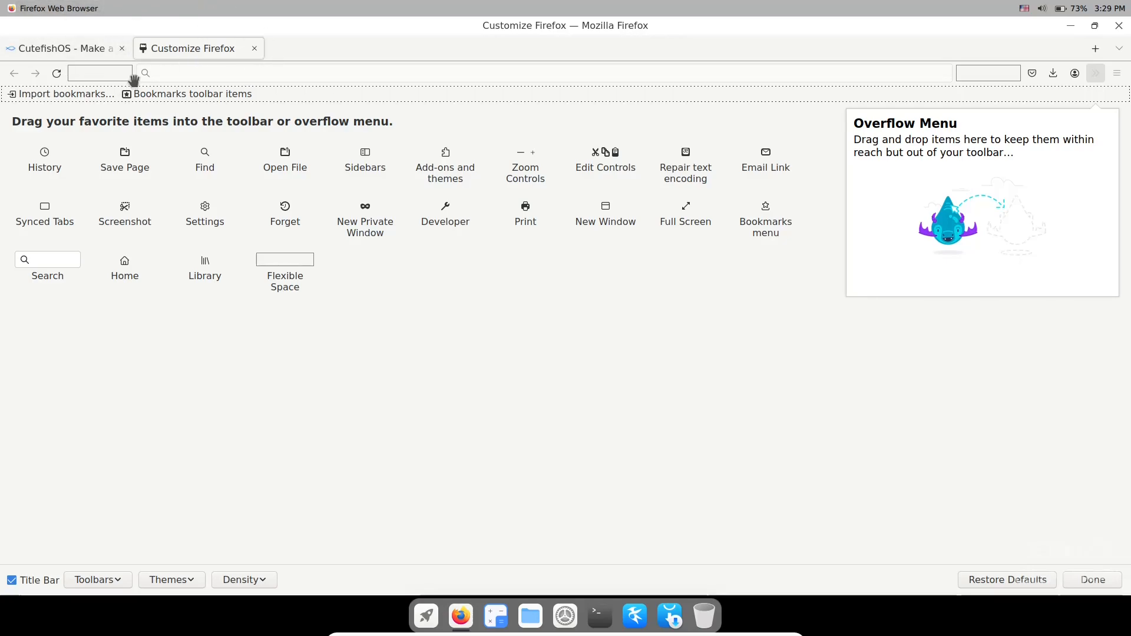
mouse_move(1118, 19)
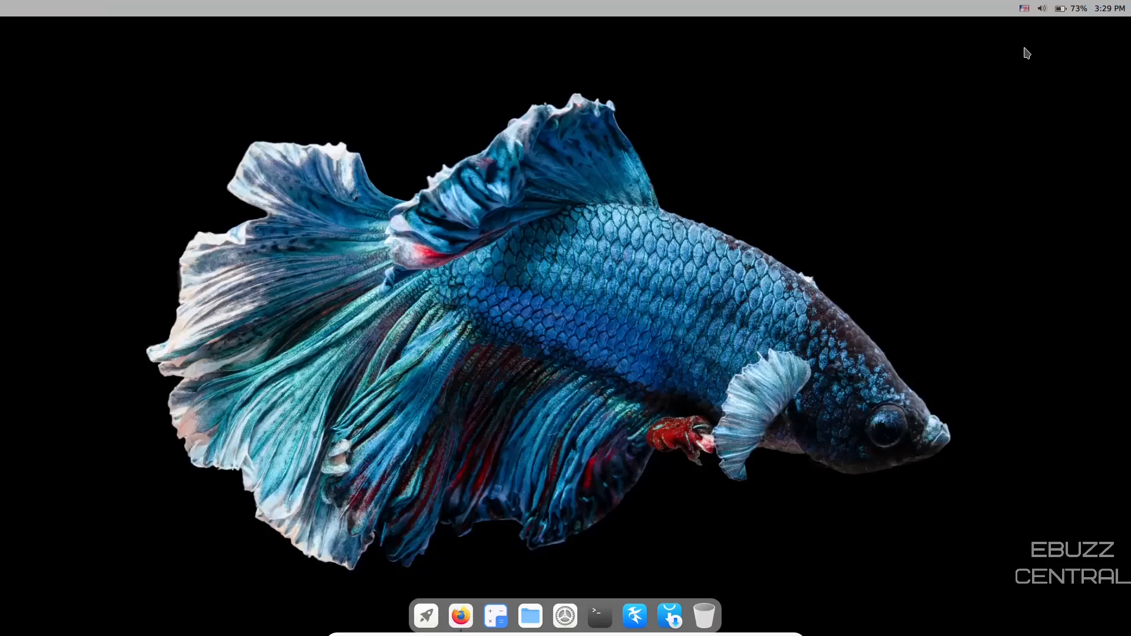
left_click(529, 616)
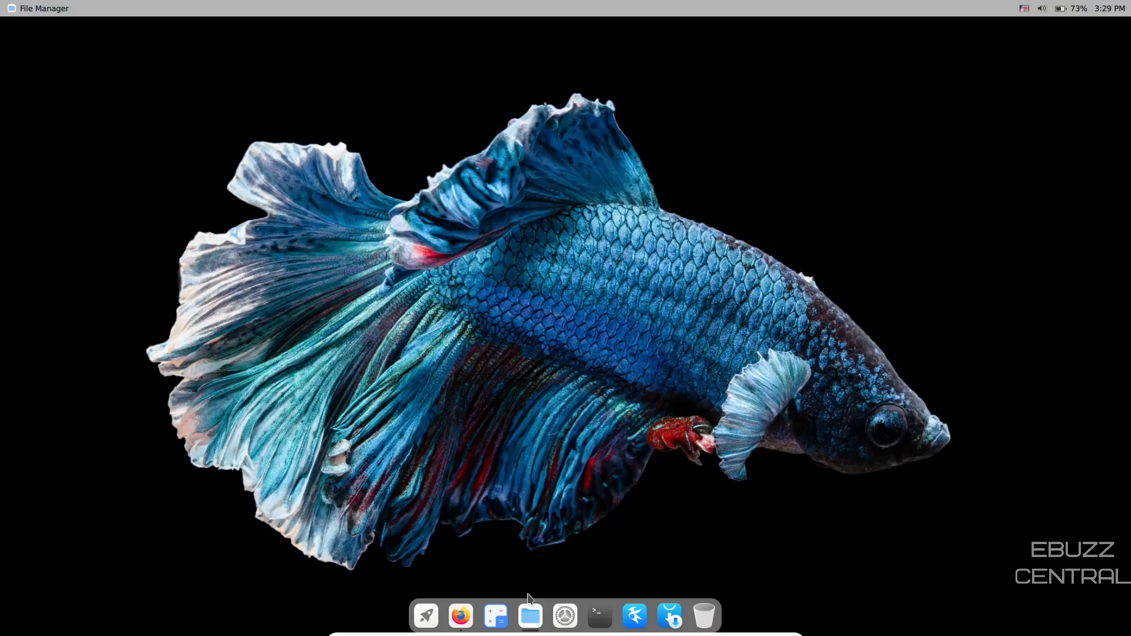
left_click(530, 615)
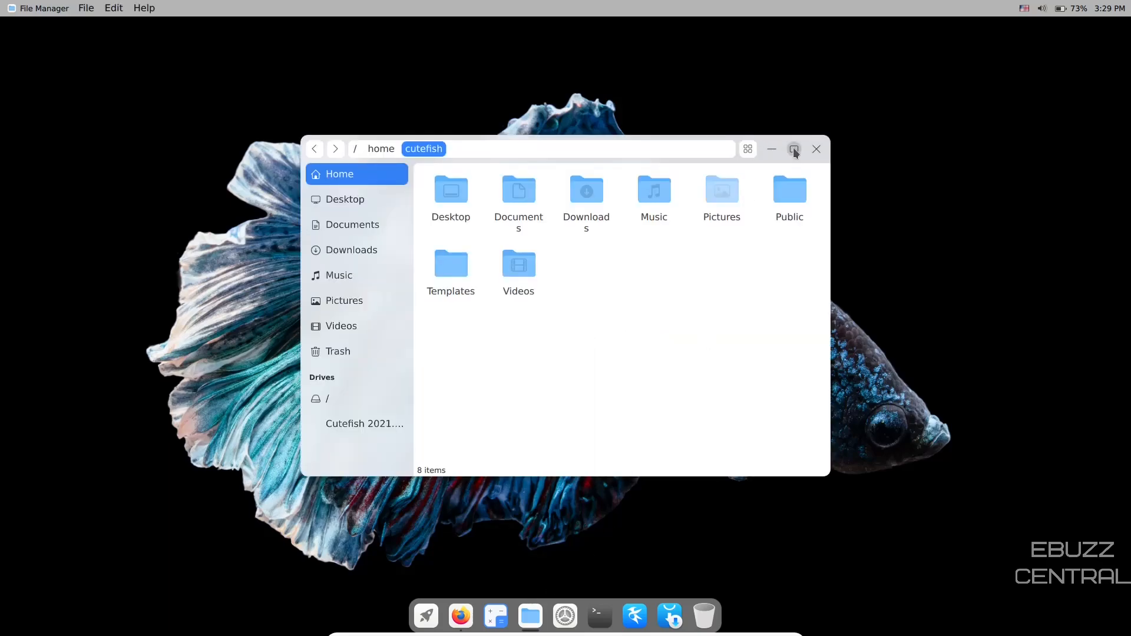
left_click(793, 149)
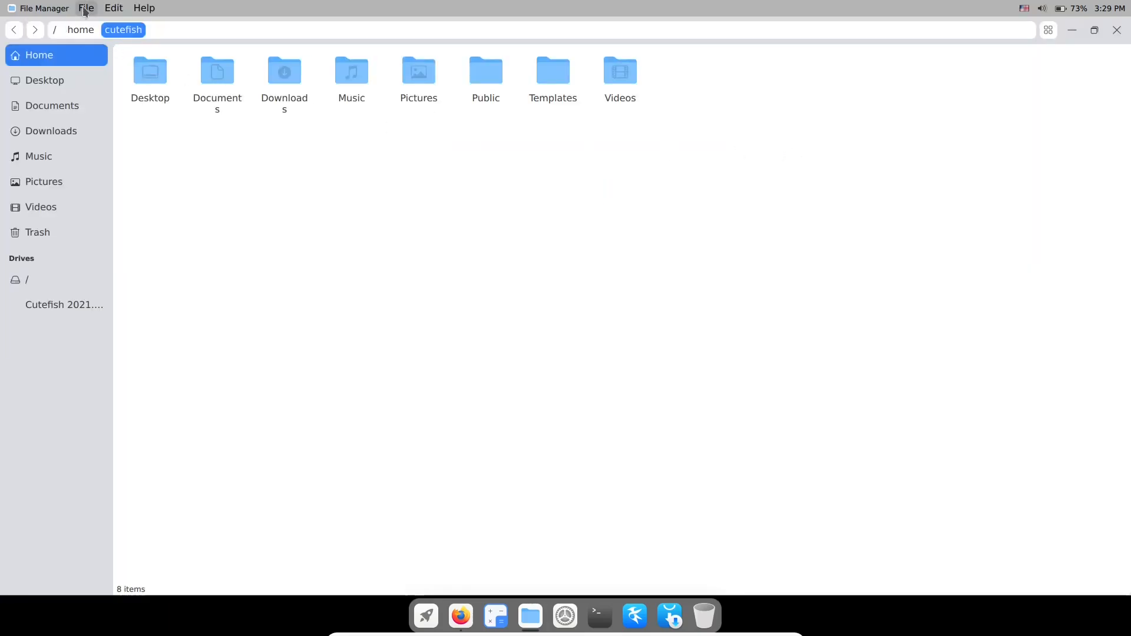
mouse_move(113, 8)
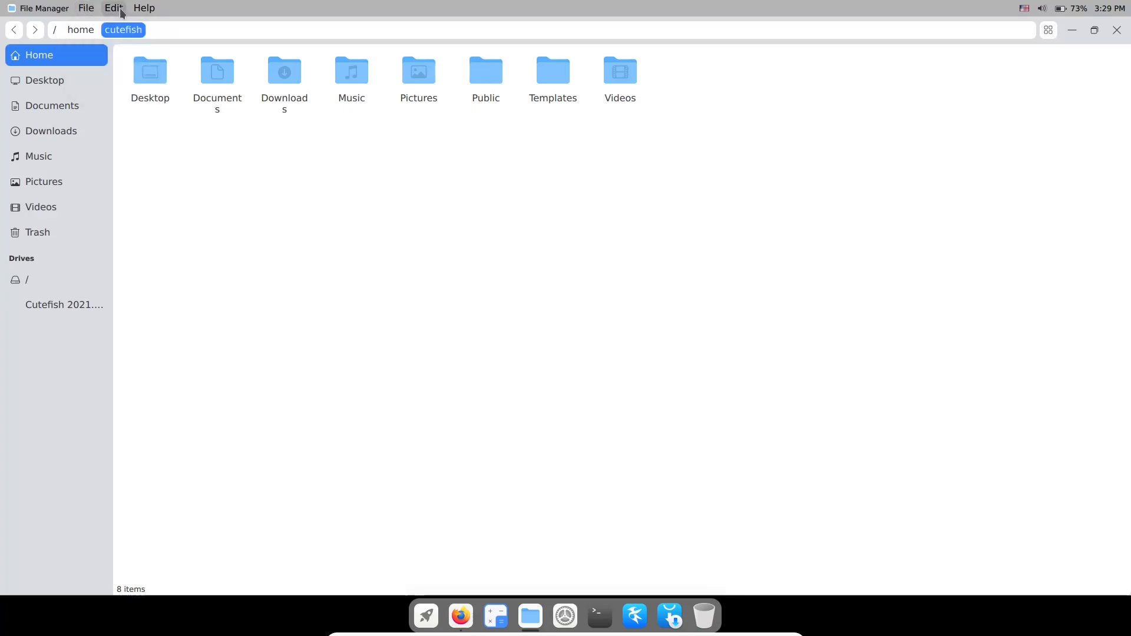
left_click(144, 8)
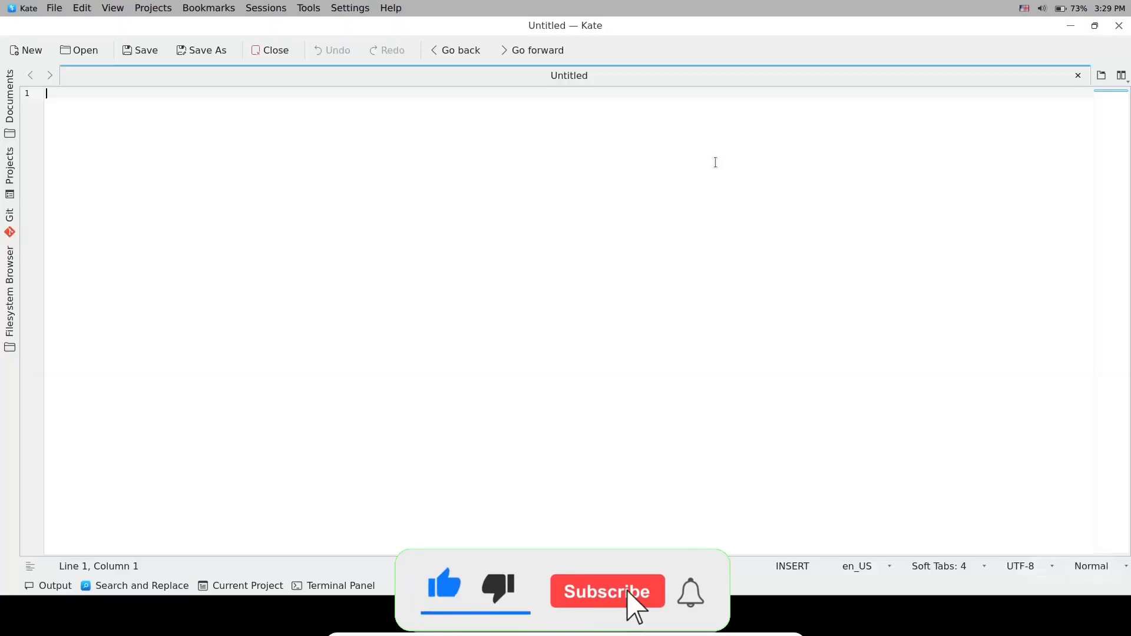
left_click(607, 591)
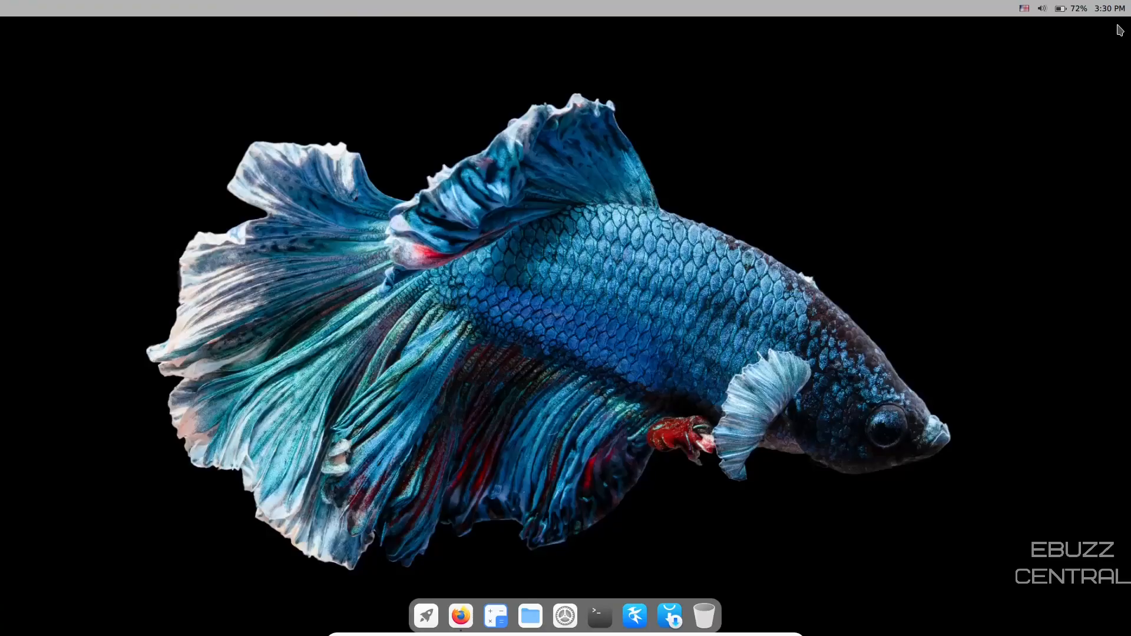
mouse_move(565, 616)
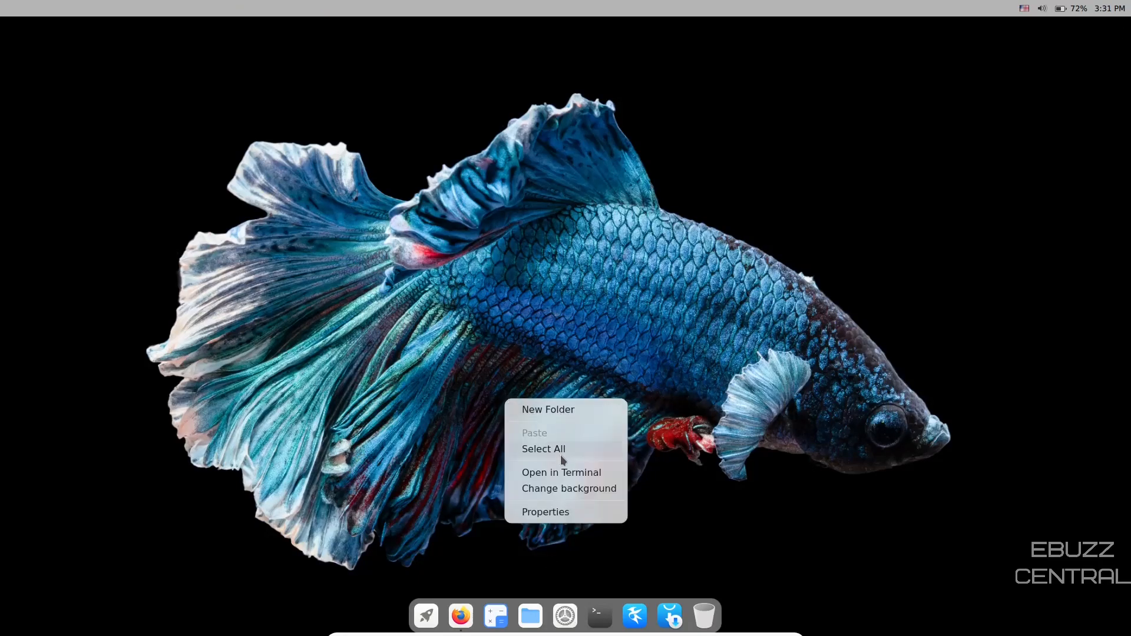
Browse the WLAN, Ethernet and Display settings pages, ending on Appearance
left_click(746, 502)
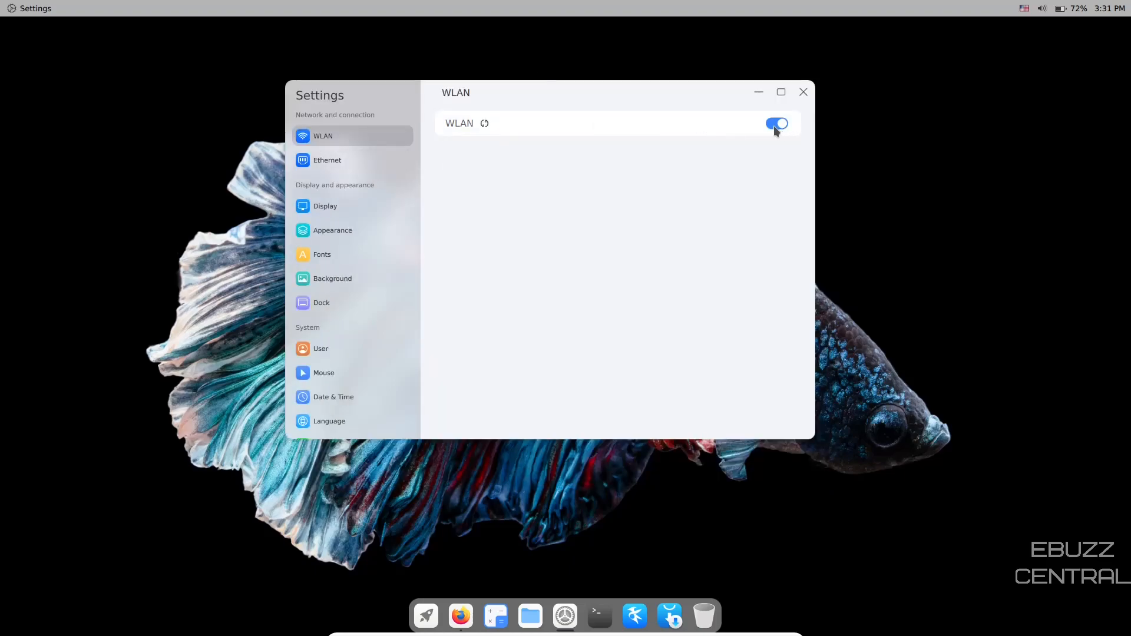
left_click(327, 160)
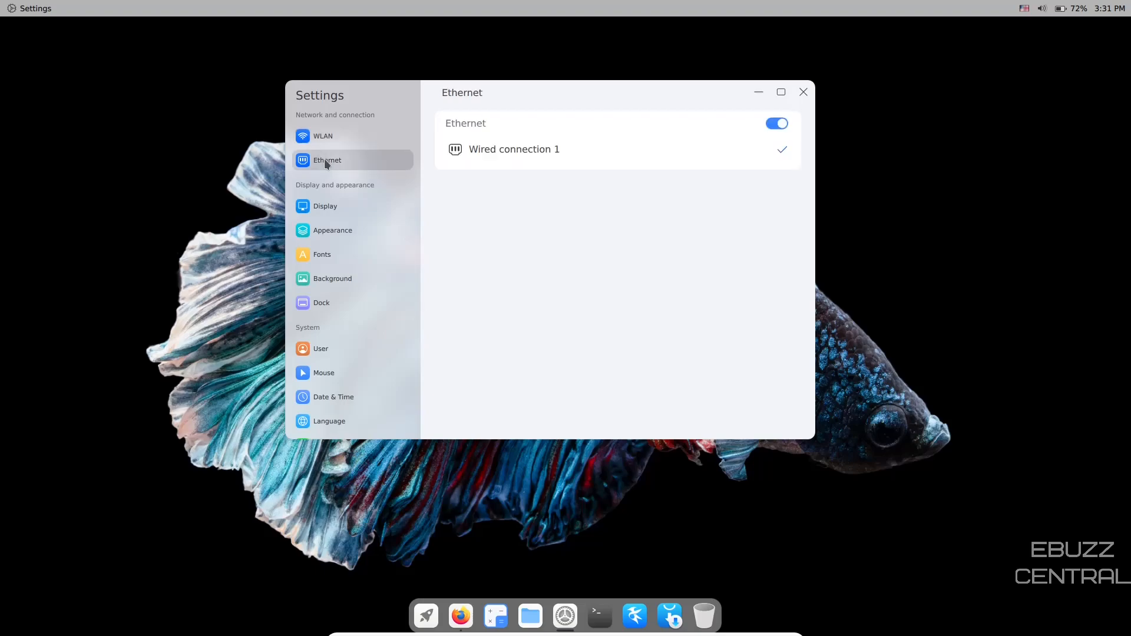
left_click(325, 206)
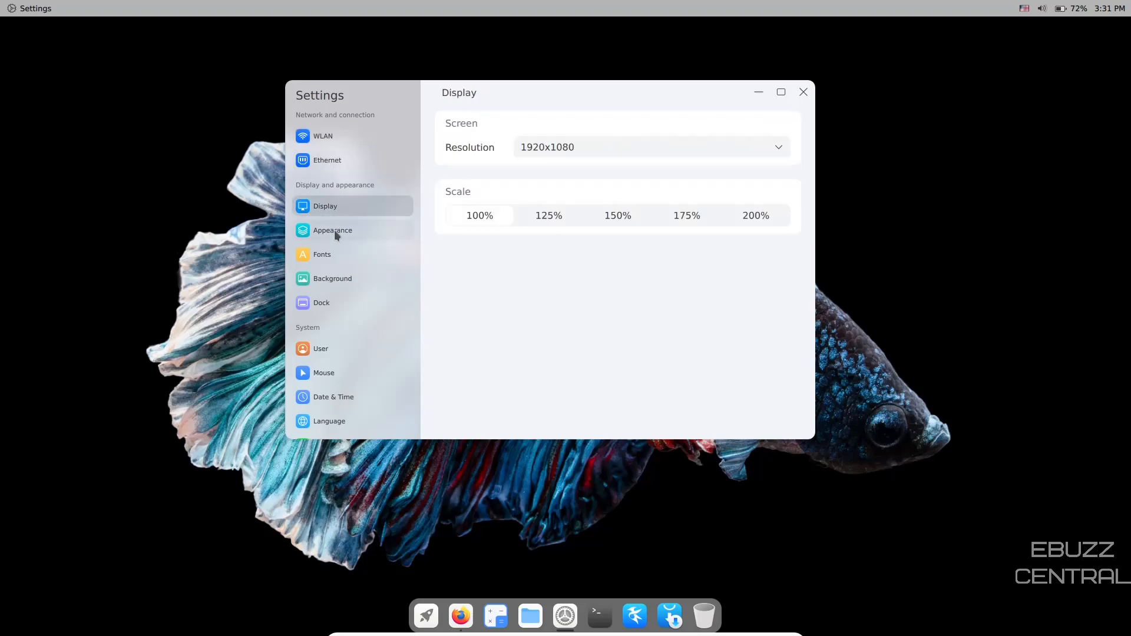
left_click(332, 231)
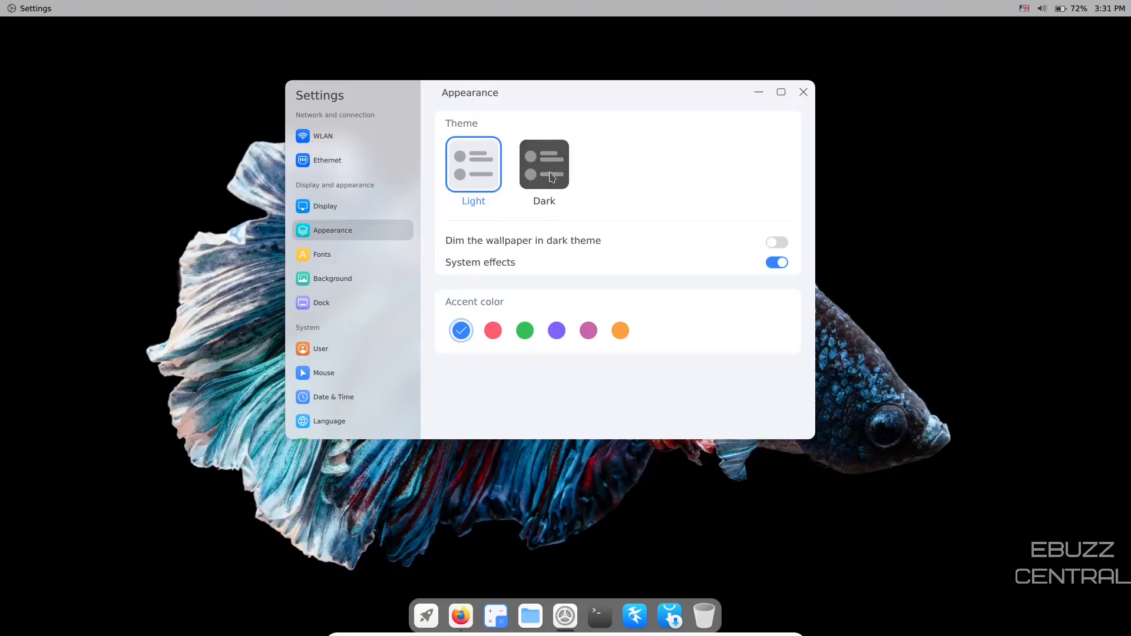
Switch to the dark theme and set the accent colour to red
left_click(544, 165)
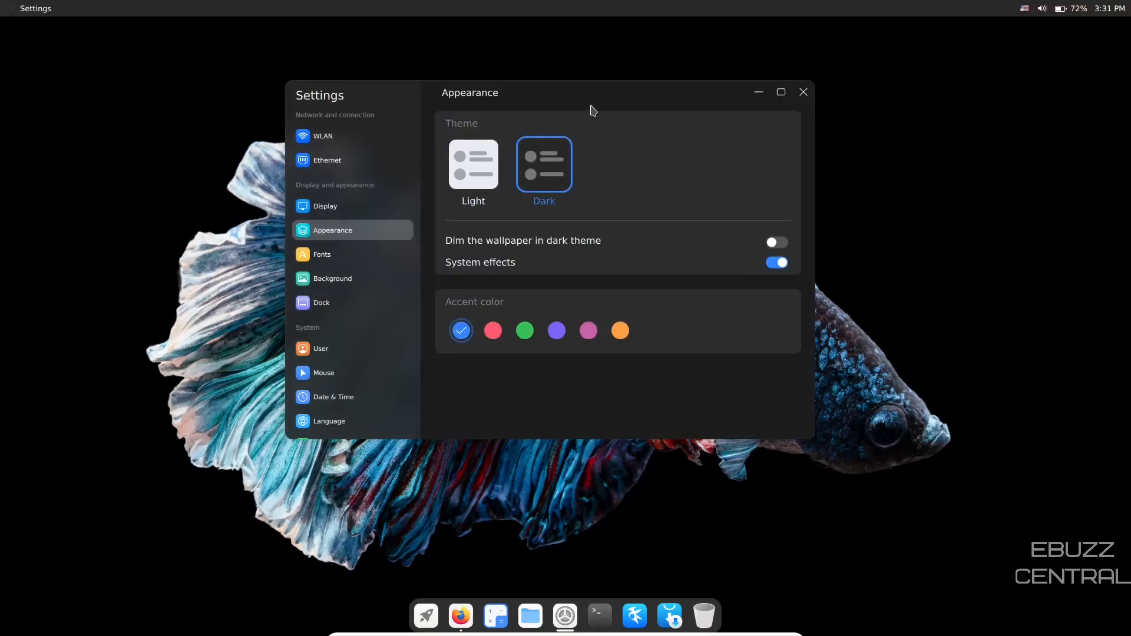
left_click_drag(591, 92, 573, 166)
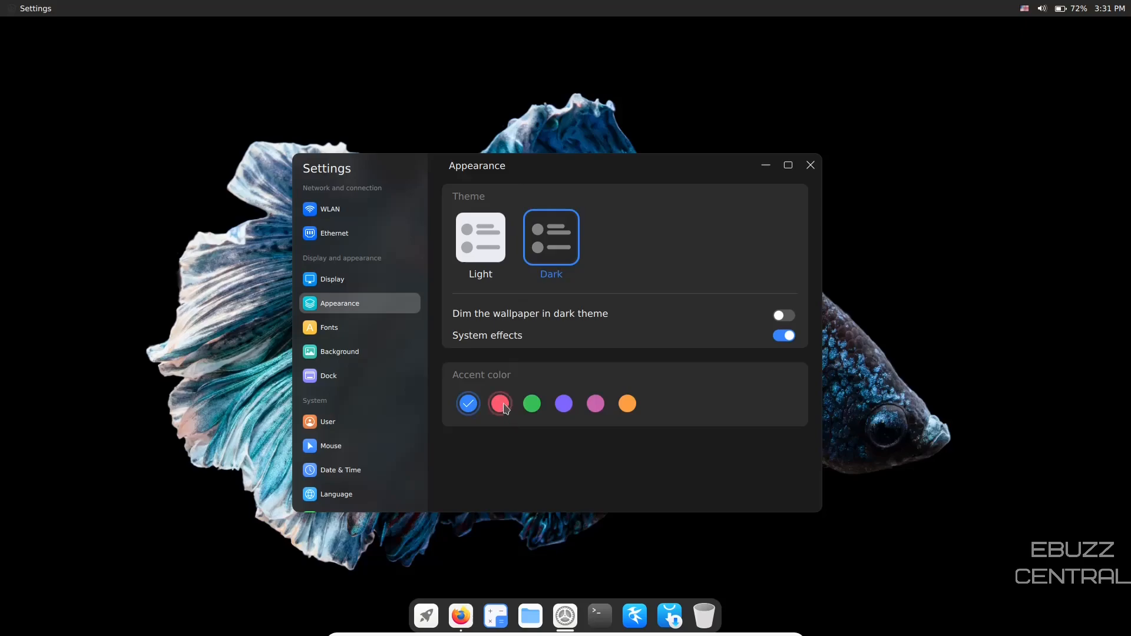
left_click(531, 403)
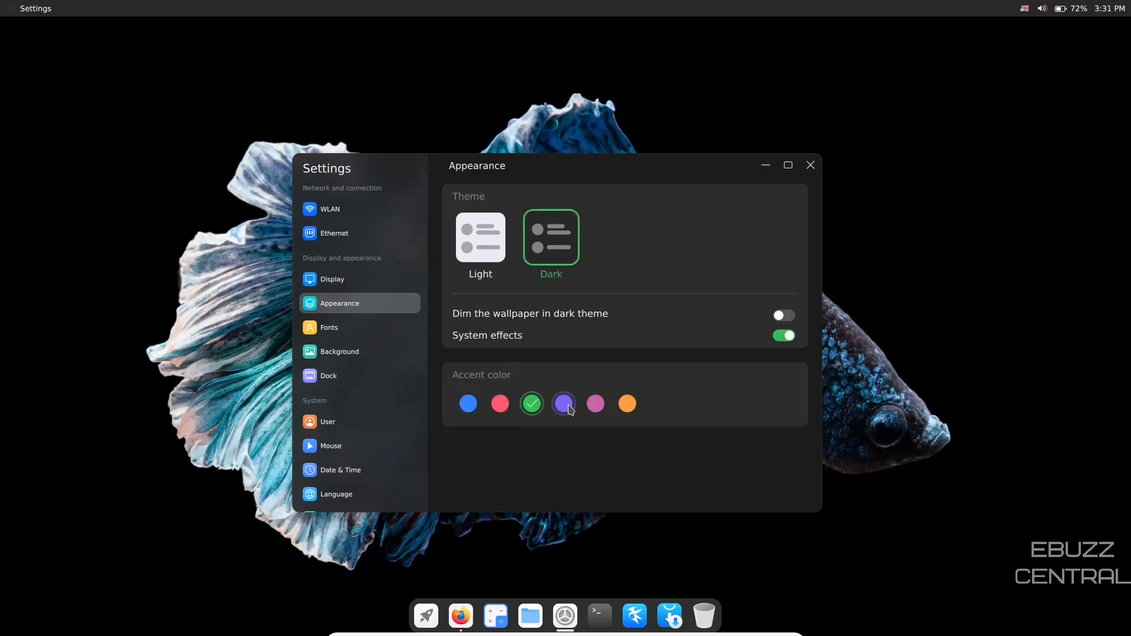
left_click(499, 403)
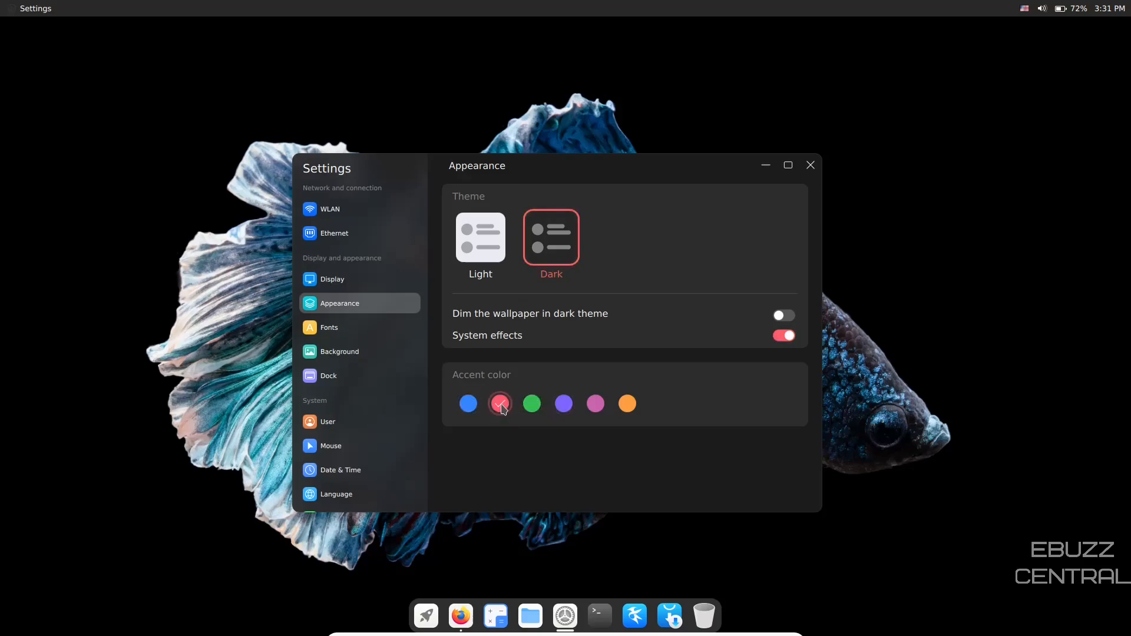
left_click(499, 403)
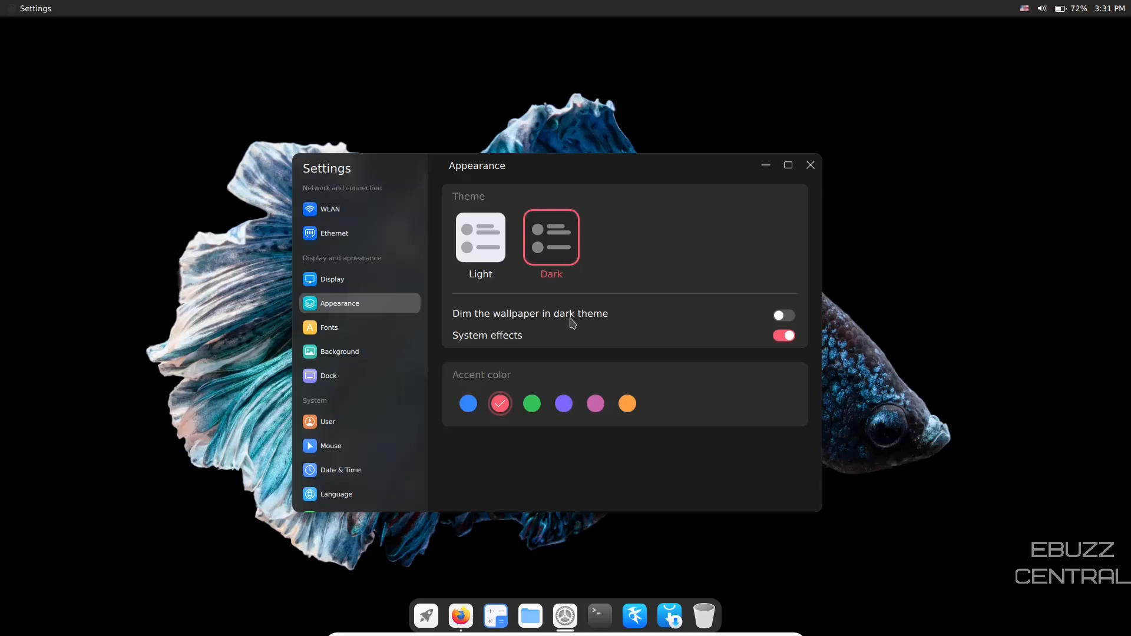
Toggle wallpaper dimming on and off twice, then system effects off and back on
left_click(783, 315)
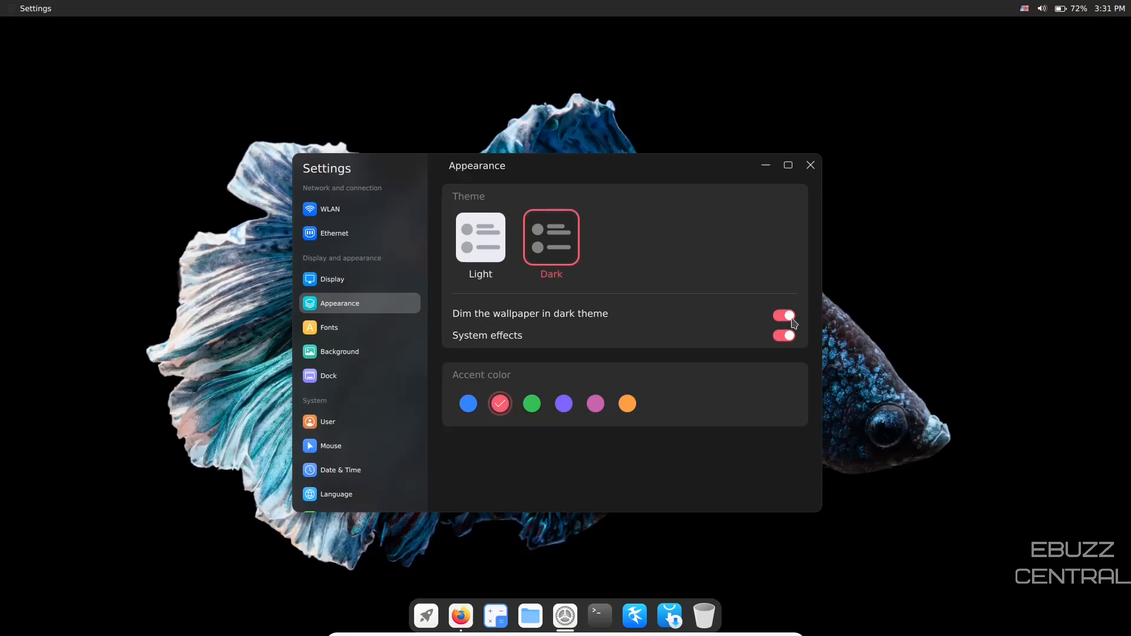
left_click(784, 315)
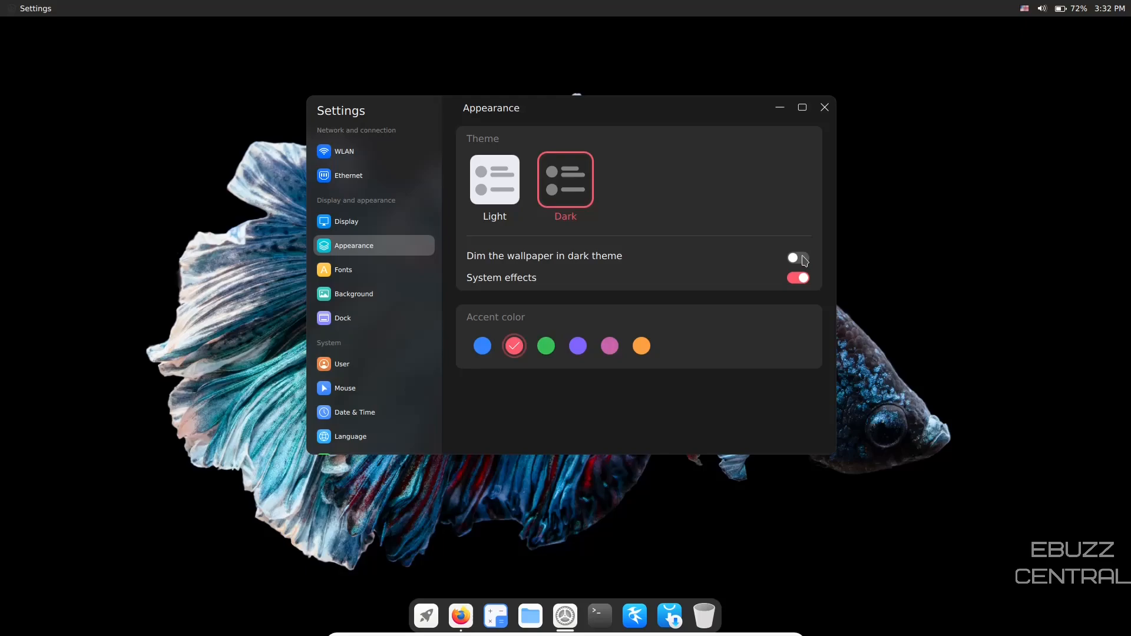
left_click(797, 259)
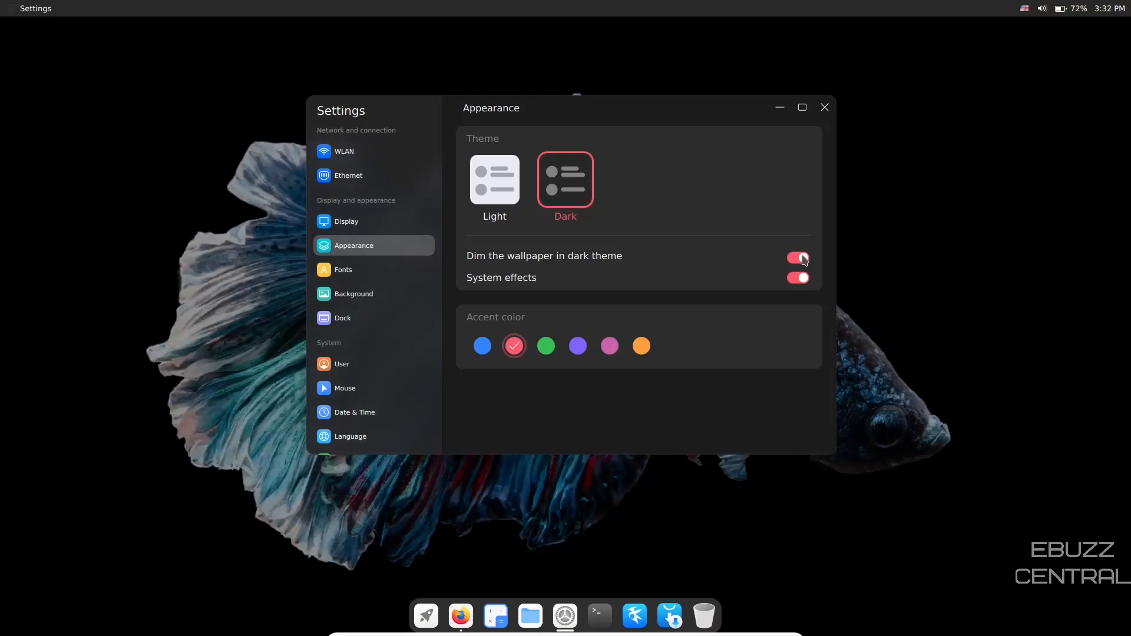
left_click(798, 258)
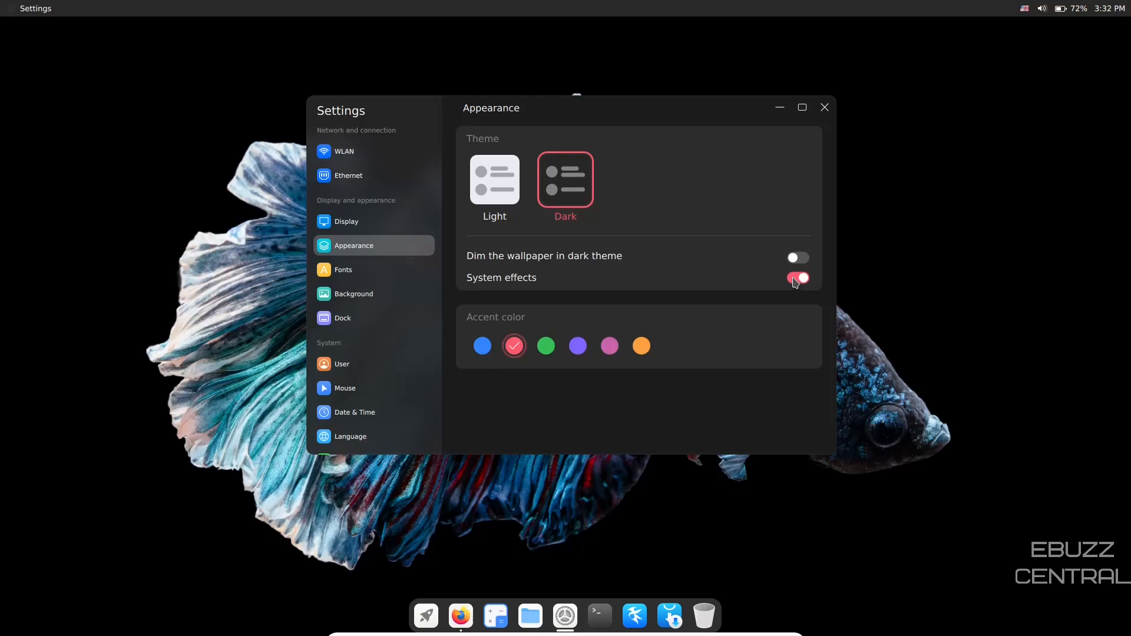
left_click(797, 278)
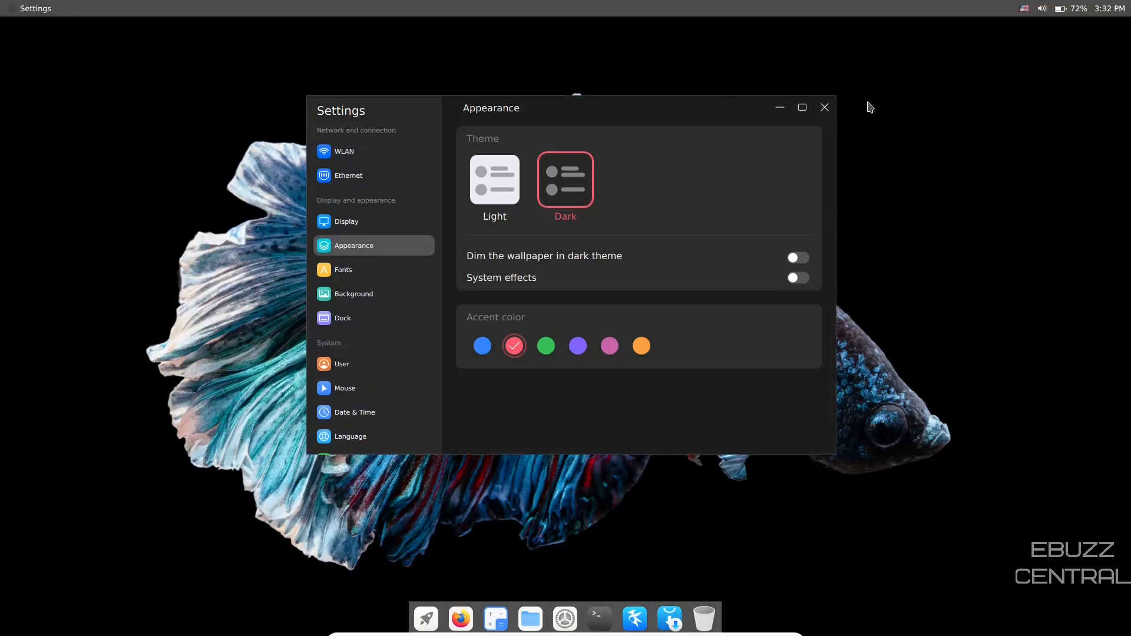
mouse_move(885, 177)
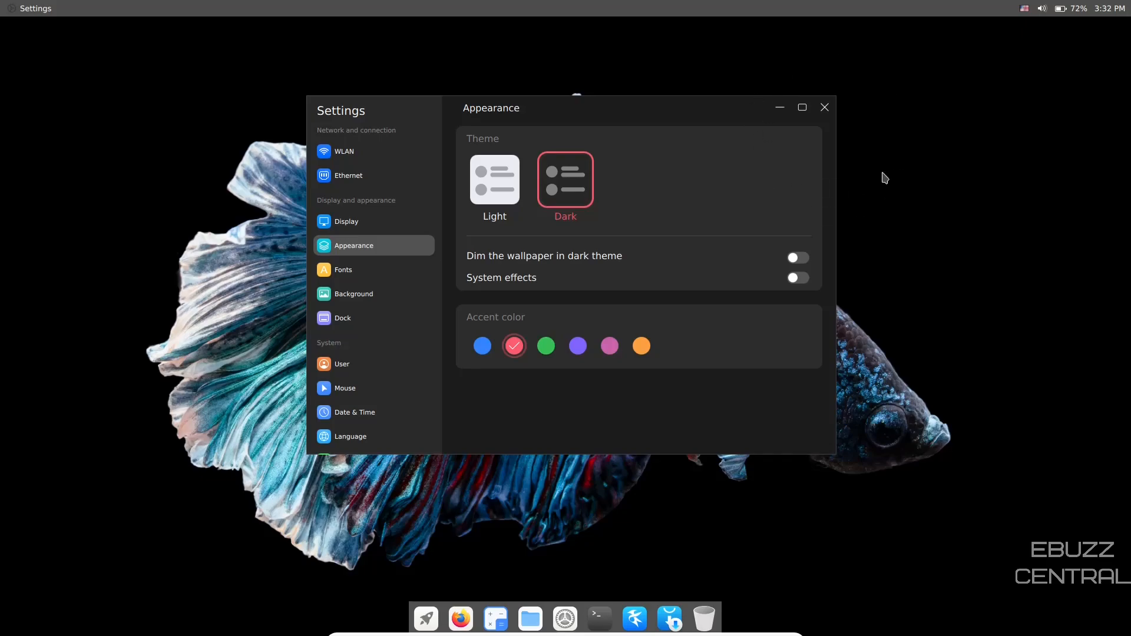
mouse_move(835, 260)
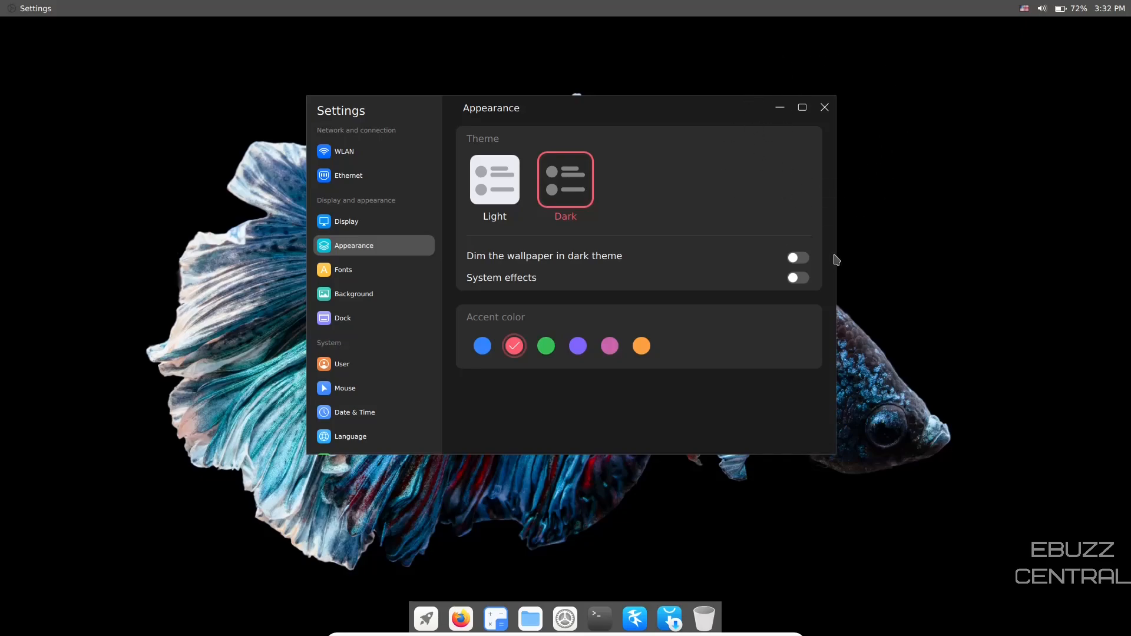
left_click(797, 277)
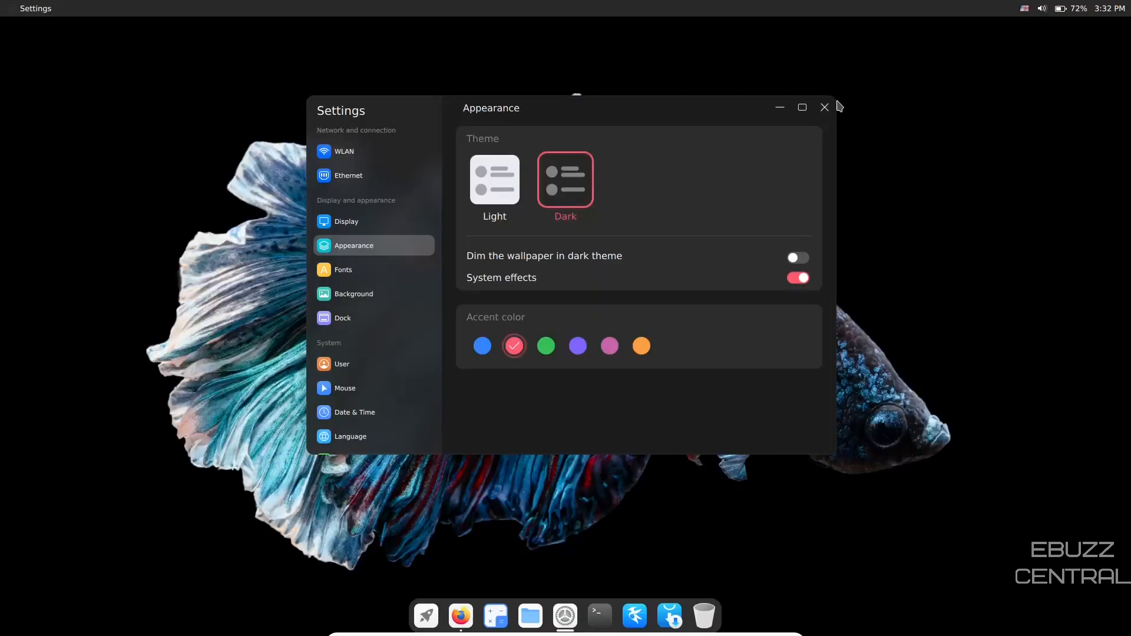
mouse_move(344, 274)
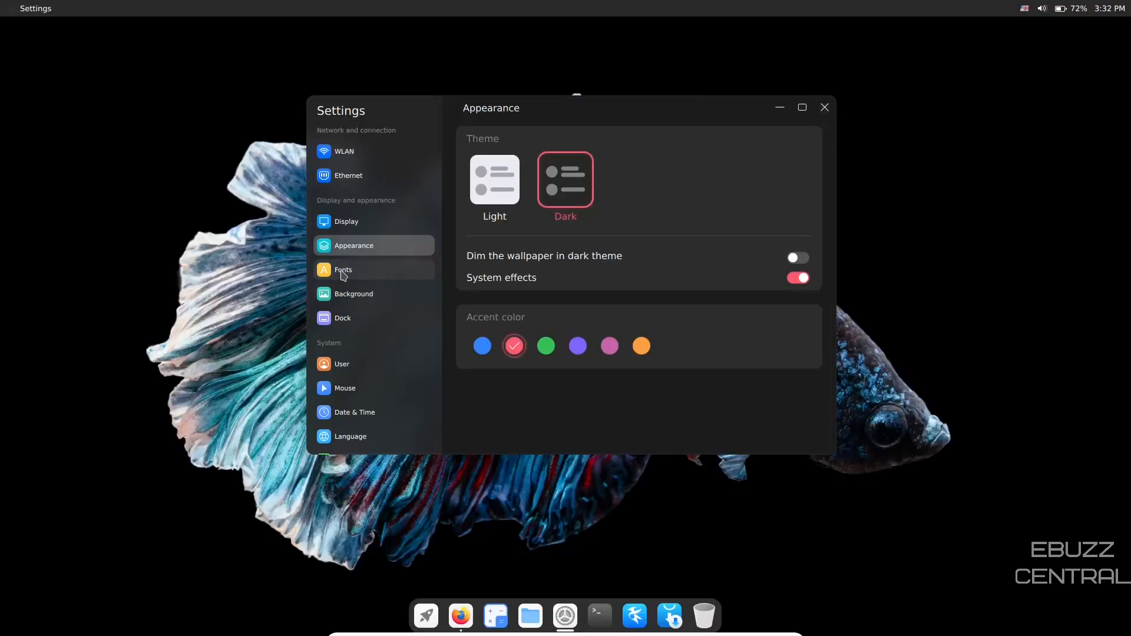
On the Fonts page, switch font size to Medium and back to Large
left_click(344, 269)
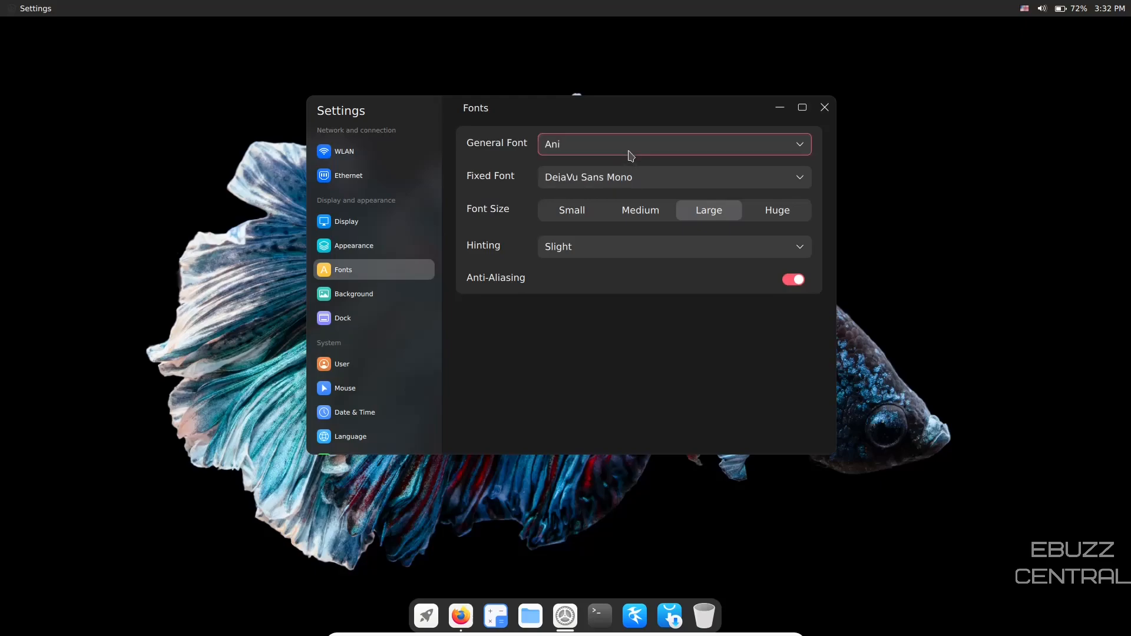
mouse_move(641, 167)
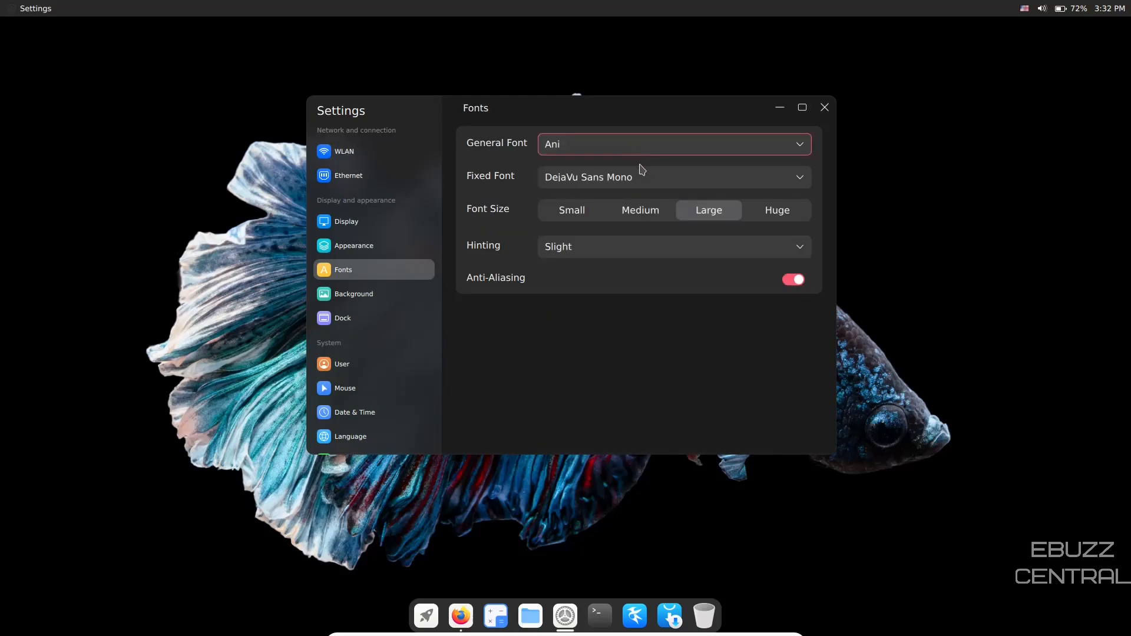
mouse_move(659, 184)
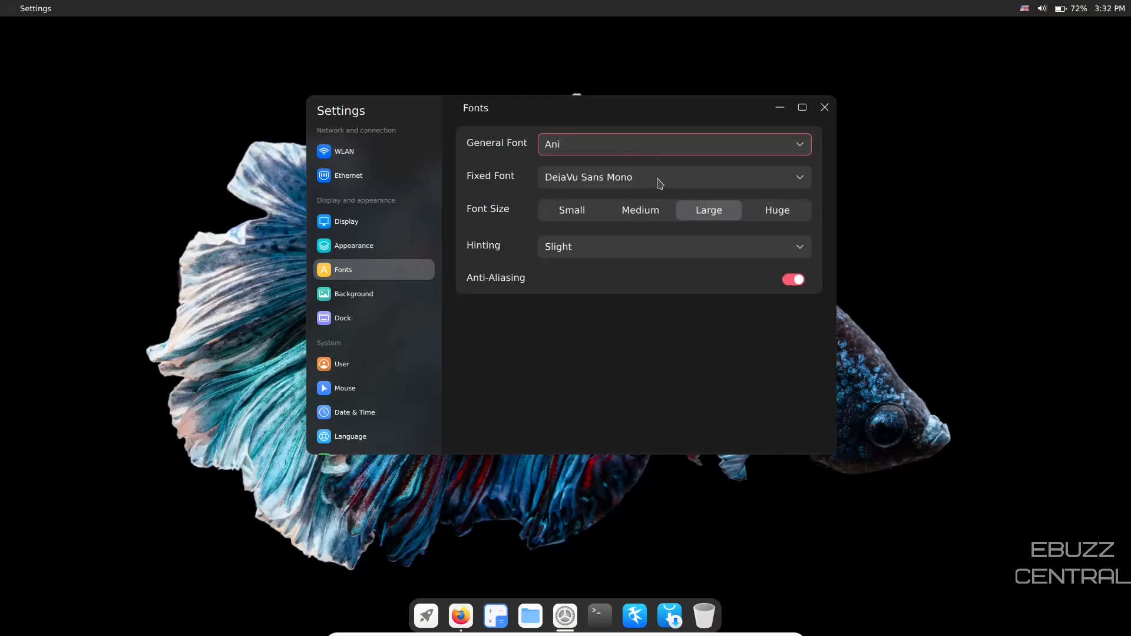
left_click(639, 210)
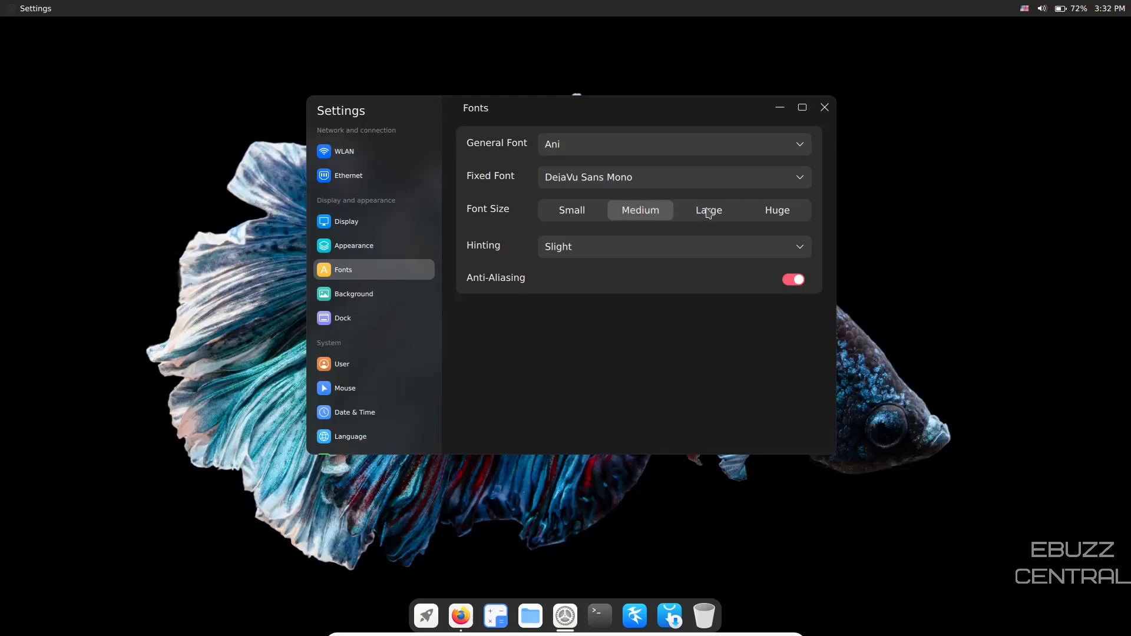
left_click(708, 210)
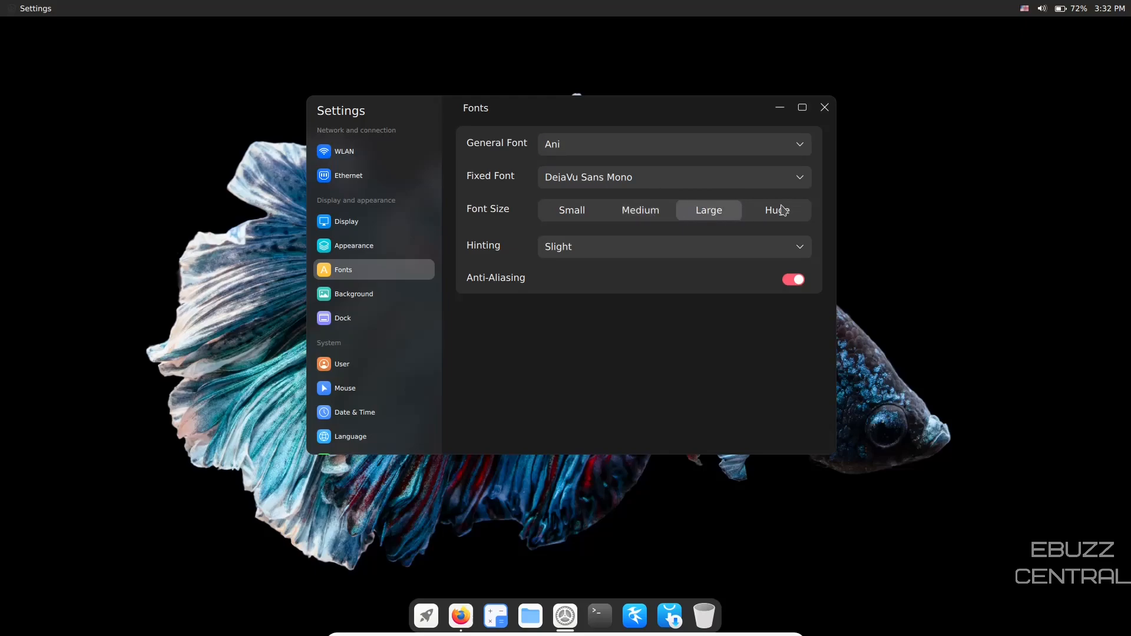
mouse_move(777, 210)
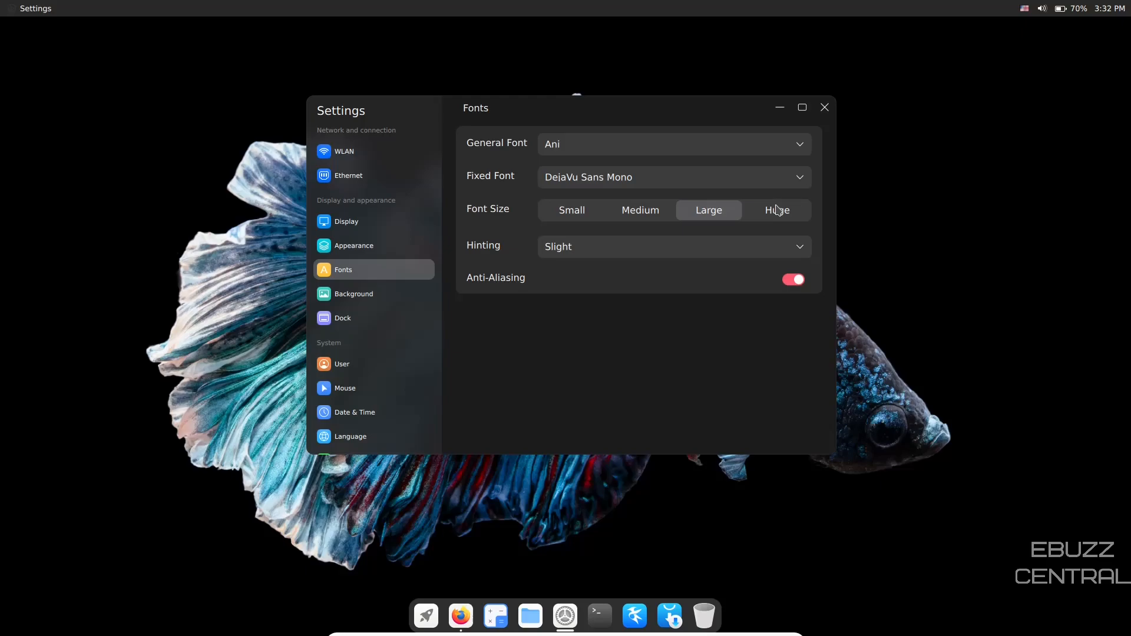
Pick the purple wave thumbnail from the Background wallpaper grid
left_click(353, 293)
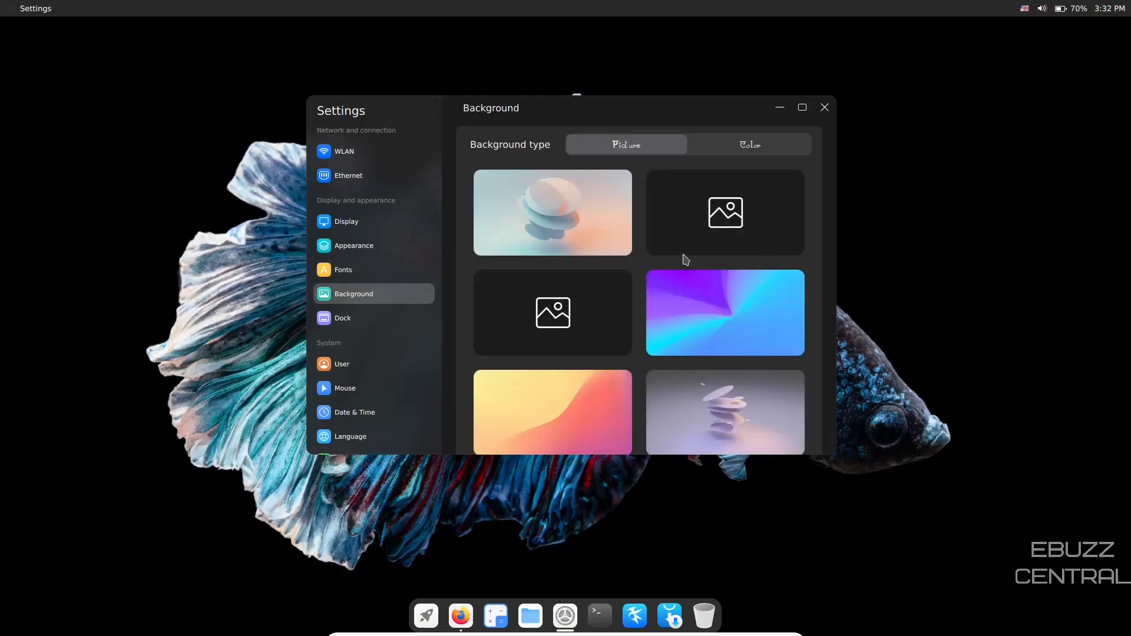
scroll("down", 3)
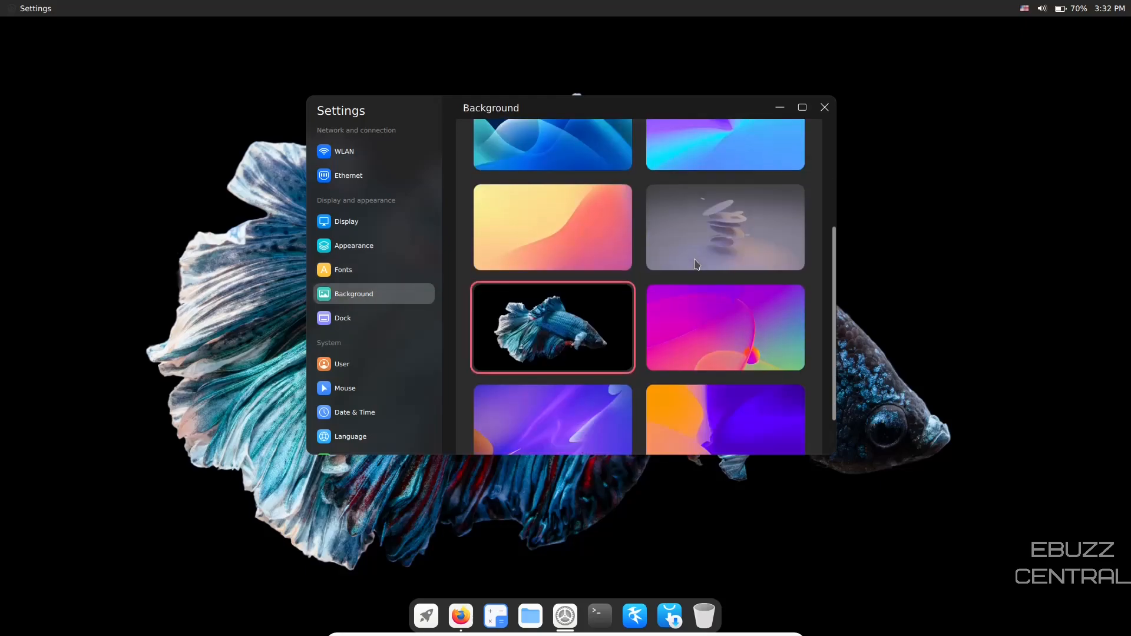
scroll("down", 3)
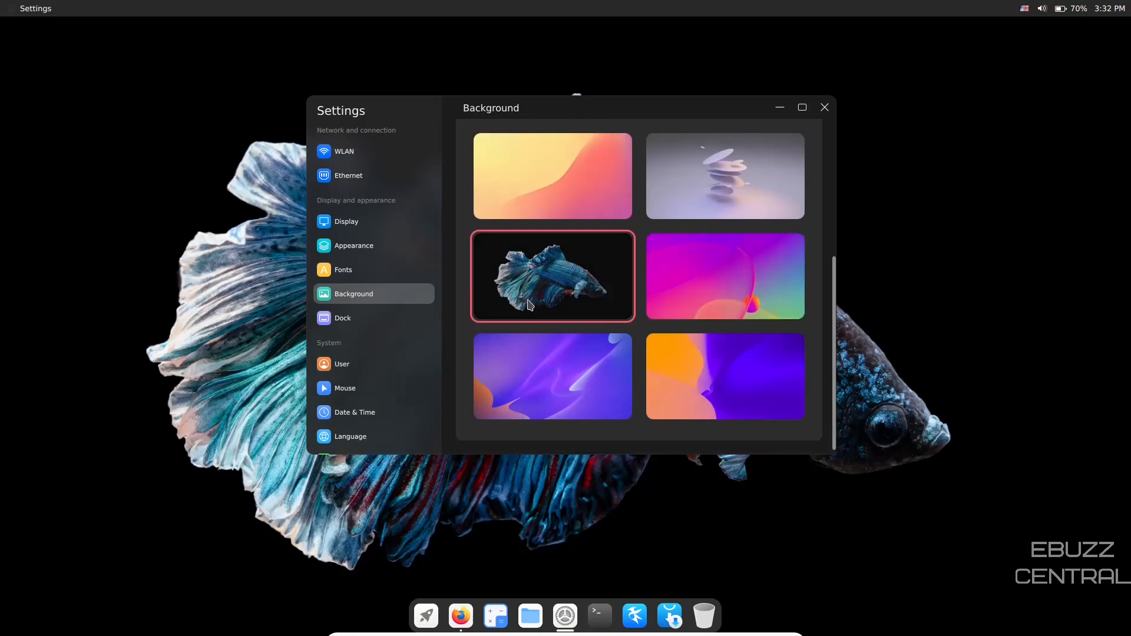
left_click(552, 376)
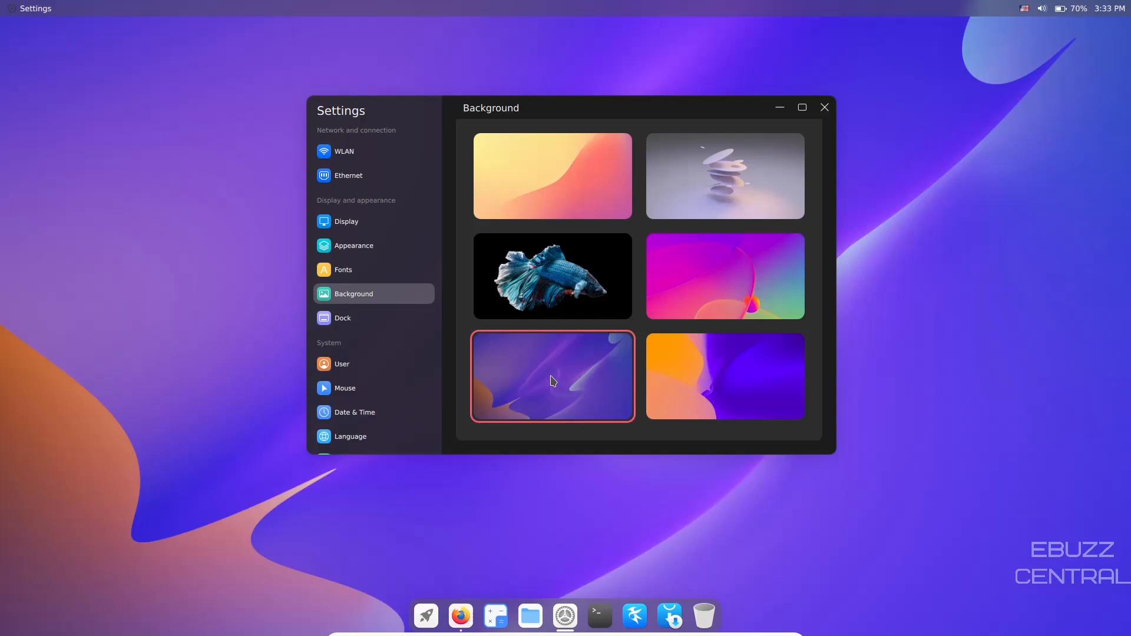
On the Dock page, set size Large, position Right and Smart hide display mode
left_click(343, 318)
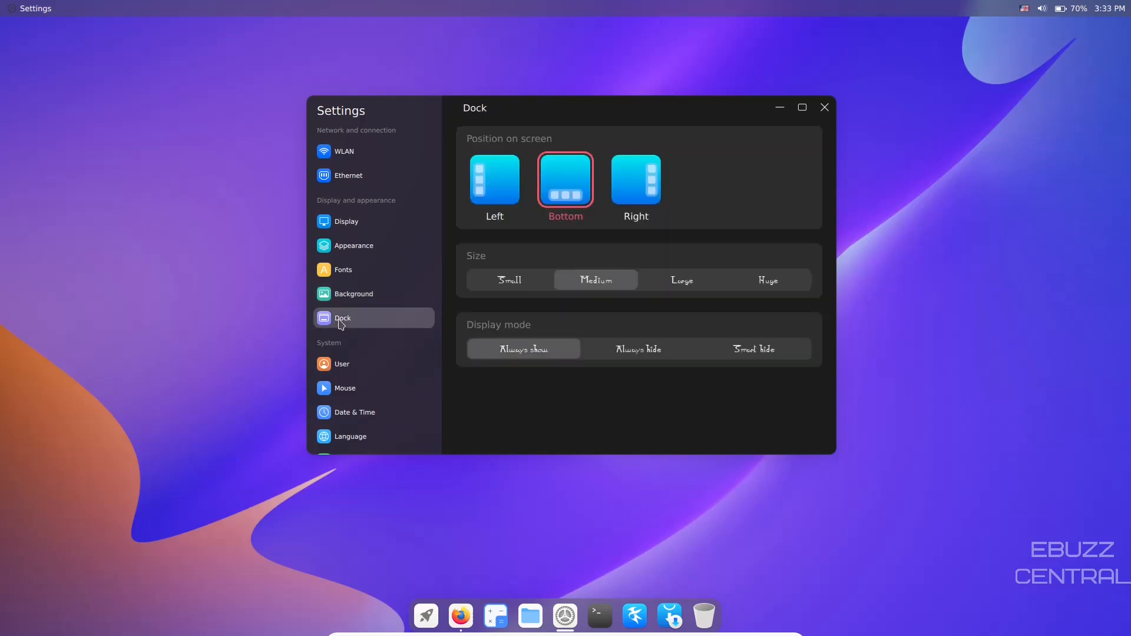
mouse_move(673, 286)
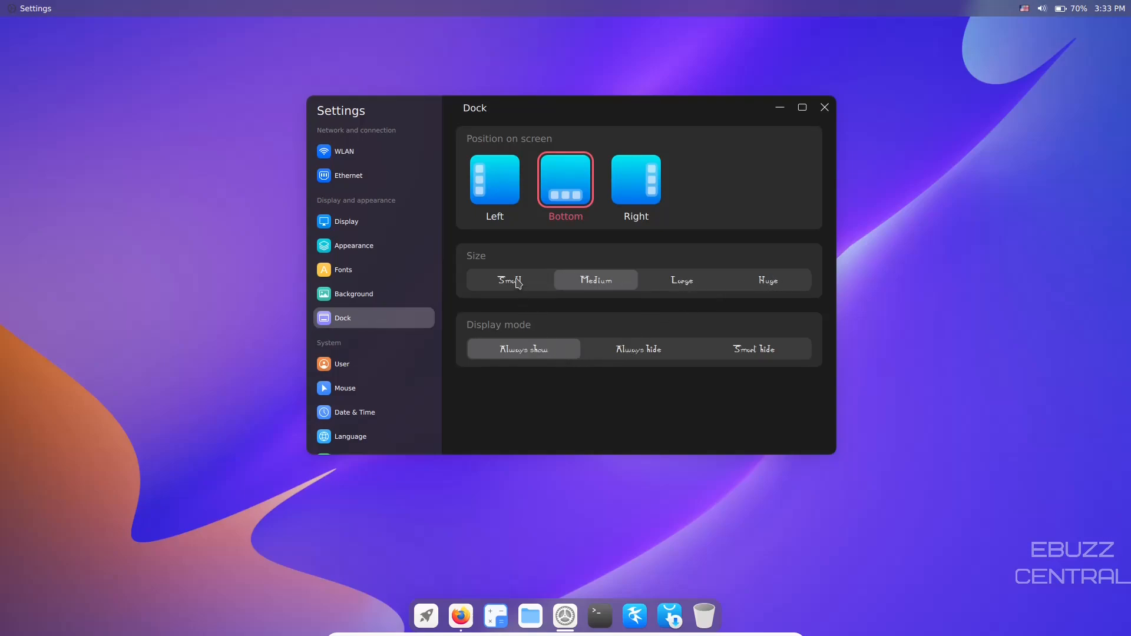
left_click(681, 280)
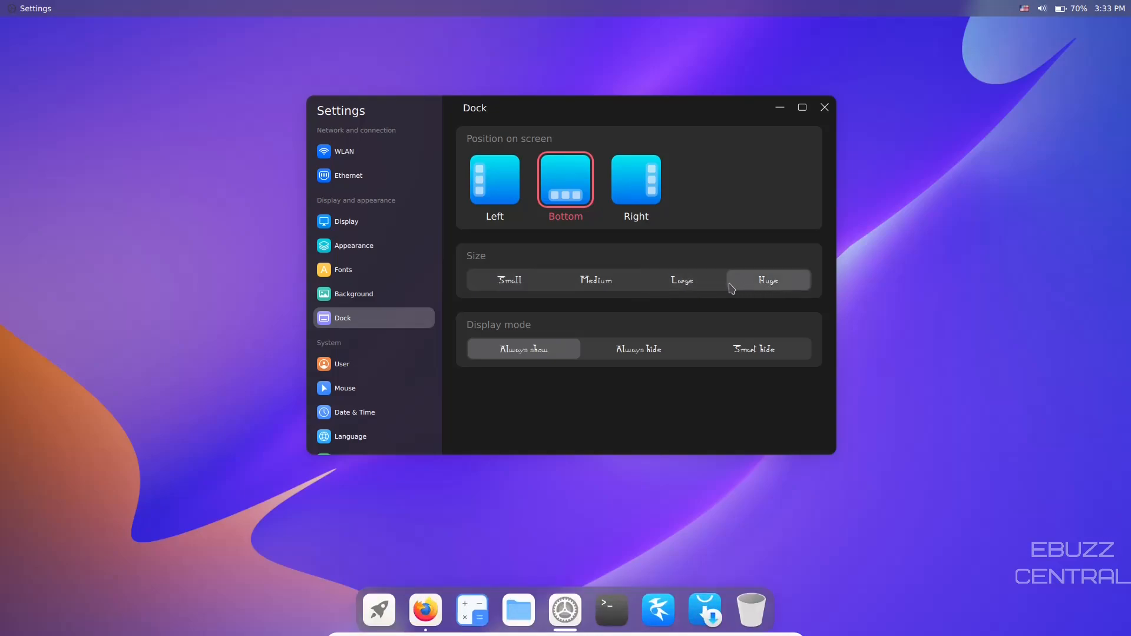
left_click(681, 279)
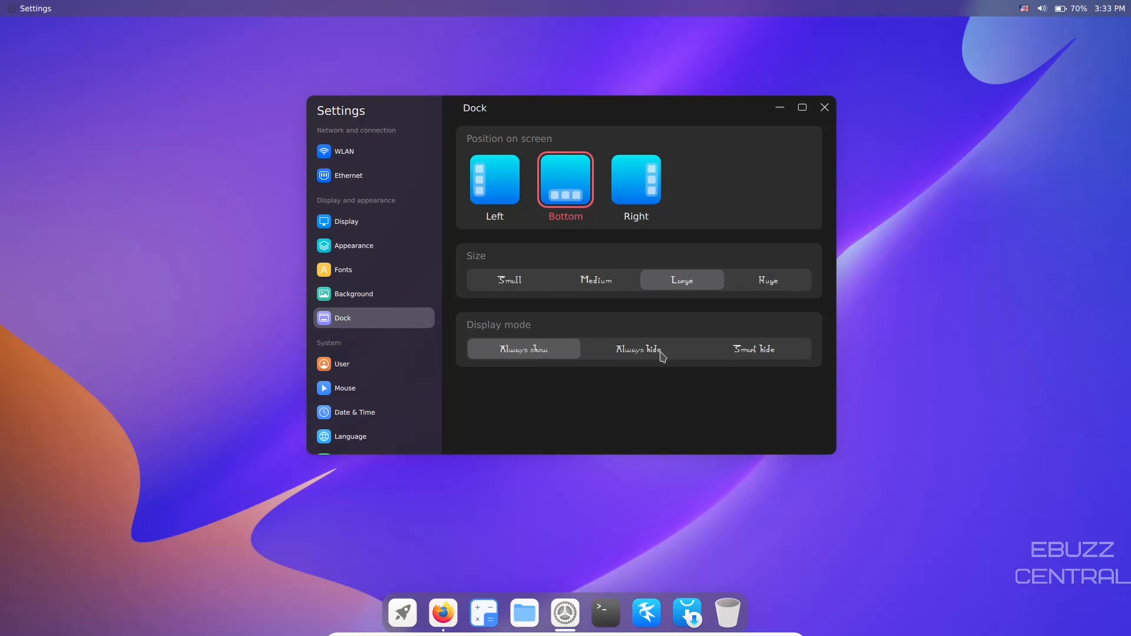
mouse_move(759, 366)
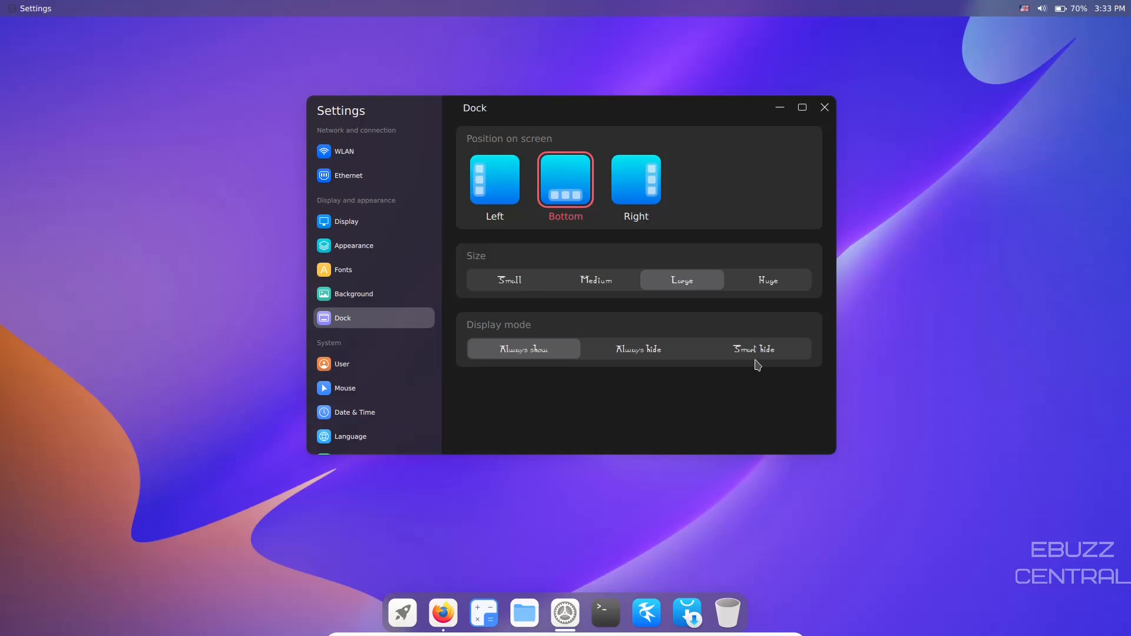
left_click(495, 180)
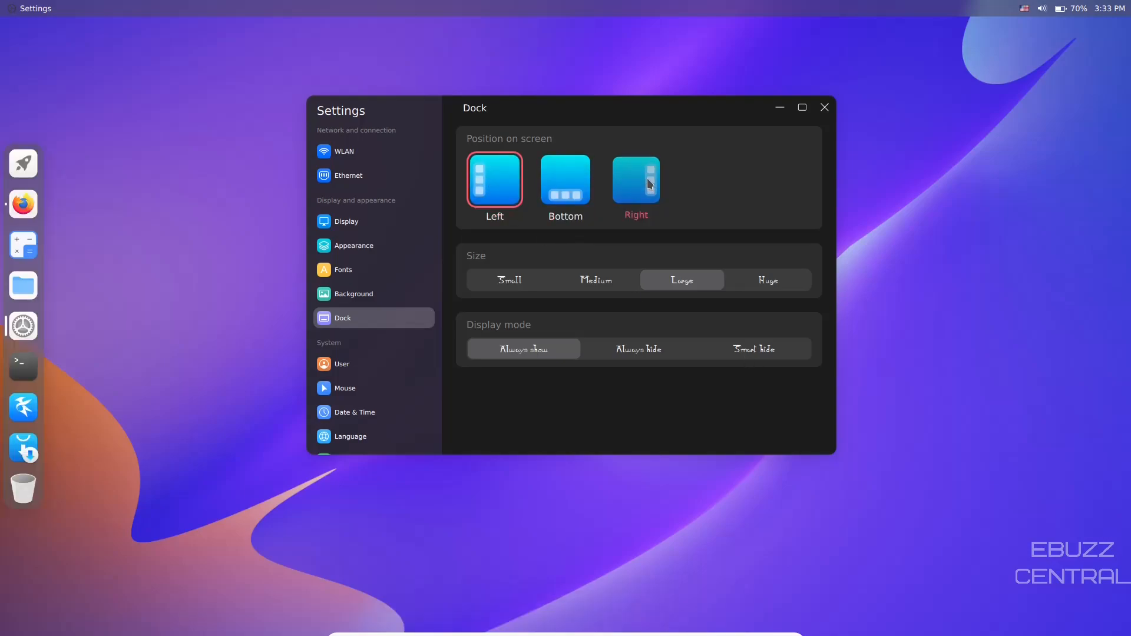
left_click(635, 180)
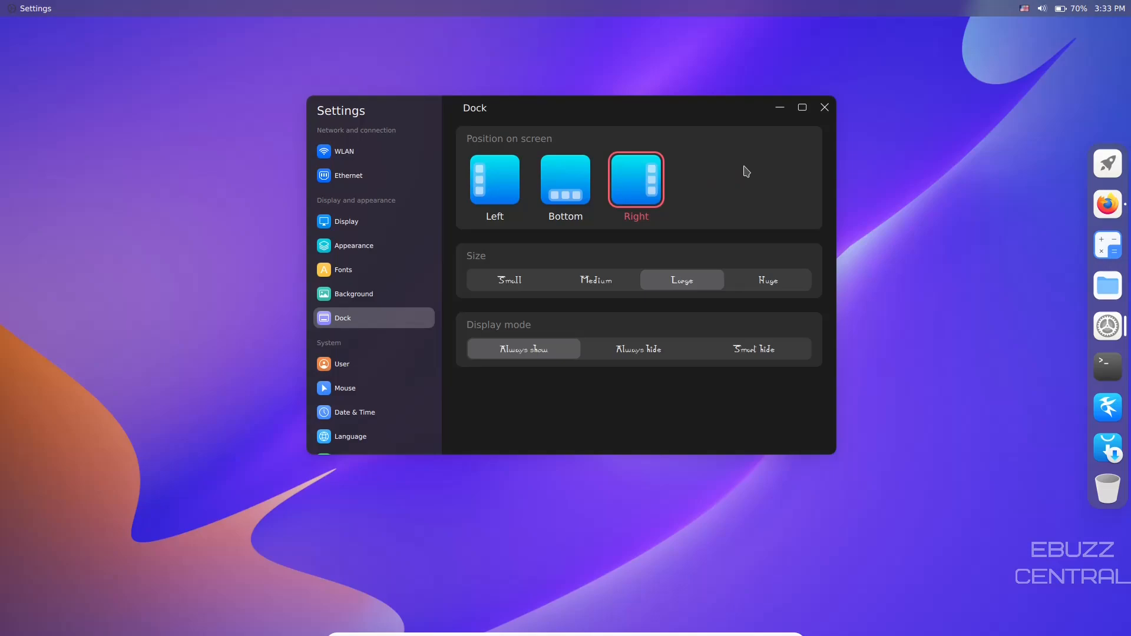
mouse_move(765, 359)
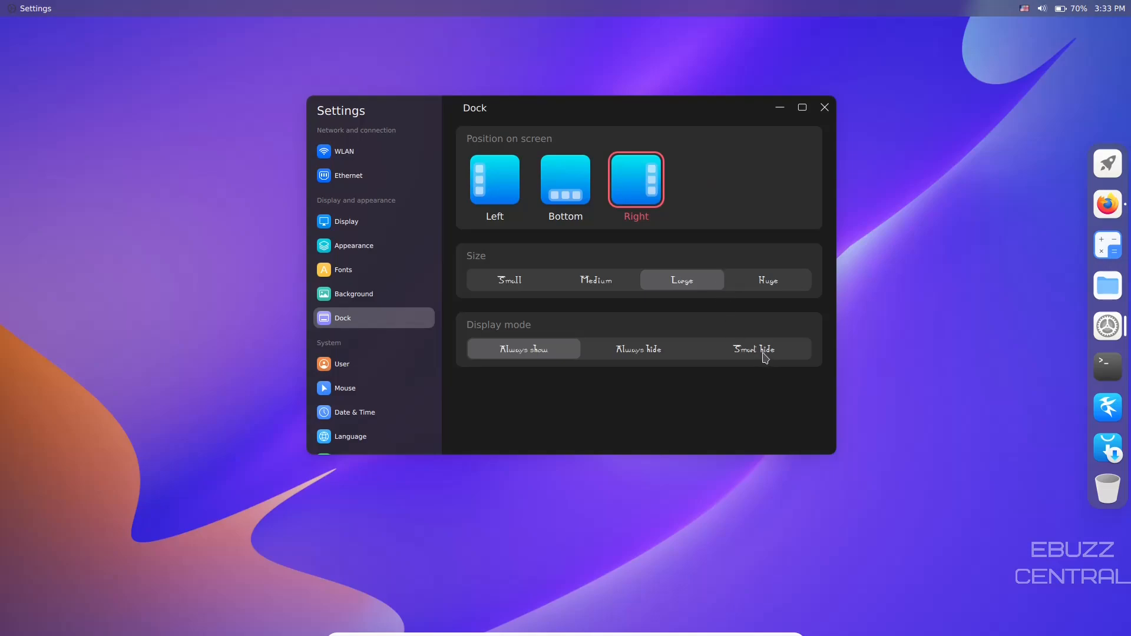
left_click(753, 349)
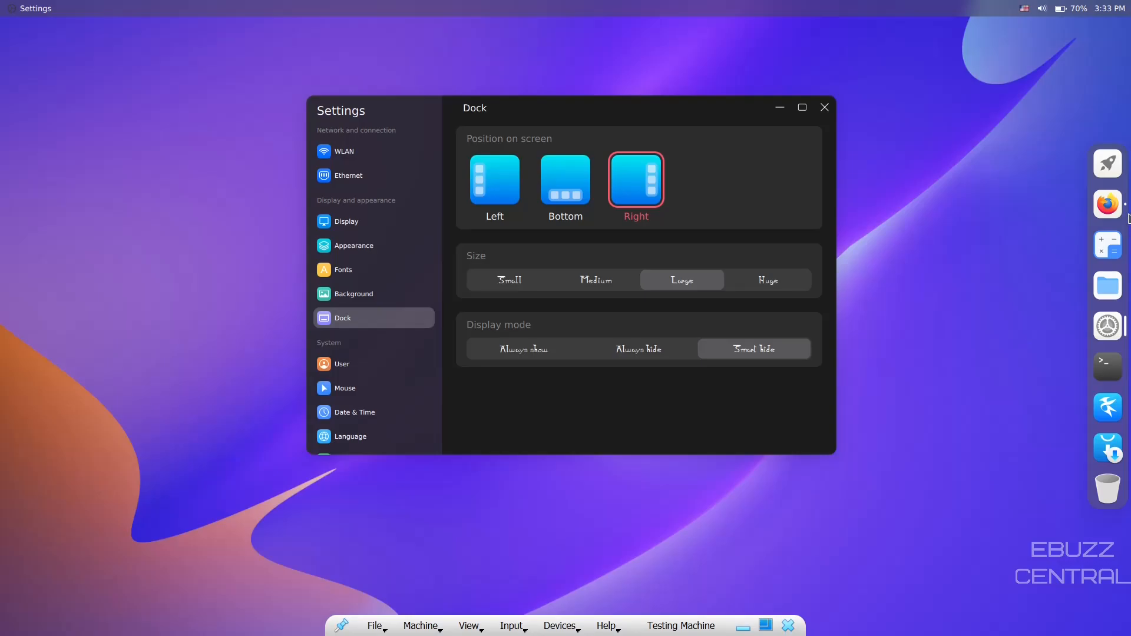
Bring Settings back from the dock and choose Ani as the general font
left_click(1106, 204)
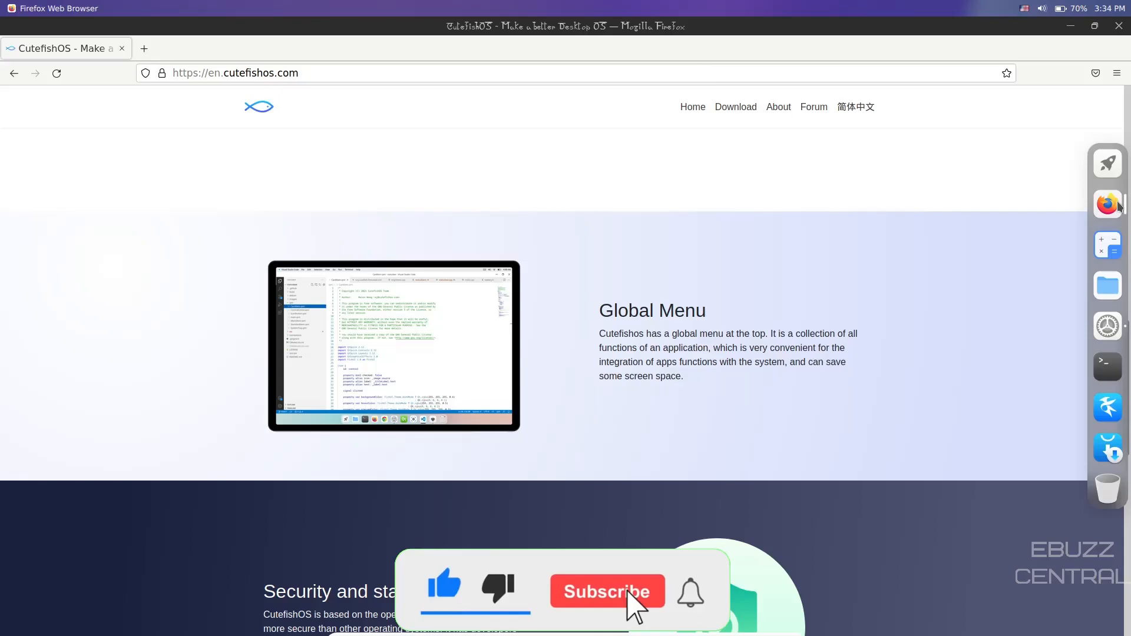
left_click(607, 592)
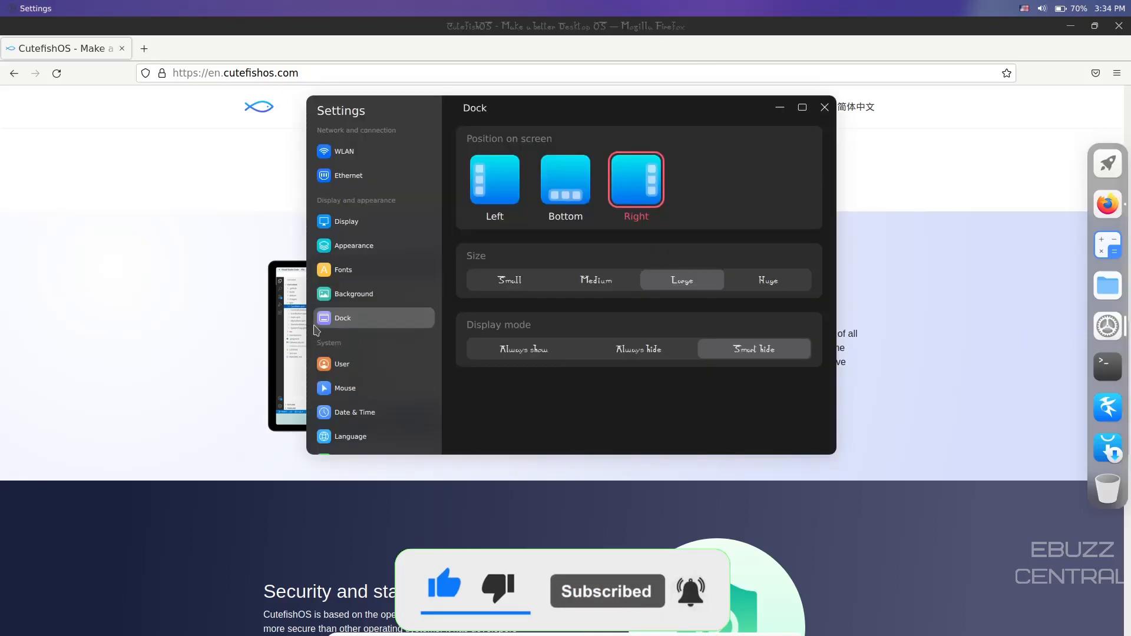
left_click(343, 269)
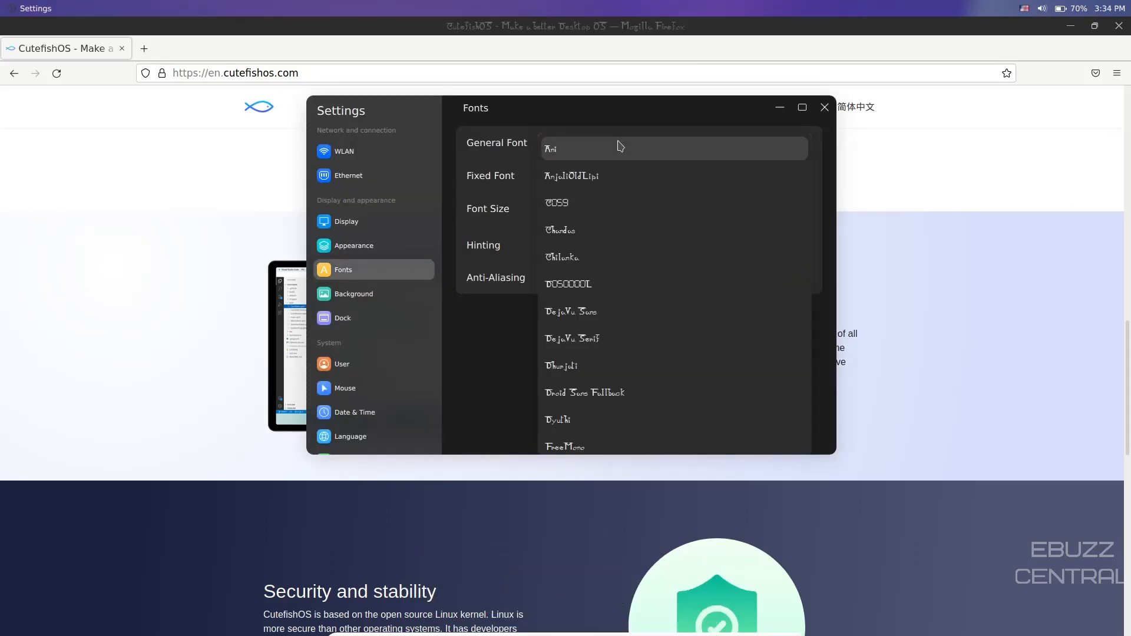
left_click(571, 312)
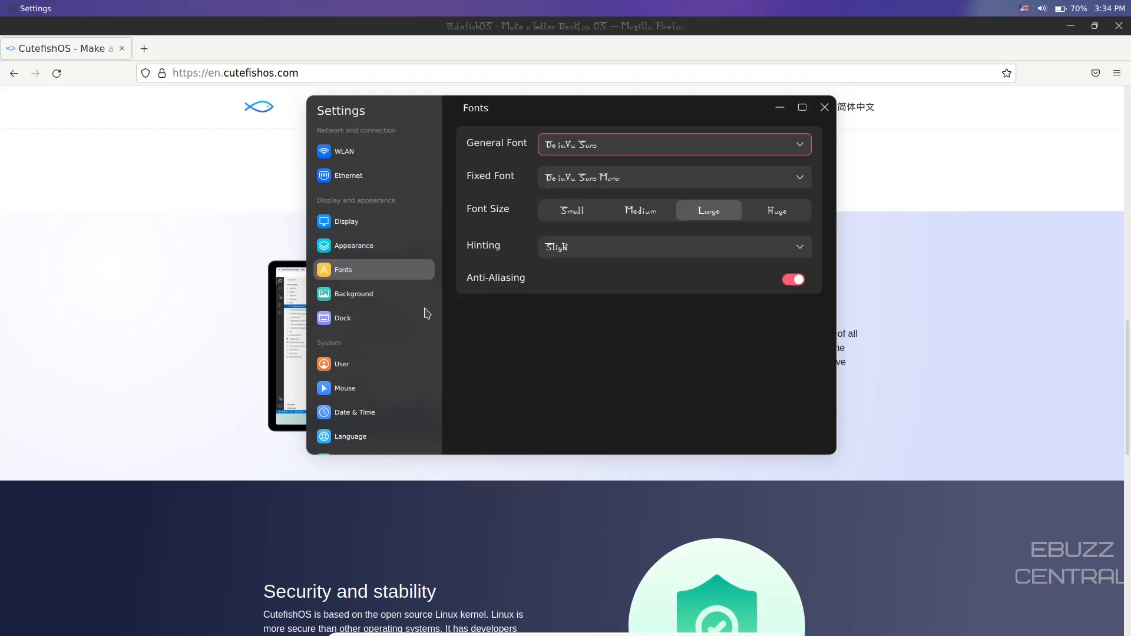
Glance at Background, return to Fonts, then minimize the Settings window
left_click(354, 294)
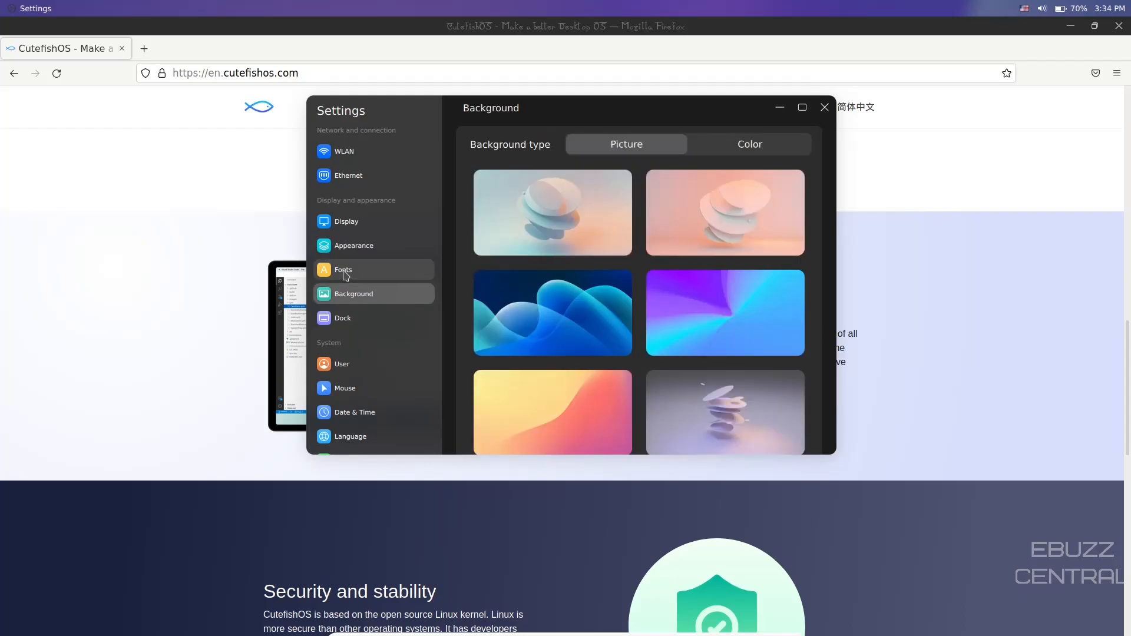
left_click(343, 270)
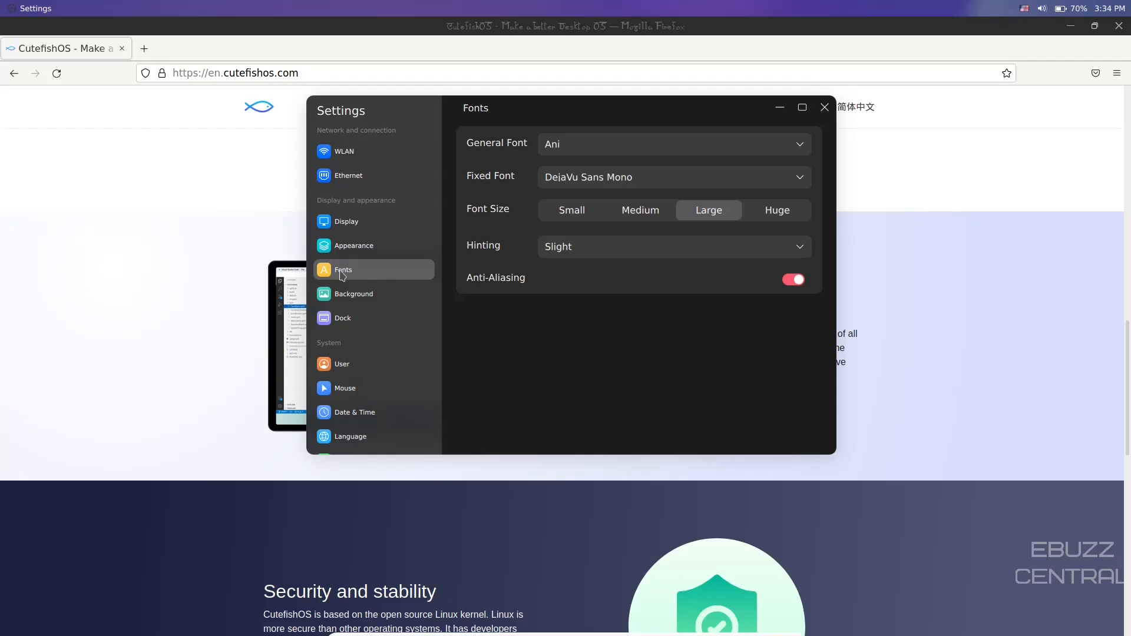
mouse_move(780, 110)
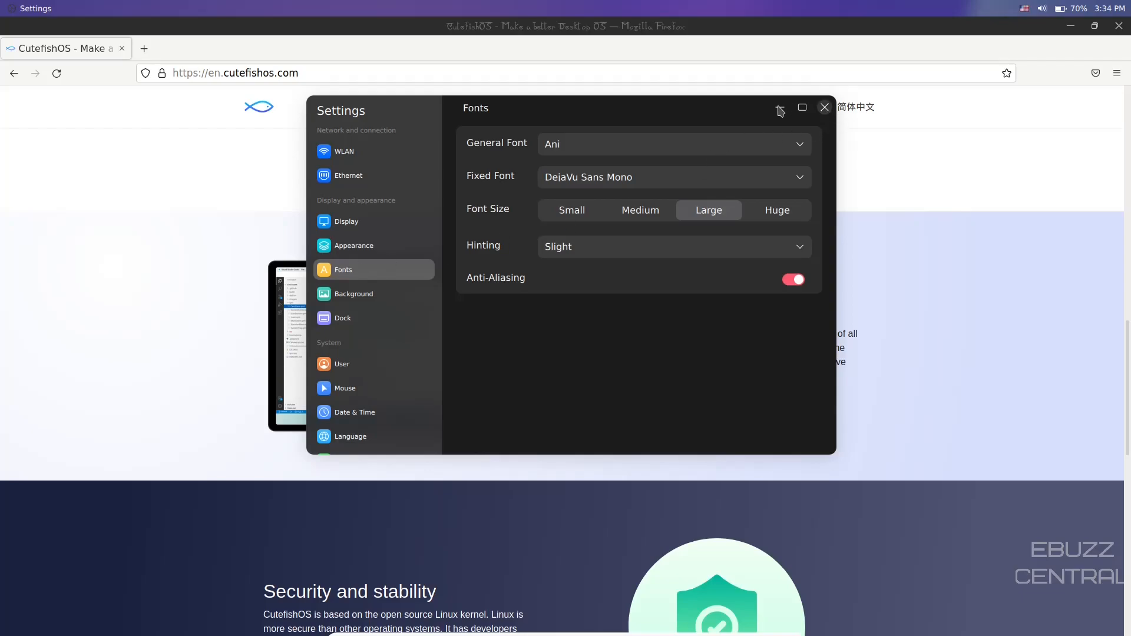
left_click(823, 107)
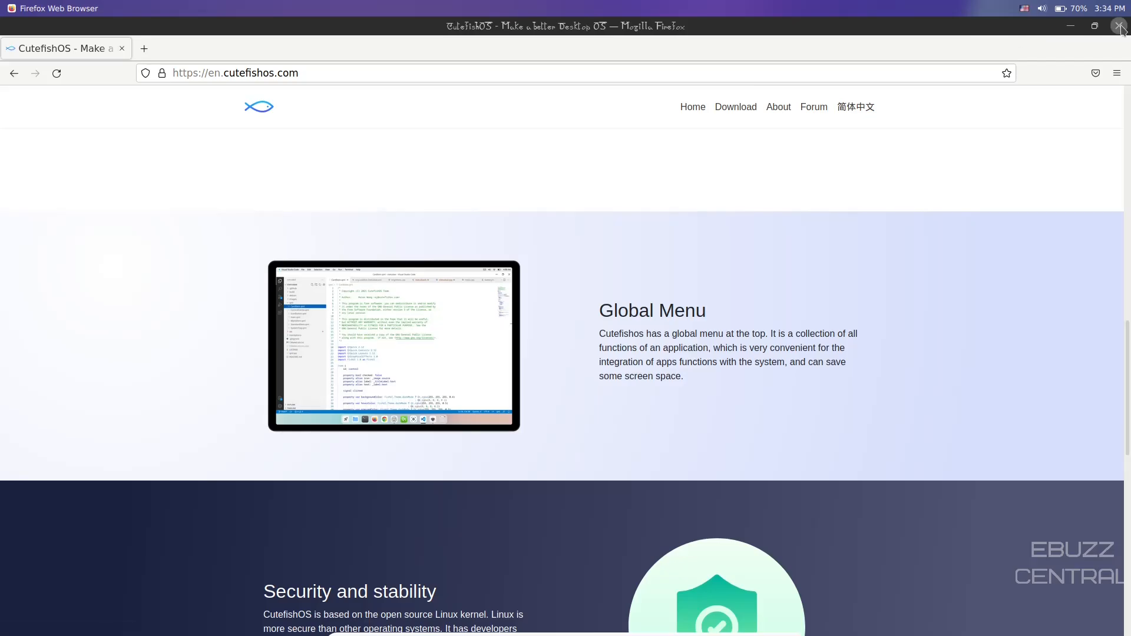
left_click(143, 48)
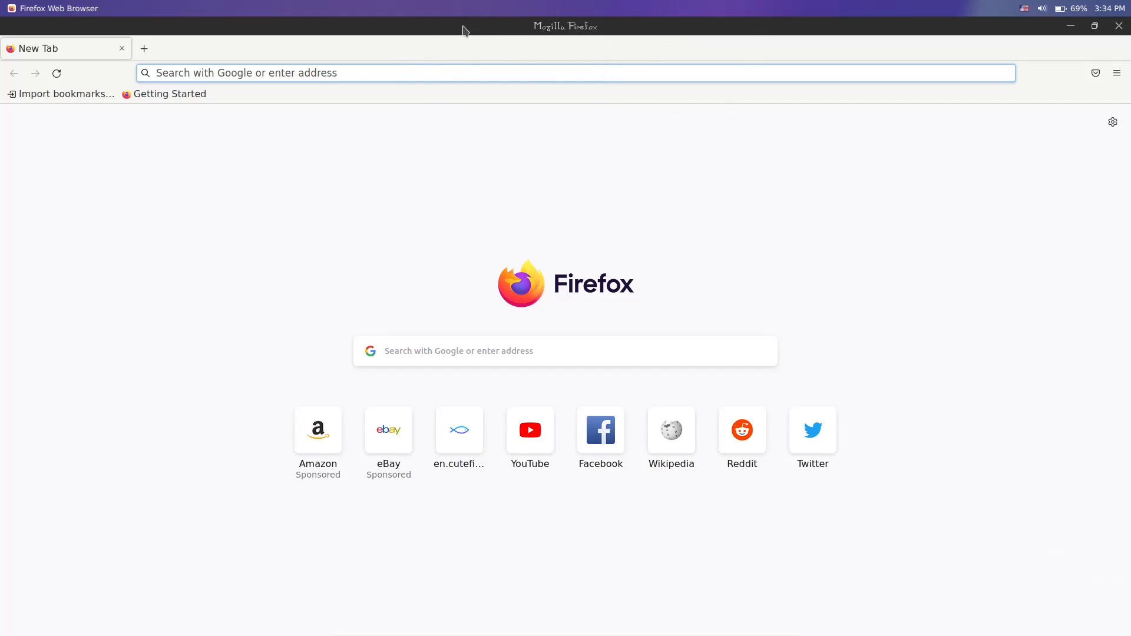
type("cutefish")
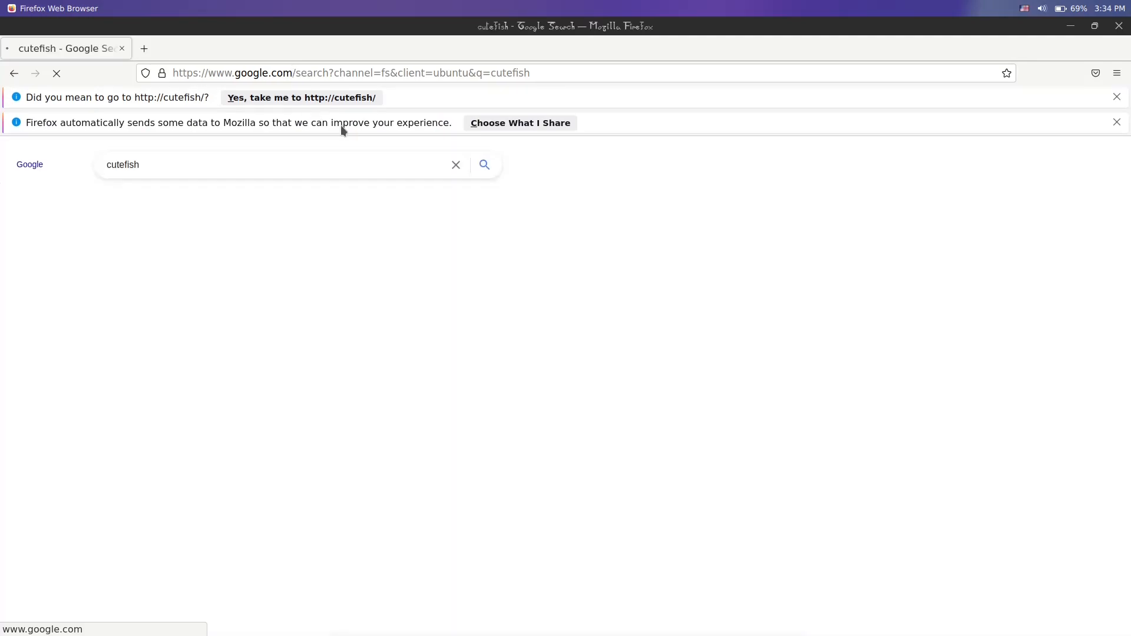
left_click(300, 97)
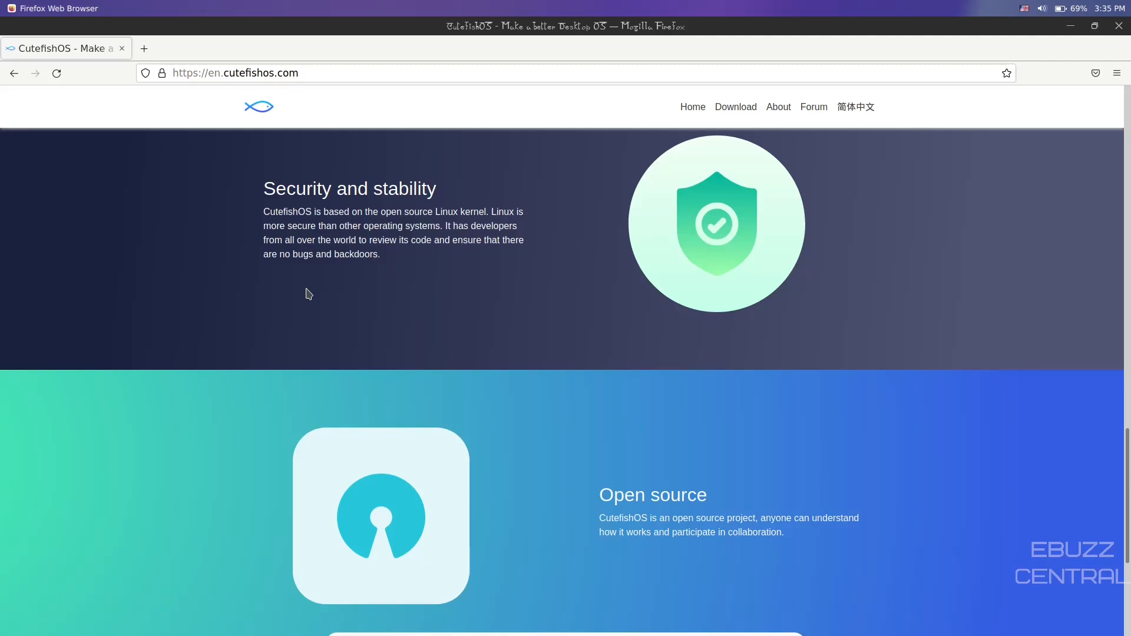
scroll("down", 3)
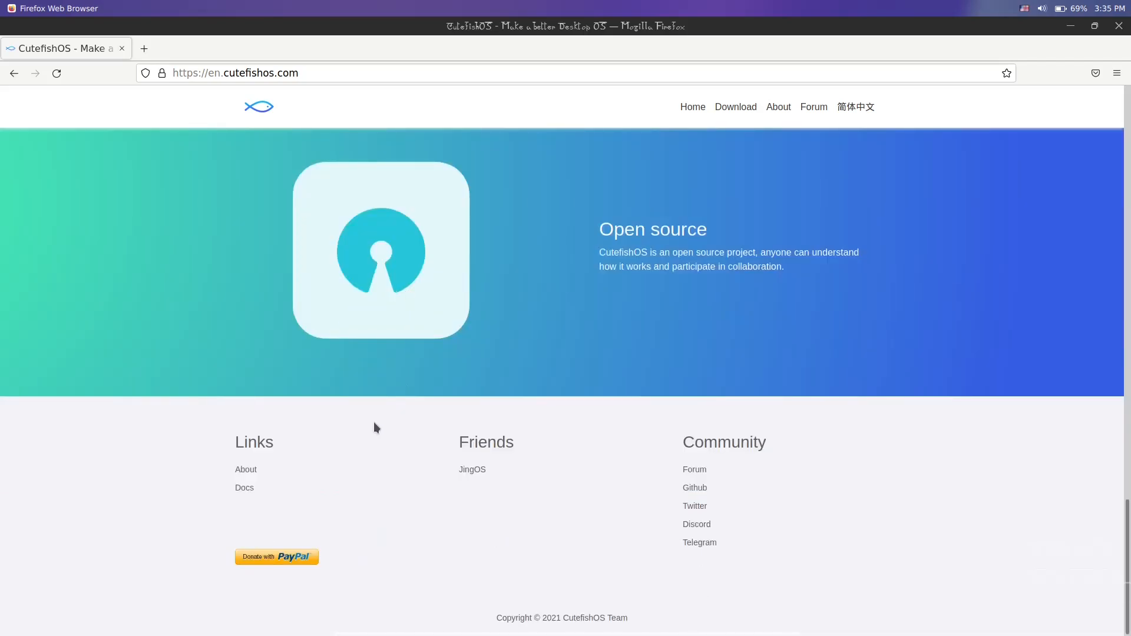
mouse_move(245, 469)
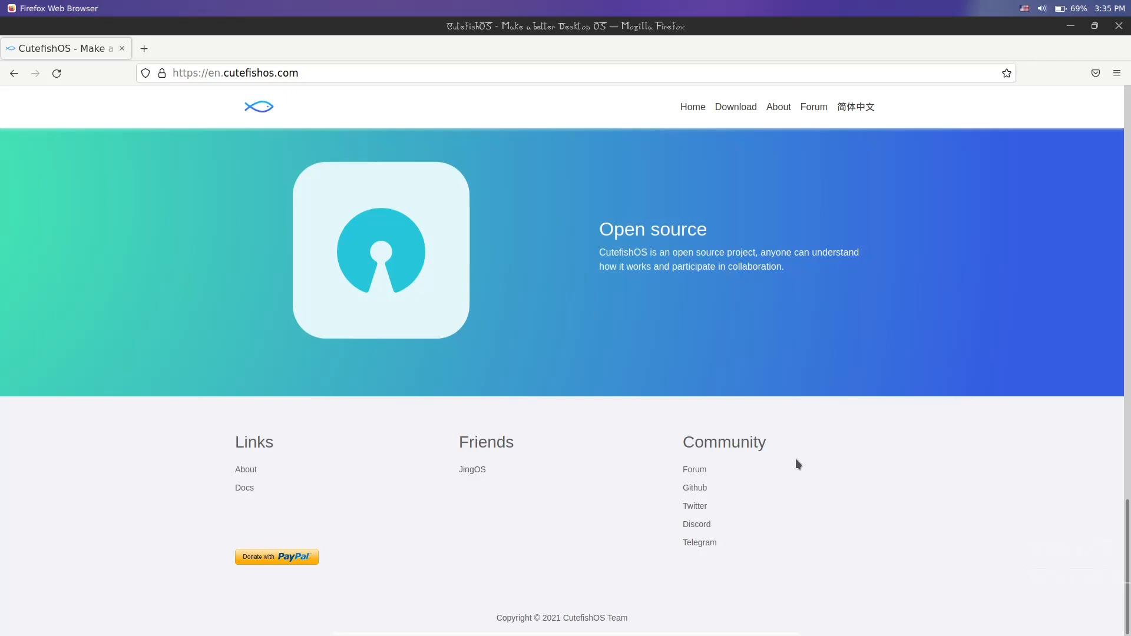
mouse_move(695, 506)
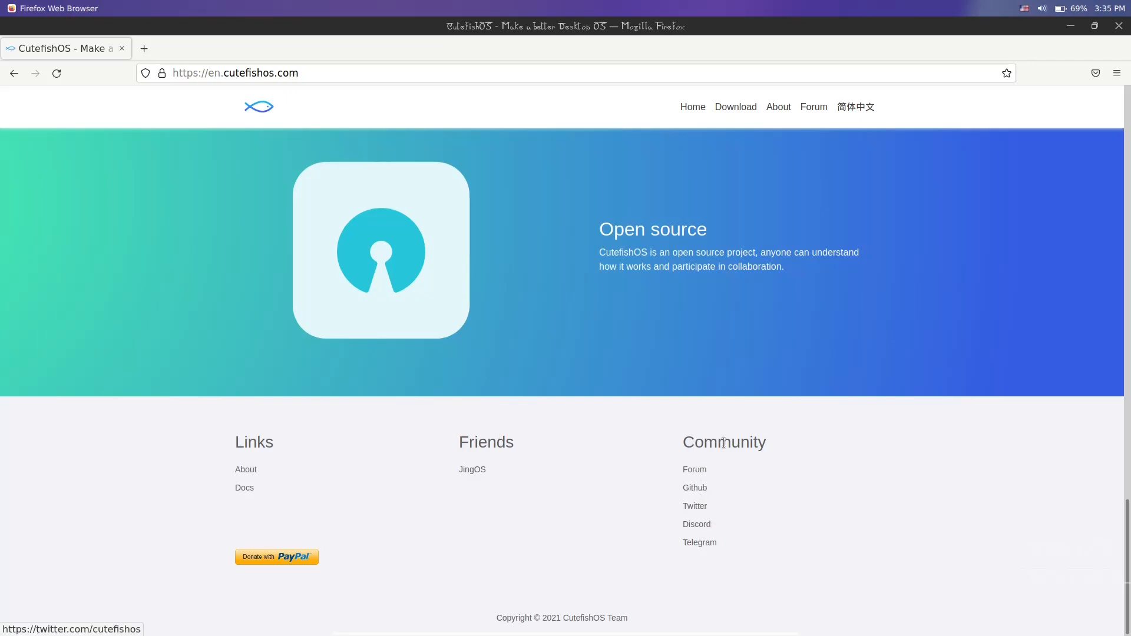
mouse_move(694, 488)
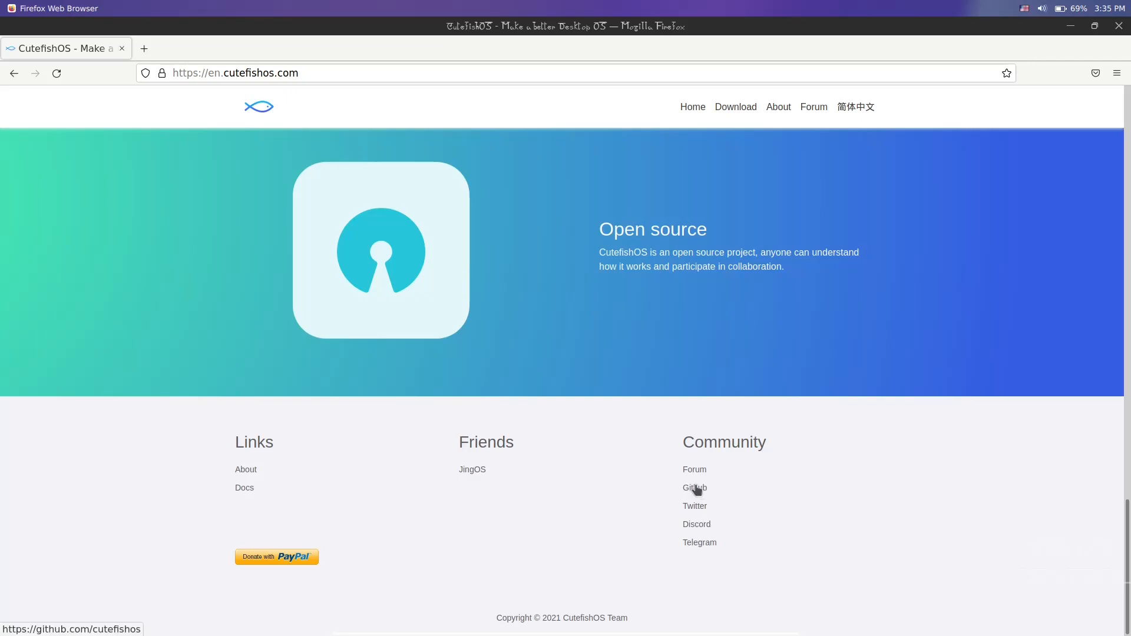
mouse_move(797, 181)
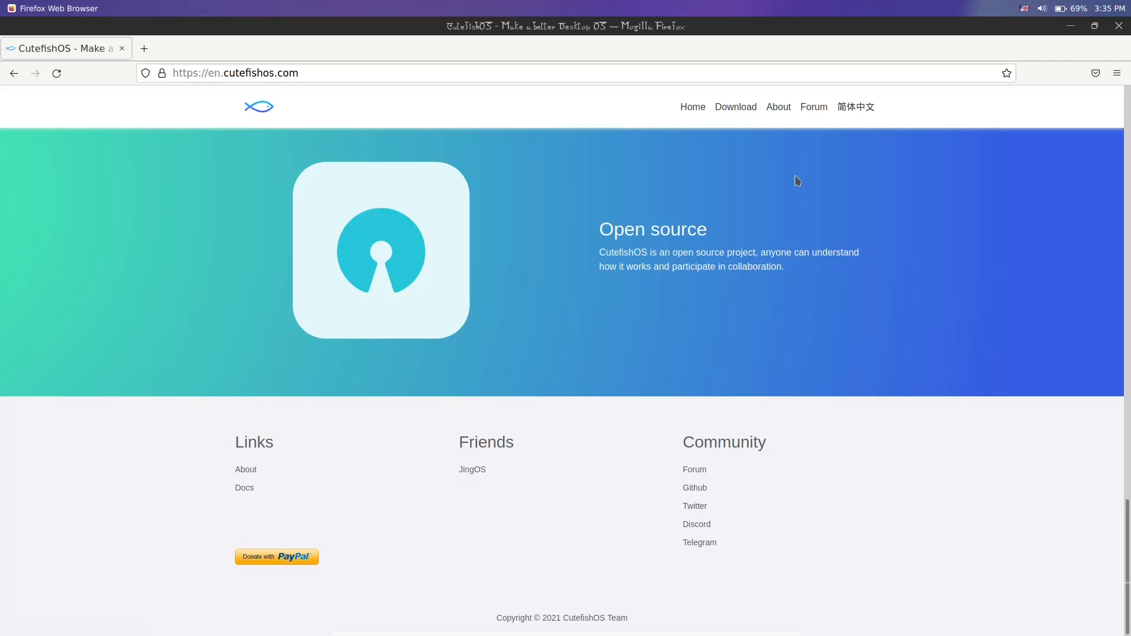
scroll("down", 3)
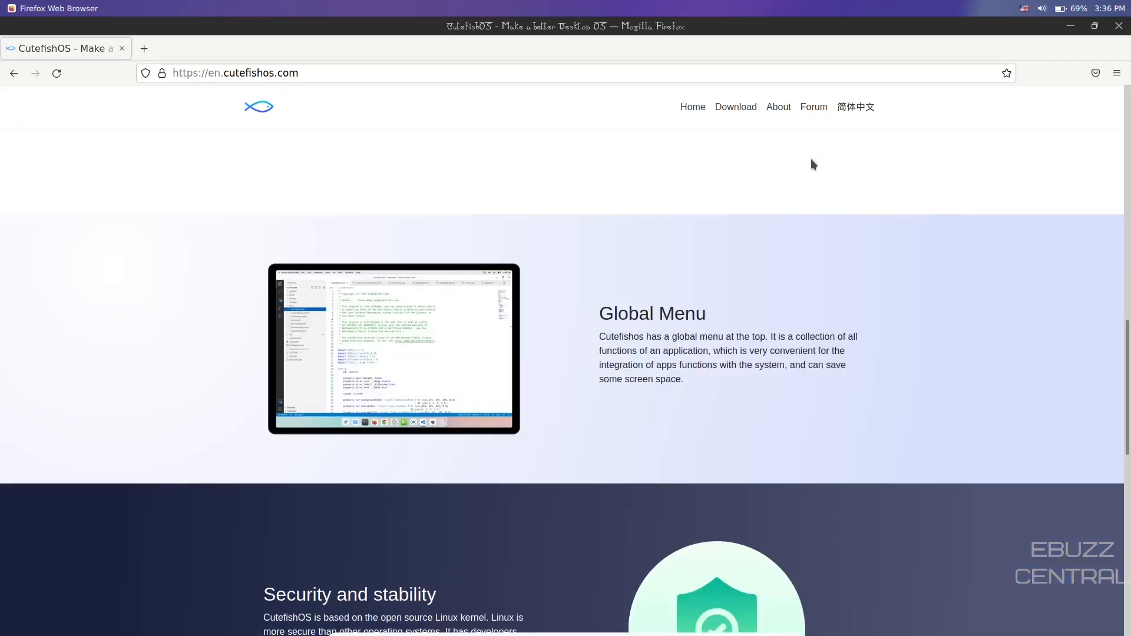
scroll("up", 3)
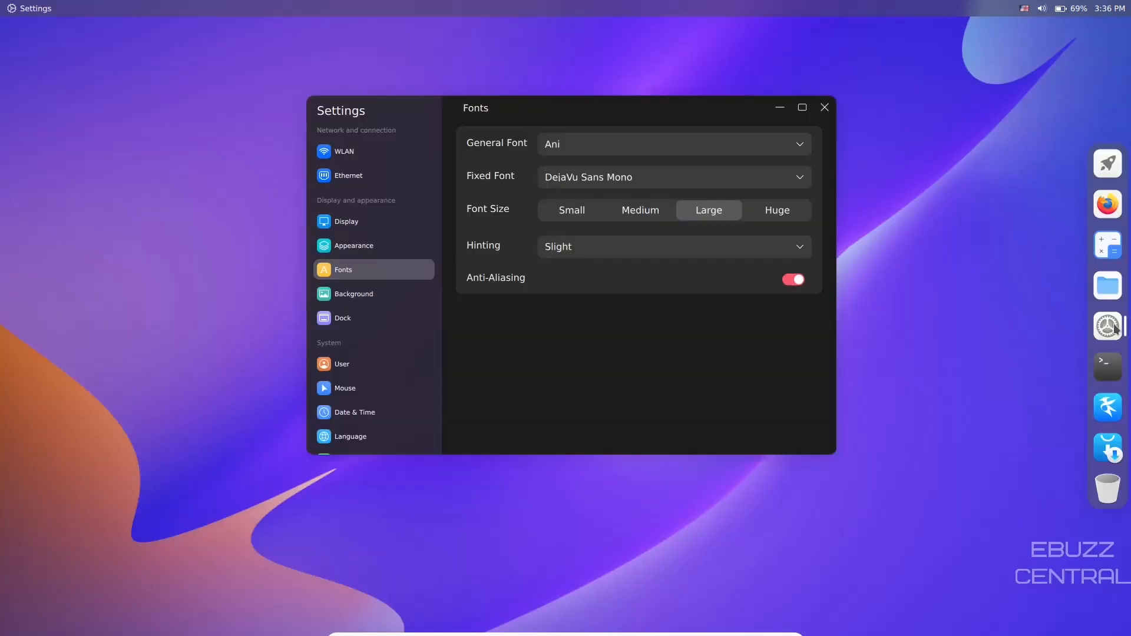
Browse the Background and User settings pages, then open the About system information page
left_click(353, 294)
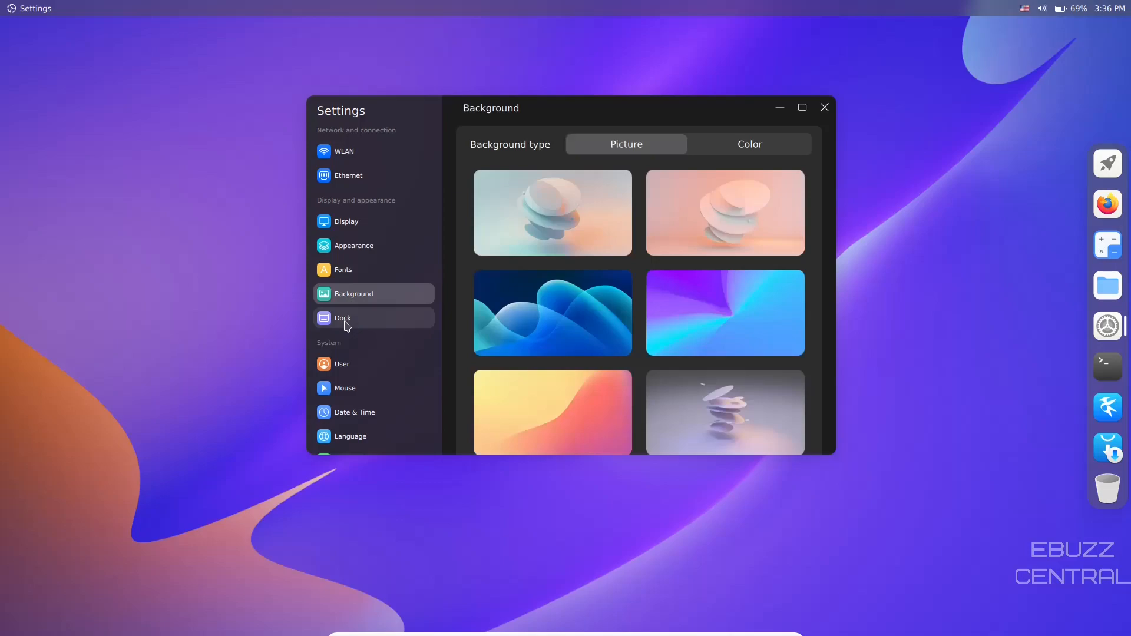
left_click(342, 363)
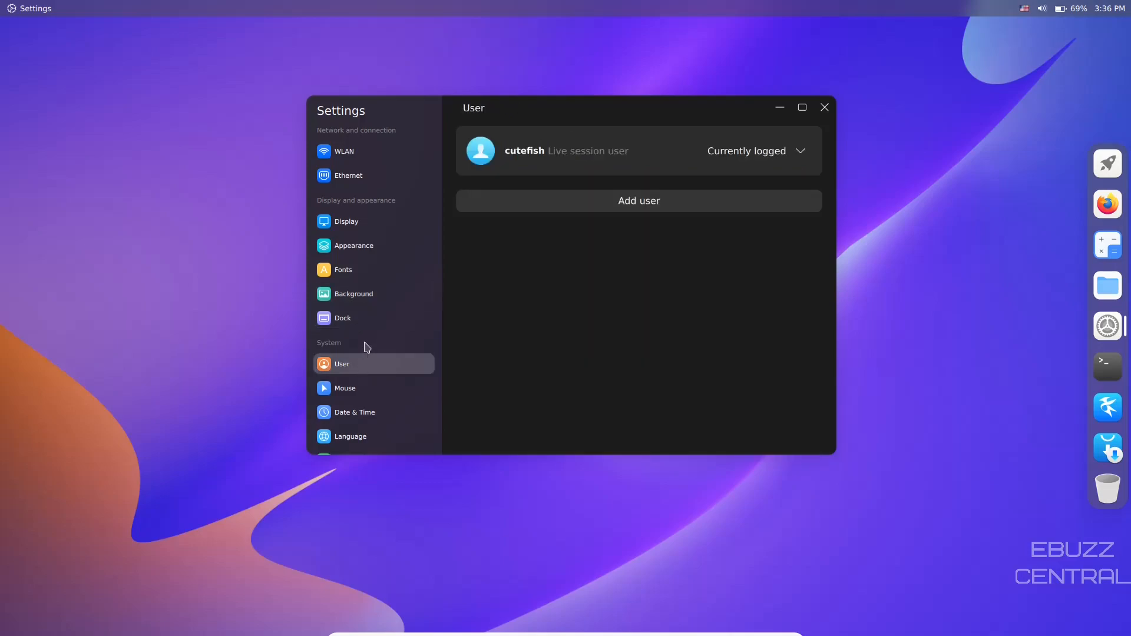
mouse_move(372, 388)
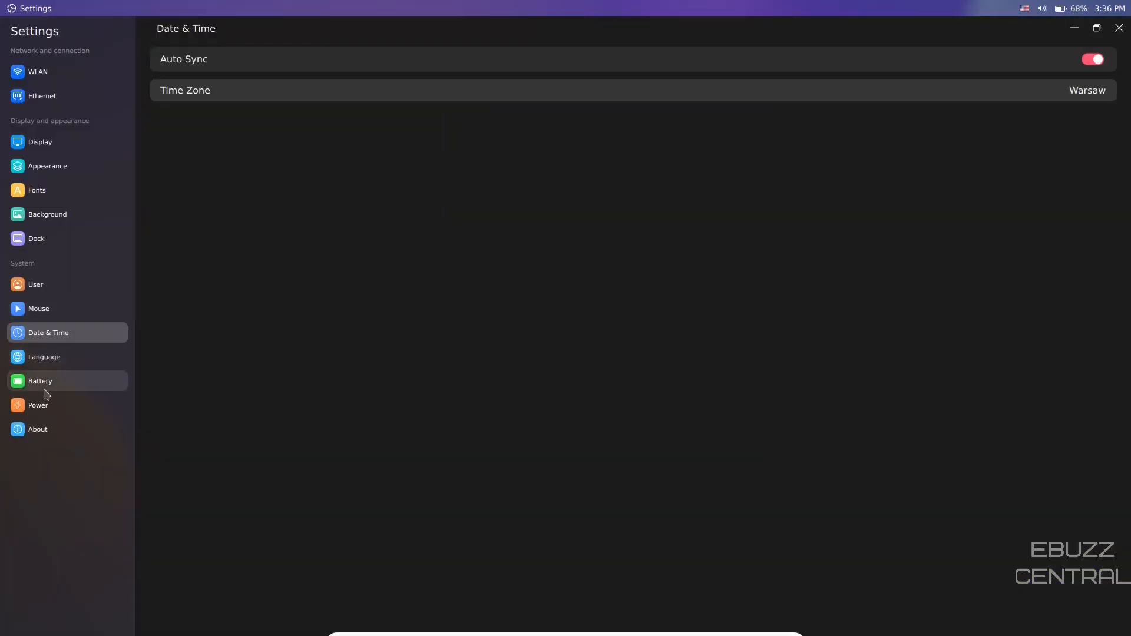
mouse_move(38, 430)
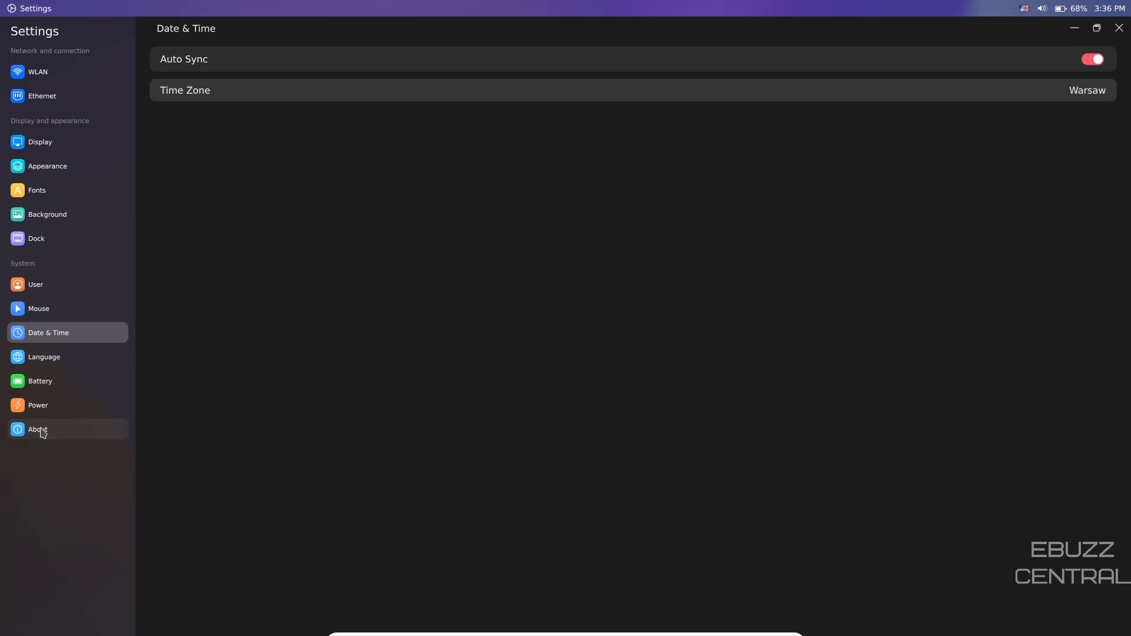
left_click(38, 429)
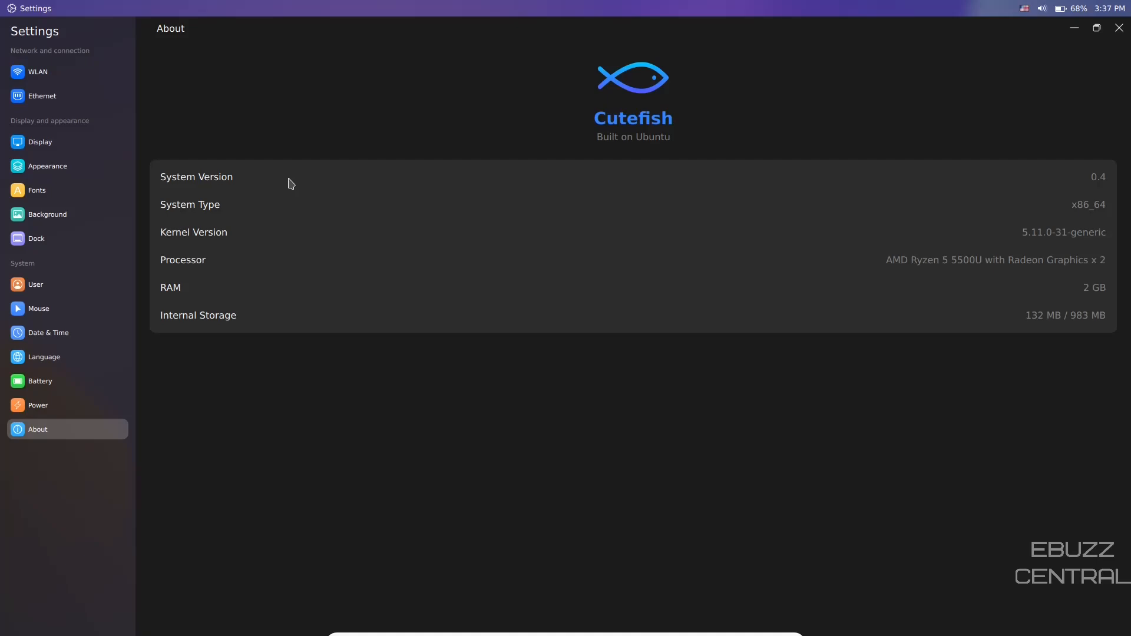
mouse_move(1044, 121)
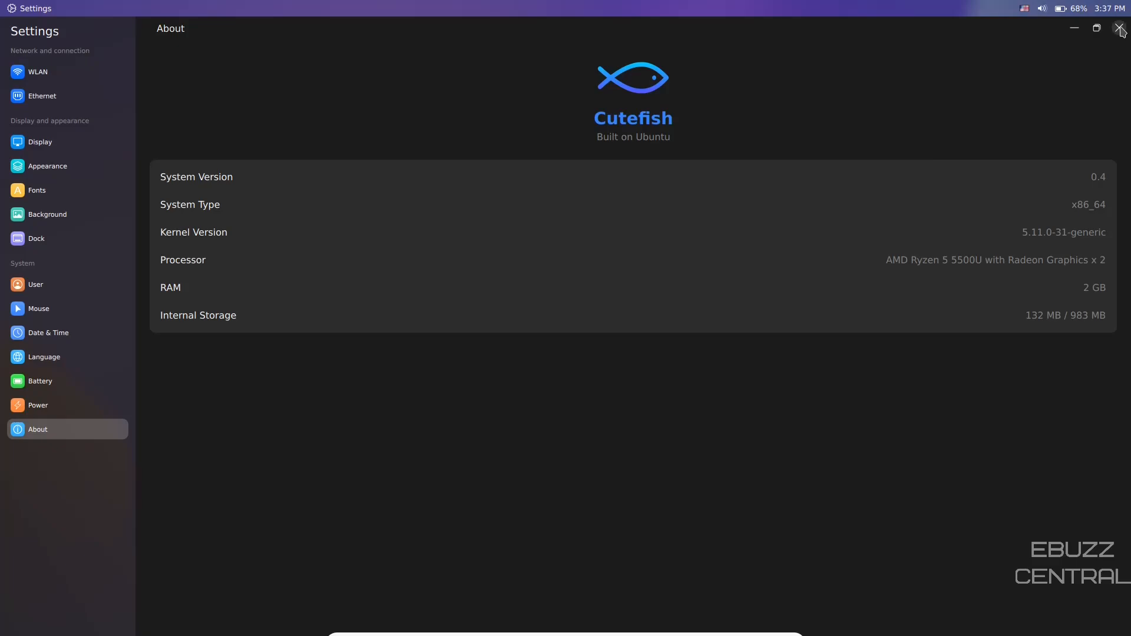
Close Settings after reviewing the version, kernel, processor and RAM details
left_click(1121, 28)
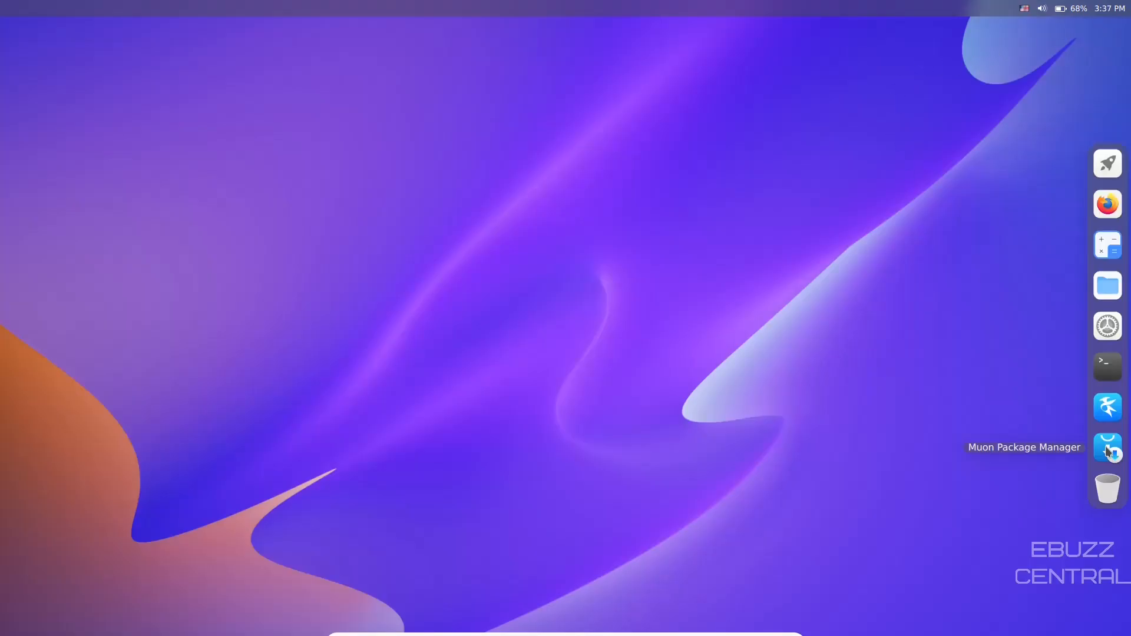
Launch Muon from the dock, enlarge its window, and filter to Video Software
left_click(1106, 448)
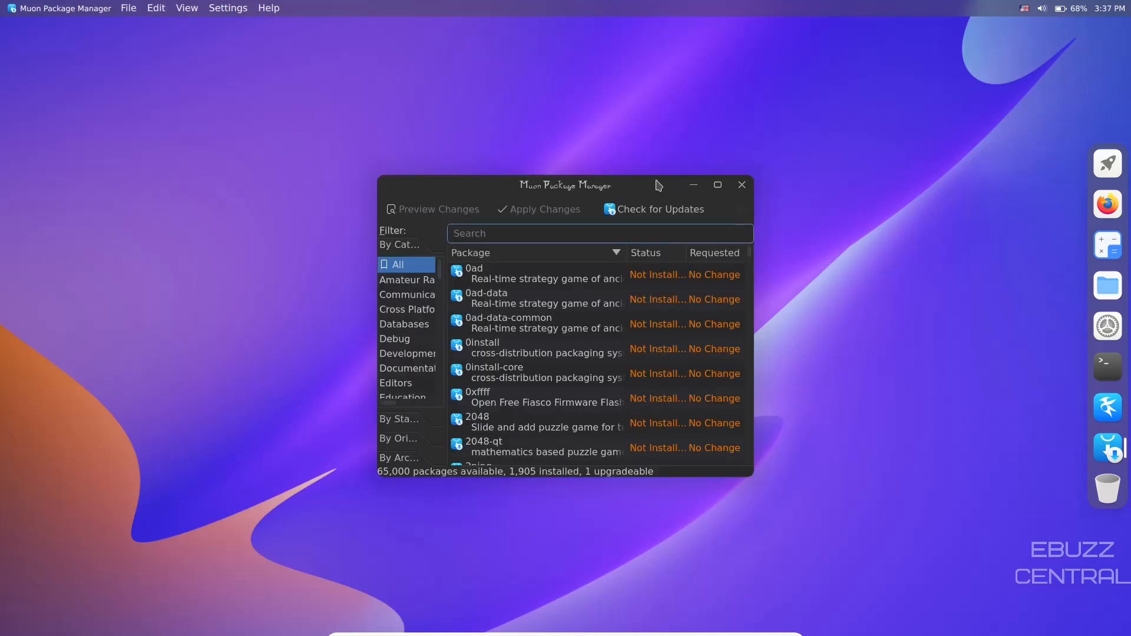
left_click_drag(565, 185, 474, 78)
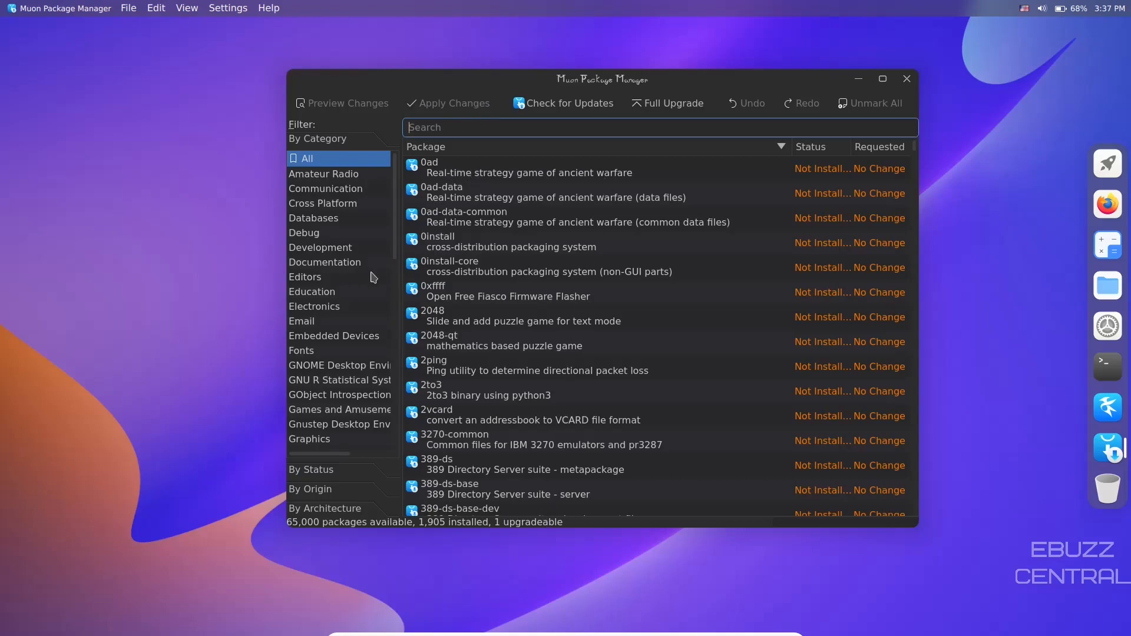
scroll("down", 3)
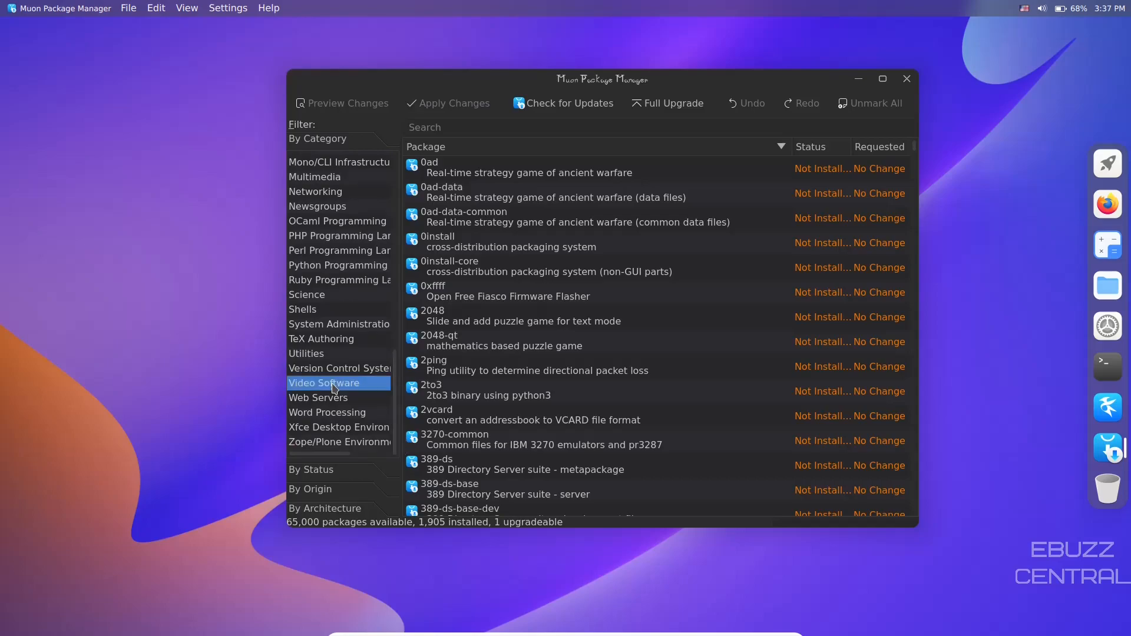
left_click(323, 383)
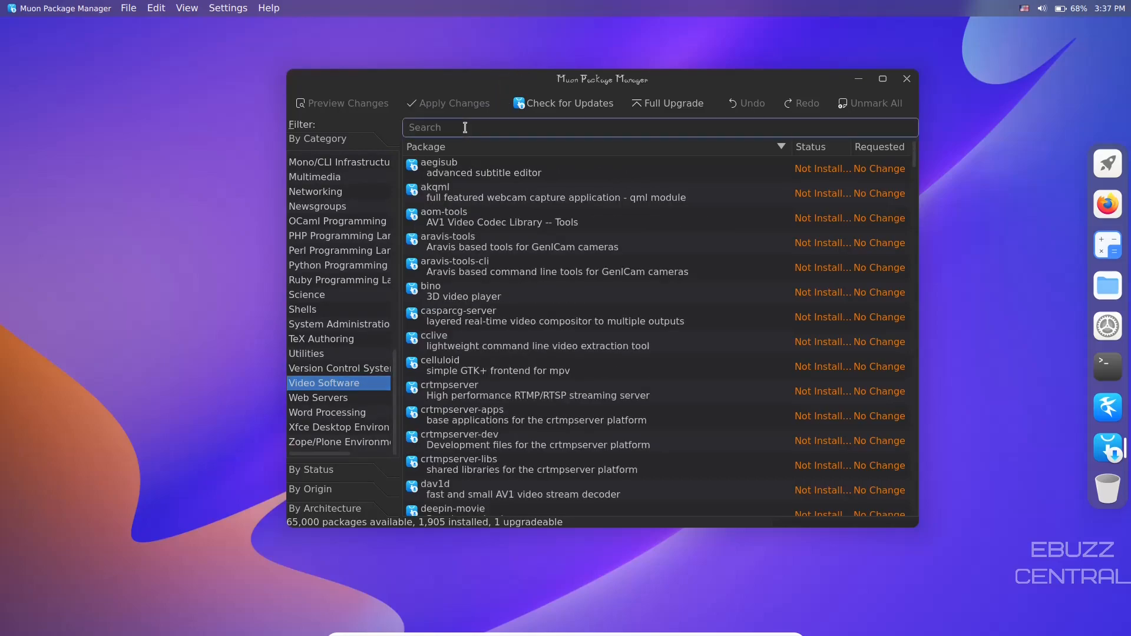
Search for obs, replace it with kdenlive, and show kdenlive's Technical Details
type("obs")
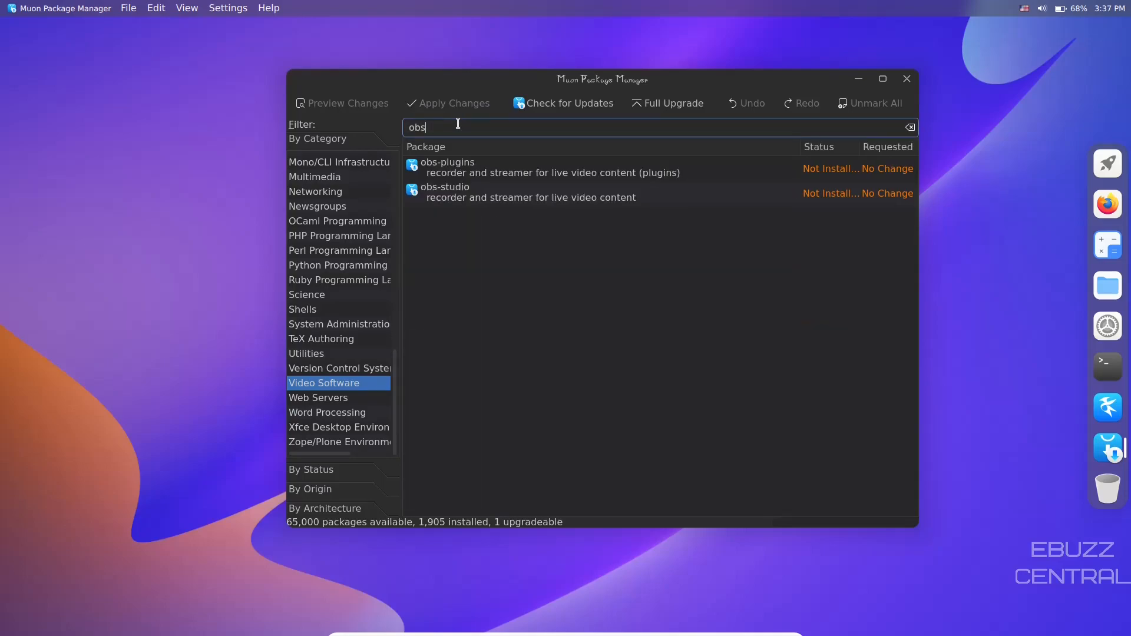
left_click(909, 128)
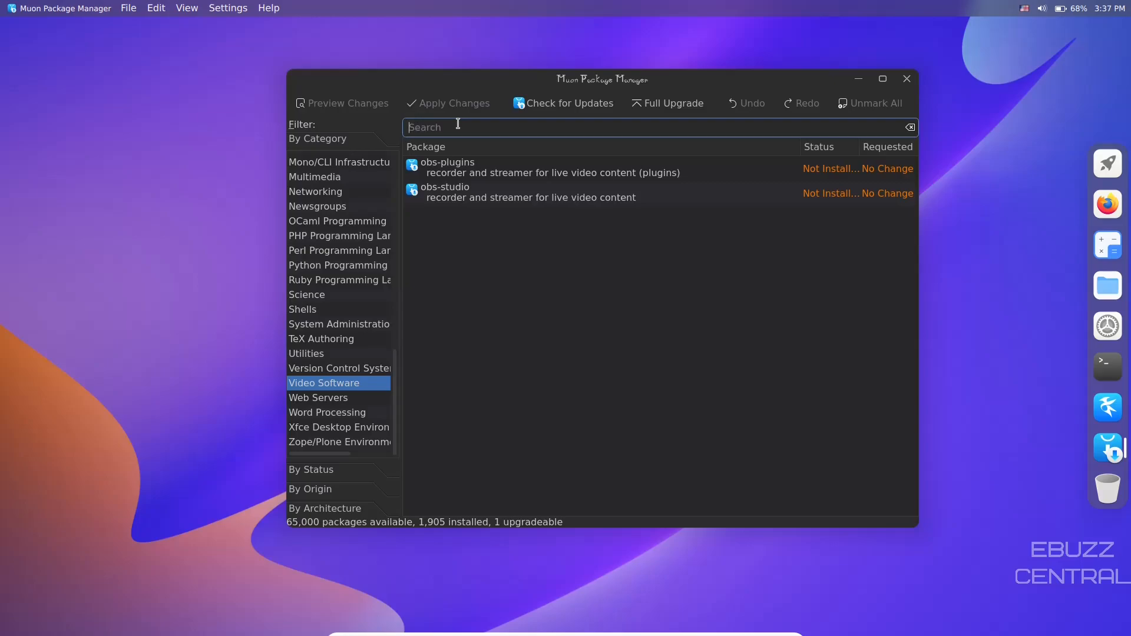
type("kdenlive")
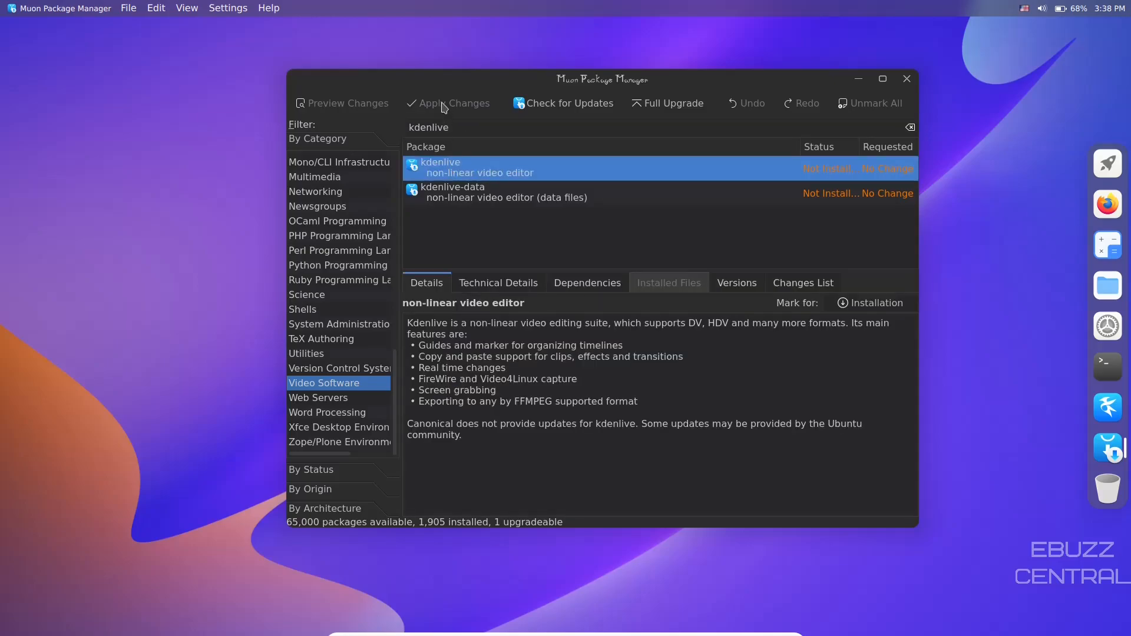
mouse_move(451, 103)
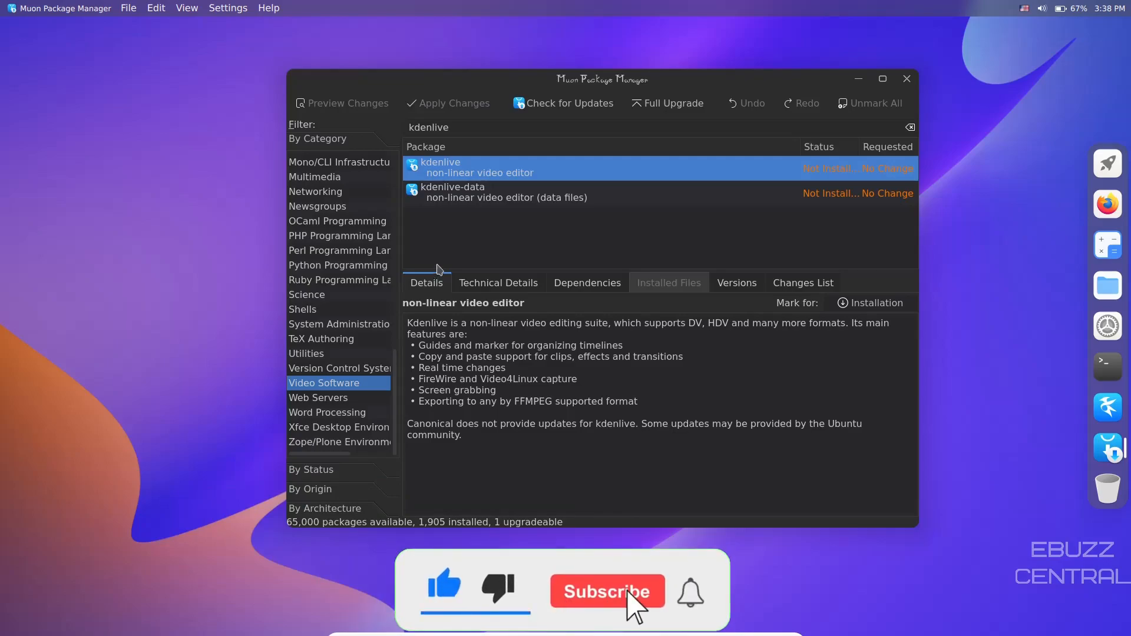
left_click(497, 283)
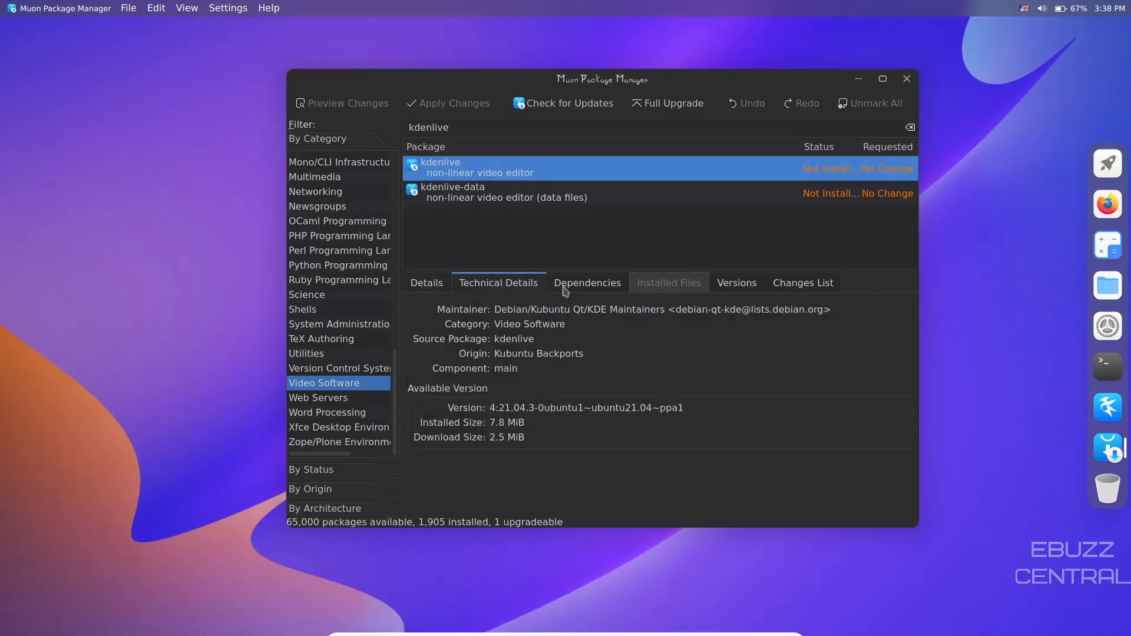
Browse kdenlive's Dependencies and Changes List, then look through the File and Settings menus
left_click(587, 282)
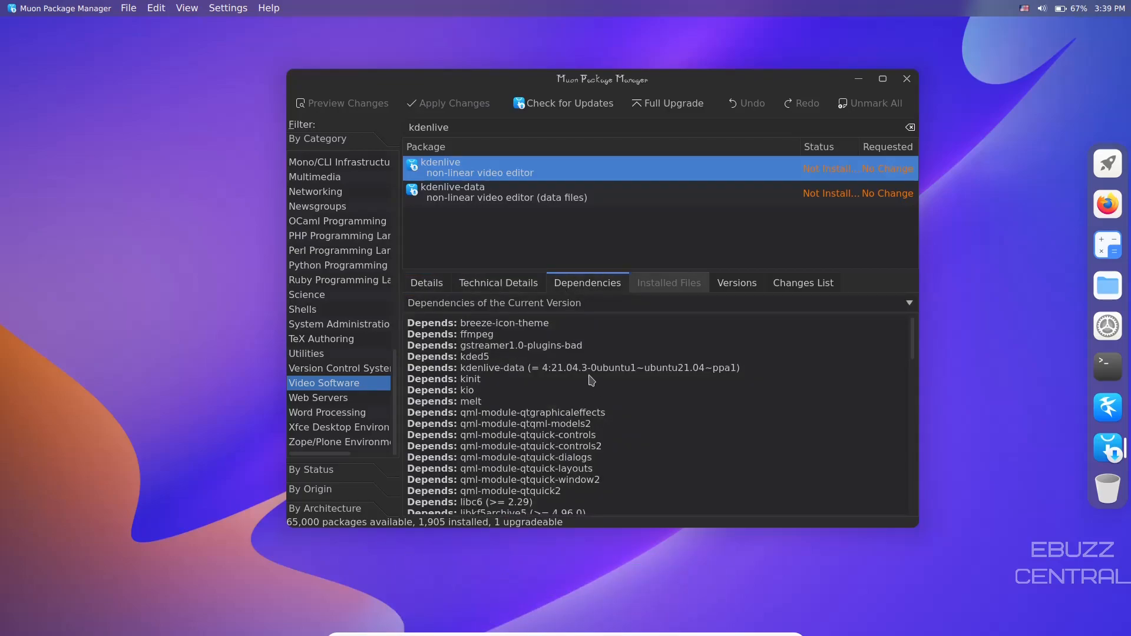
scroll("down", 3)
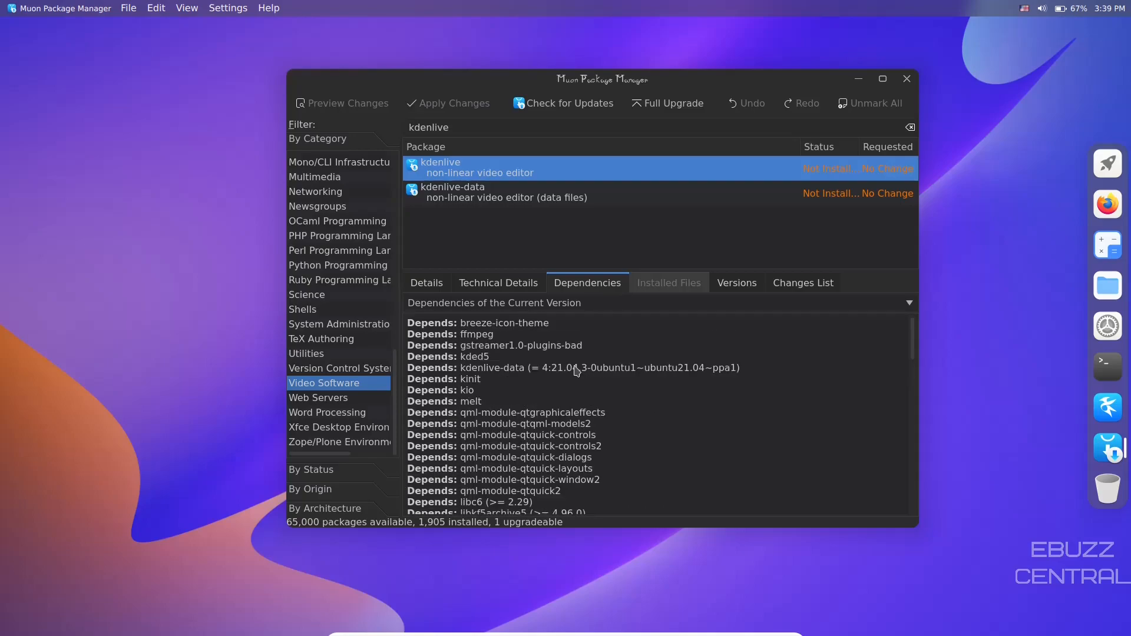
left_click(803, 282)
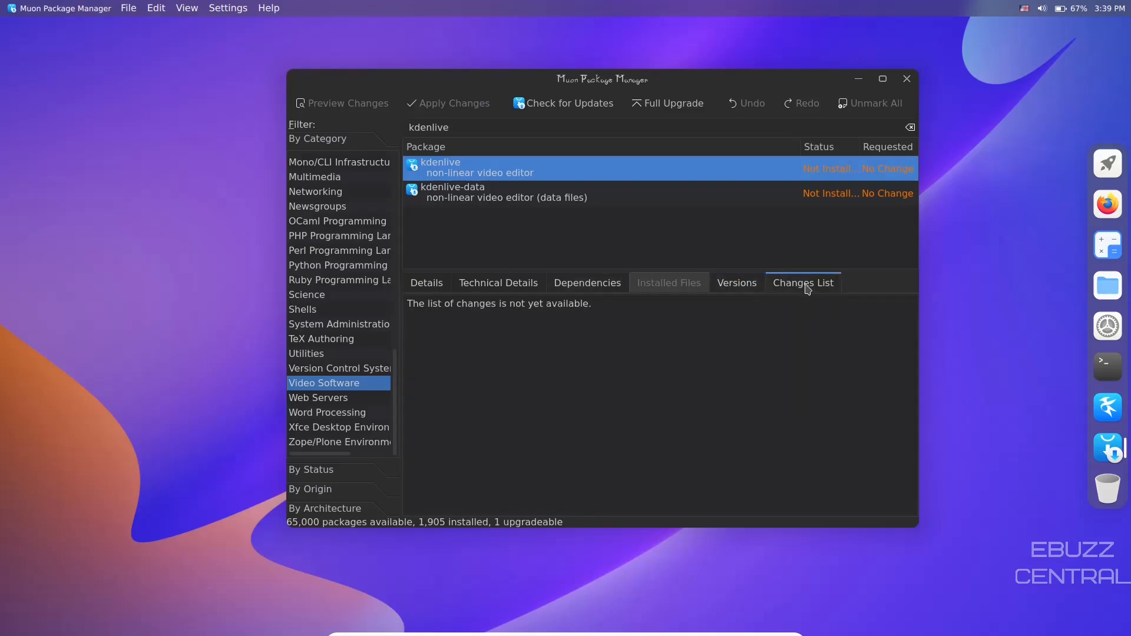
mouse_move(313, 476)
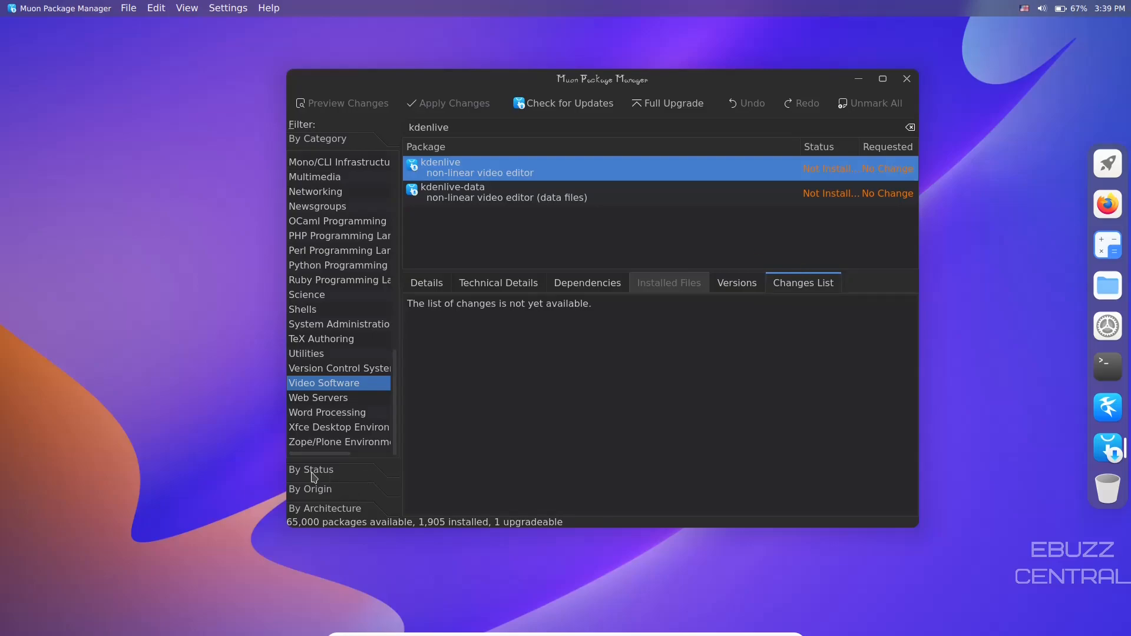
mouse_move(318, 512)
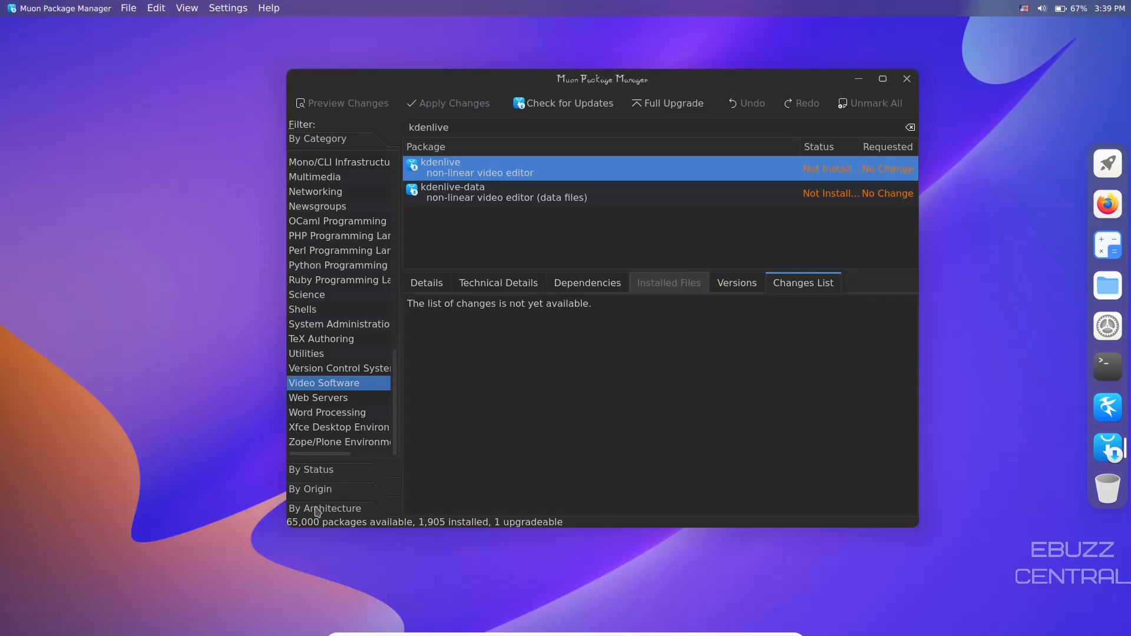
left_click(128, 7)
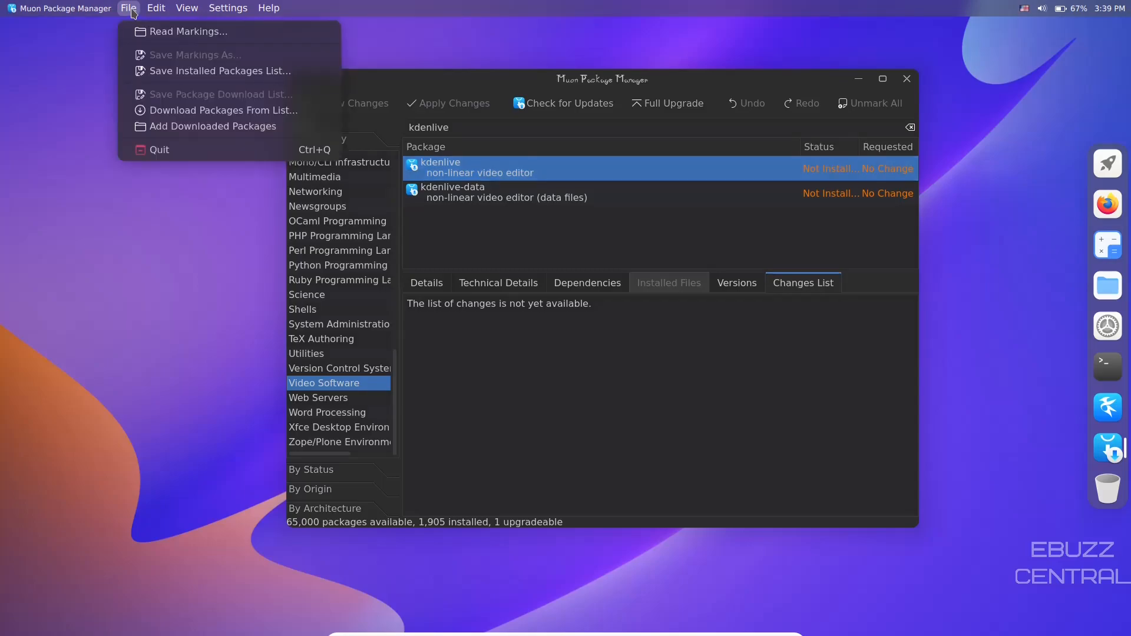
left_click(228, 7)
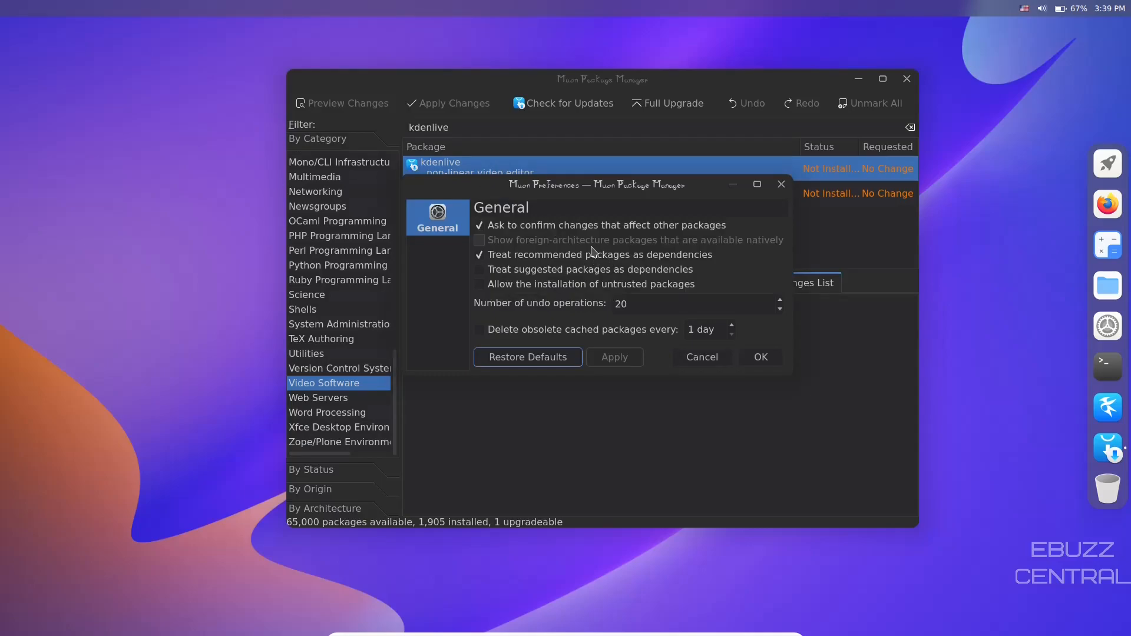
mouse_move(655, 229)
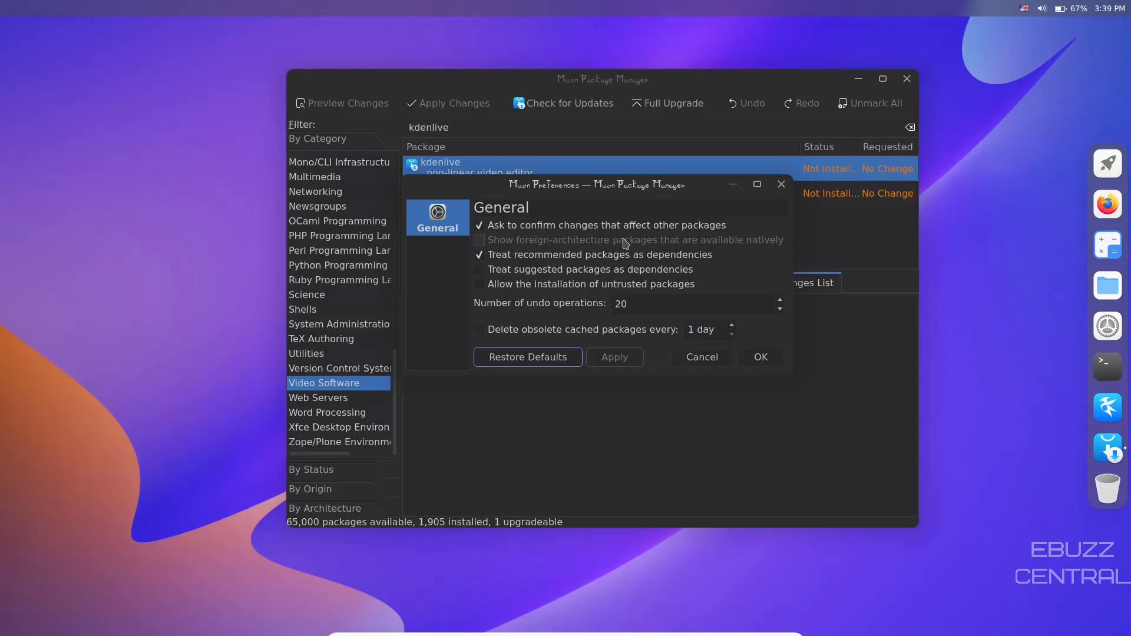
mouse_move(612, 266)
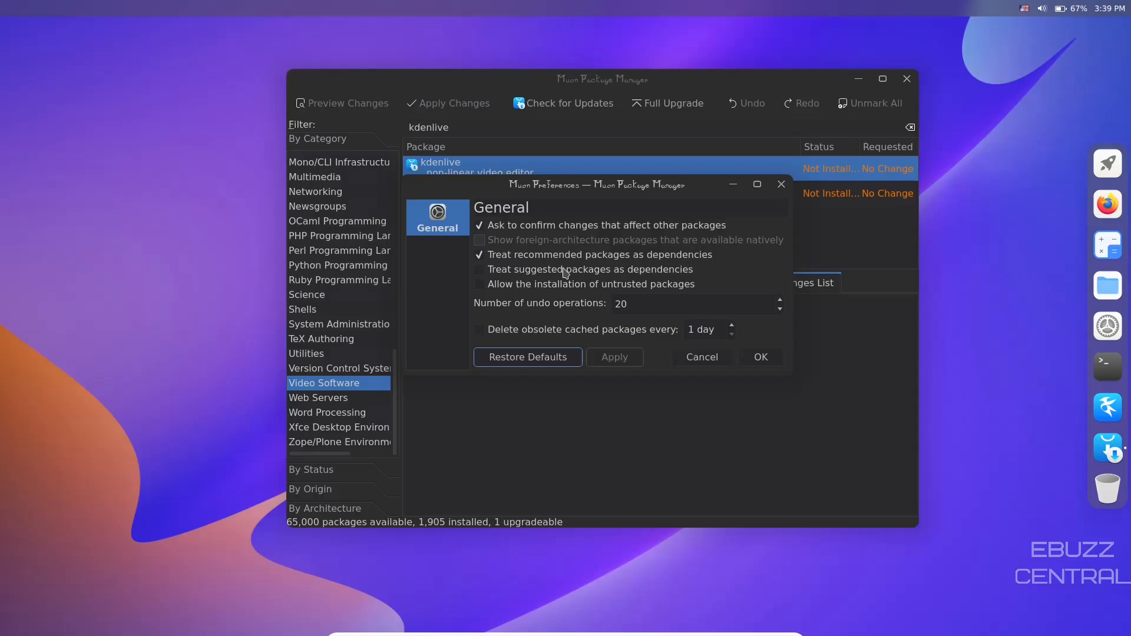
mouse_move(546, 284)
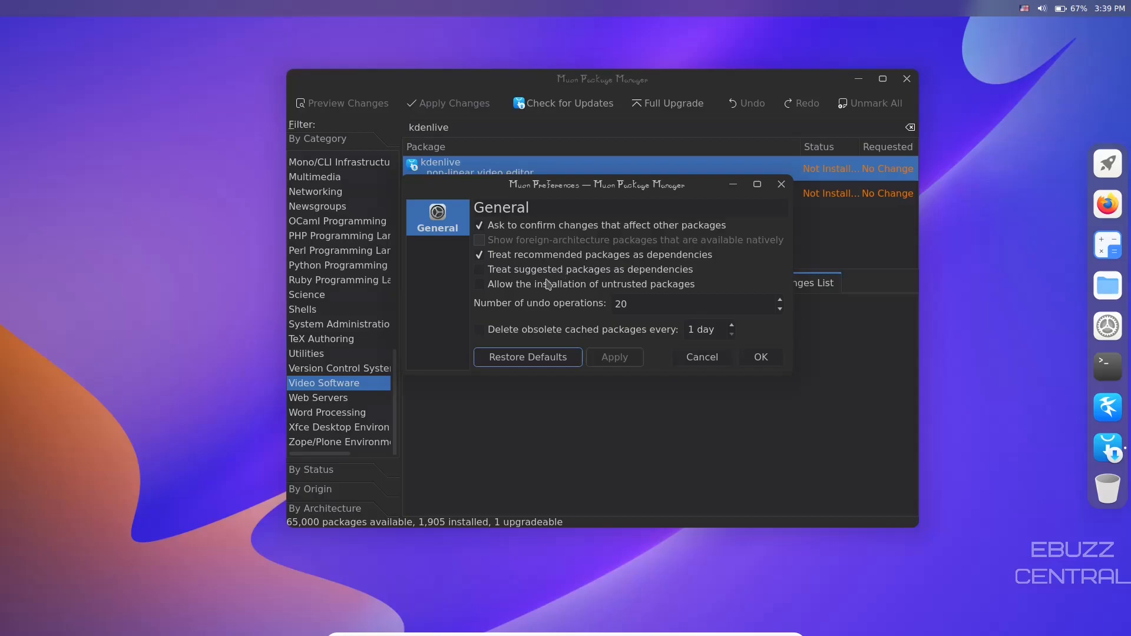
mouse_move(636, 258)
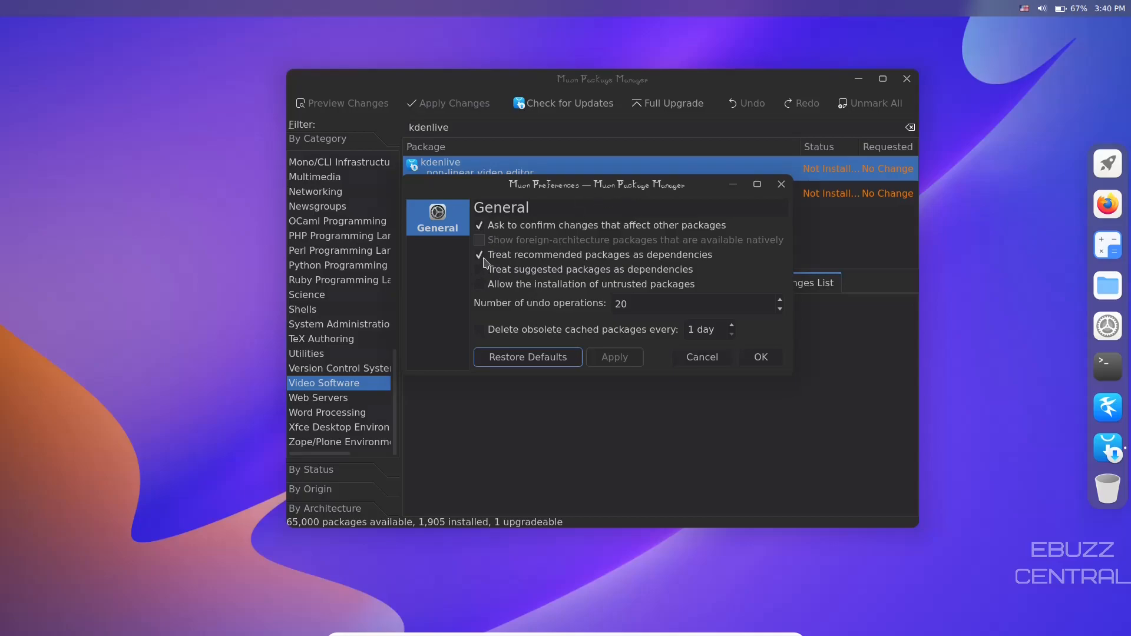
mouse_move(783, 209)
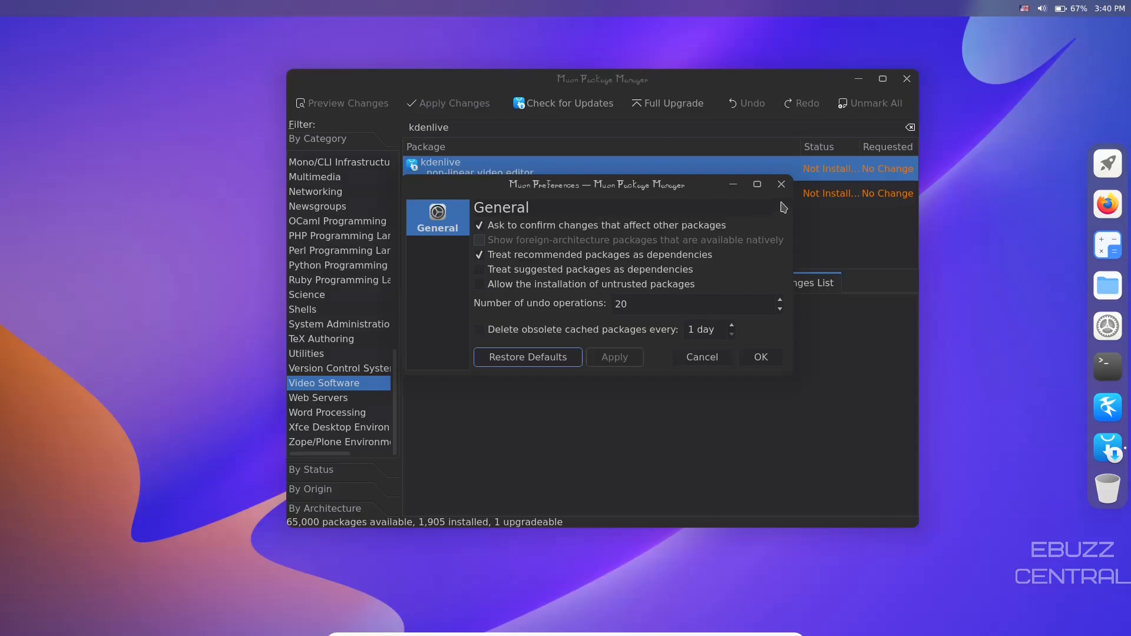
Close the Muon Preferences dialog unchanged, then close Muon Package Manager
left_click(781, 184)
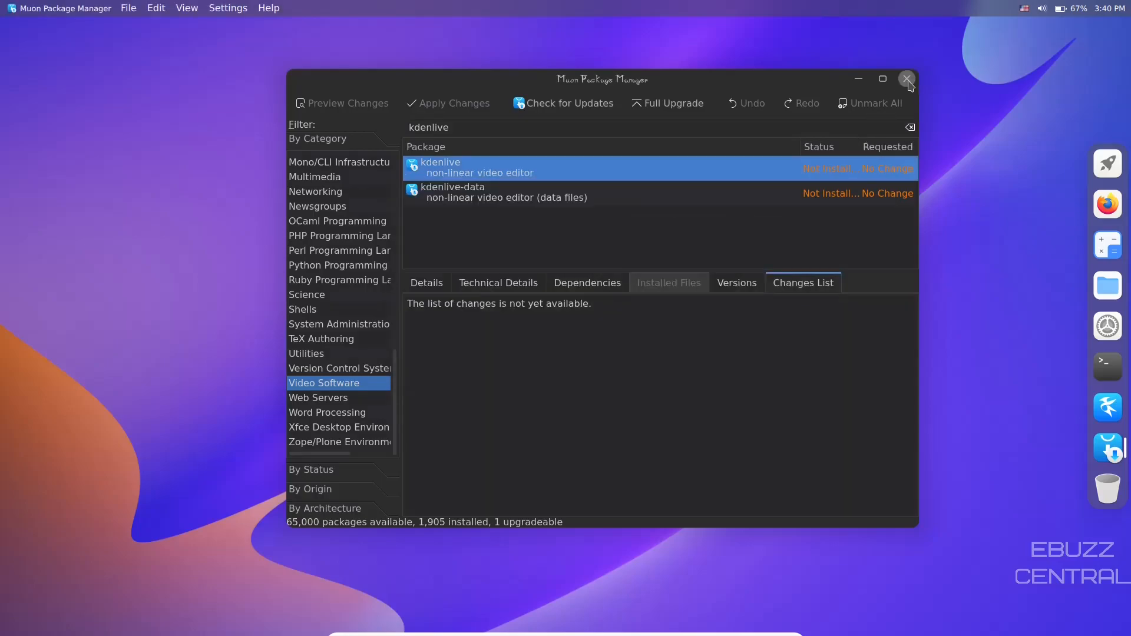
left_click(907, 78)
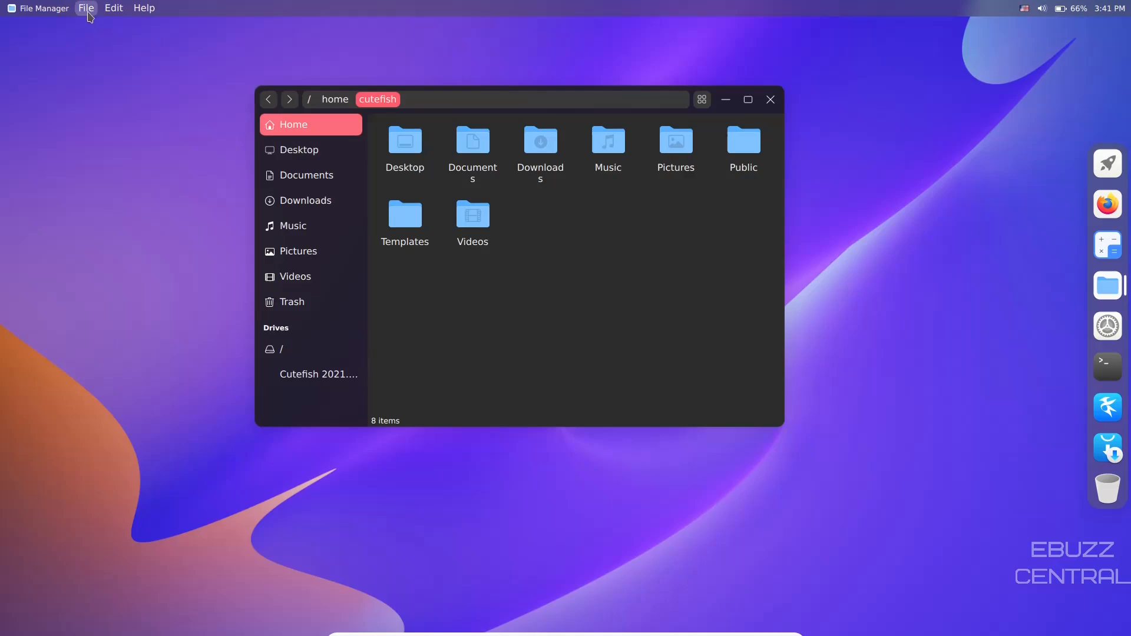
mouse_move(144, 7)
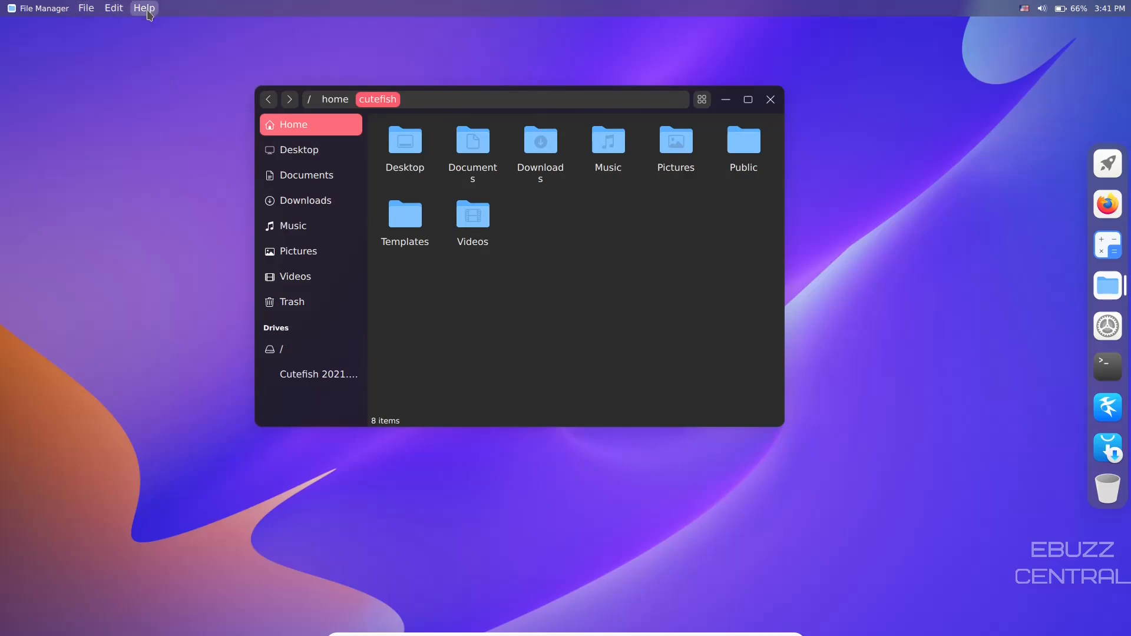
mouse_move(158, 39)
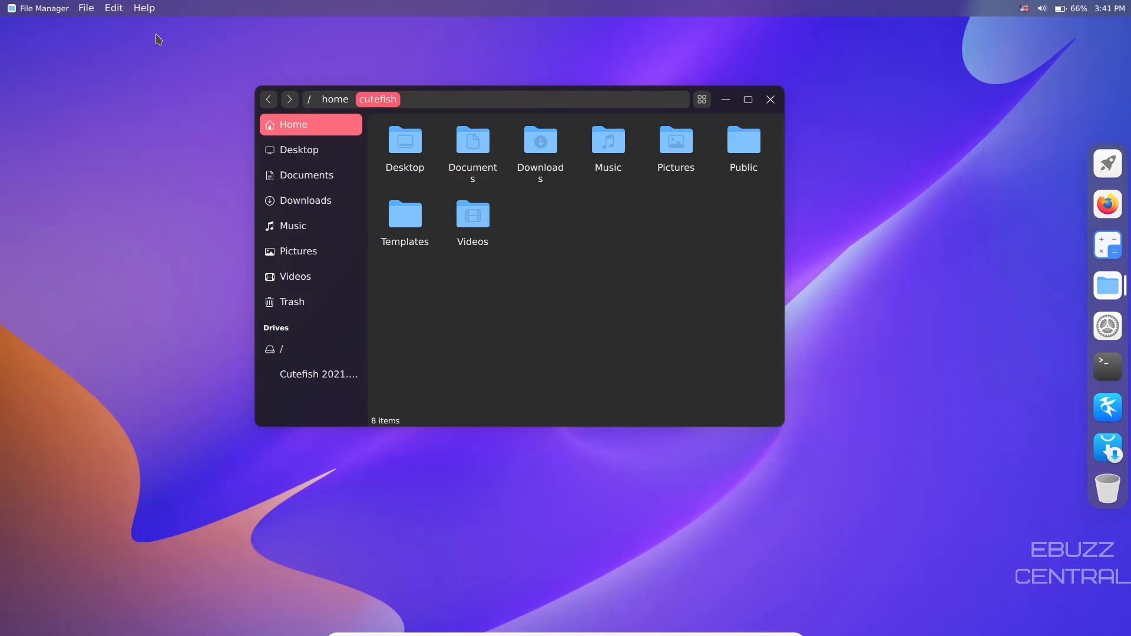
mouse_move(313, 87)
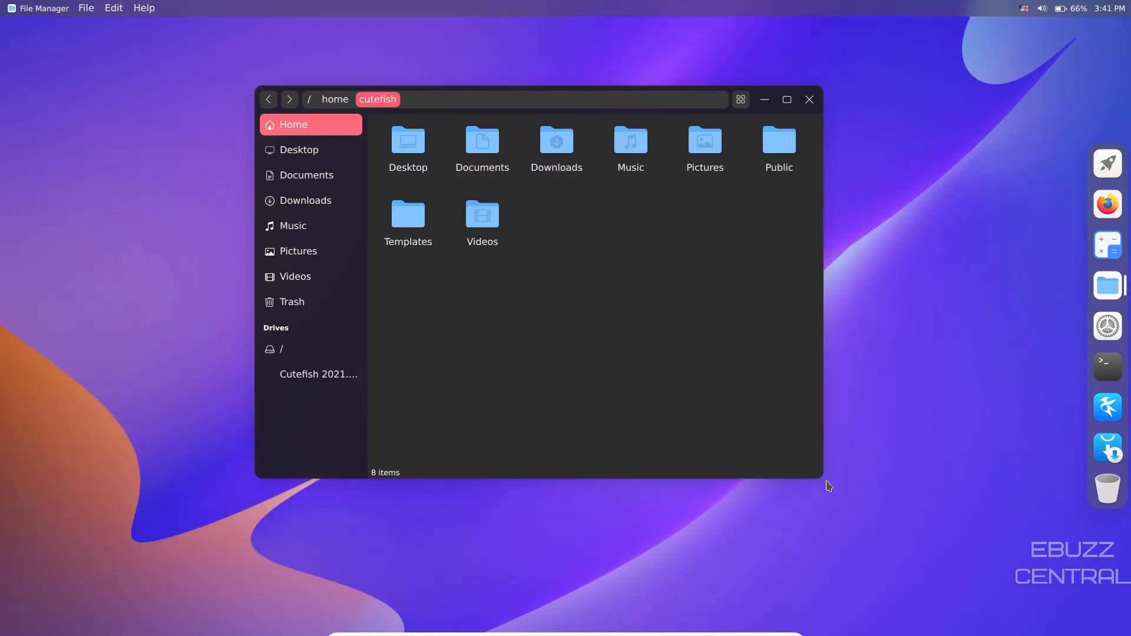
mouse_move(85, 8)
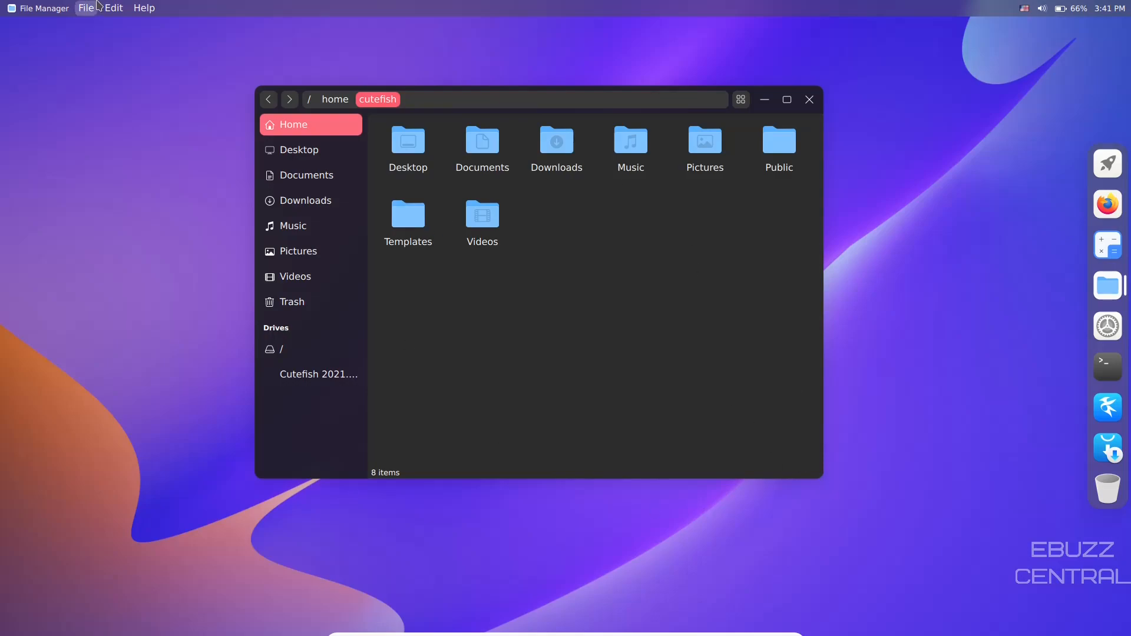
Browse the File Manager's File, Edit and Help menus, then close the window
left_click(85, 8)
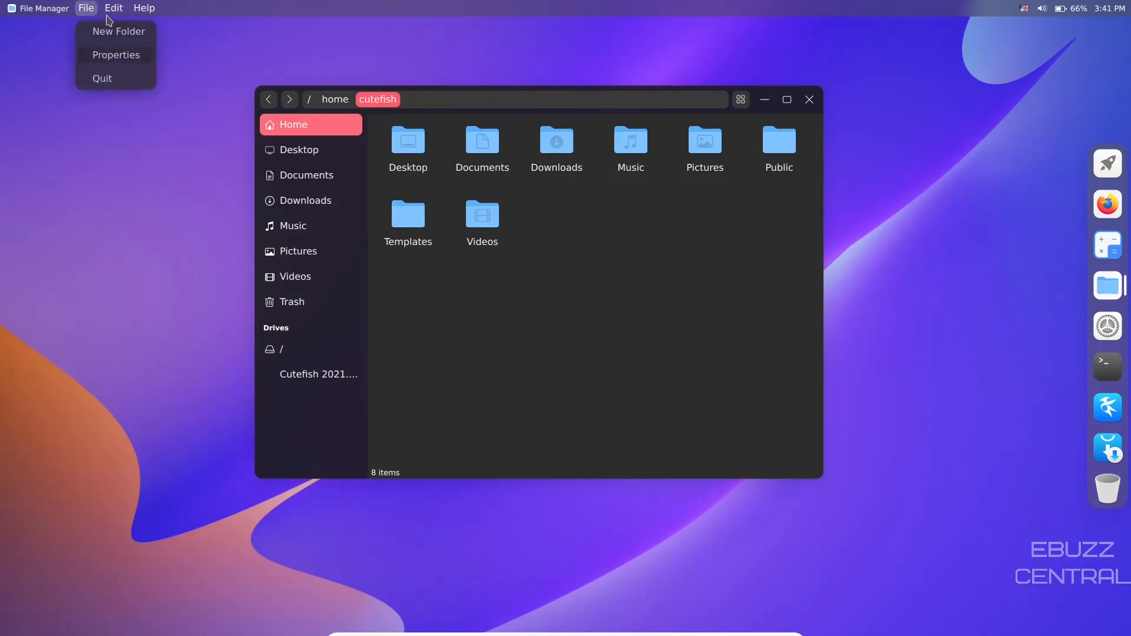
left_click(113, 8)
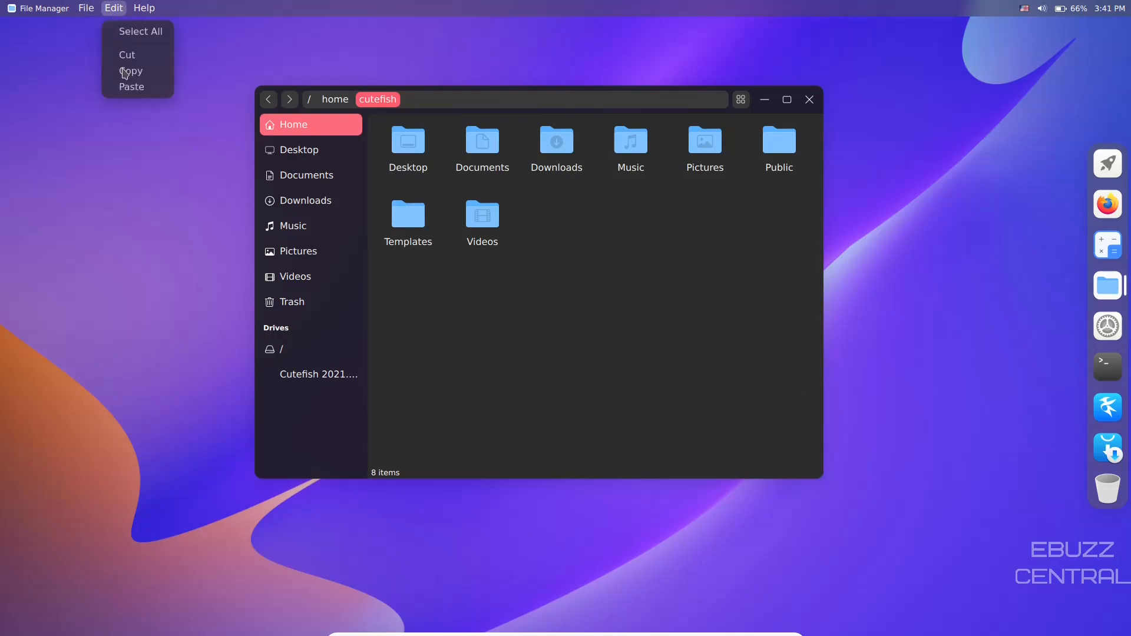
left_click(144, 8)
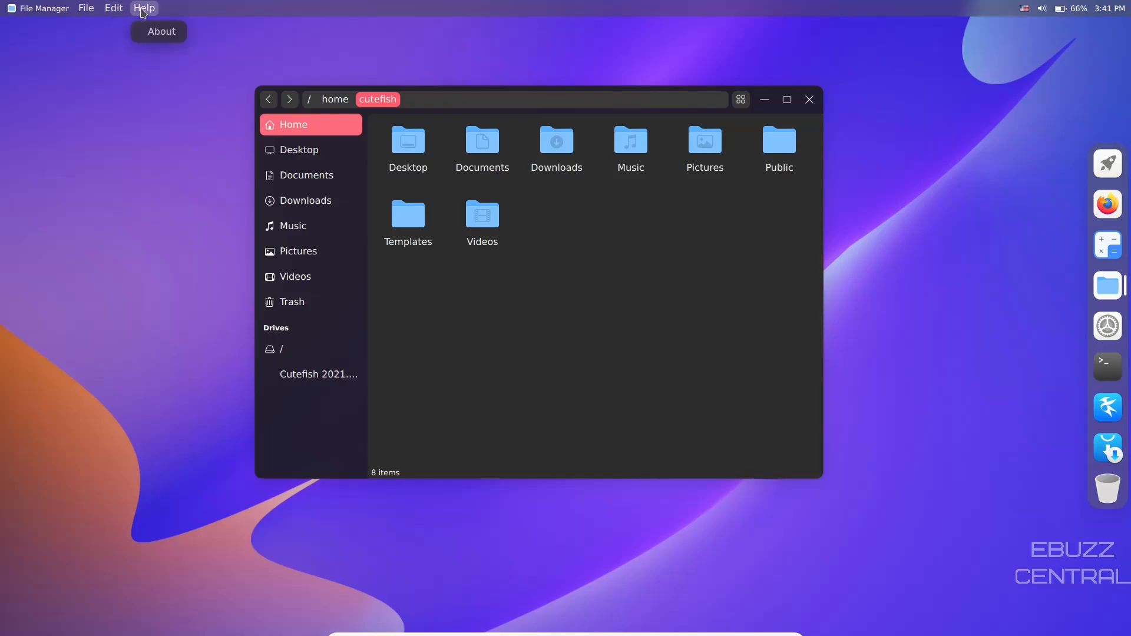
left_click(247, 218)
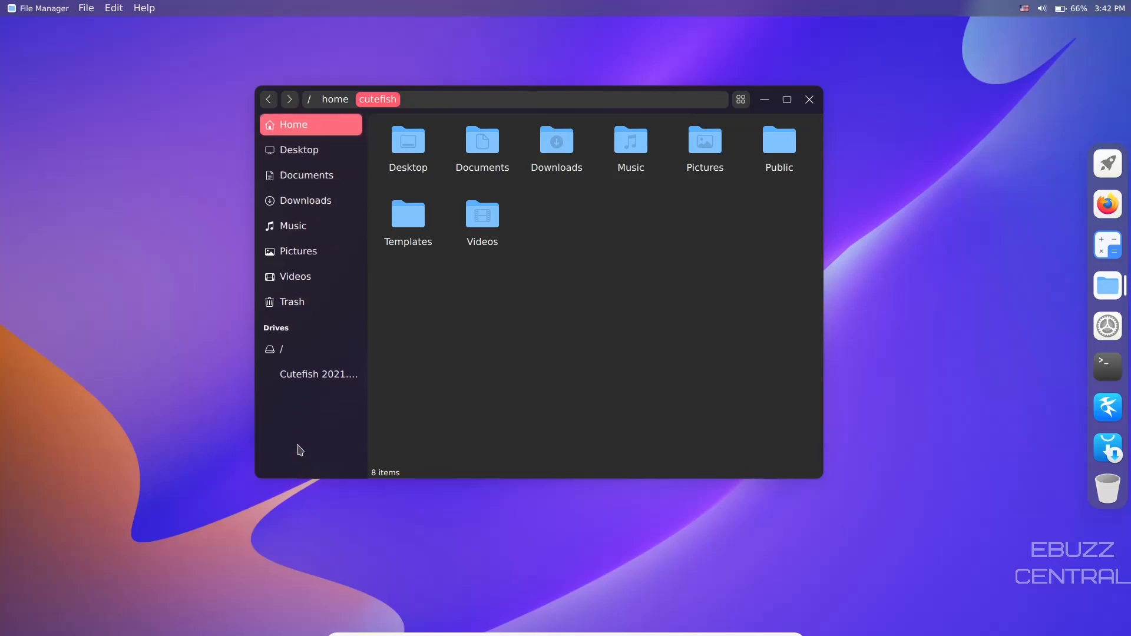
mouse_move(299, 301)
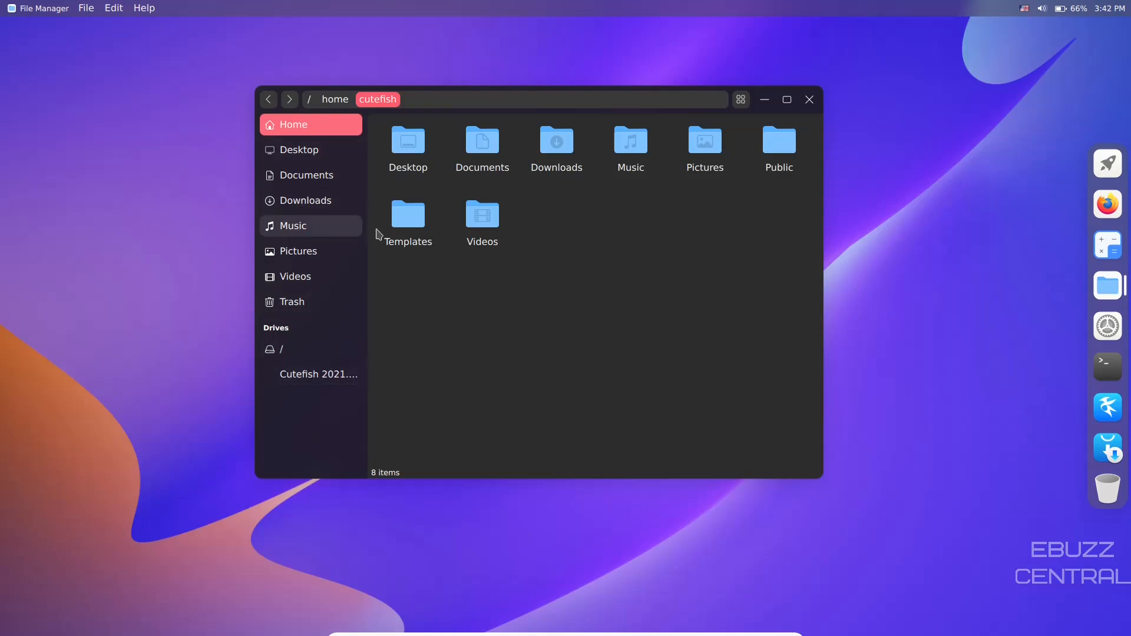
mouse_move(402, 479)
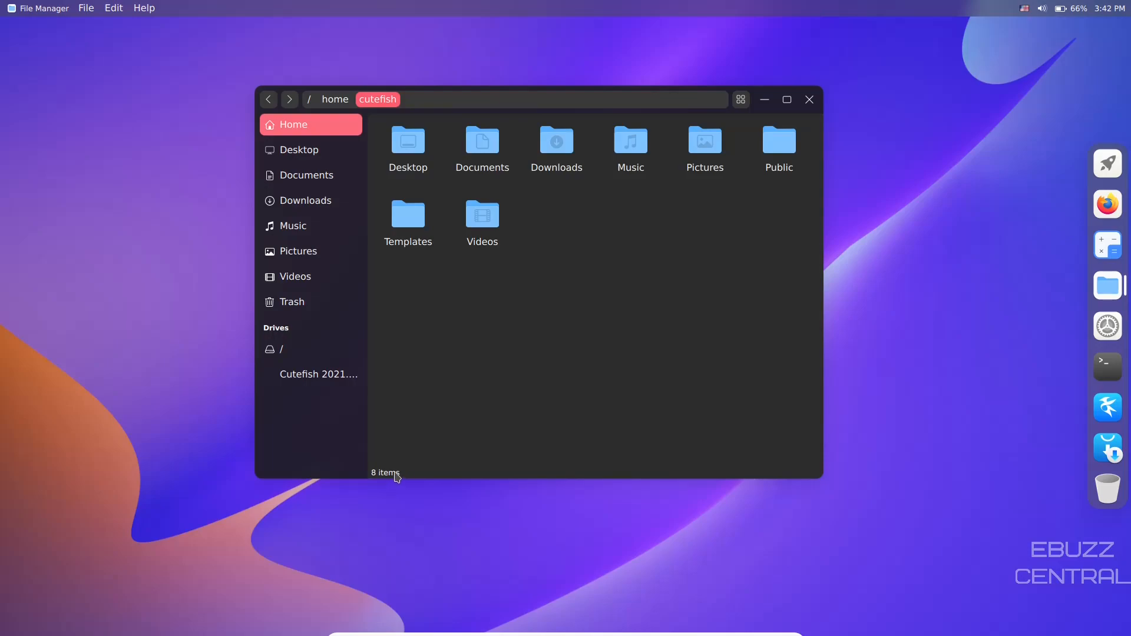
mouse_move(817, 131)
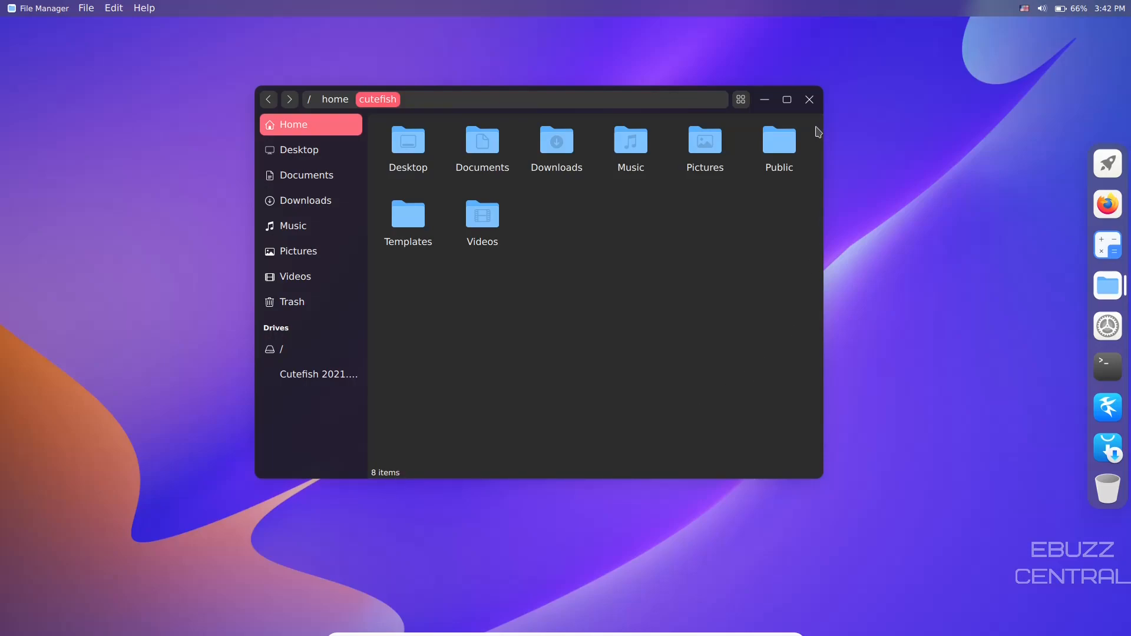
left_click(809, 99)
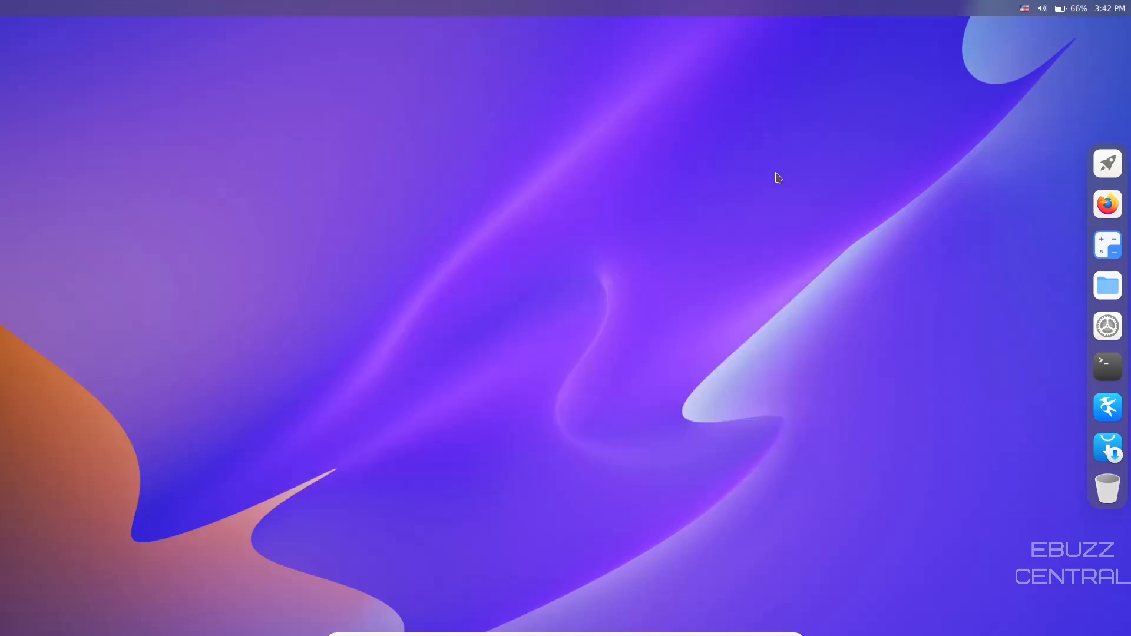
Open the dock launcher showing the grid of installed applications
left_click(1107, 164)
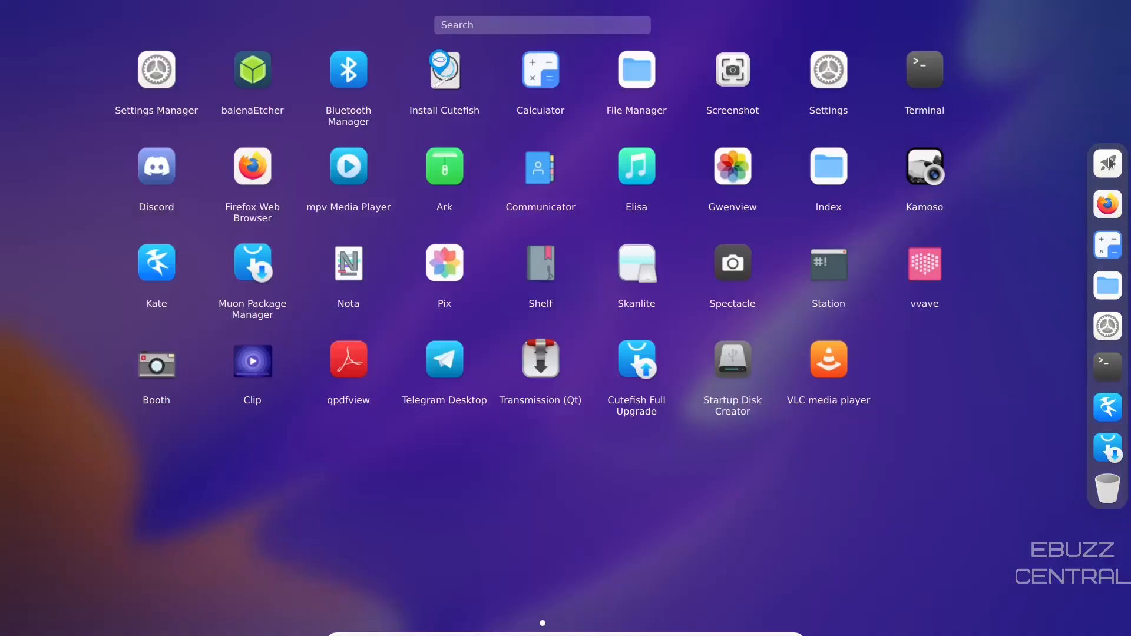
mouse_move(974, 52)
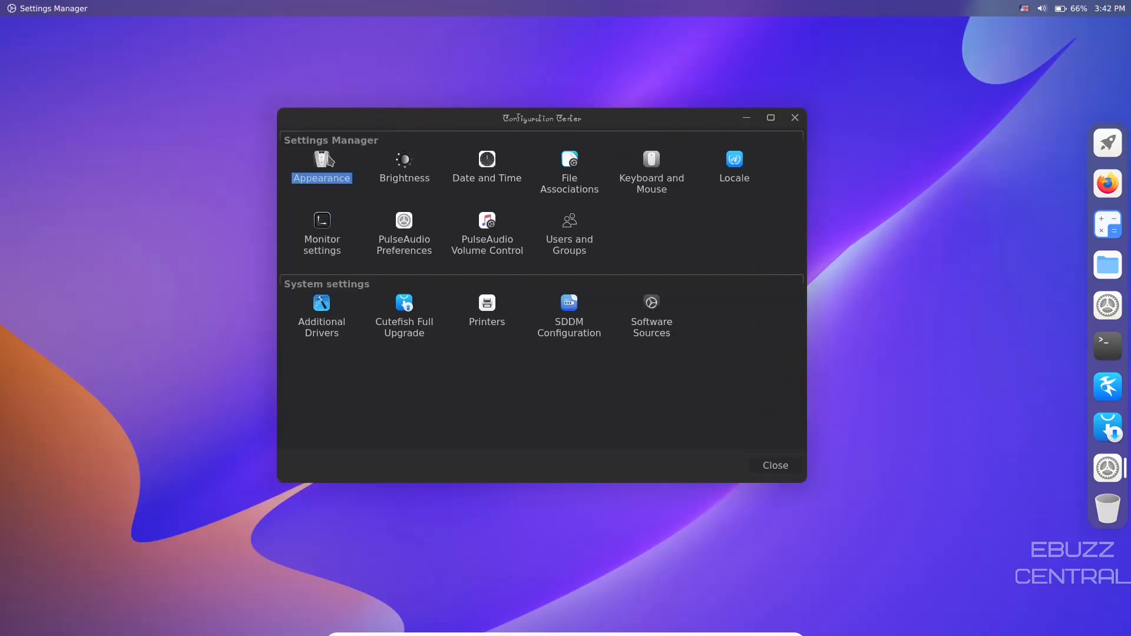
Open Appearance from Settings Manager, showing the Breeze Widget Style page
double_click(321, 160)
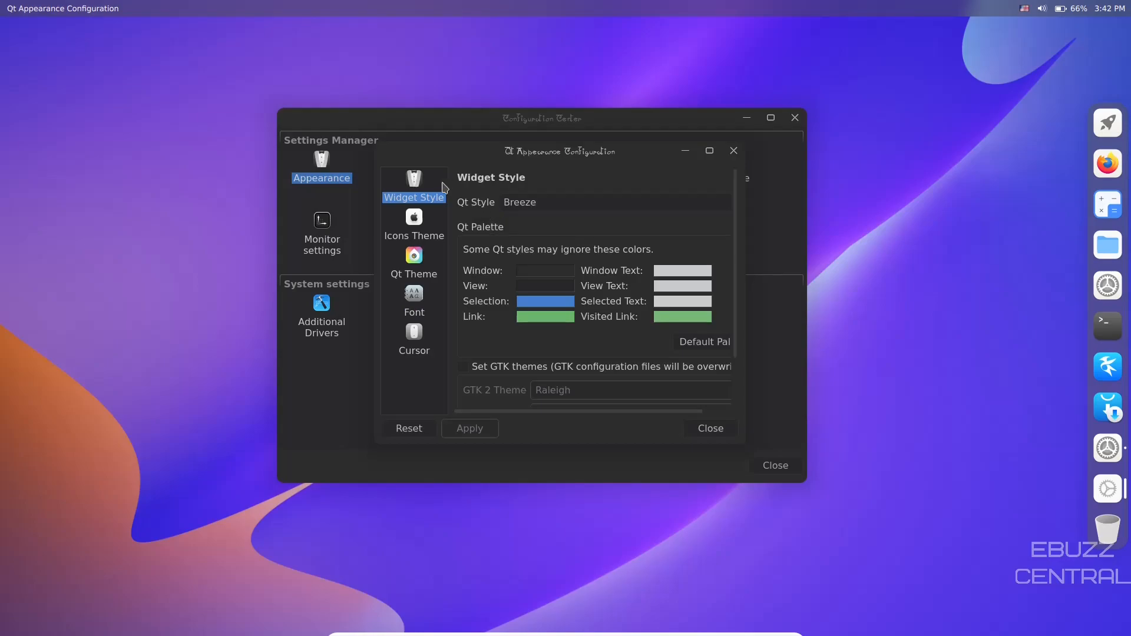
mouse_move(555, 213)
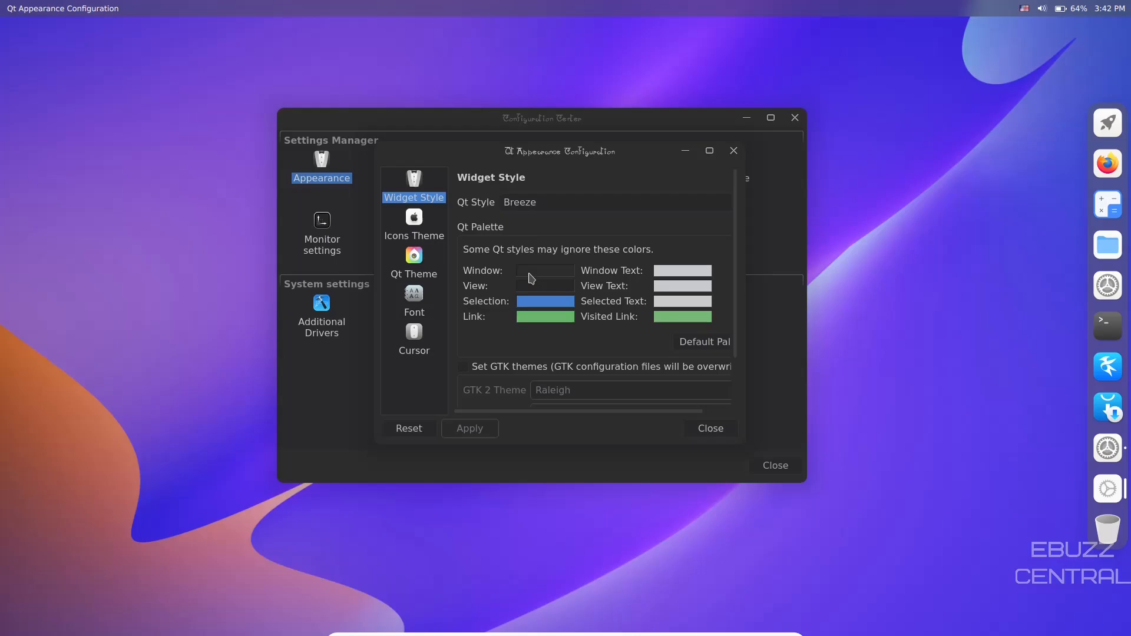
mouse_move(588, 259)
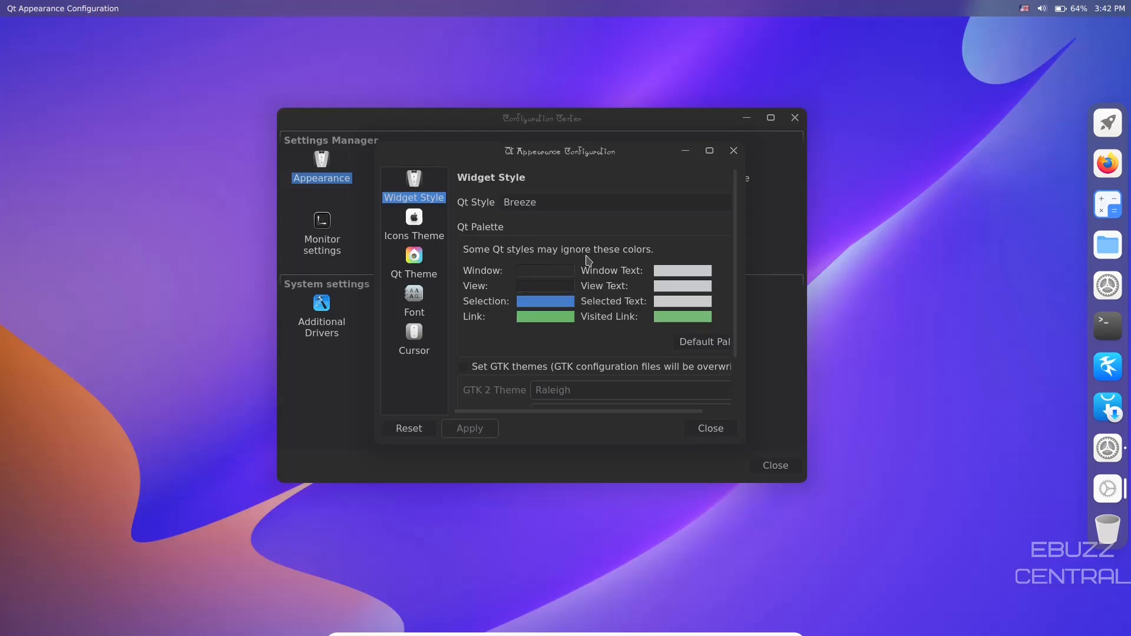
mouse_move(544, 296)
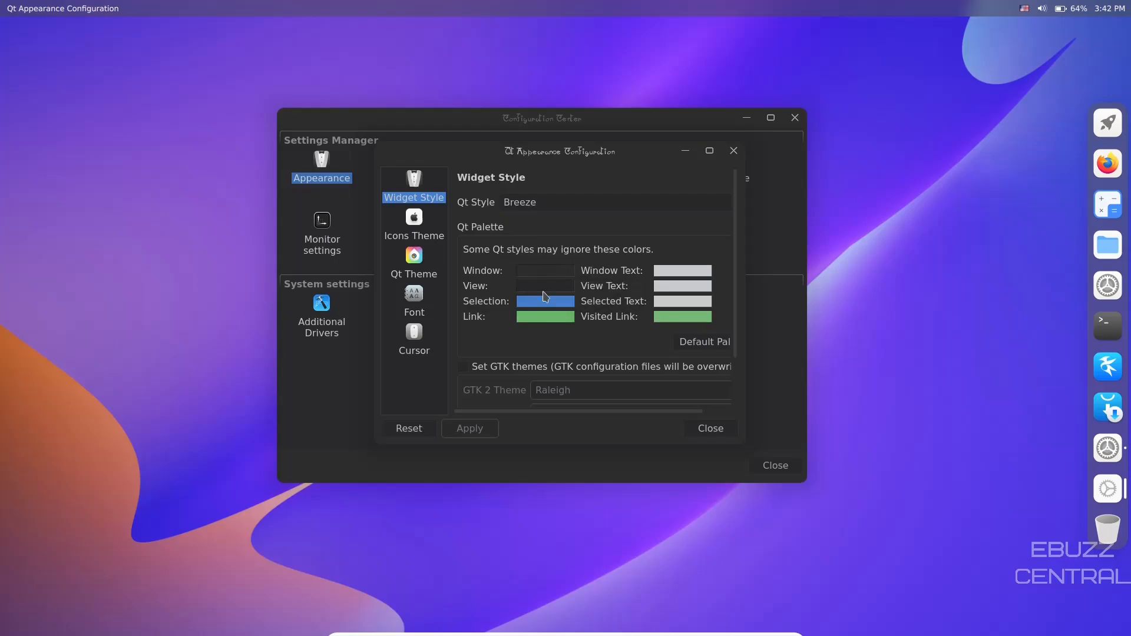
mouse_move(681, 270)
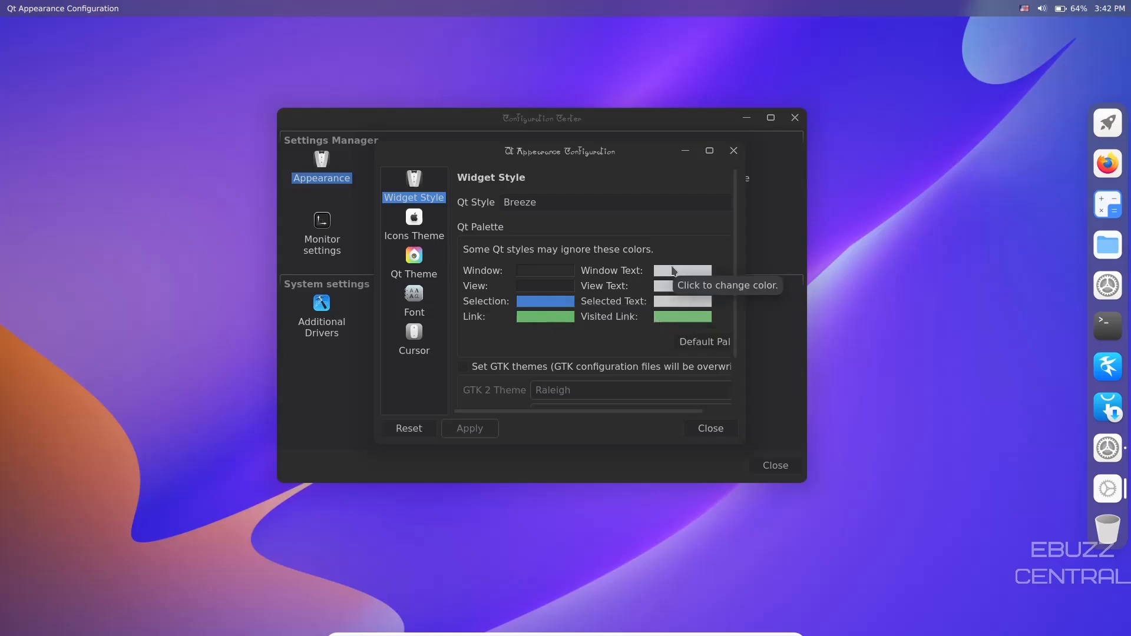
mouse_move(515, 290)
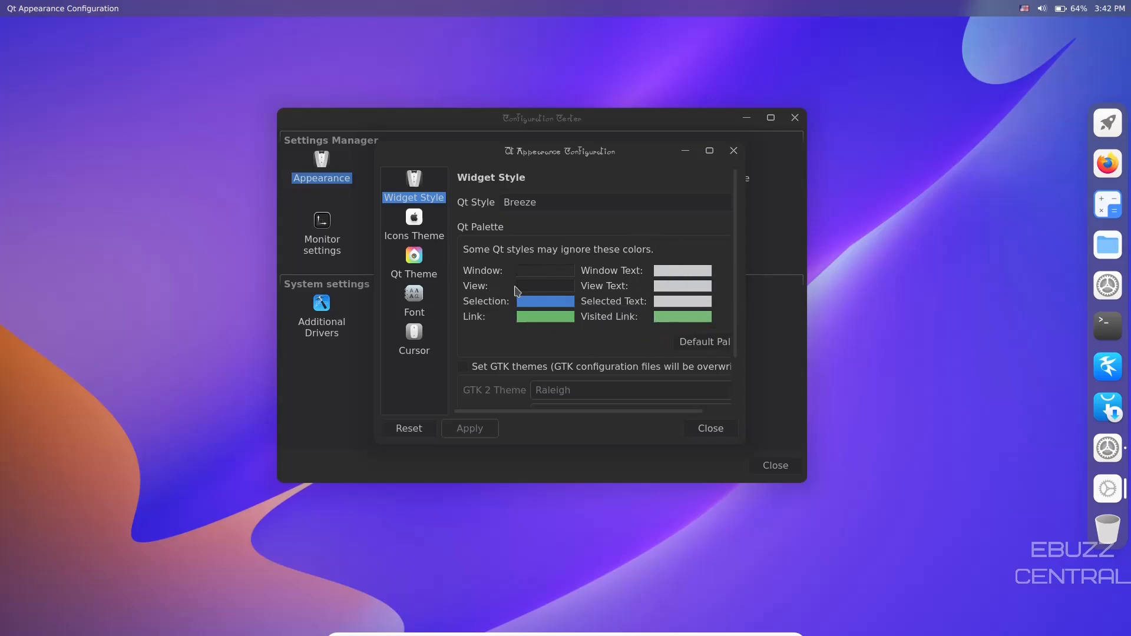
Show the Icons Theme page listing Adwaita, Crule, Crule-dark, Breeze and Breeze Dark
left_click(413, 226)
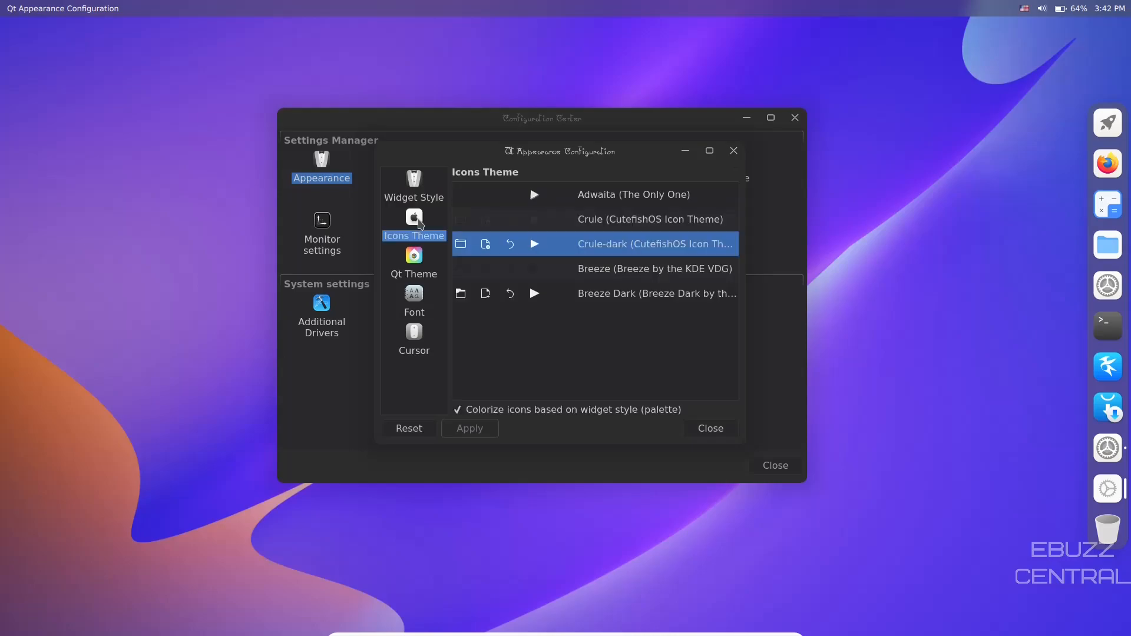
mouse_move(412, 212)
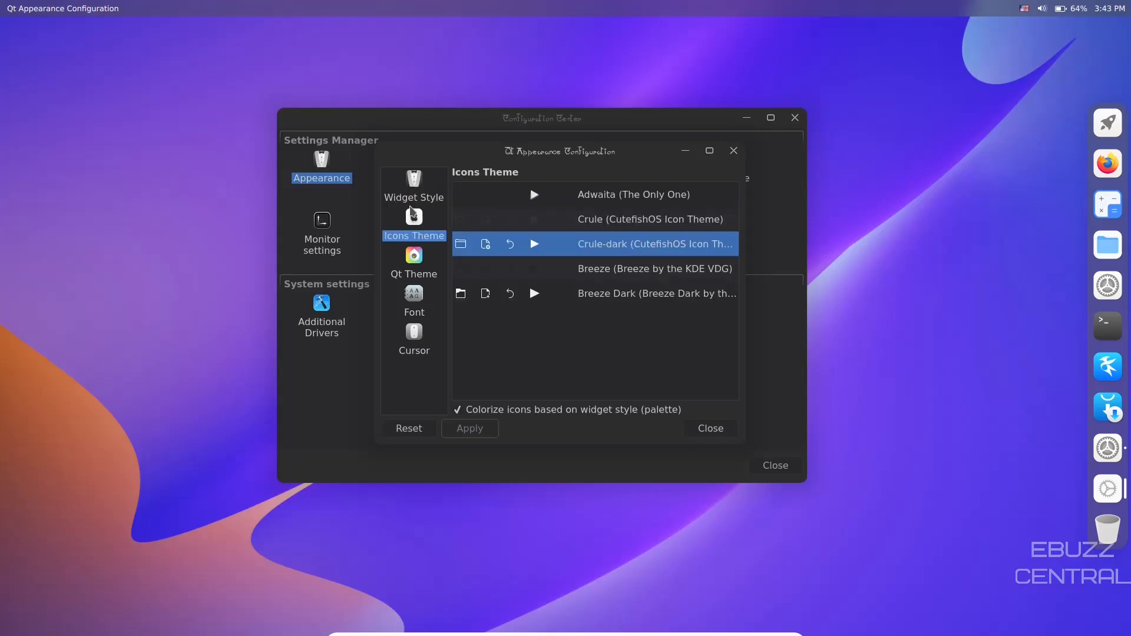
mouse_move(405, 232)
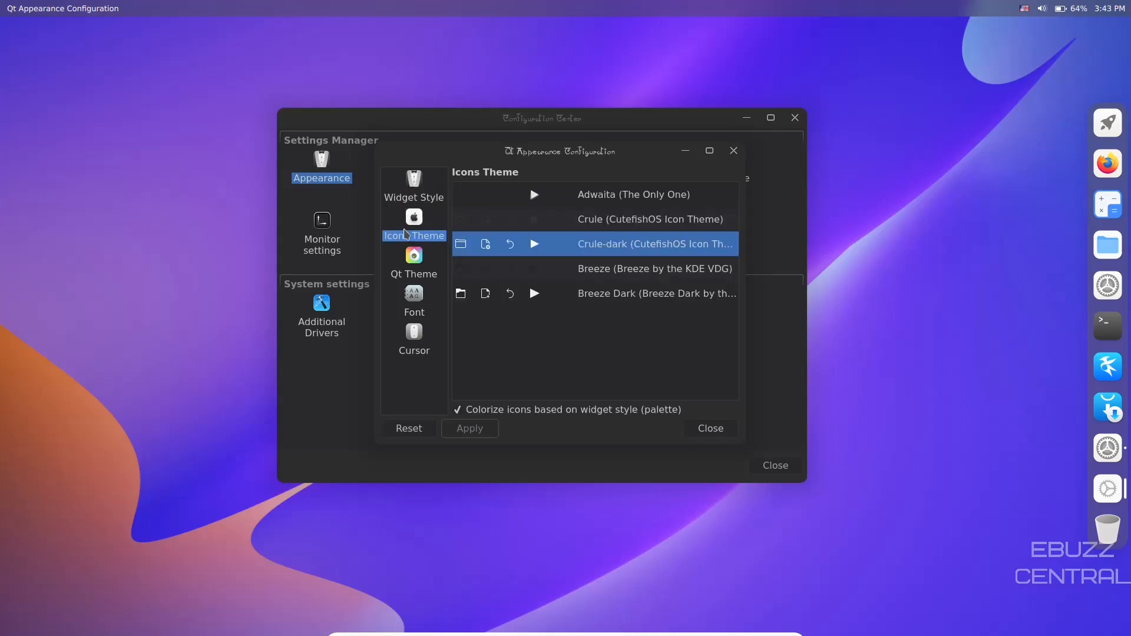
mouse_move(555, 160)
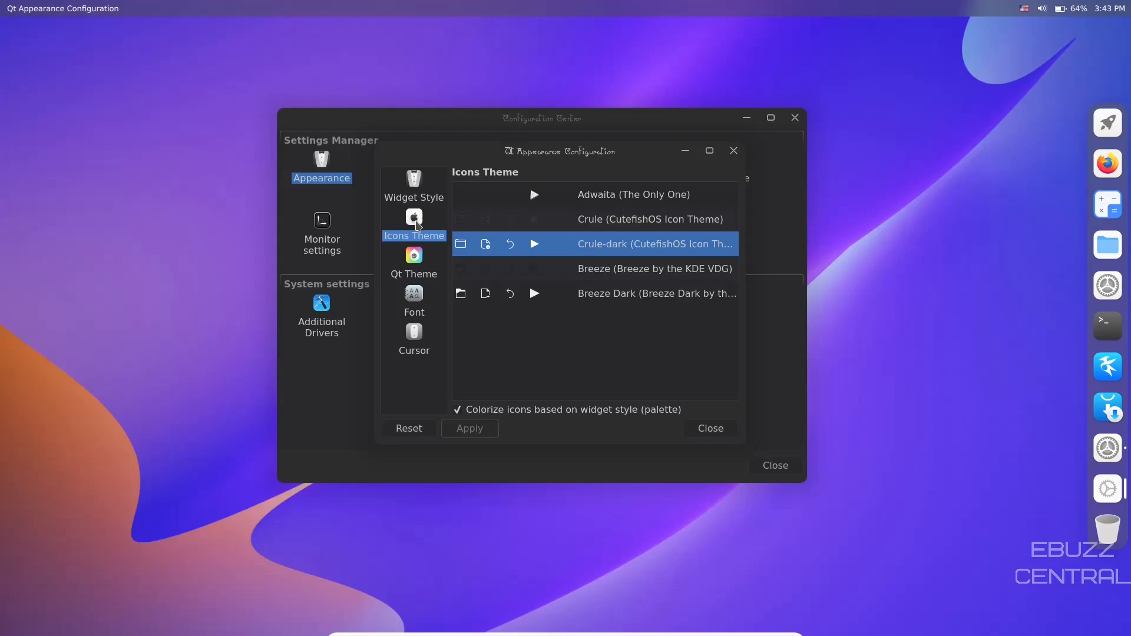
mouse_move(413, 255)
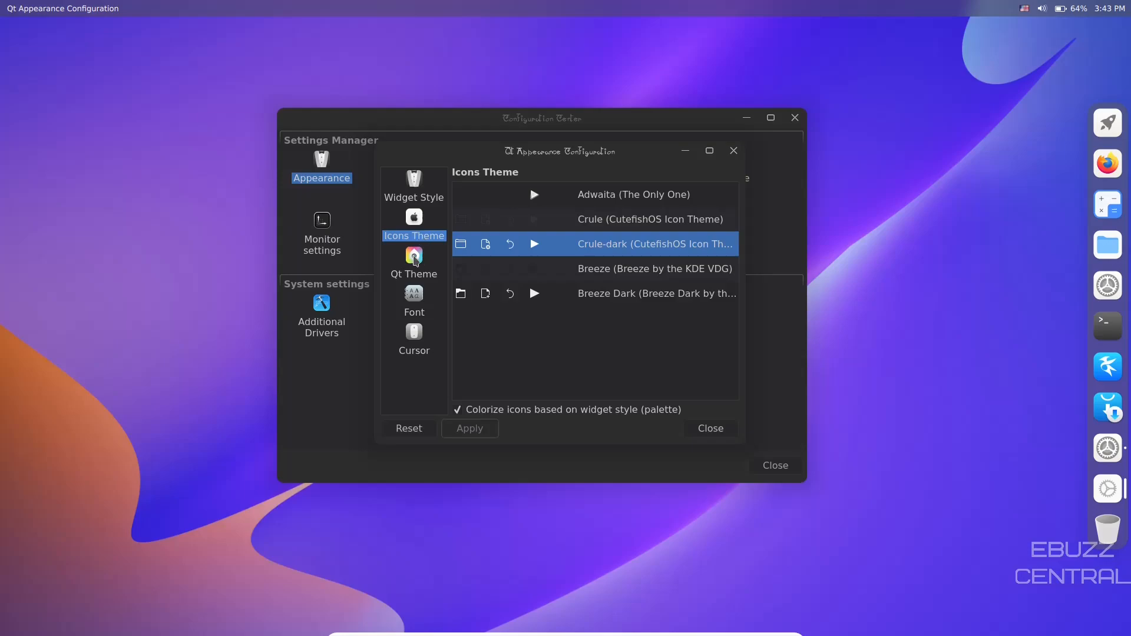
Raise the interface font size to 14 and apply it
left_click(414, 298)
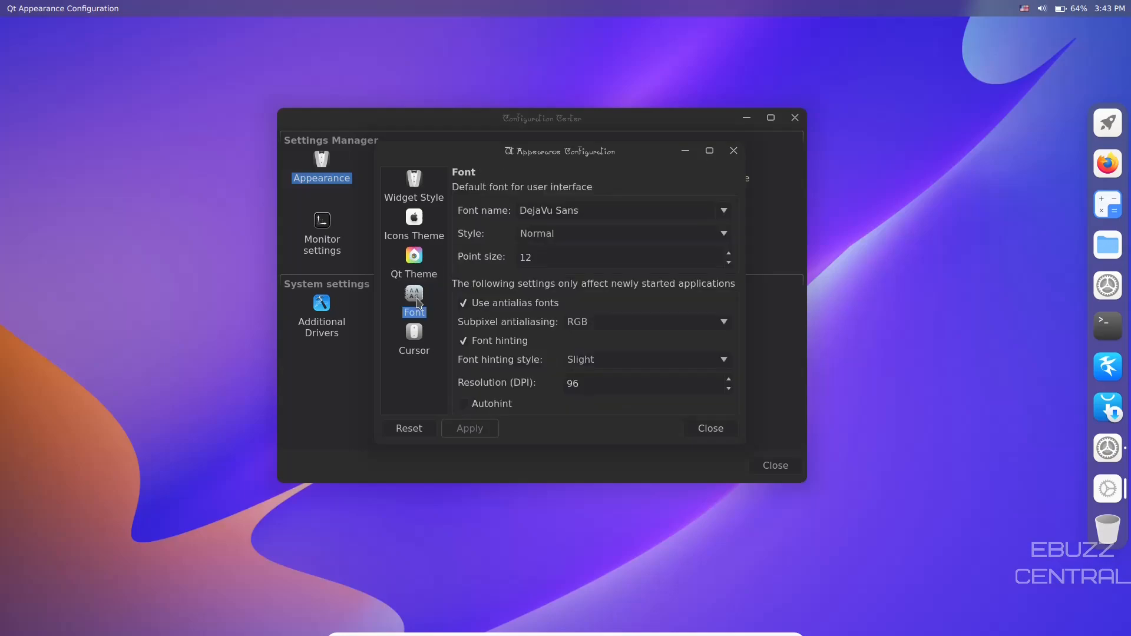
mouse_move(565, 235)
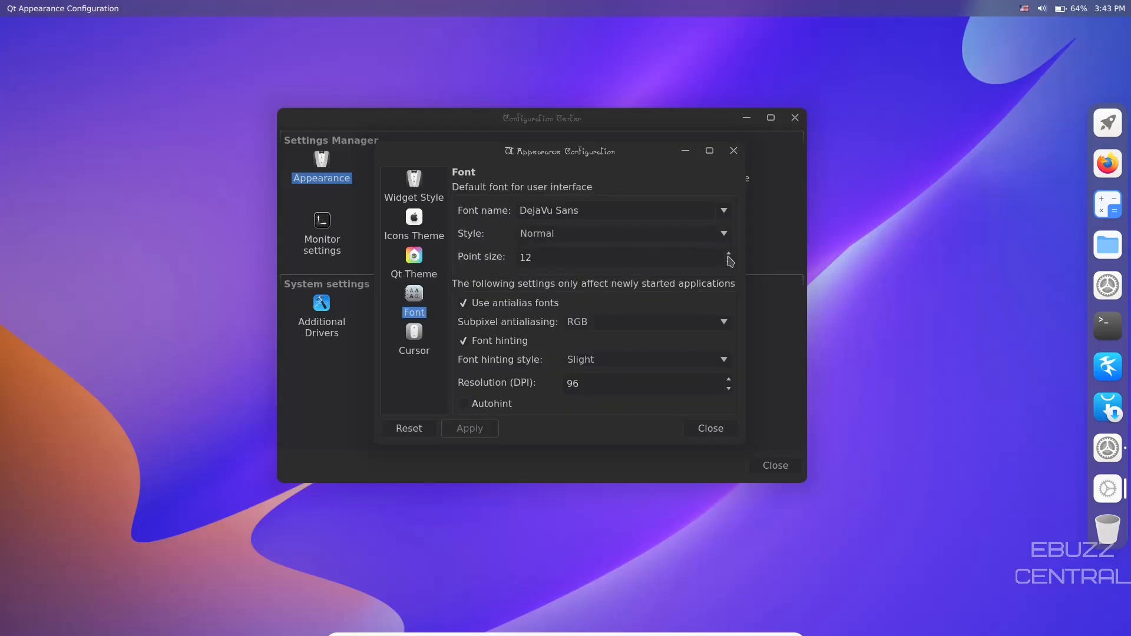
left_click(728, 253)
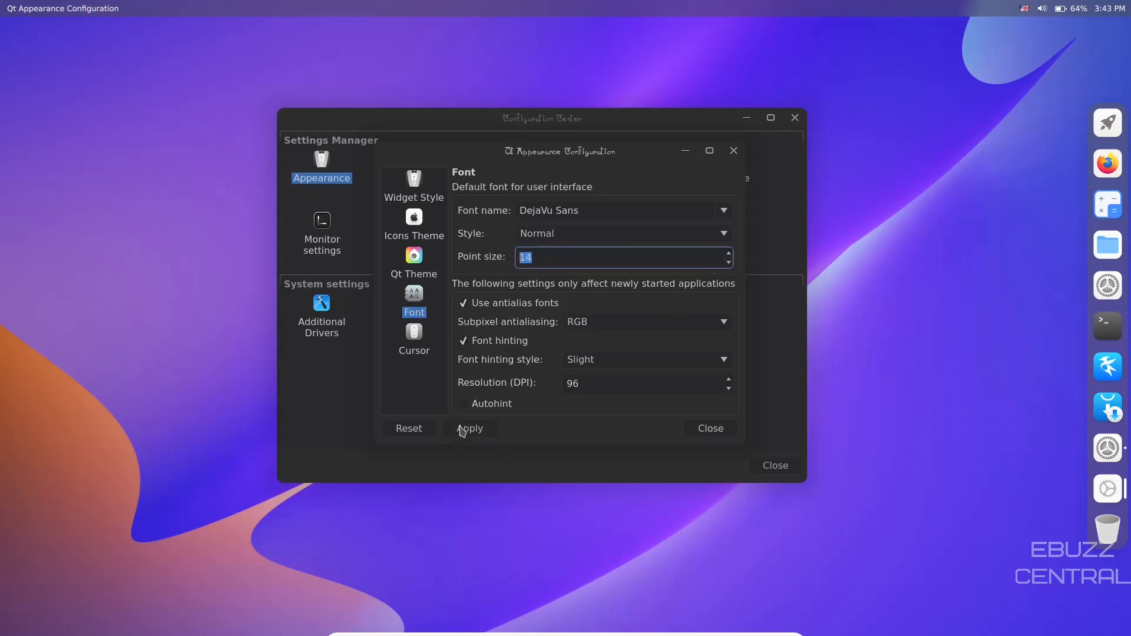
left_click(470, 428)
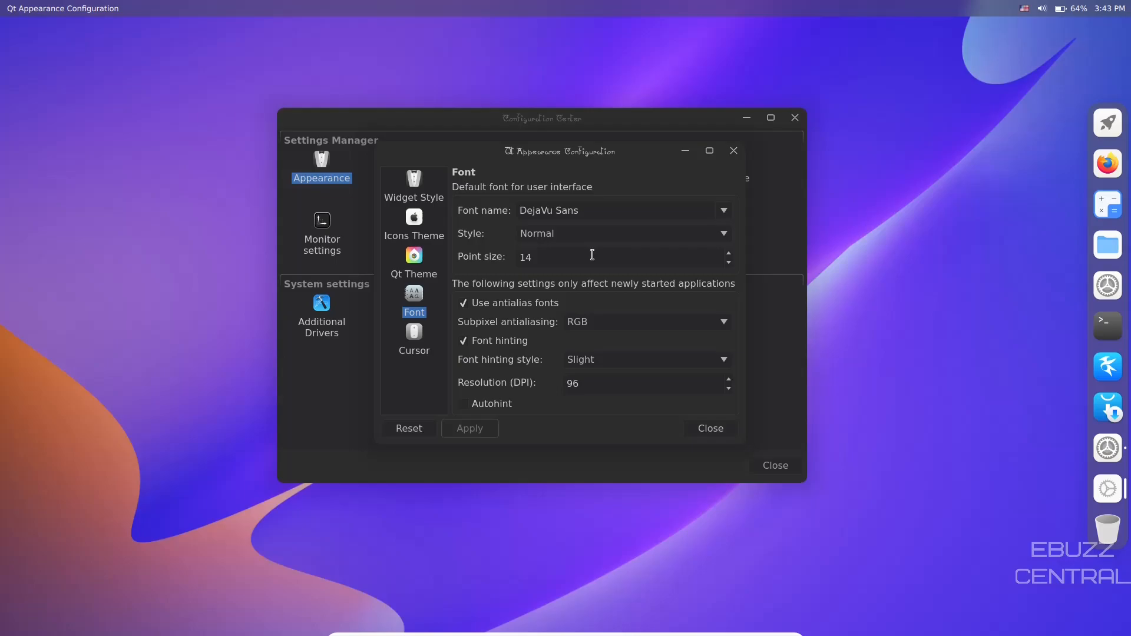
mouse_move(413, 340)
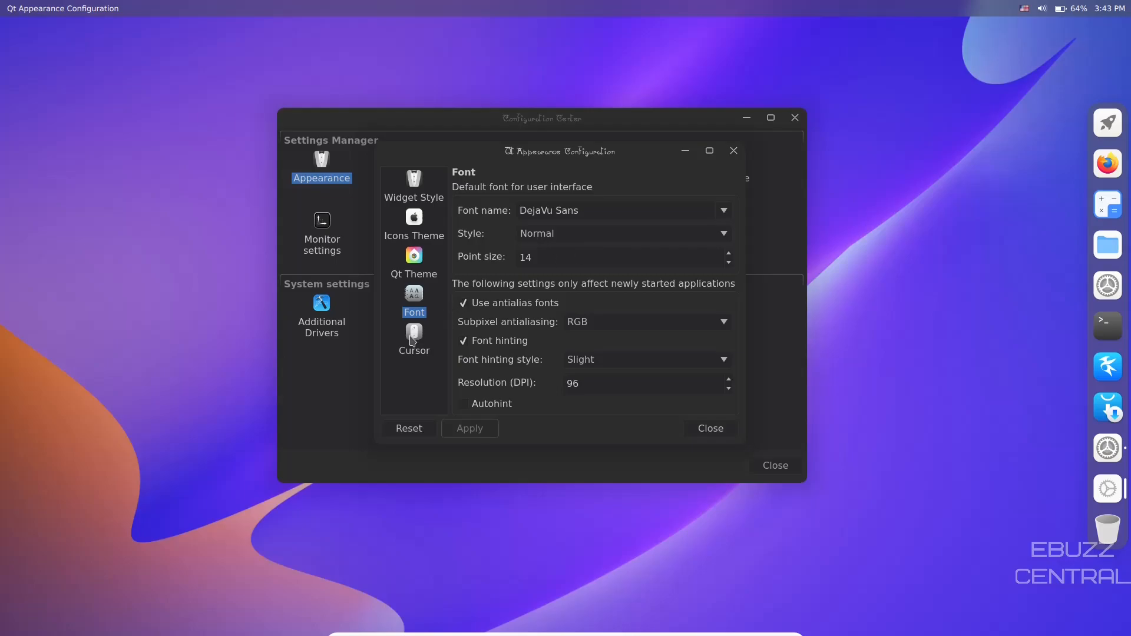
Pick the Breeze cursor theme, then close Qt Appearance Configuration
left_click(413, 337)
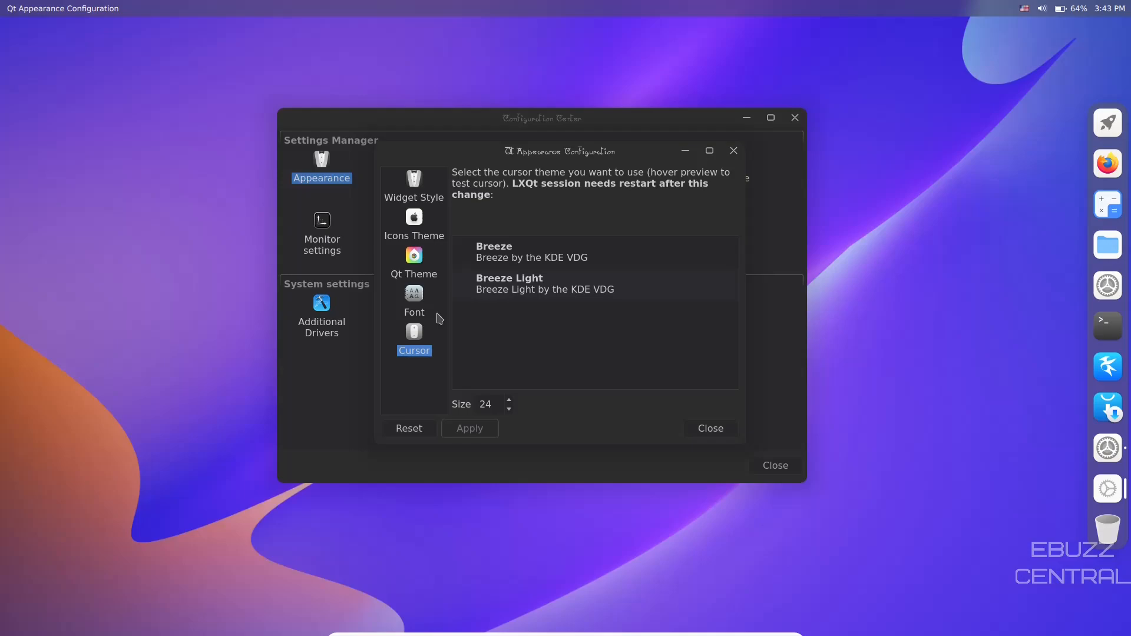
mouse_move(537, 279)
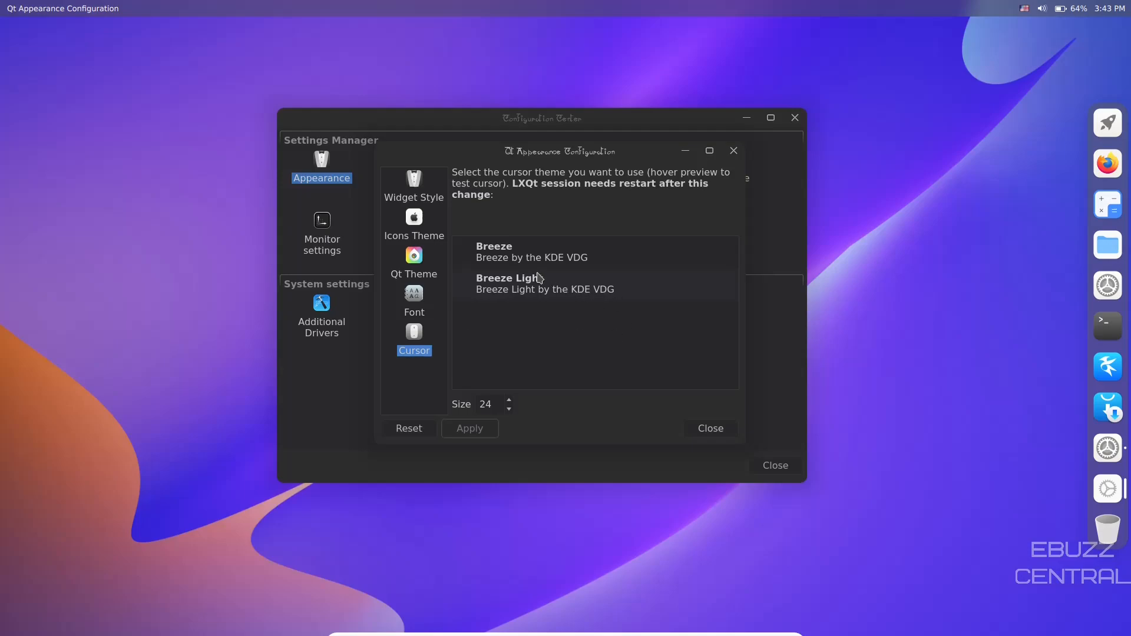
left_click(532, 252)
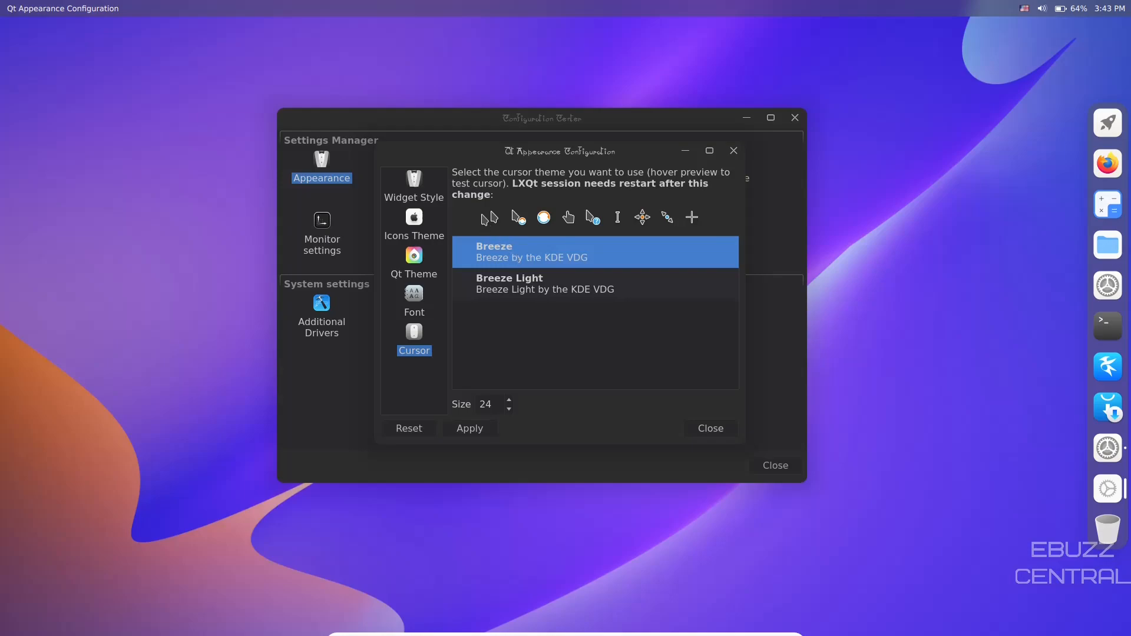
left_click(594, 283)
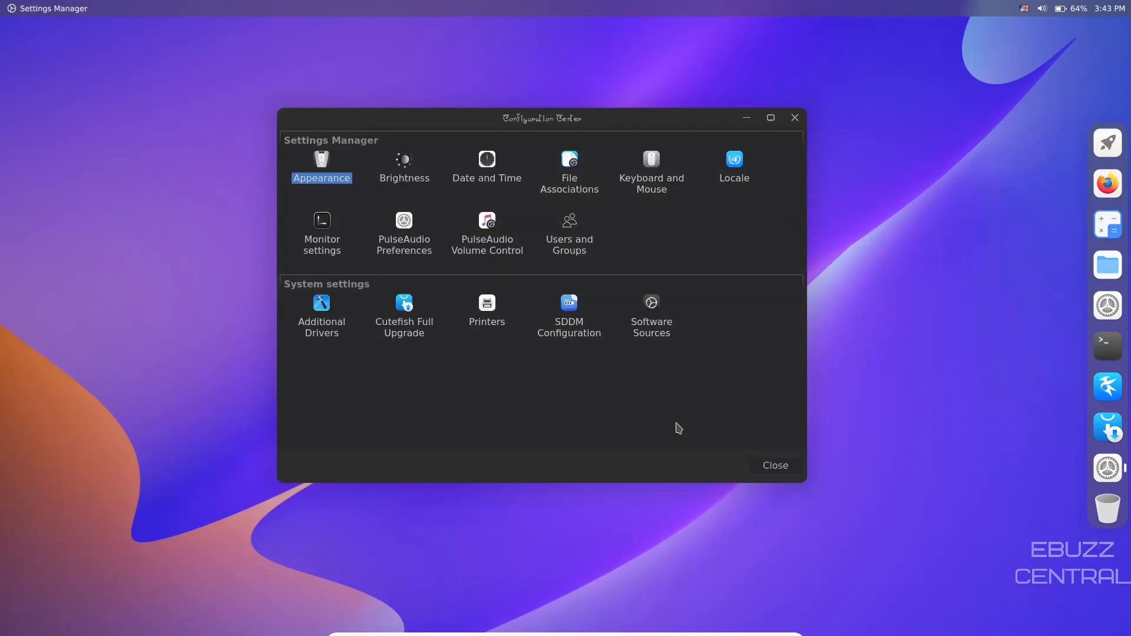
mouse_move(466, 178)
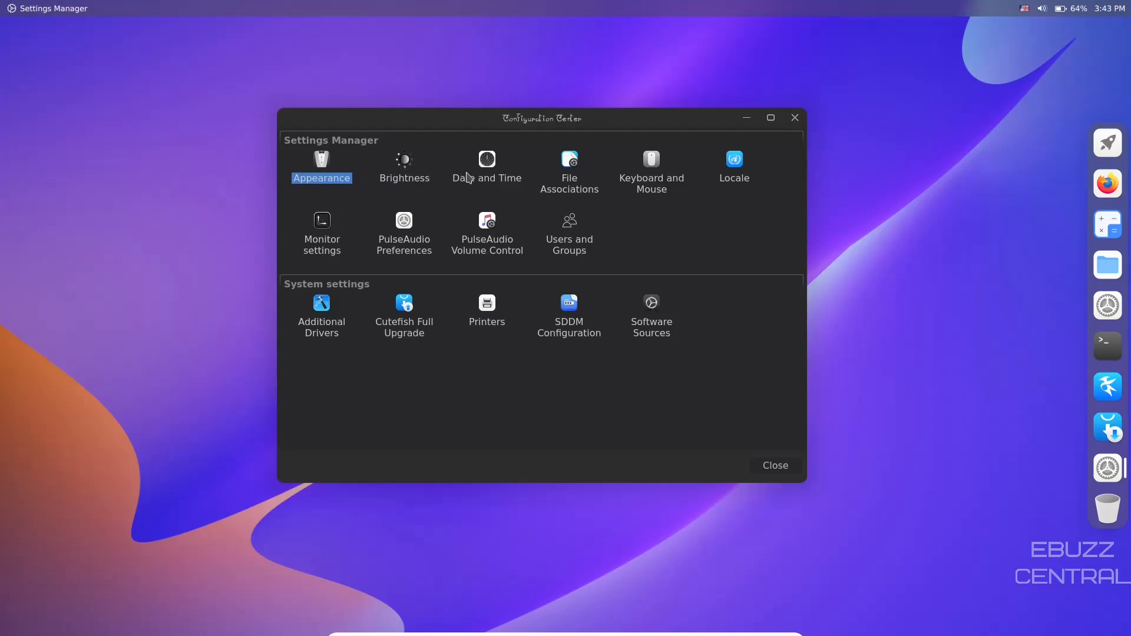
mouse_move(601, 167)
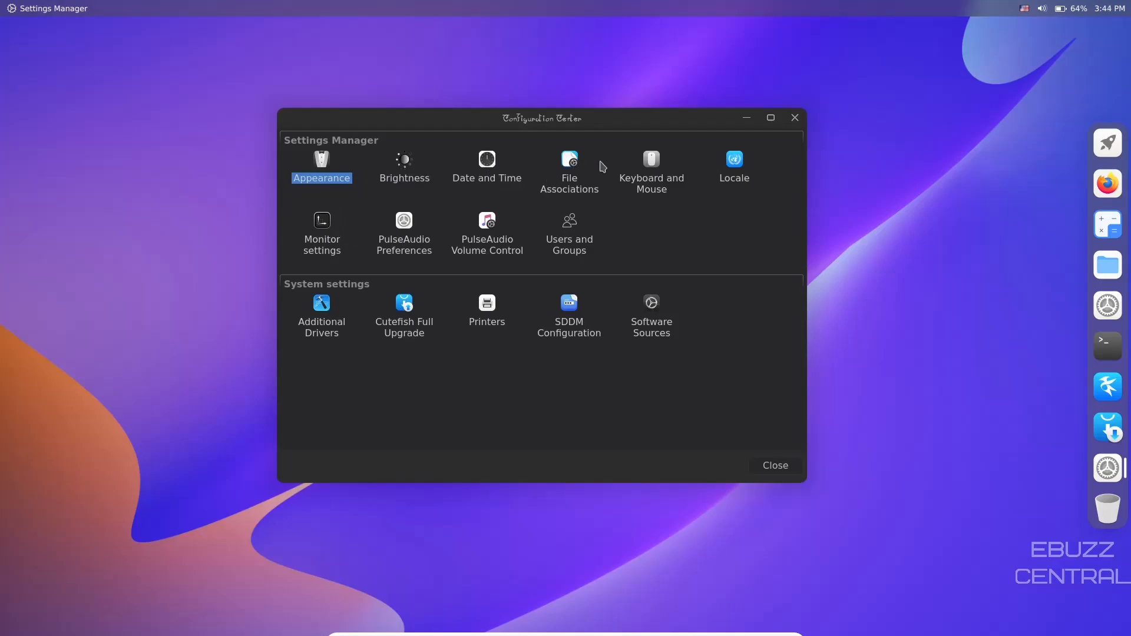
mouse_move(475, 239)
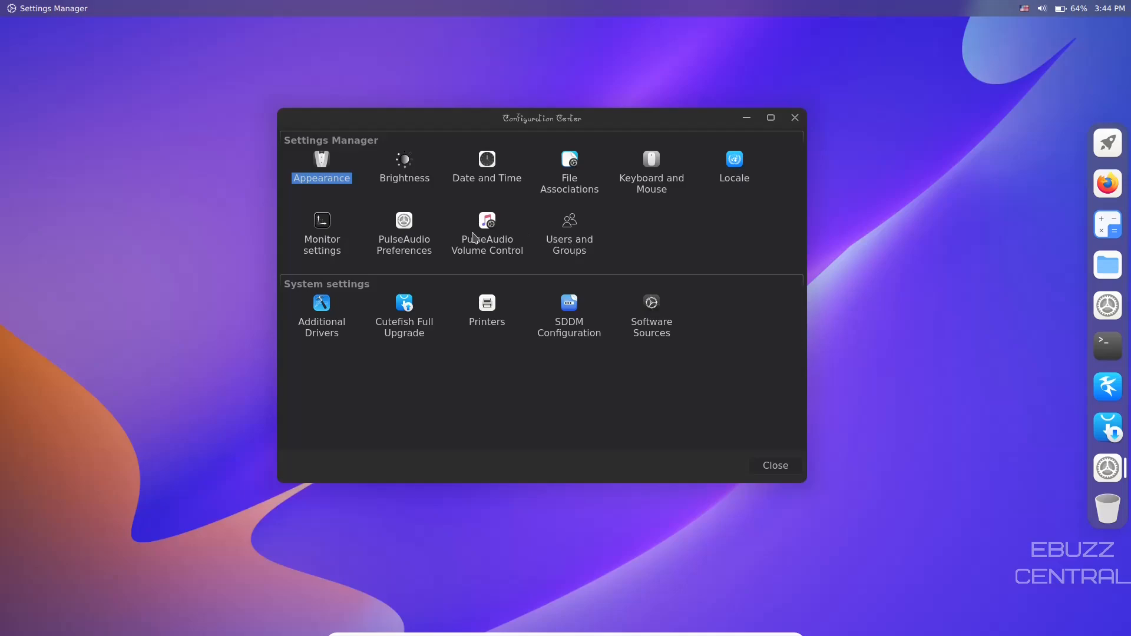
left_click(403, 231)
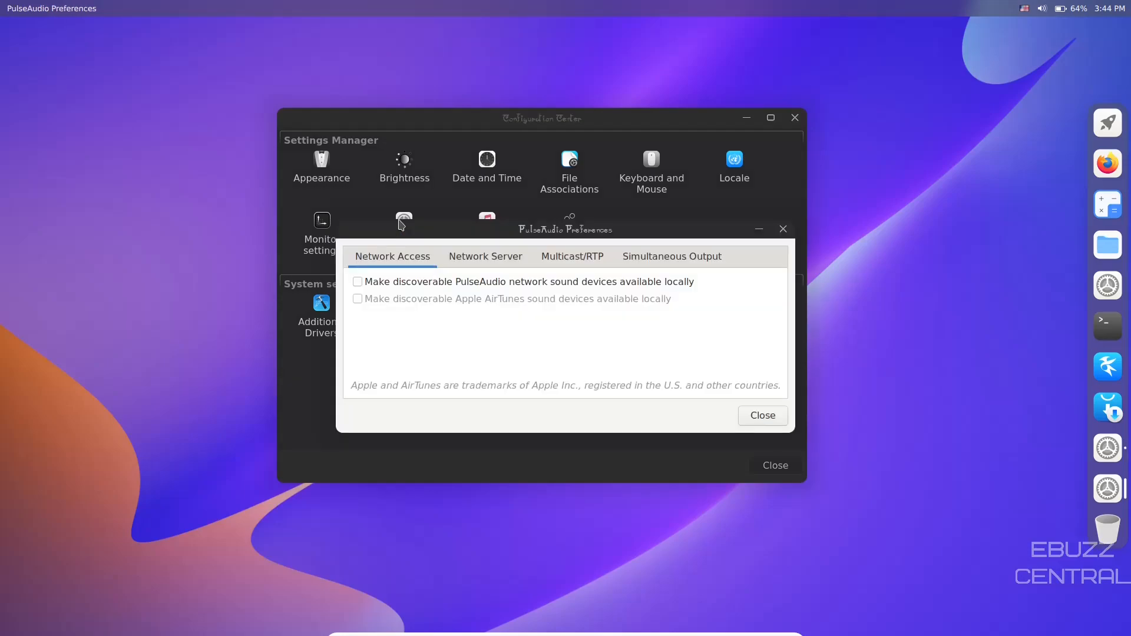
mouse_move(783, 229)
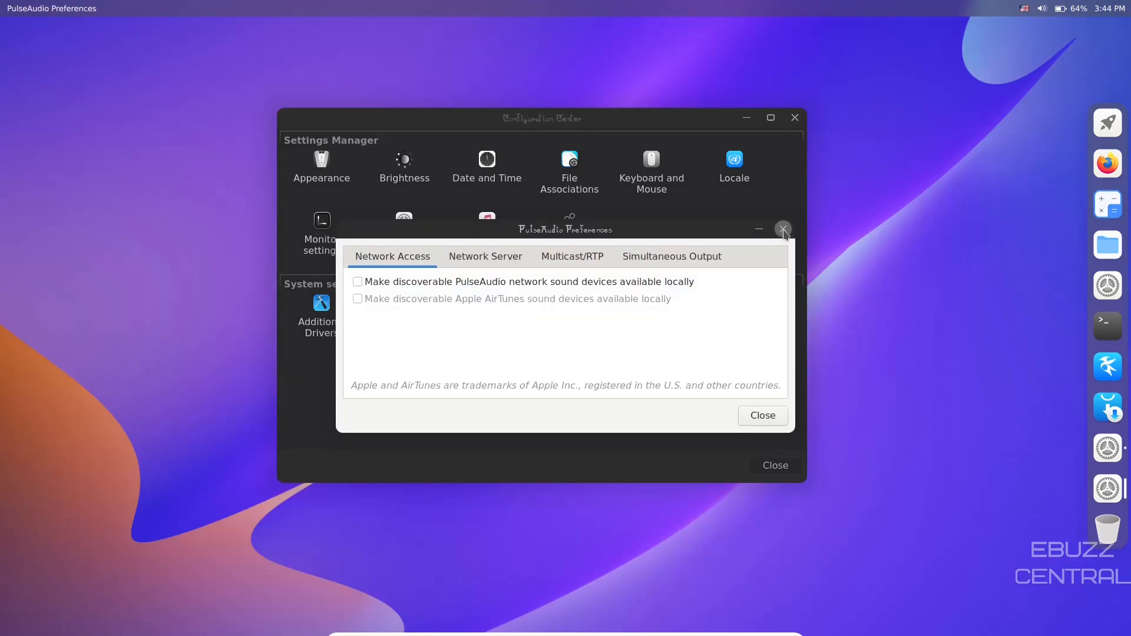
left_click(783, 229)
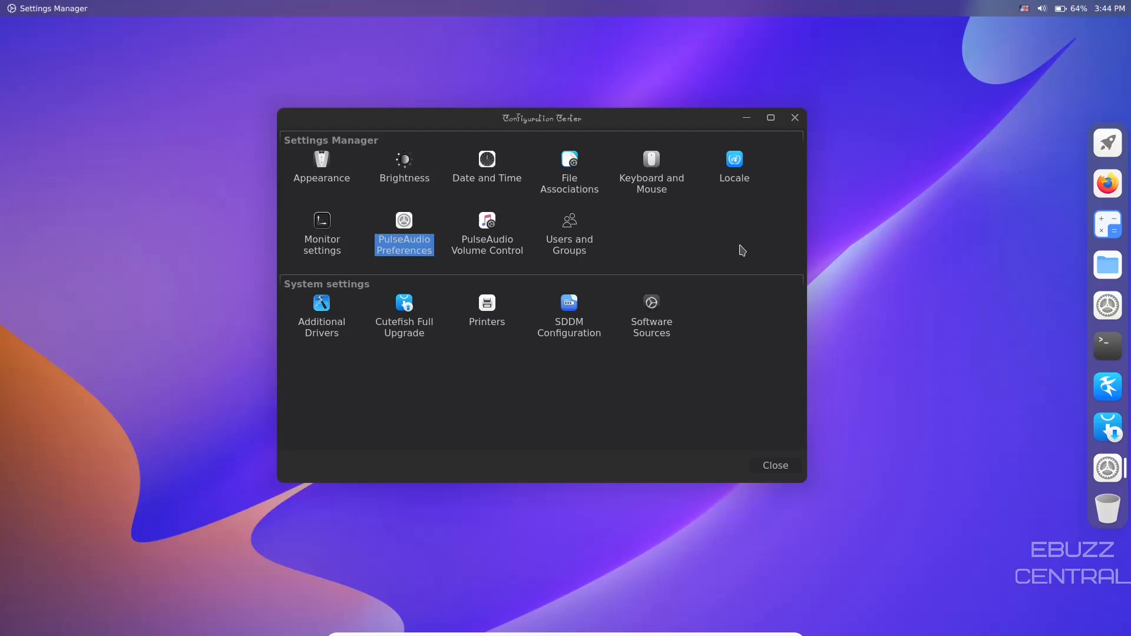
mouse_move(690, 164)
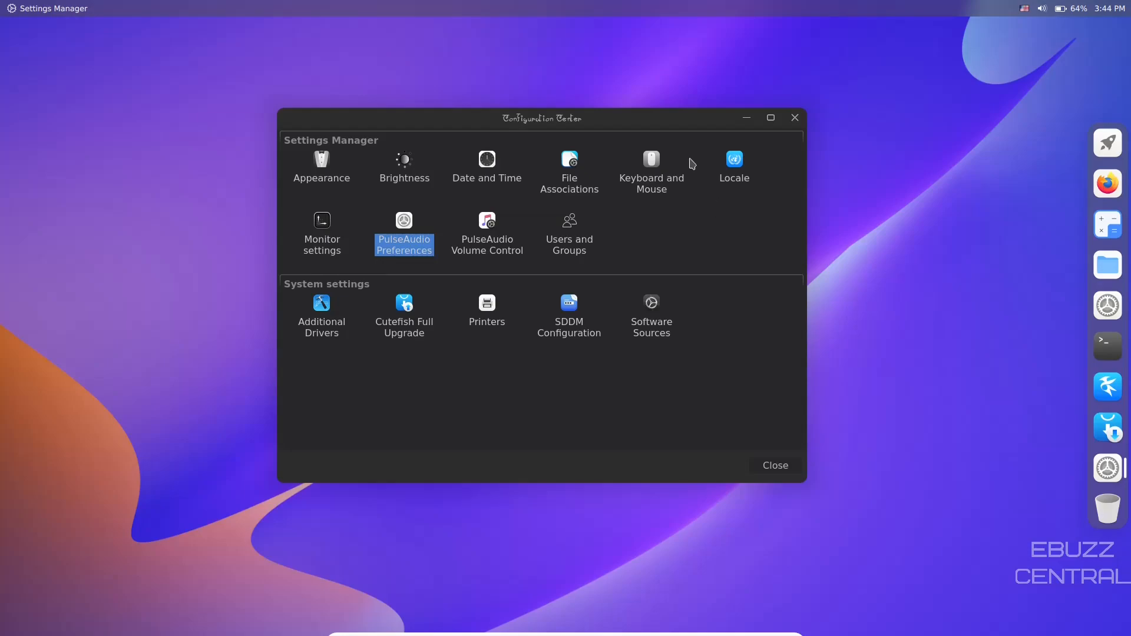
mouse_move(387, 469)
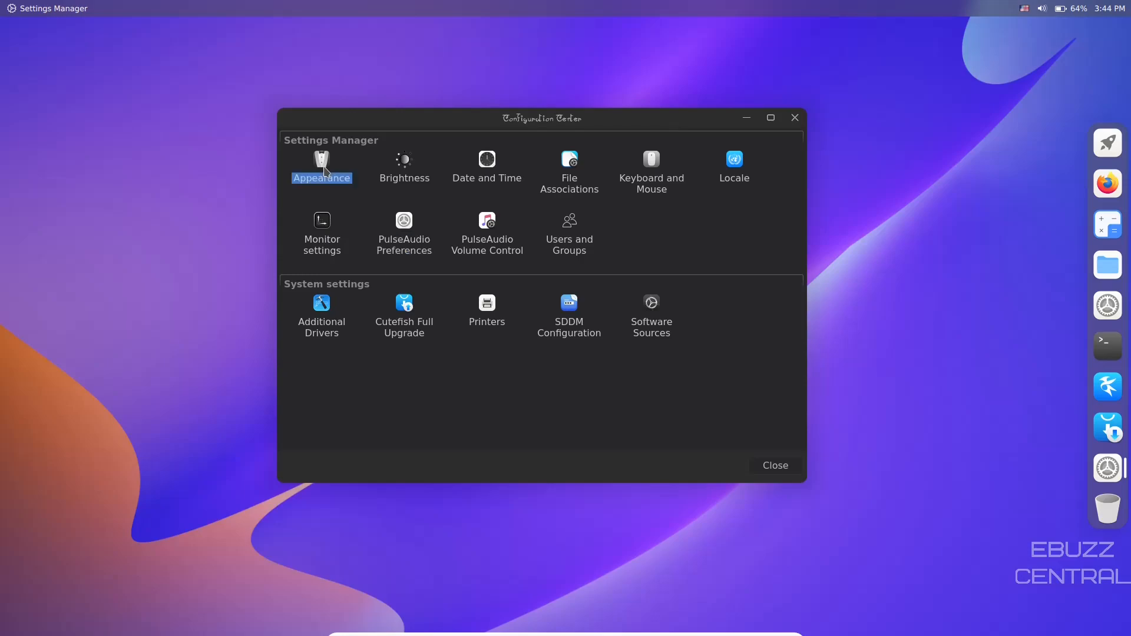
mouse_move(404, 227)
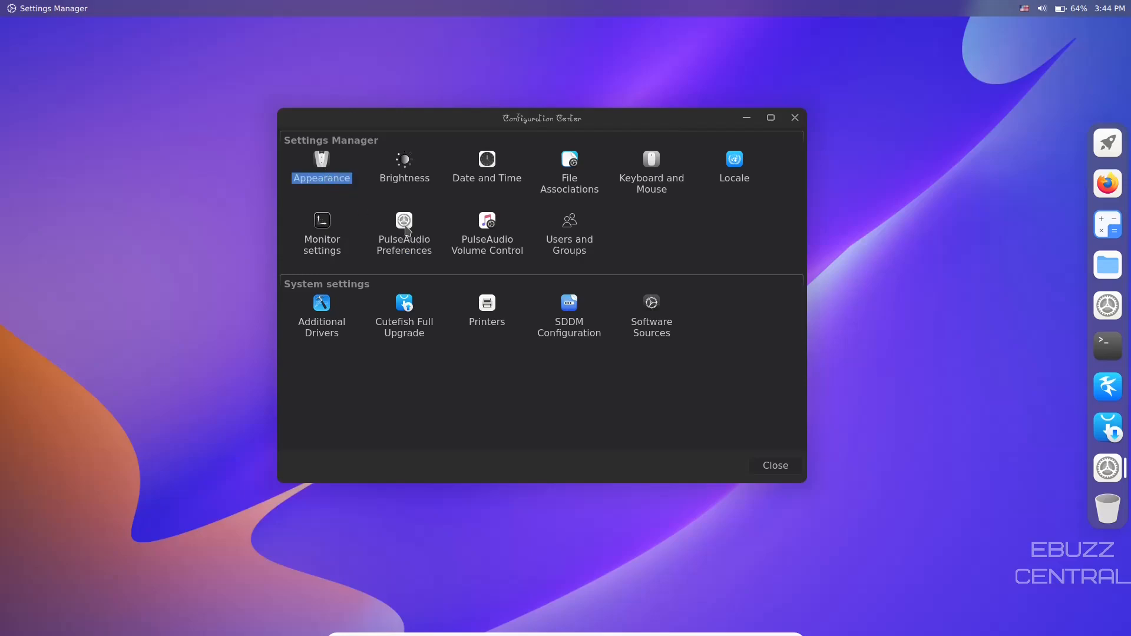
double_click(403, 222)
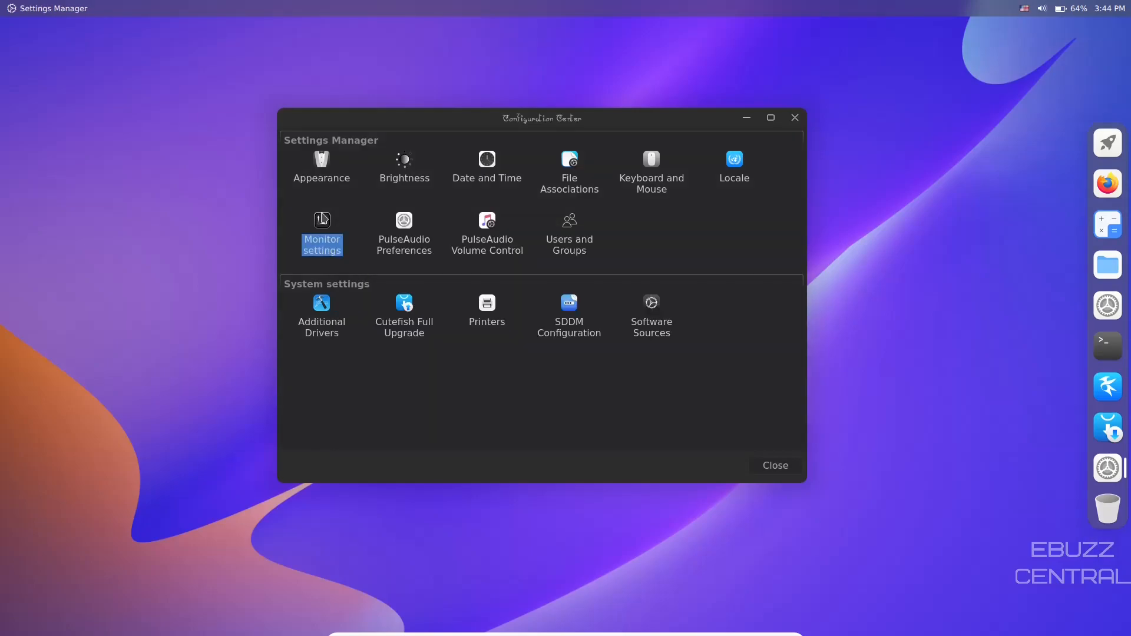
mouse_move(404, 308)
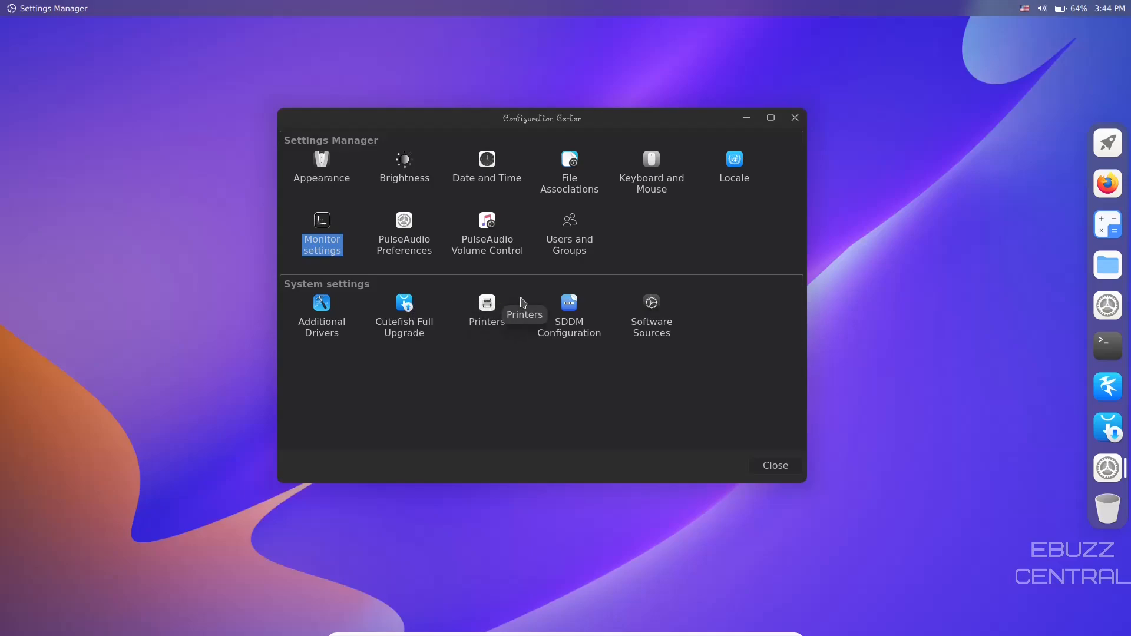
mouse_move(665, 339)
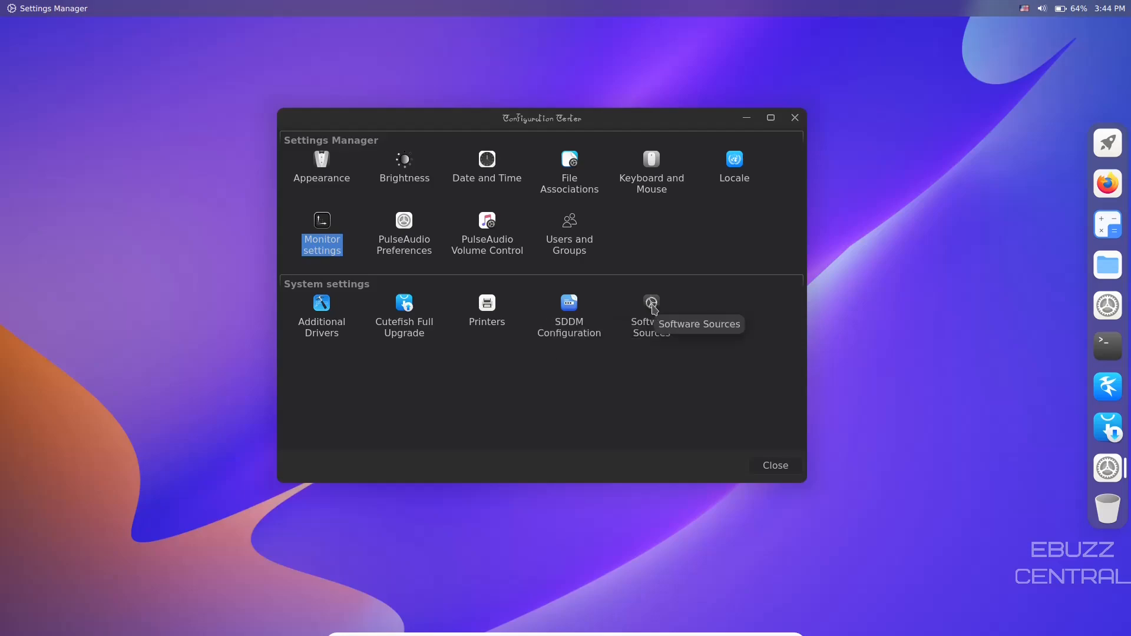
Review Software Sources' Other Software, Updates, Authentication, Additional Drivers and Statistics tabs, then close it
left_click(651, 312)
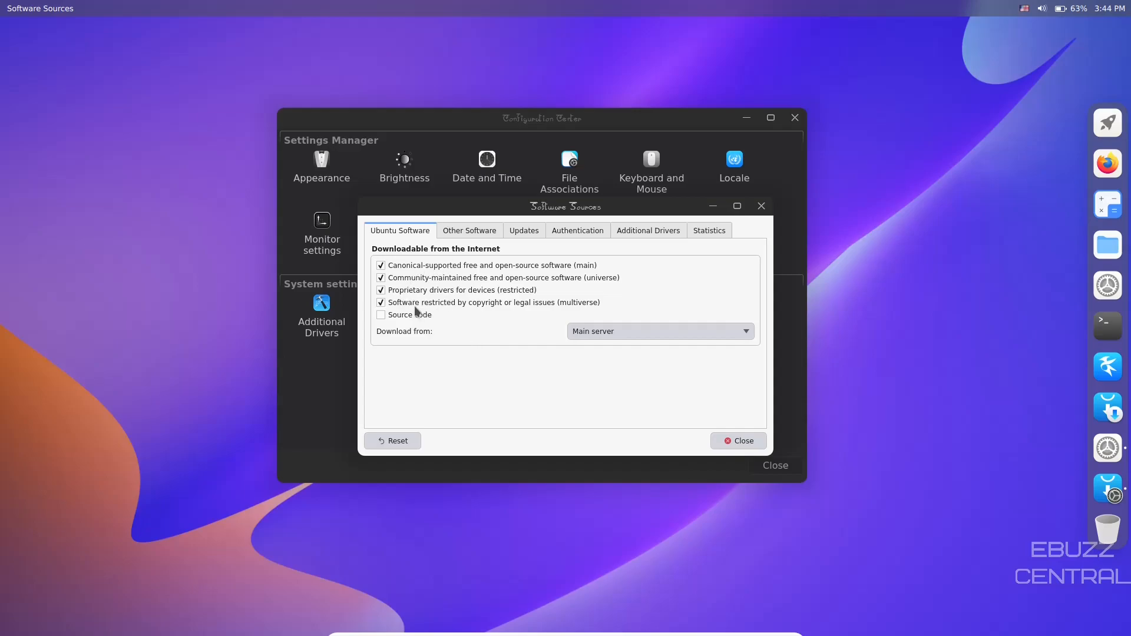
left_click(469, 230)
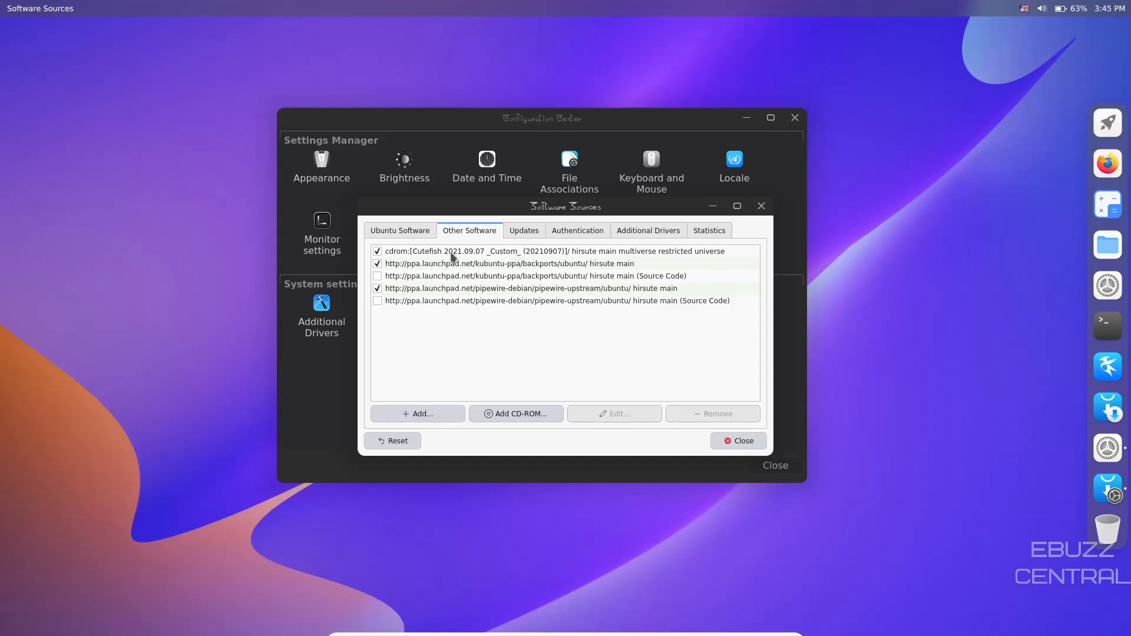
mouse_move(524, 232)
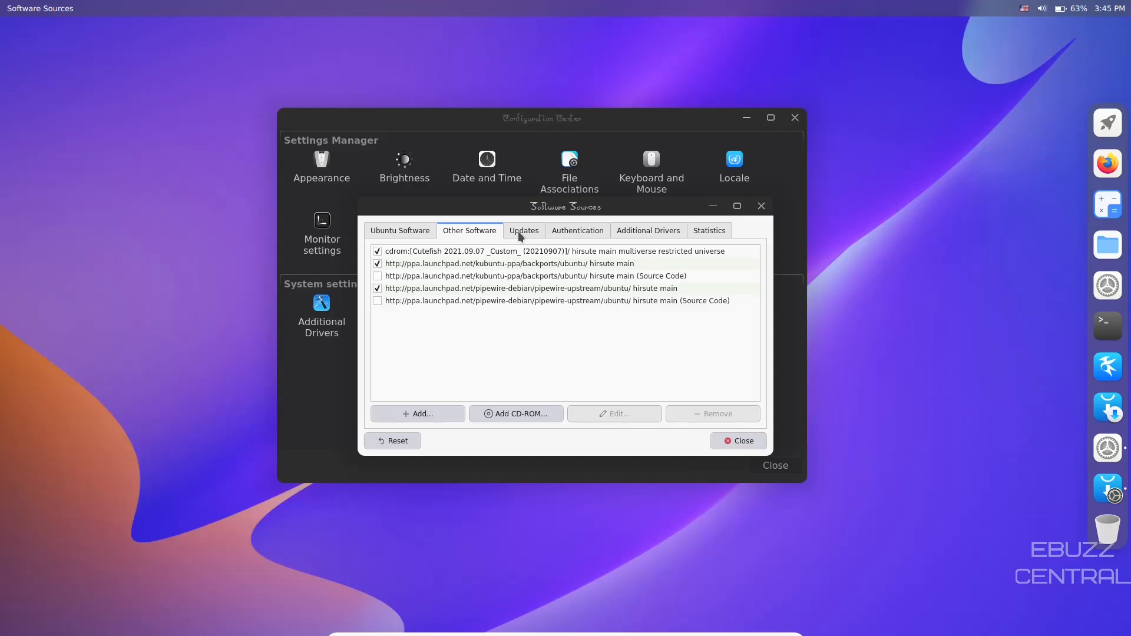
left_click(523, 231)
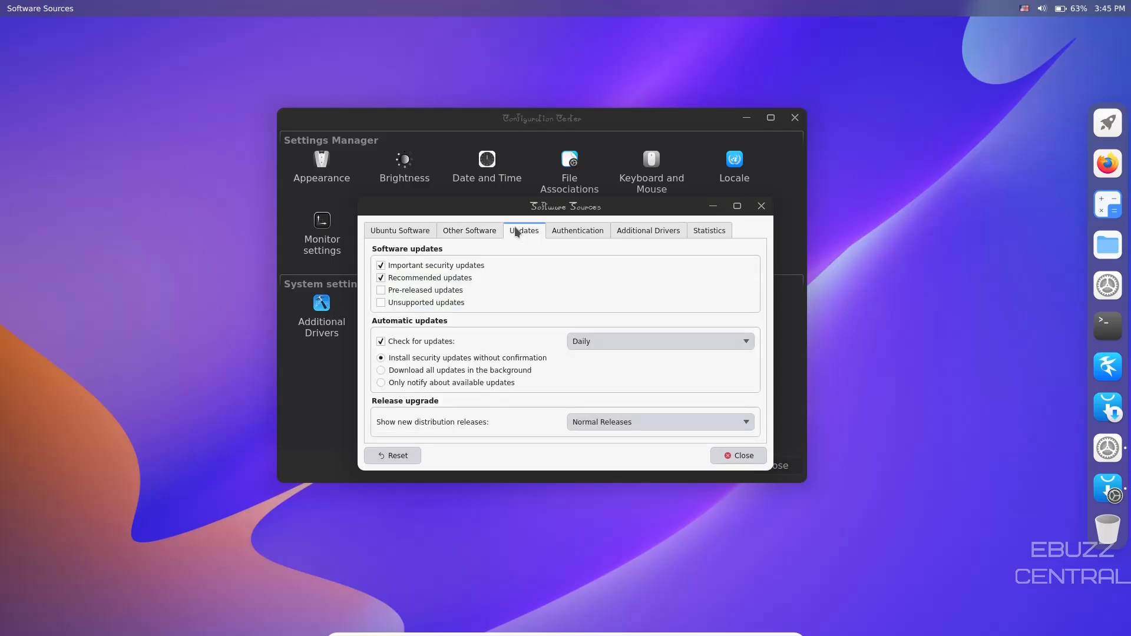
left_click(577, 231)
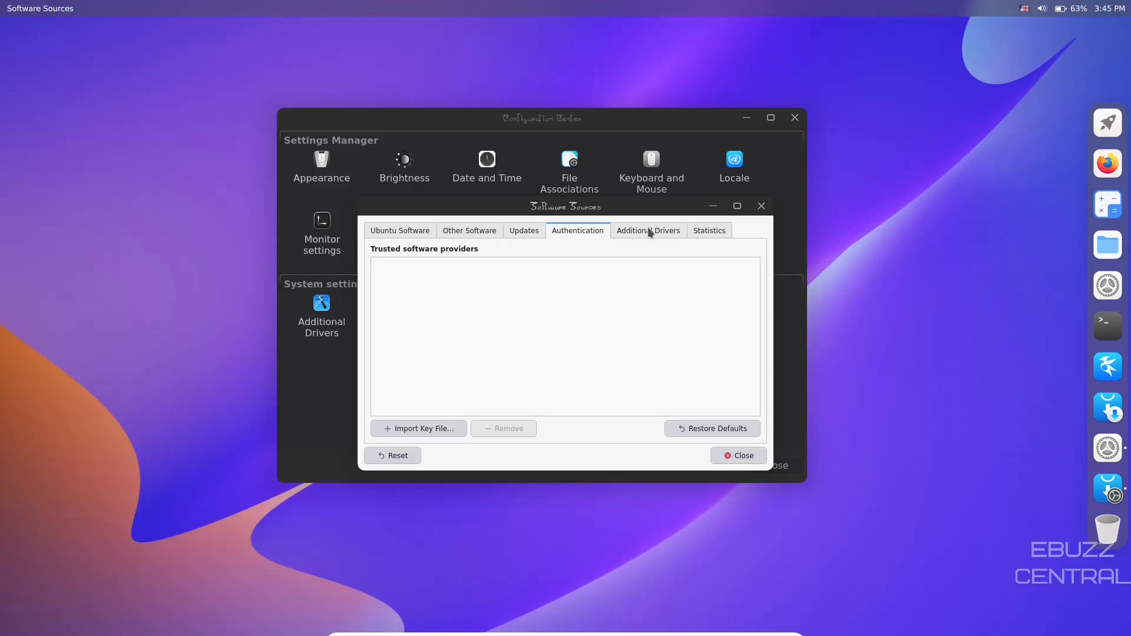
left_click(647, 231)
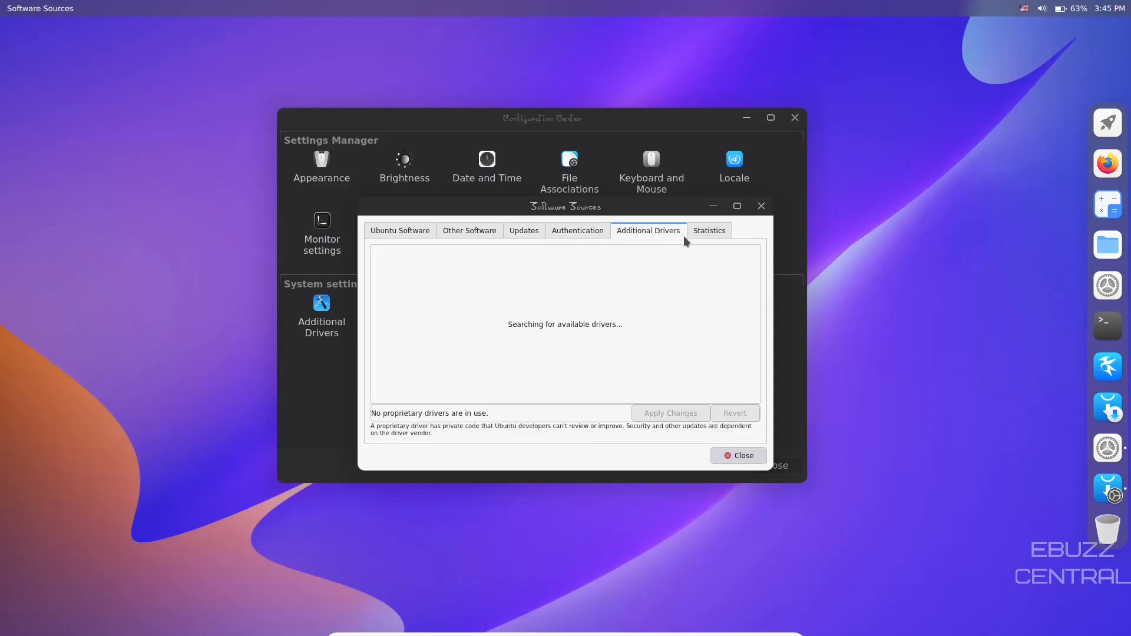
left_click(708, 231)
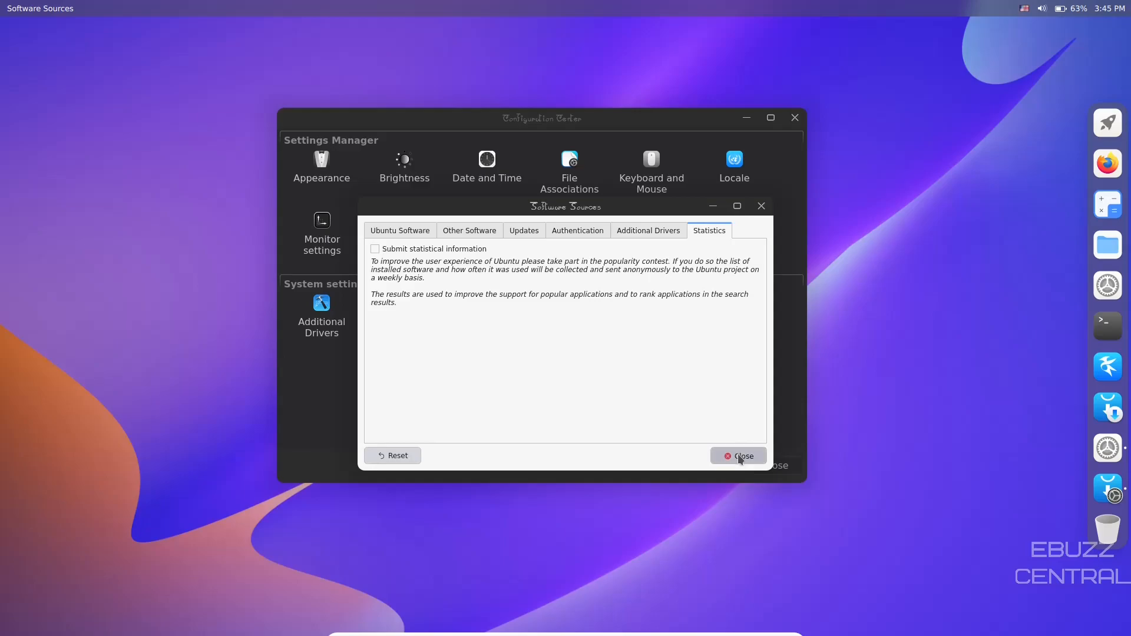
left_click(738, 456)
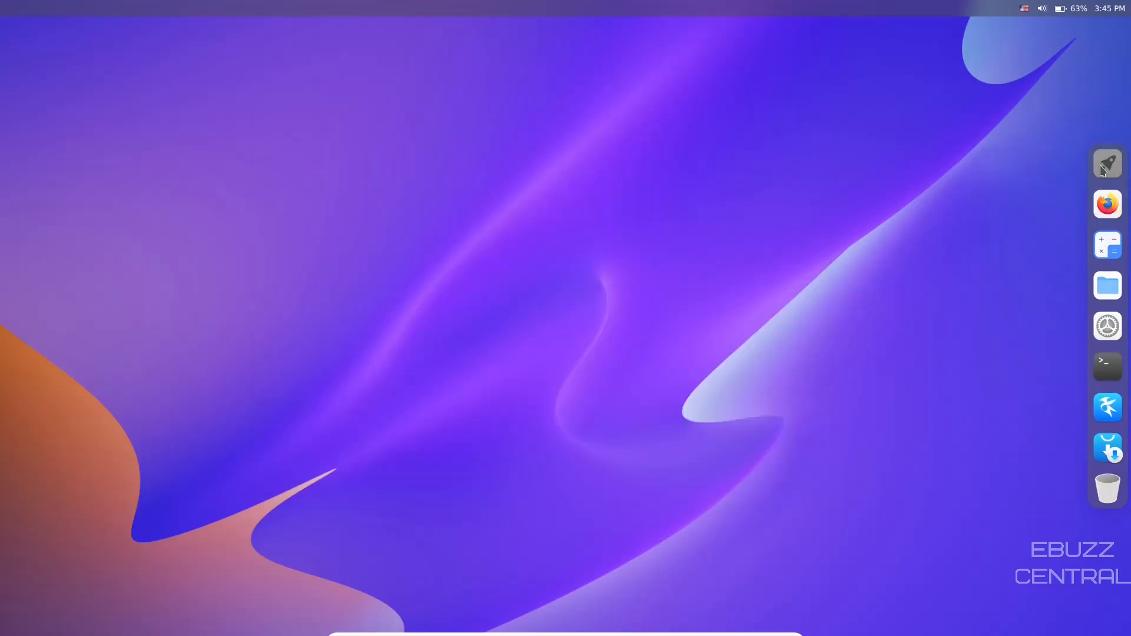
Look over the preinstalled apps in the CutefishOS Launcher, then dismiss it
left_click(1106, 163)
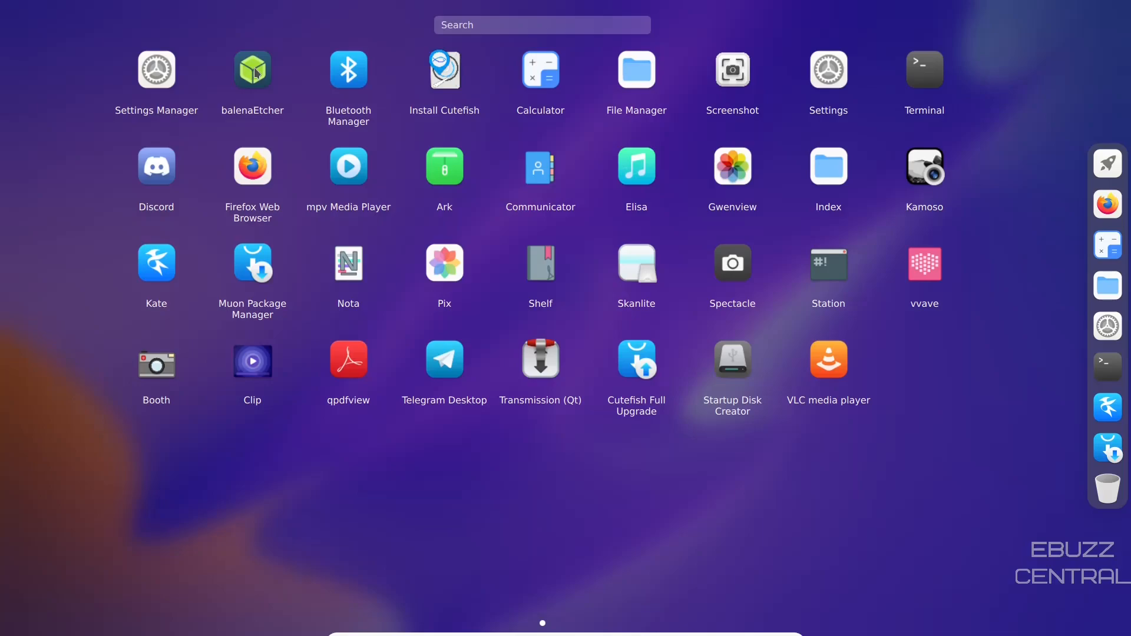
mouse_move(321, 78)
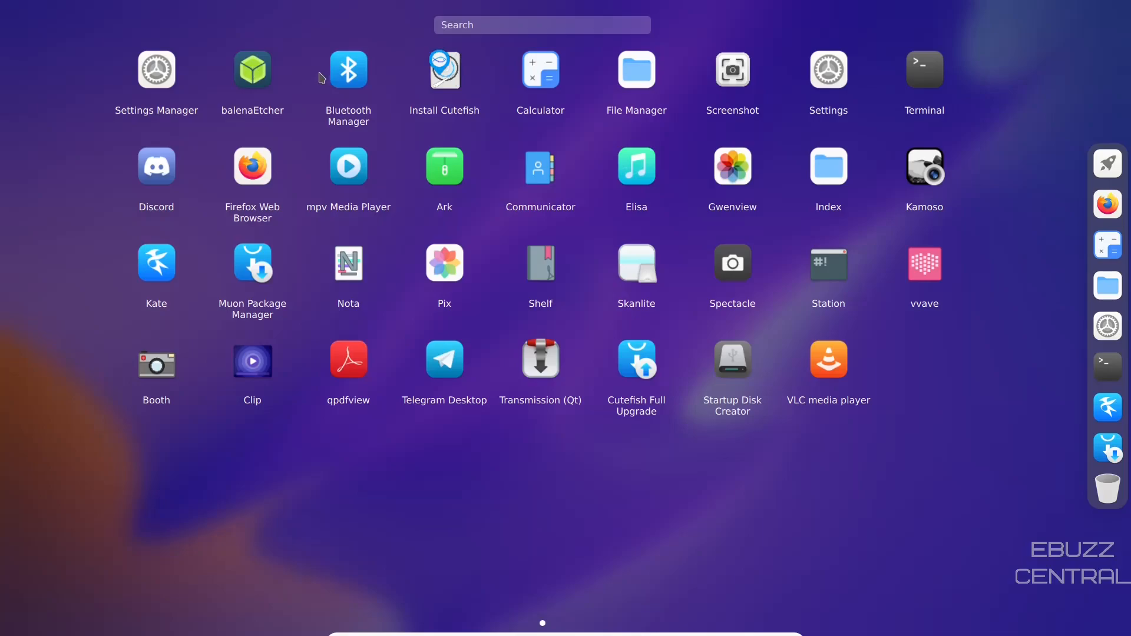
mouse_move(539, 76)
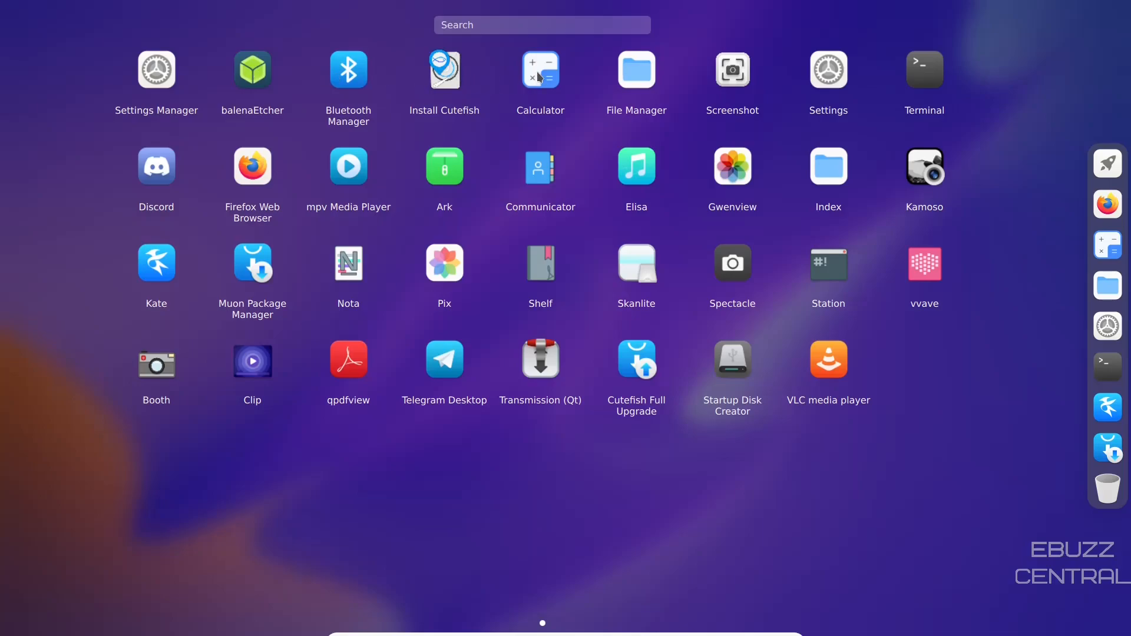
mouse_move(907, 80)
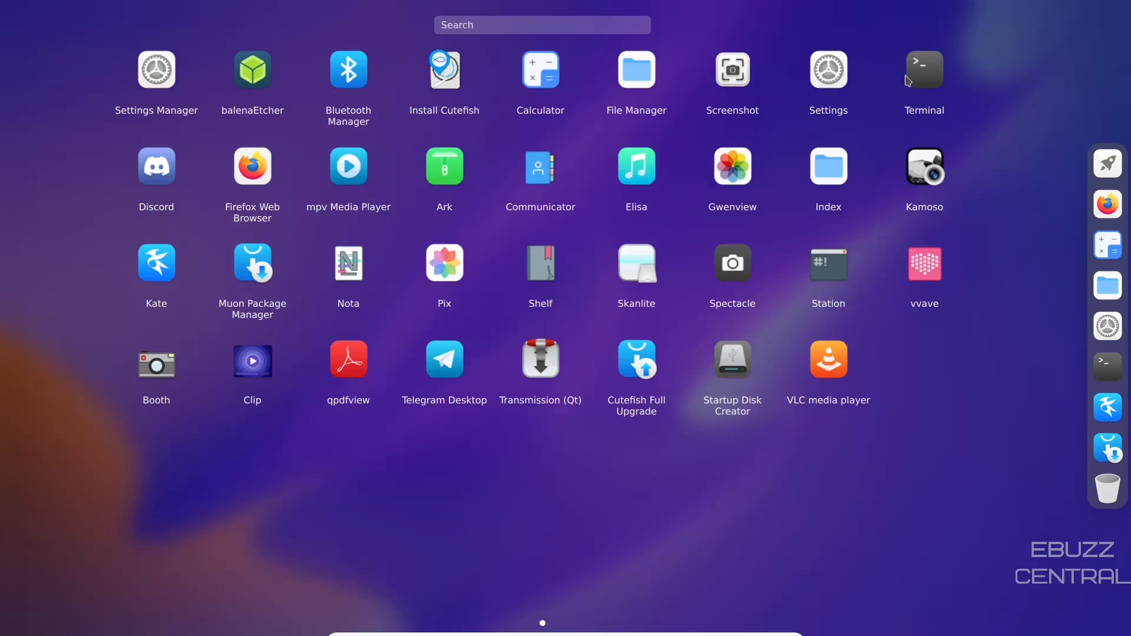
mouse_move(858, 177)
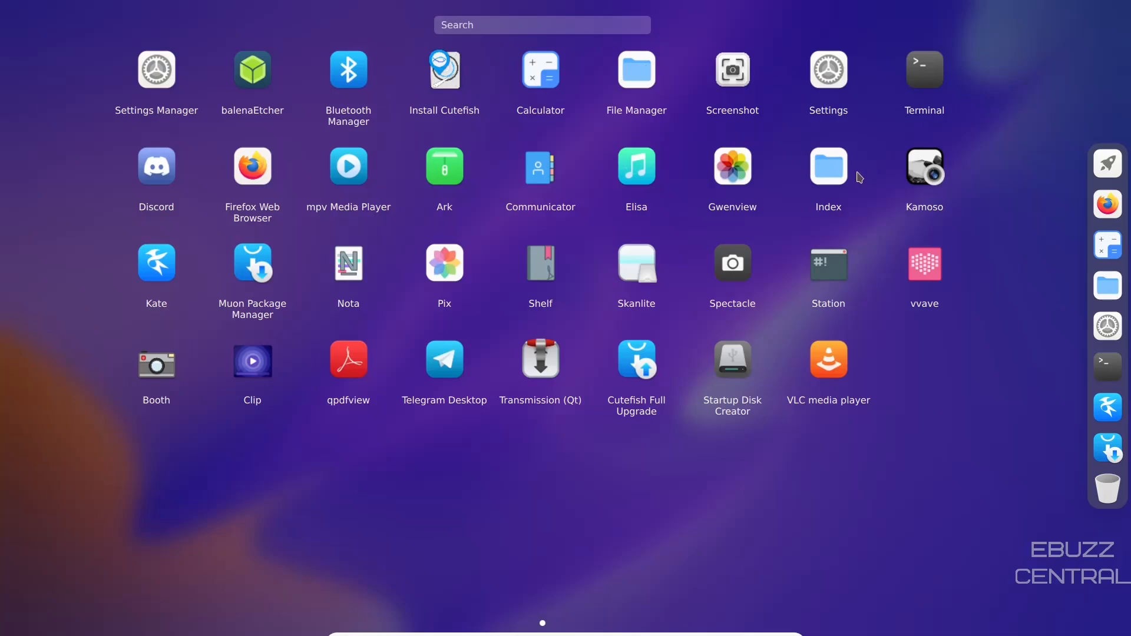
mouse_move(624, 167)
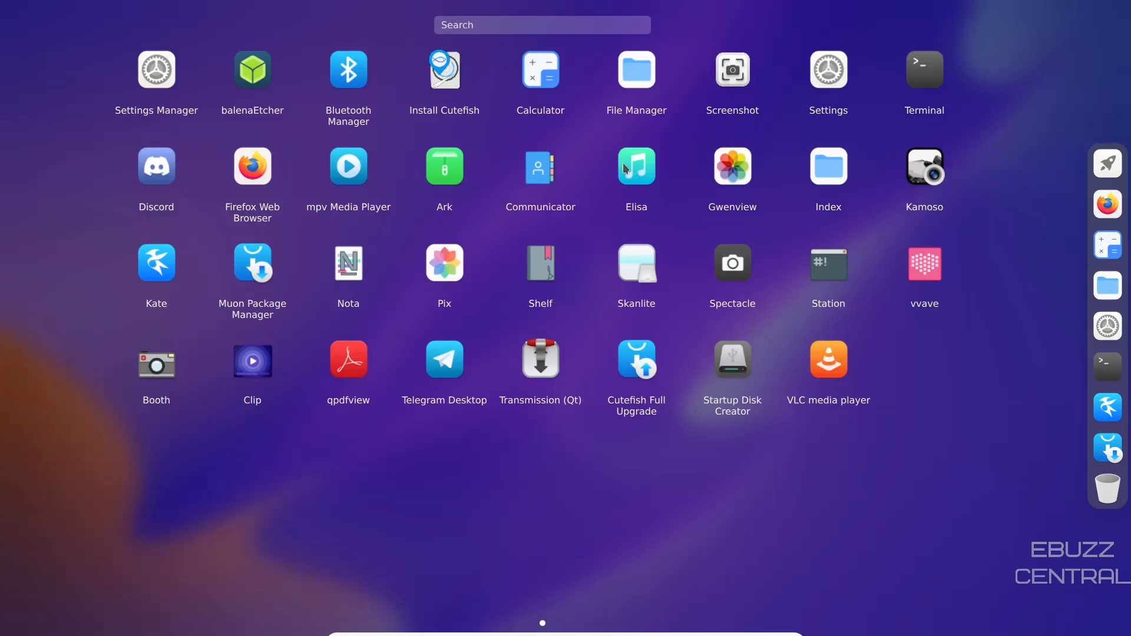
mouse_move(453, 172)
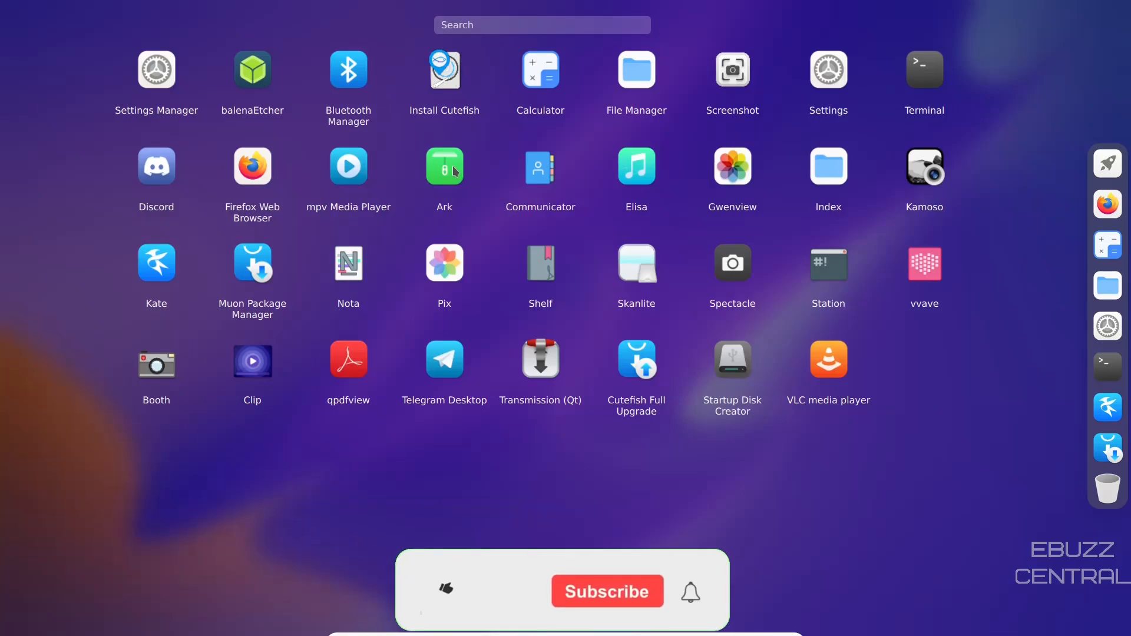
left_click(446, 595)
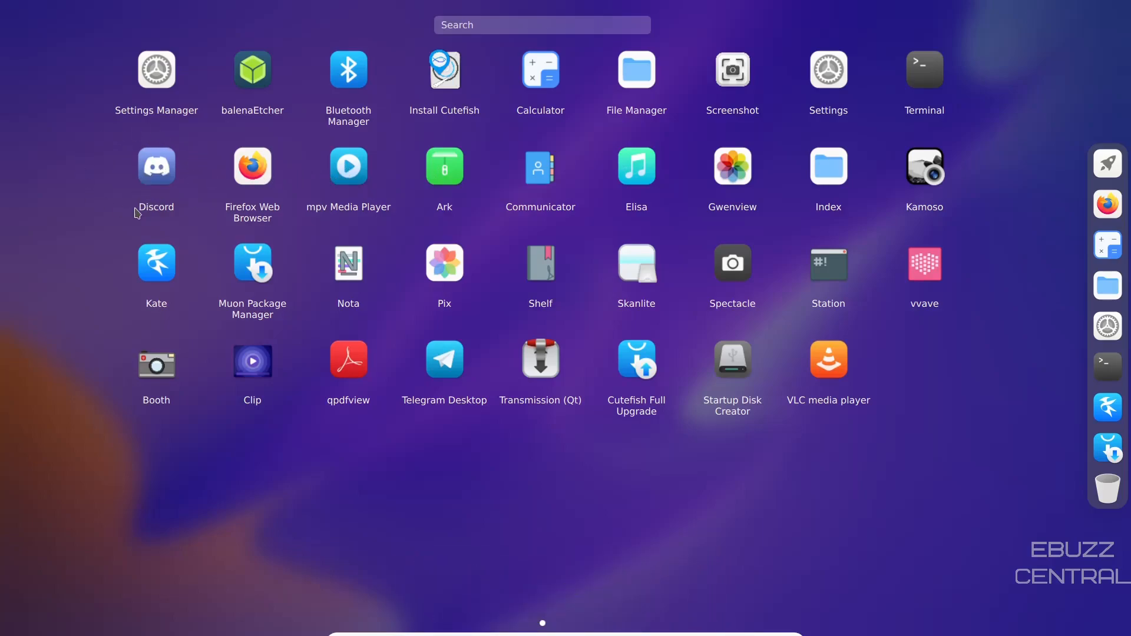
mouse_move(97, 148)
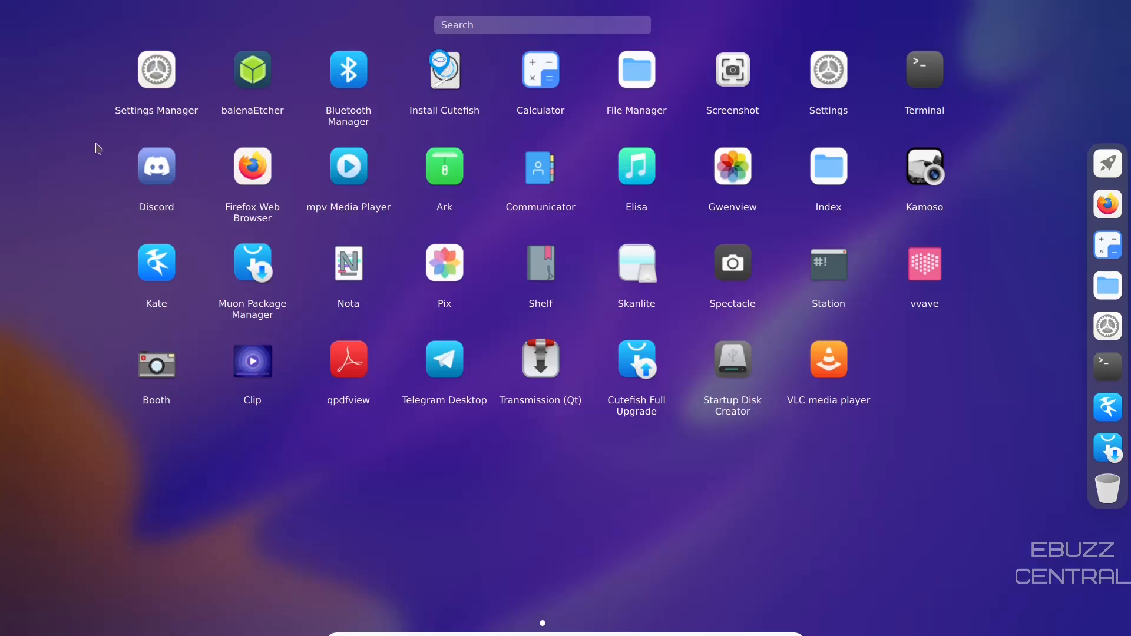
mouse_move(205, 277)
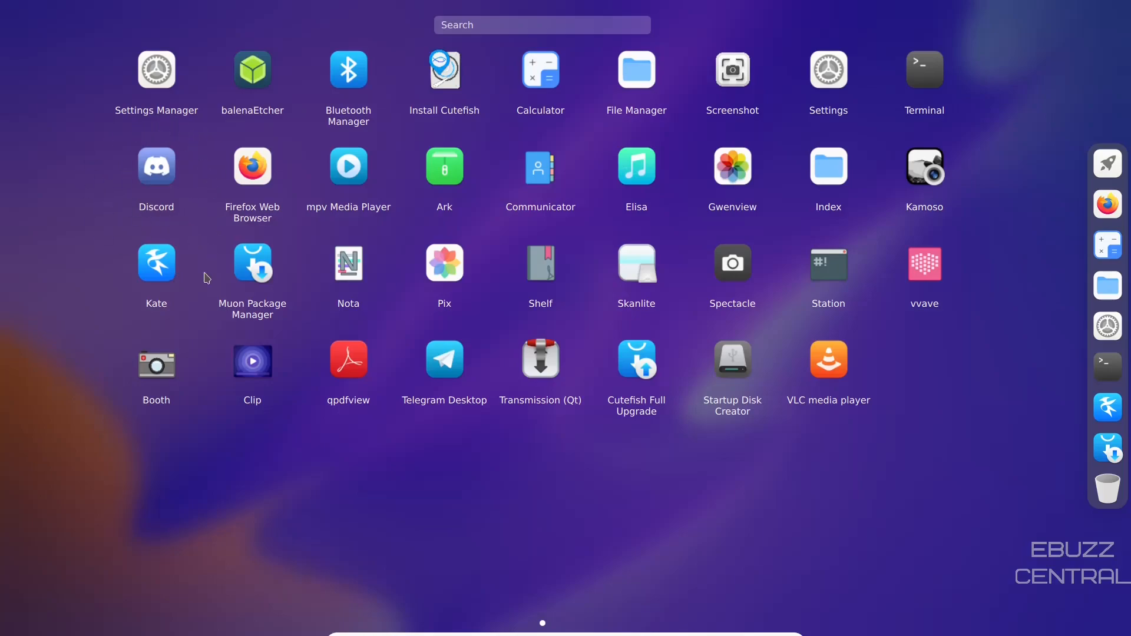
mouse_move(348, 271)
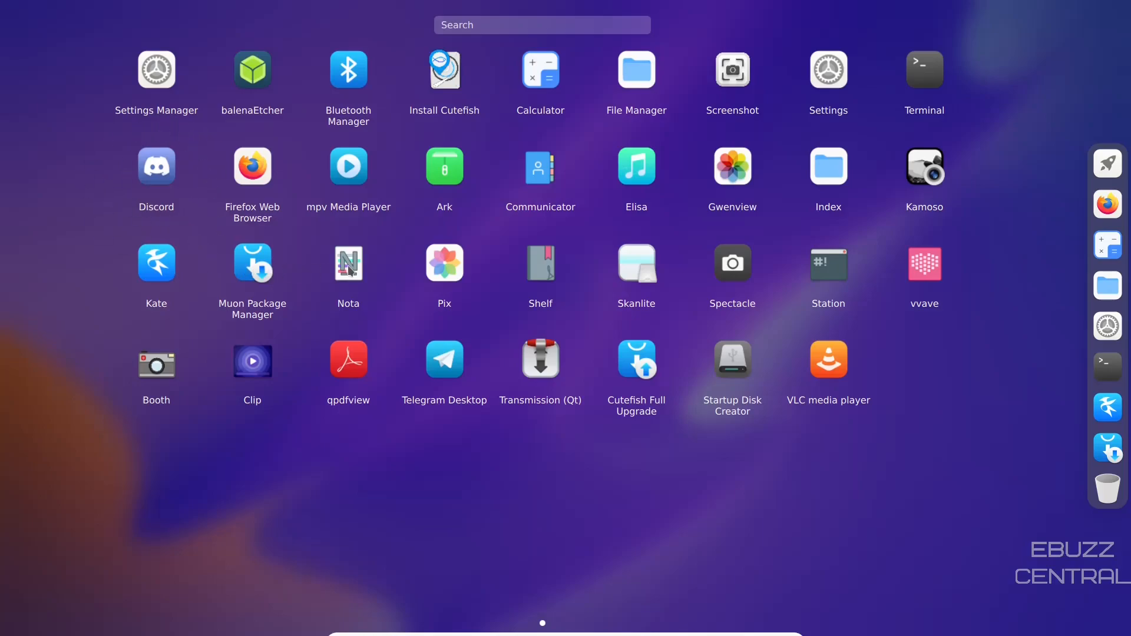
mouse_move(784, 283)
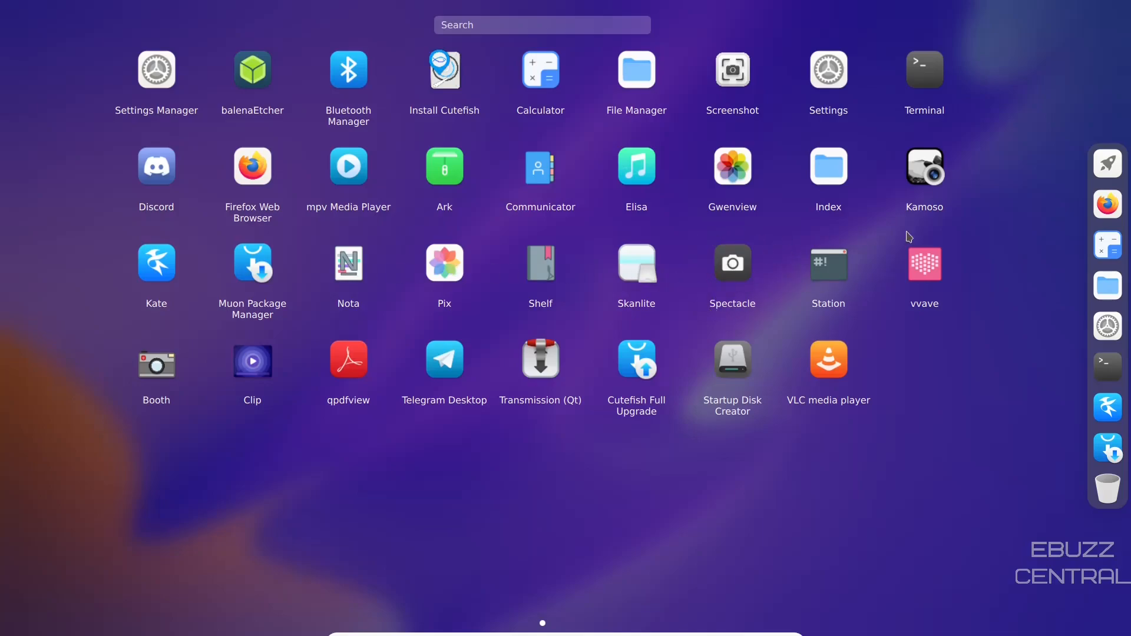
mouse_move(808, 347)
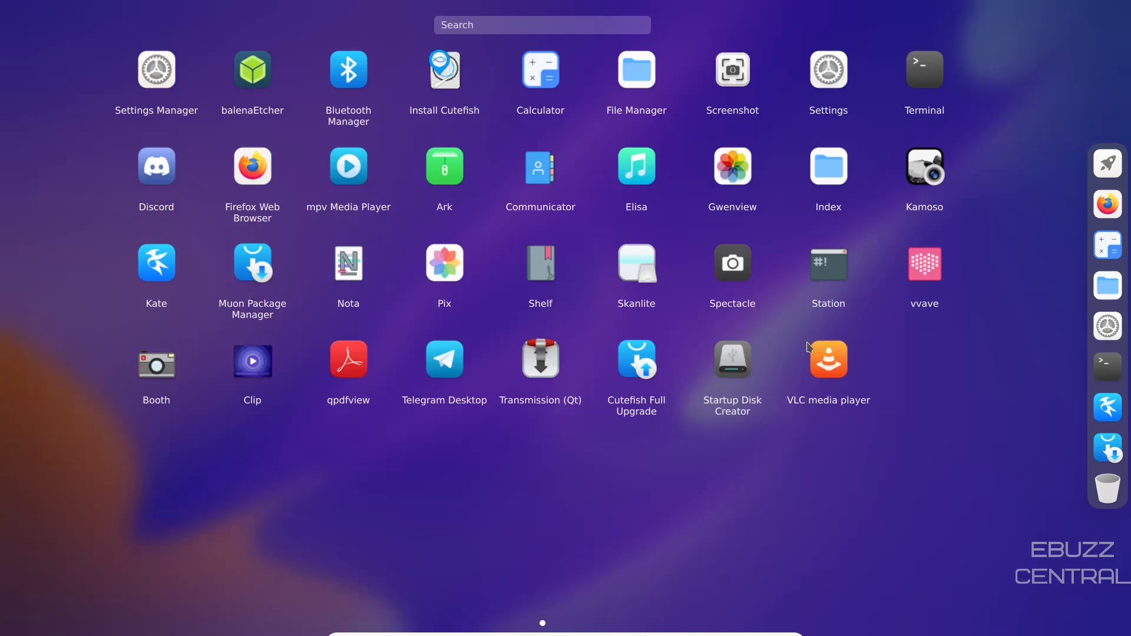
mouse_move(640, 373)
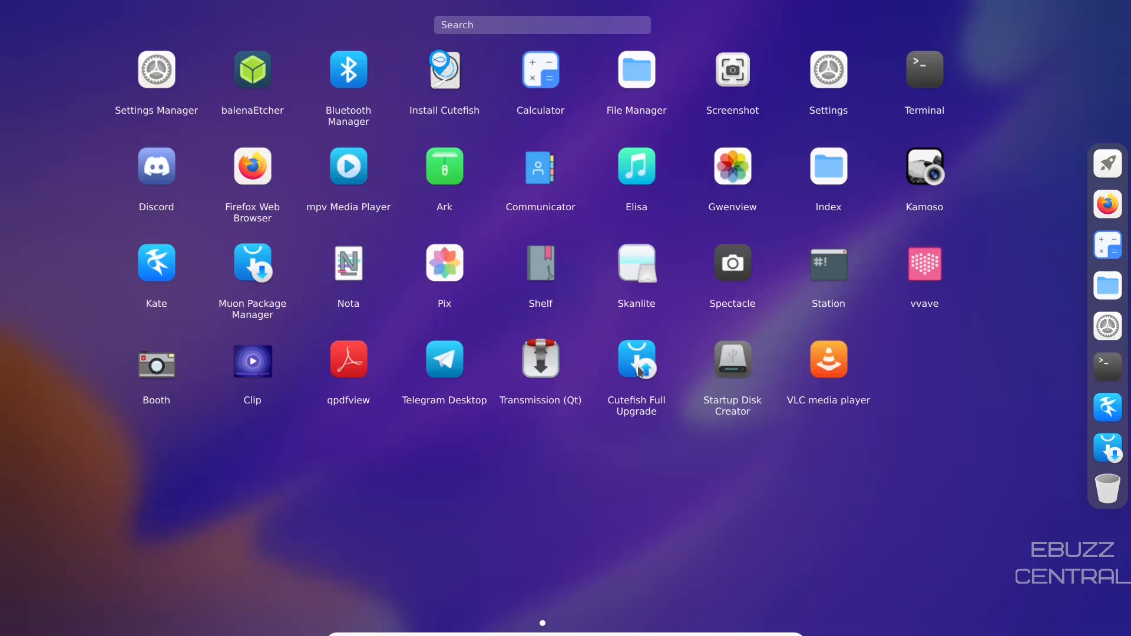
mouse_move(440, 375)
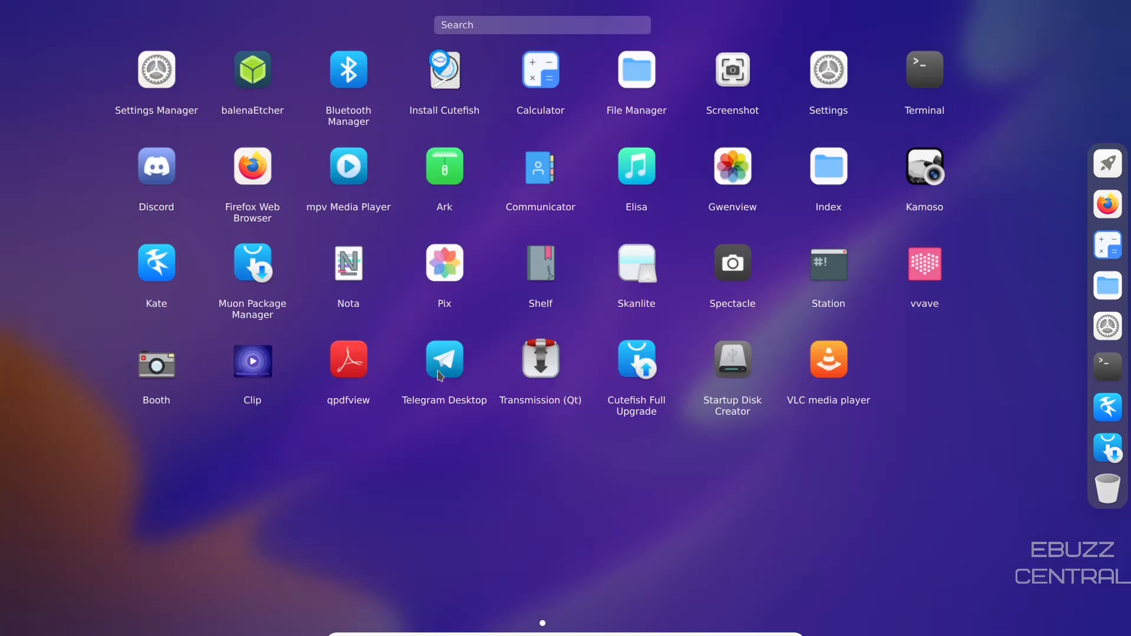
mouse_move(336, 372)
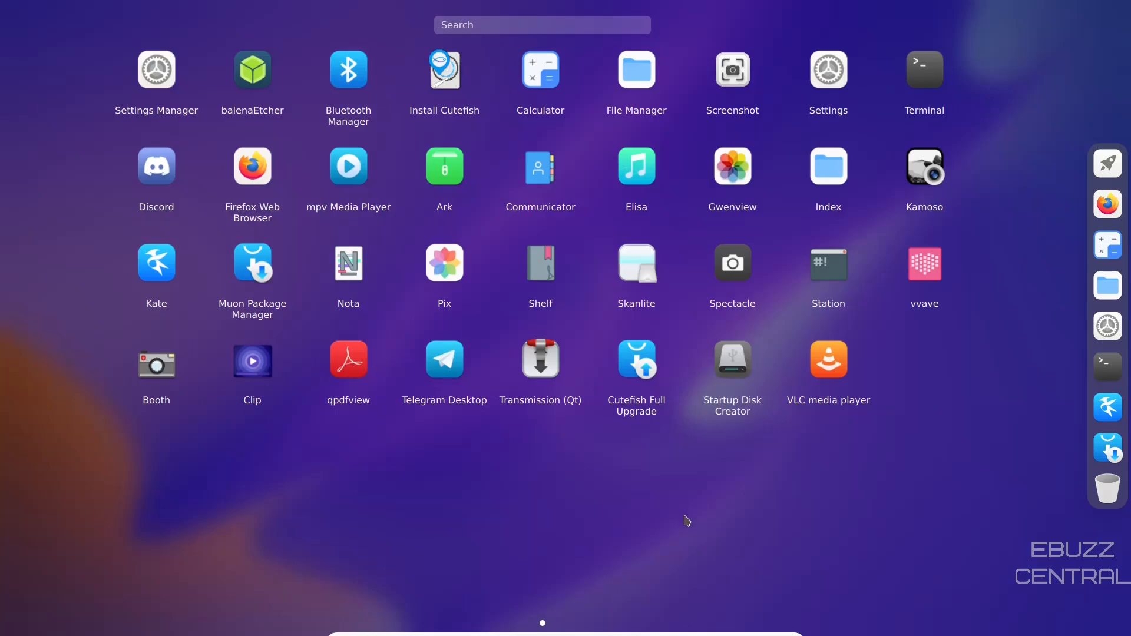
mouse_move(685, 482)
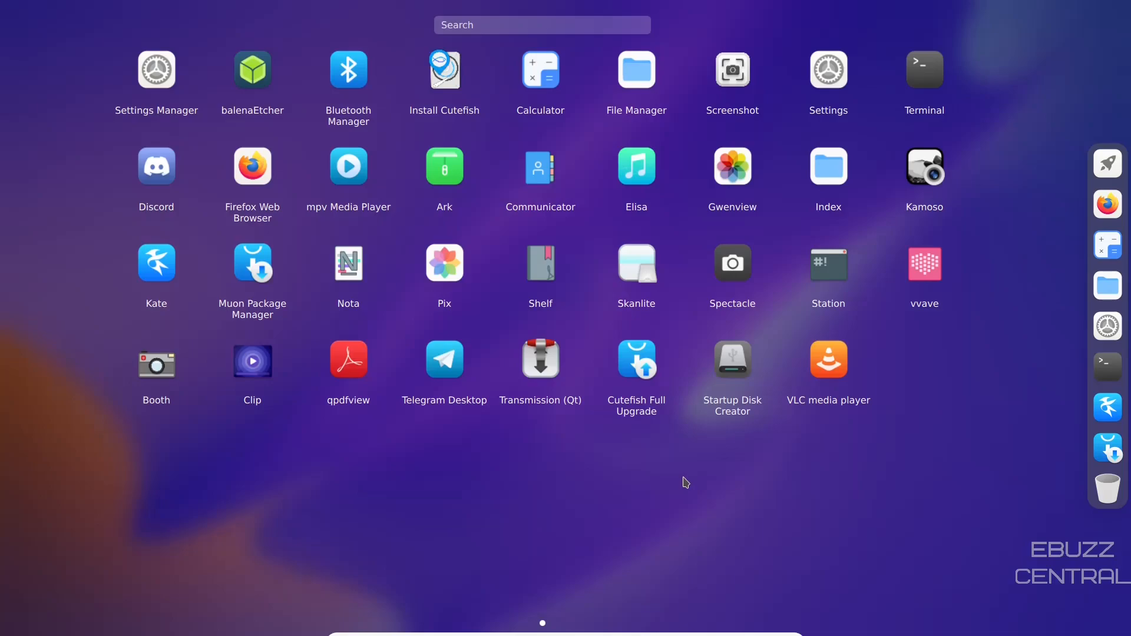
mouse_move(1057, 165)
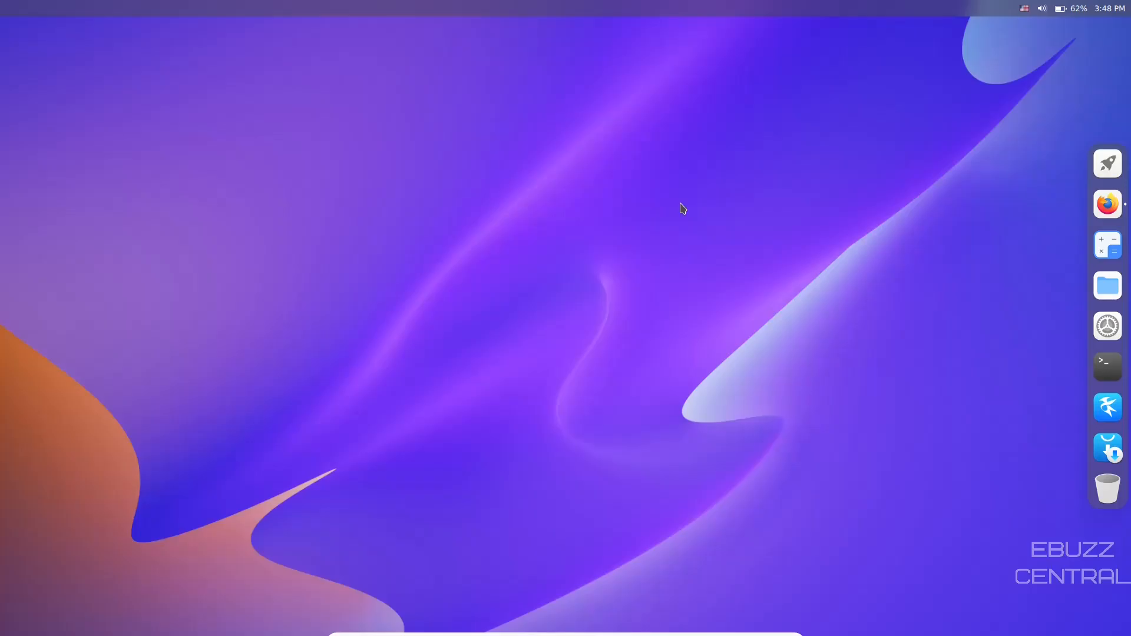
left_click(1106, 204)
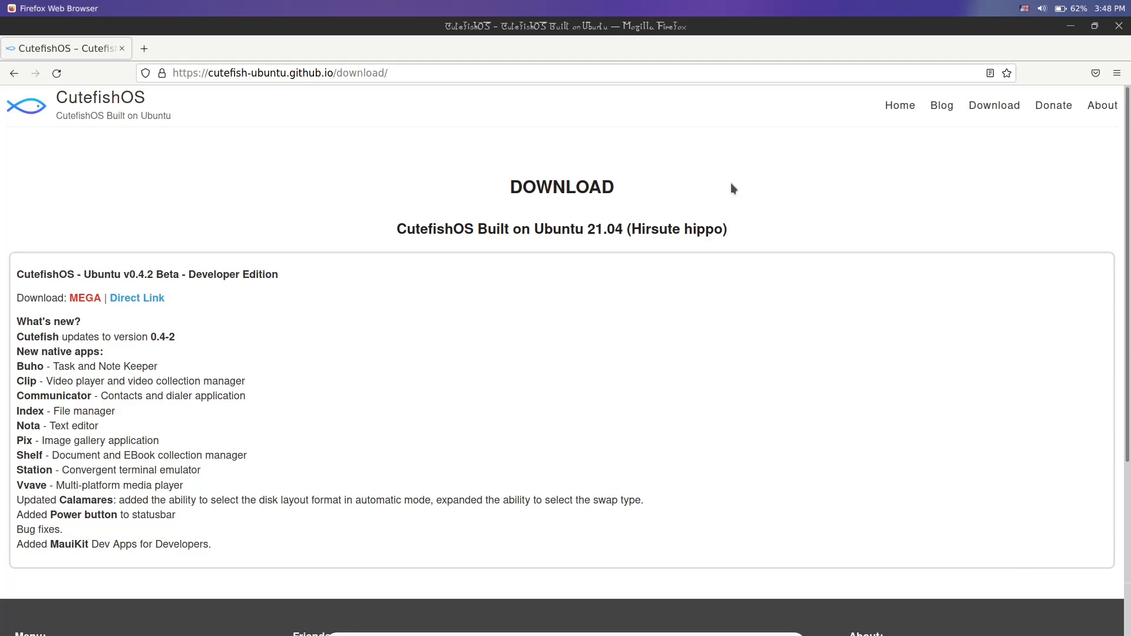
mouse_move(79, 302)
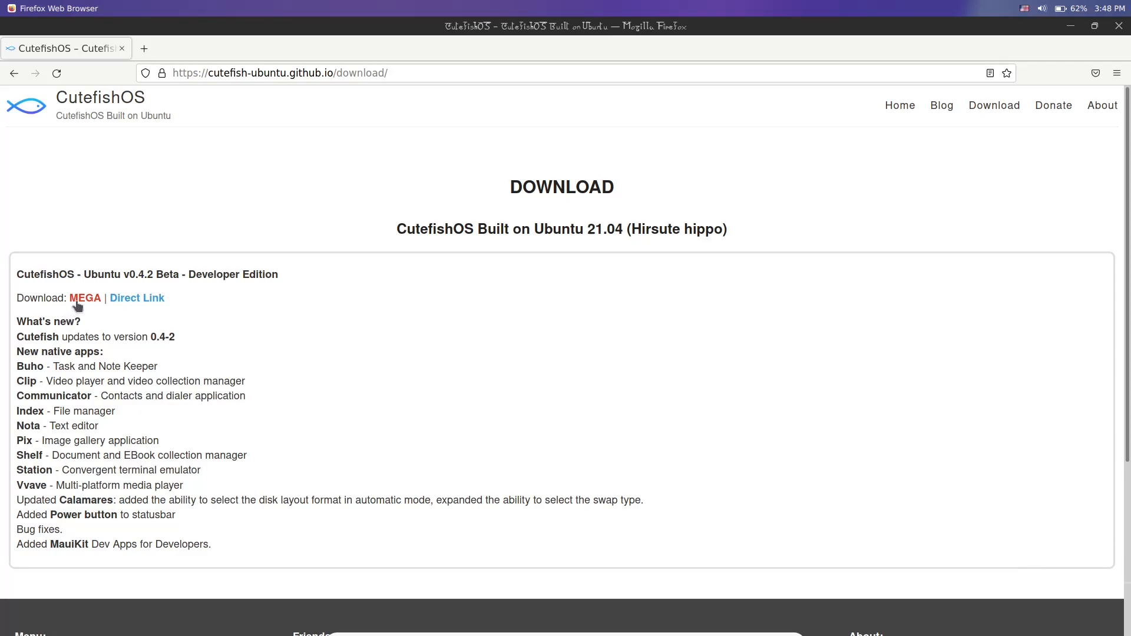
mouse_move(136, 298)
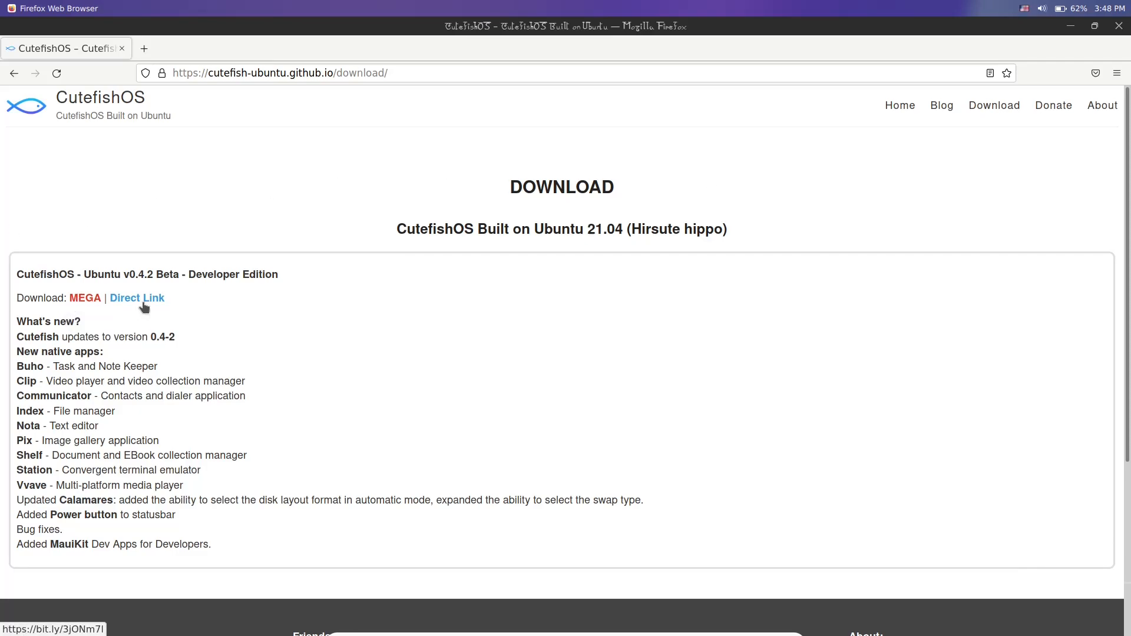
mouse_move(136, 297)
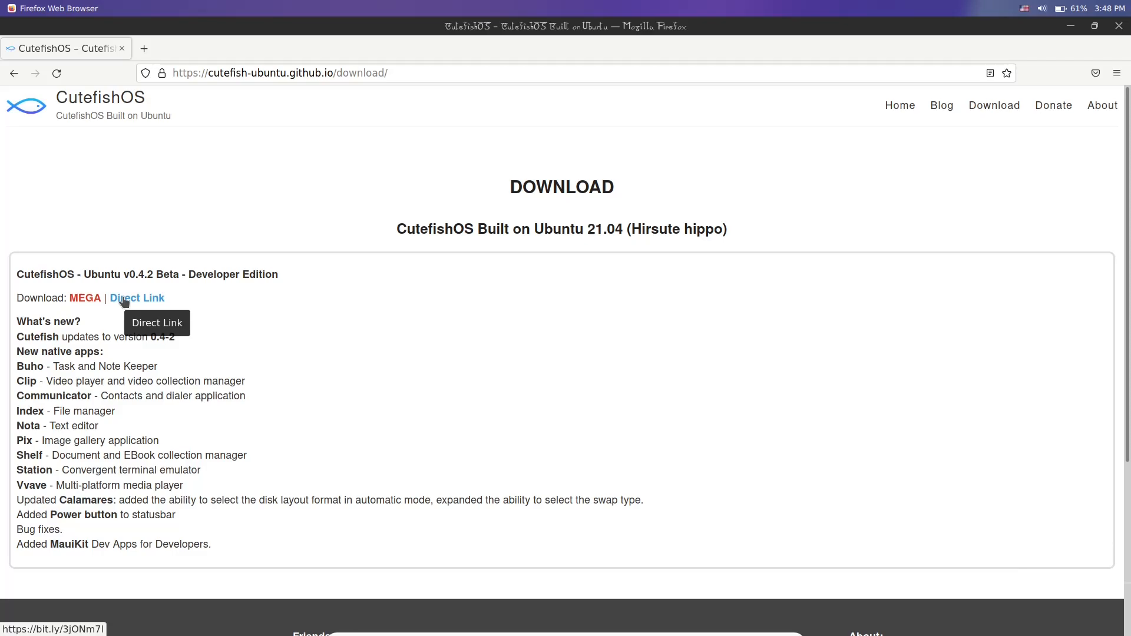
mouse_move(813, 111)
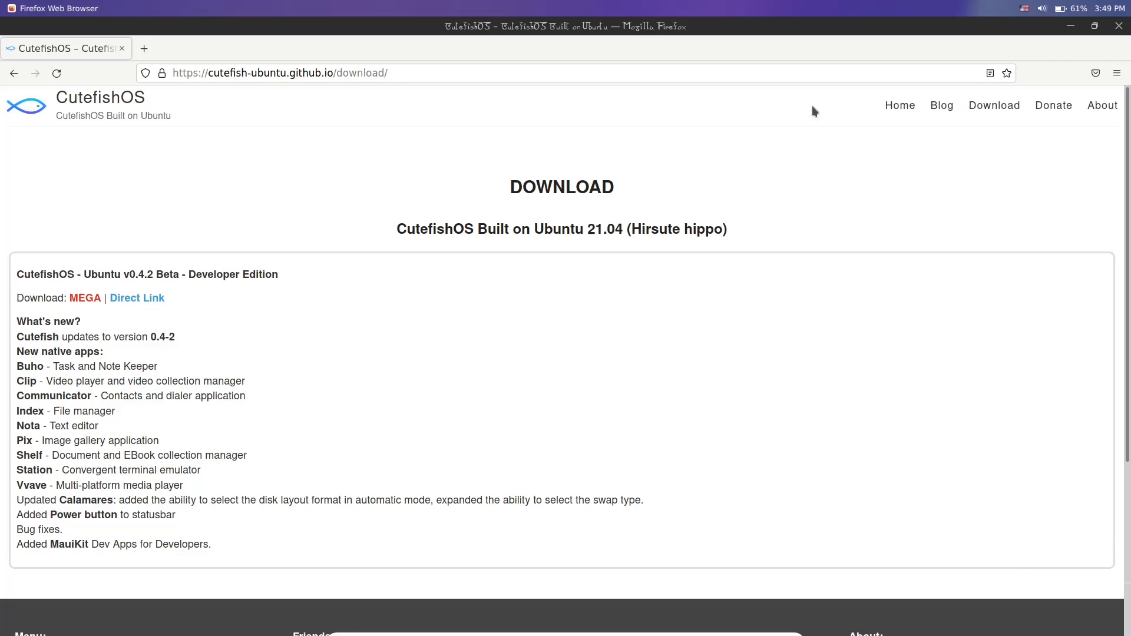
mouse_move(1085, 94)
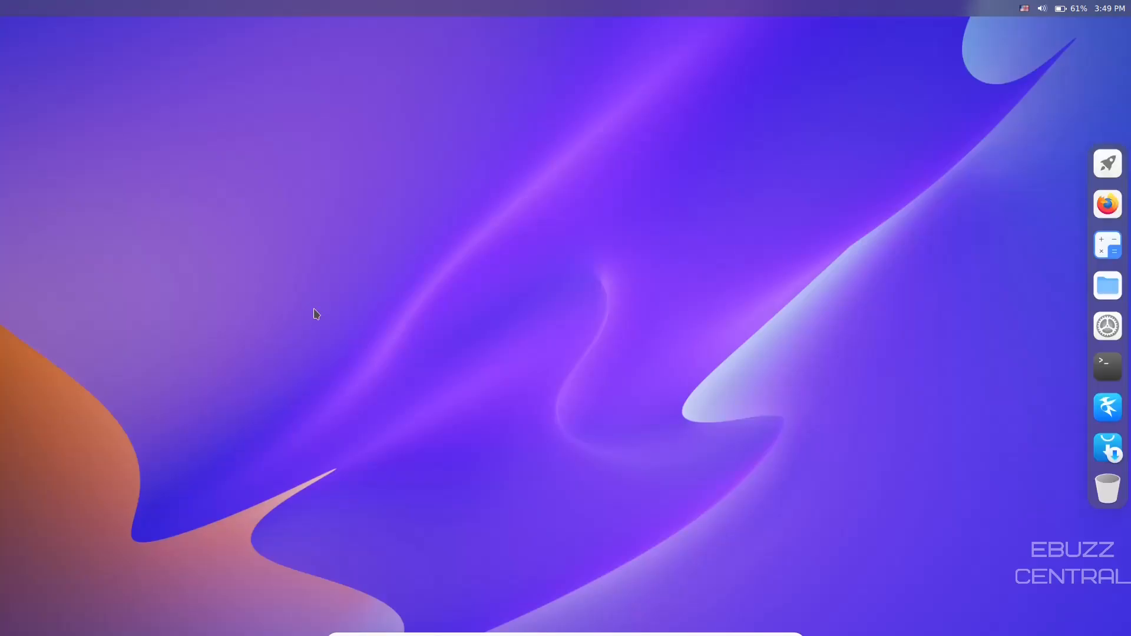
mouse_move(1080, 390)
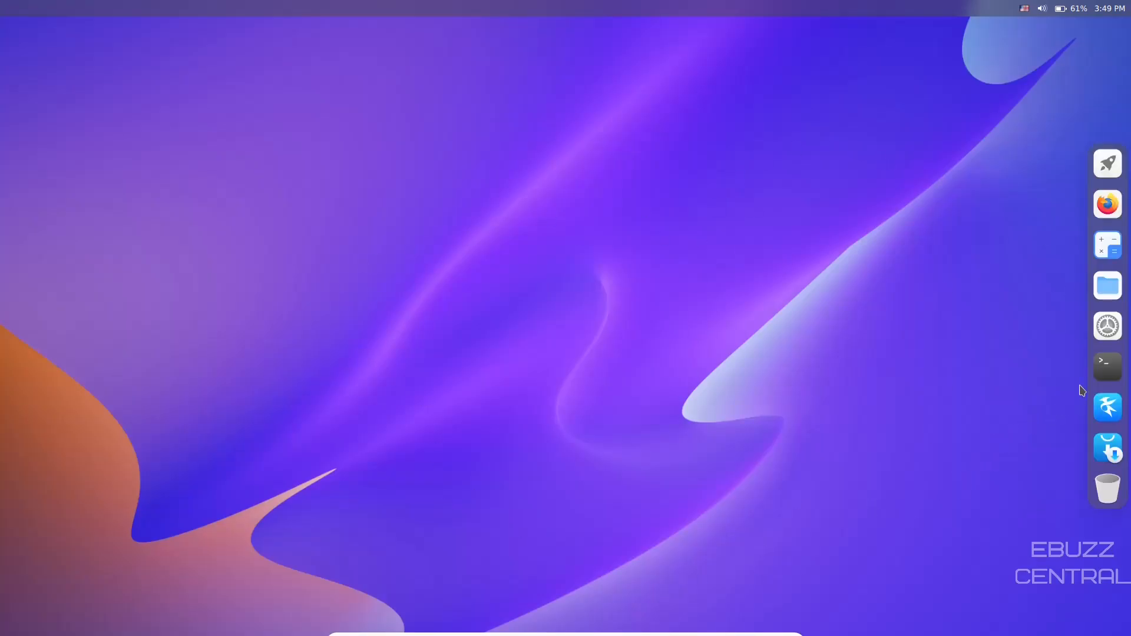
left_click(1106, 366)
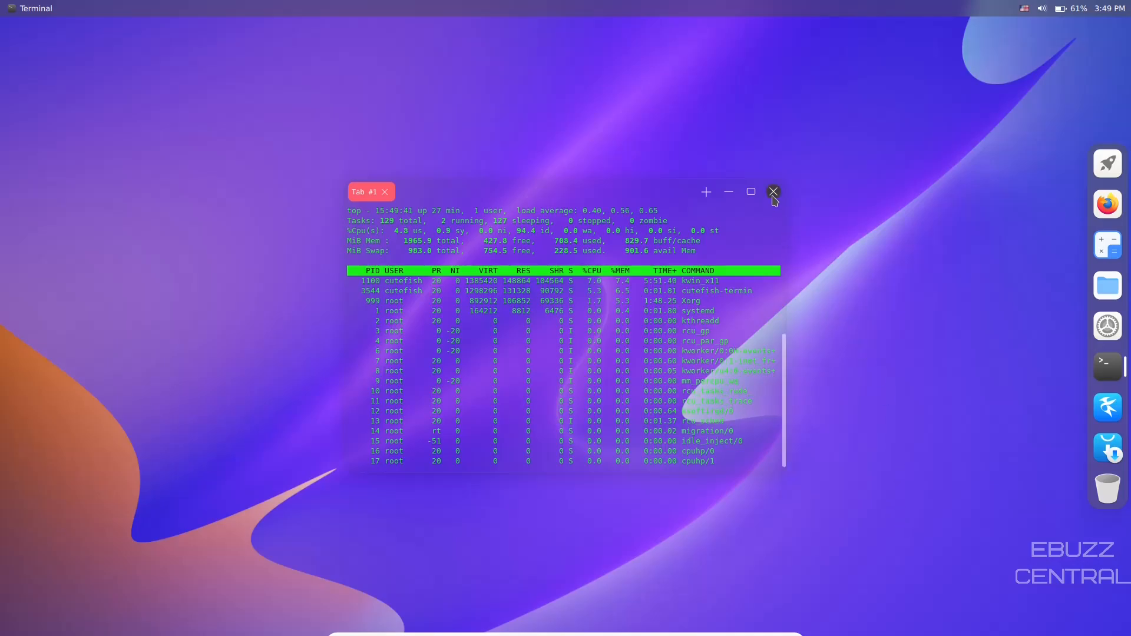
left_click(772, 191)
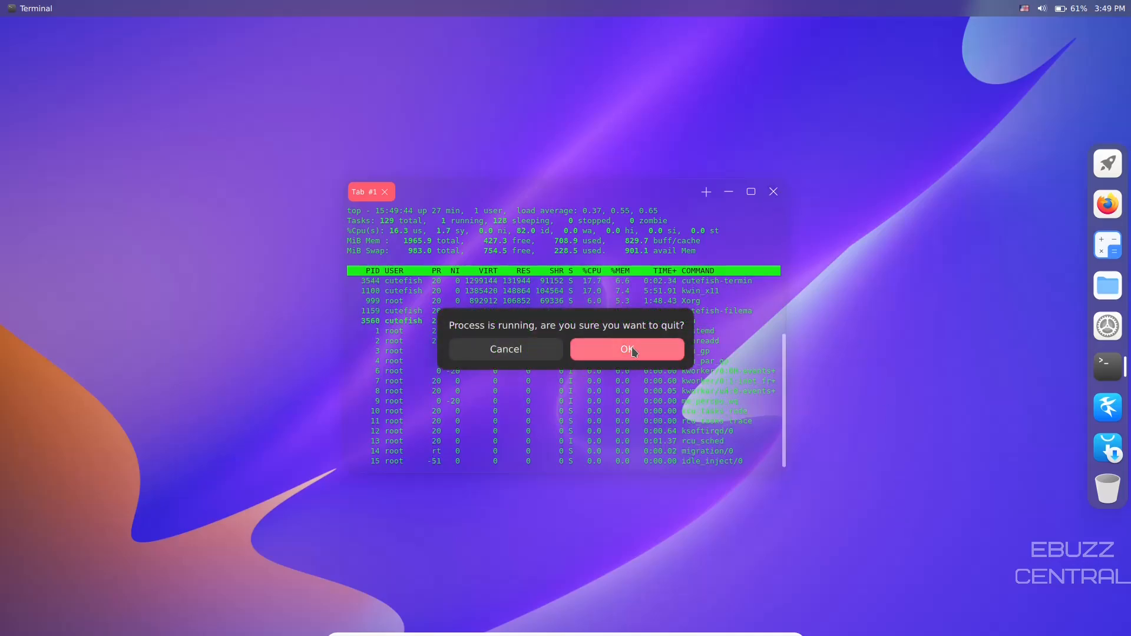
left_click(625, 350)
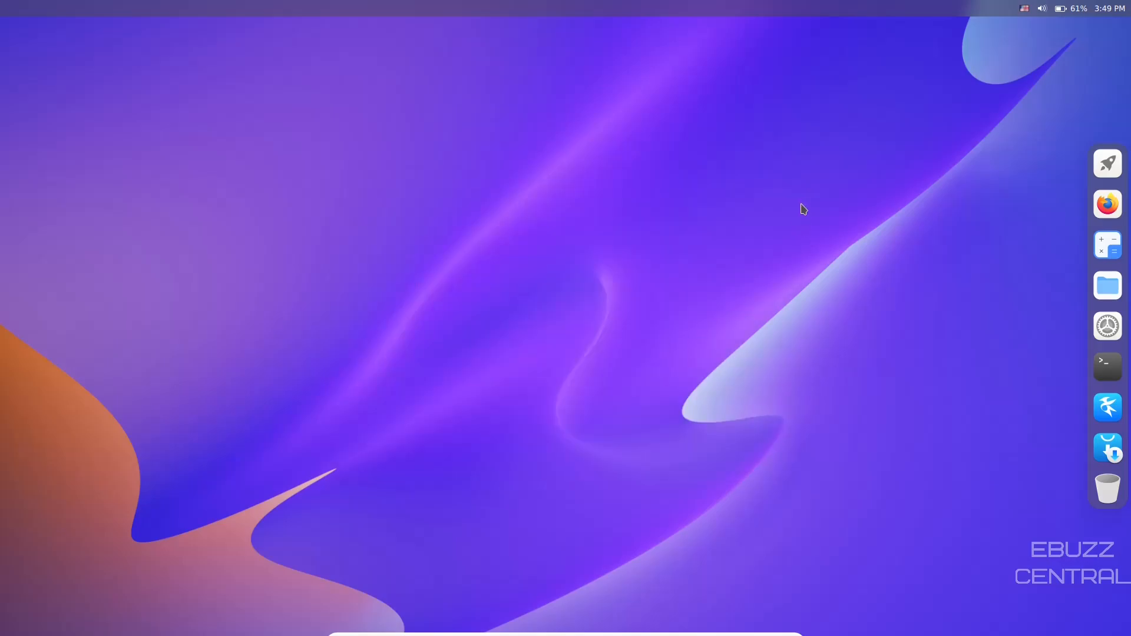